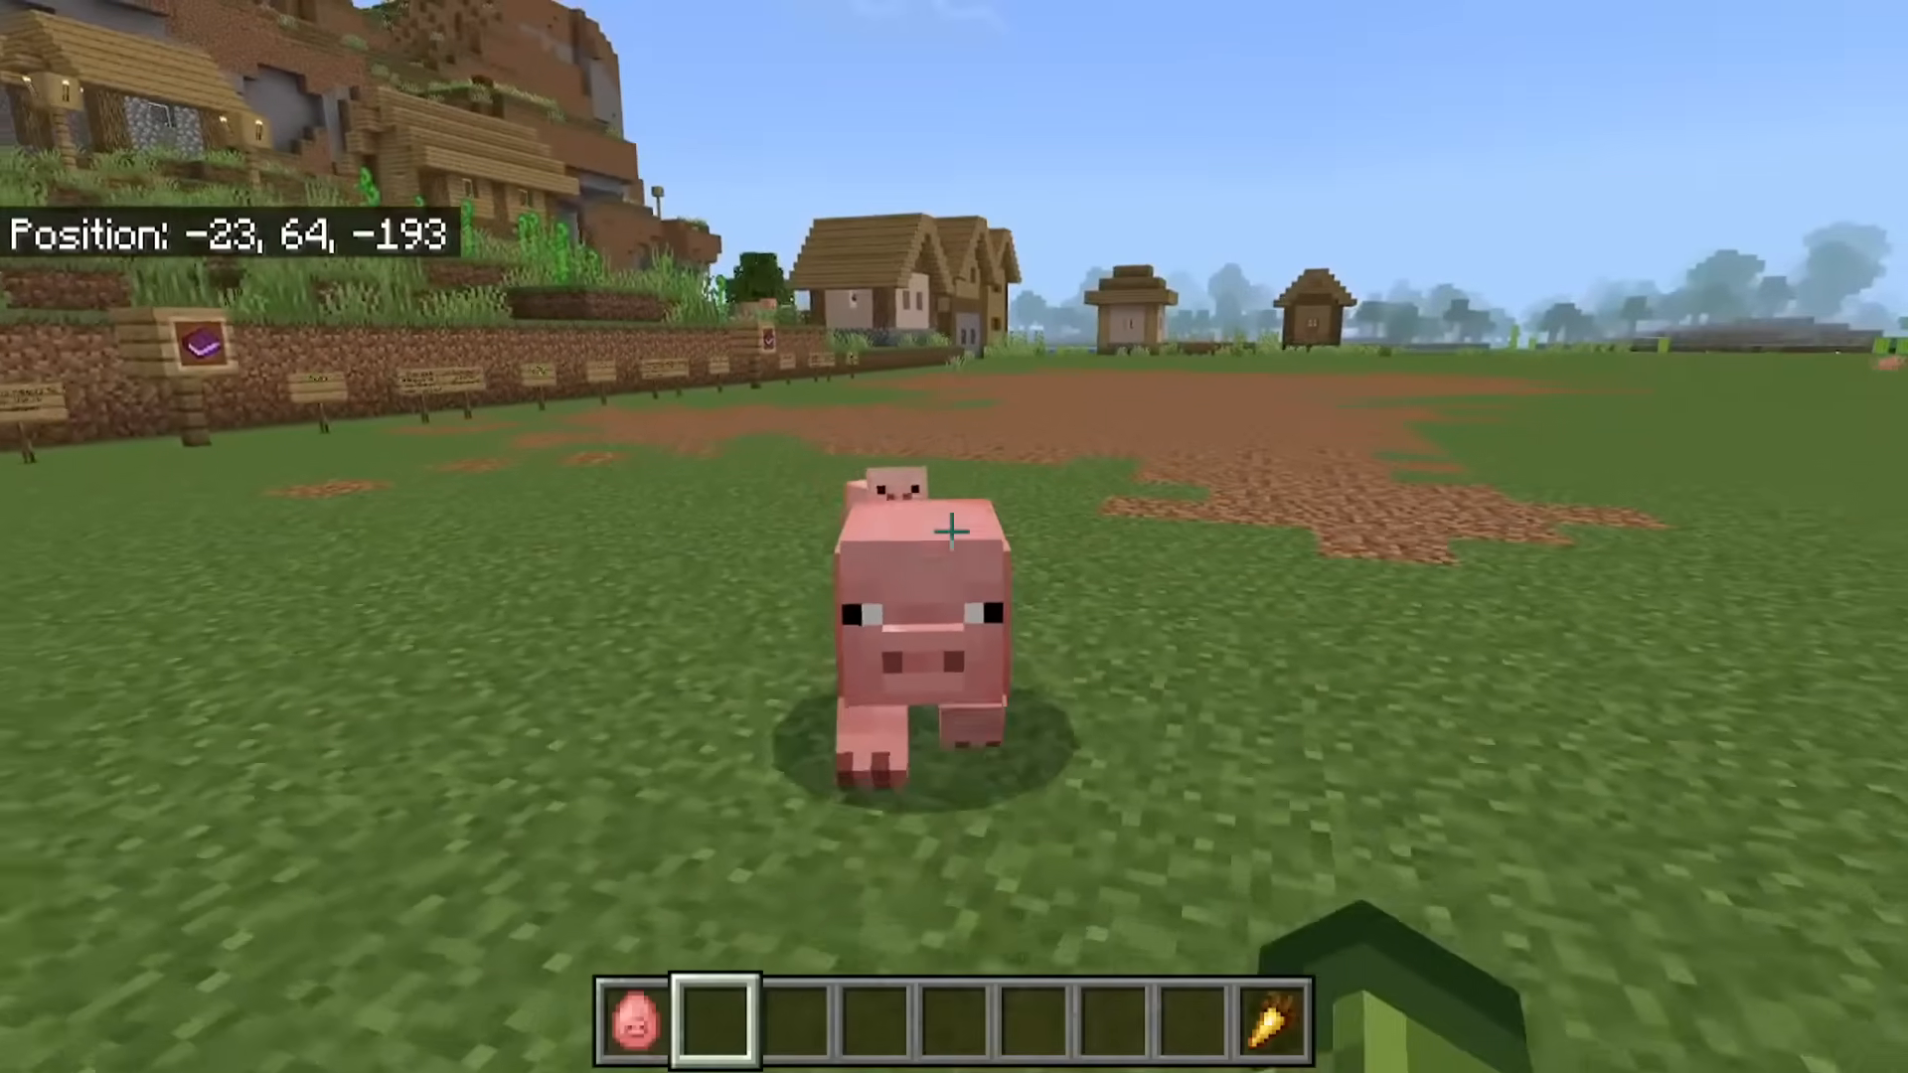
{"action": "mouse_move", "coordinate": [954, 537]}
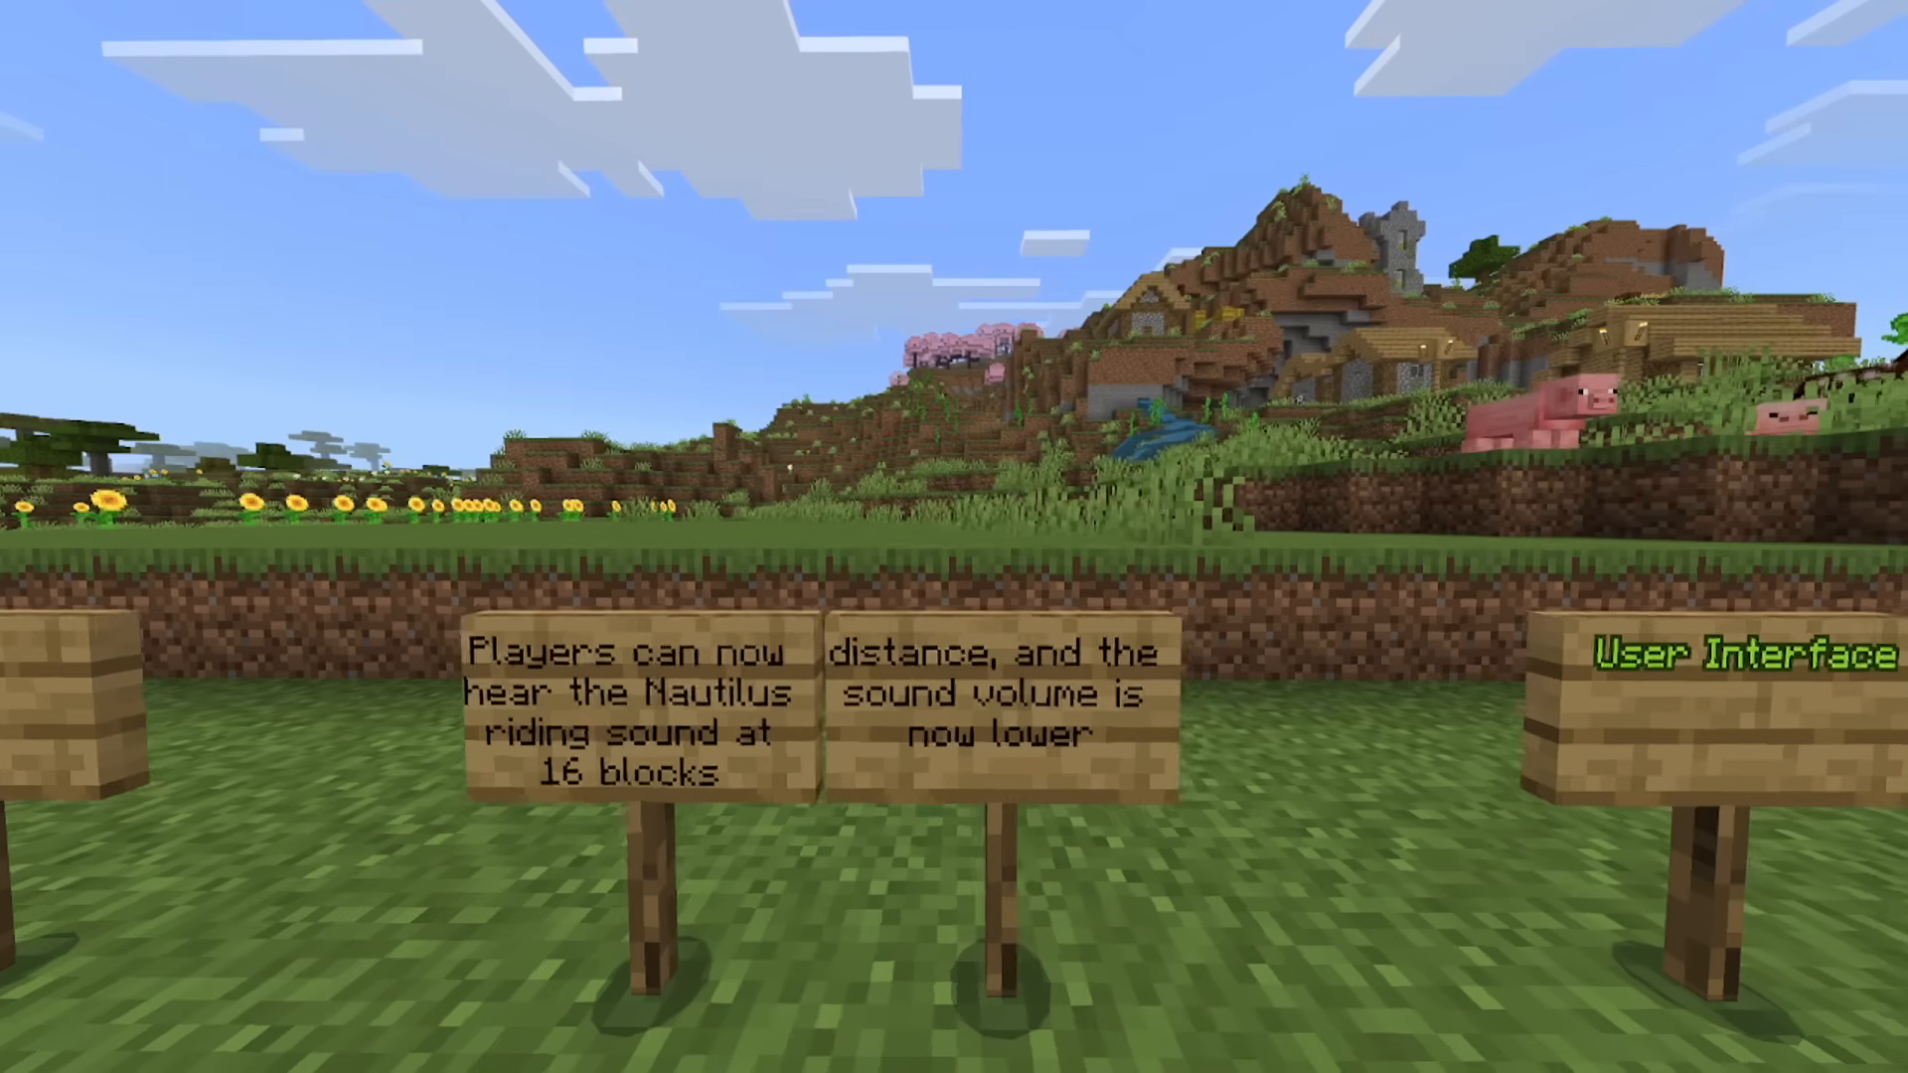
Scroll the view across the changelog signs toward the Nautilus 16-block sound entry.
{"action": "scroll", "scroll_direction": "right", "scroll_amount": 3}
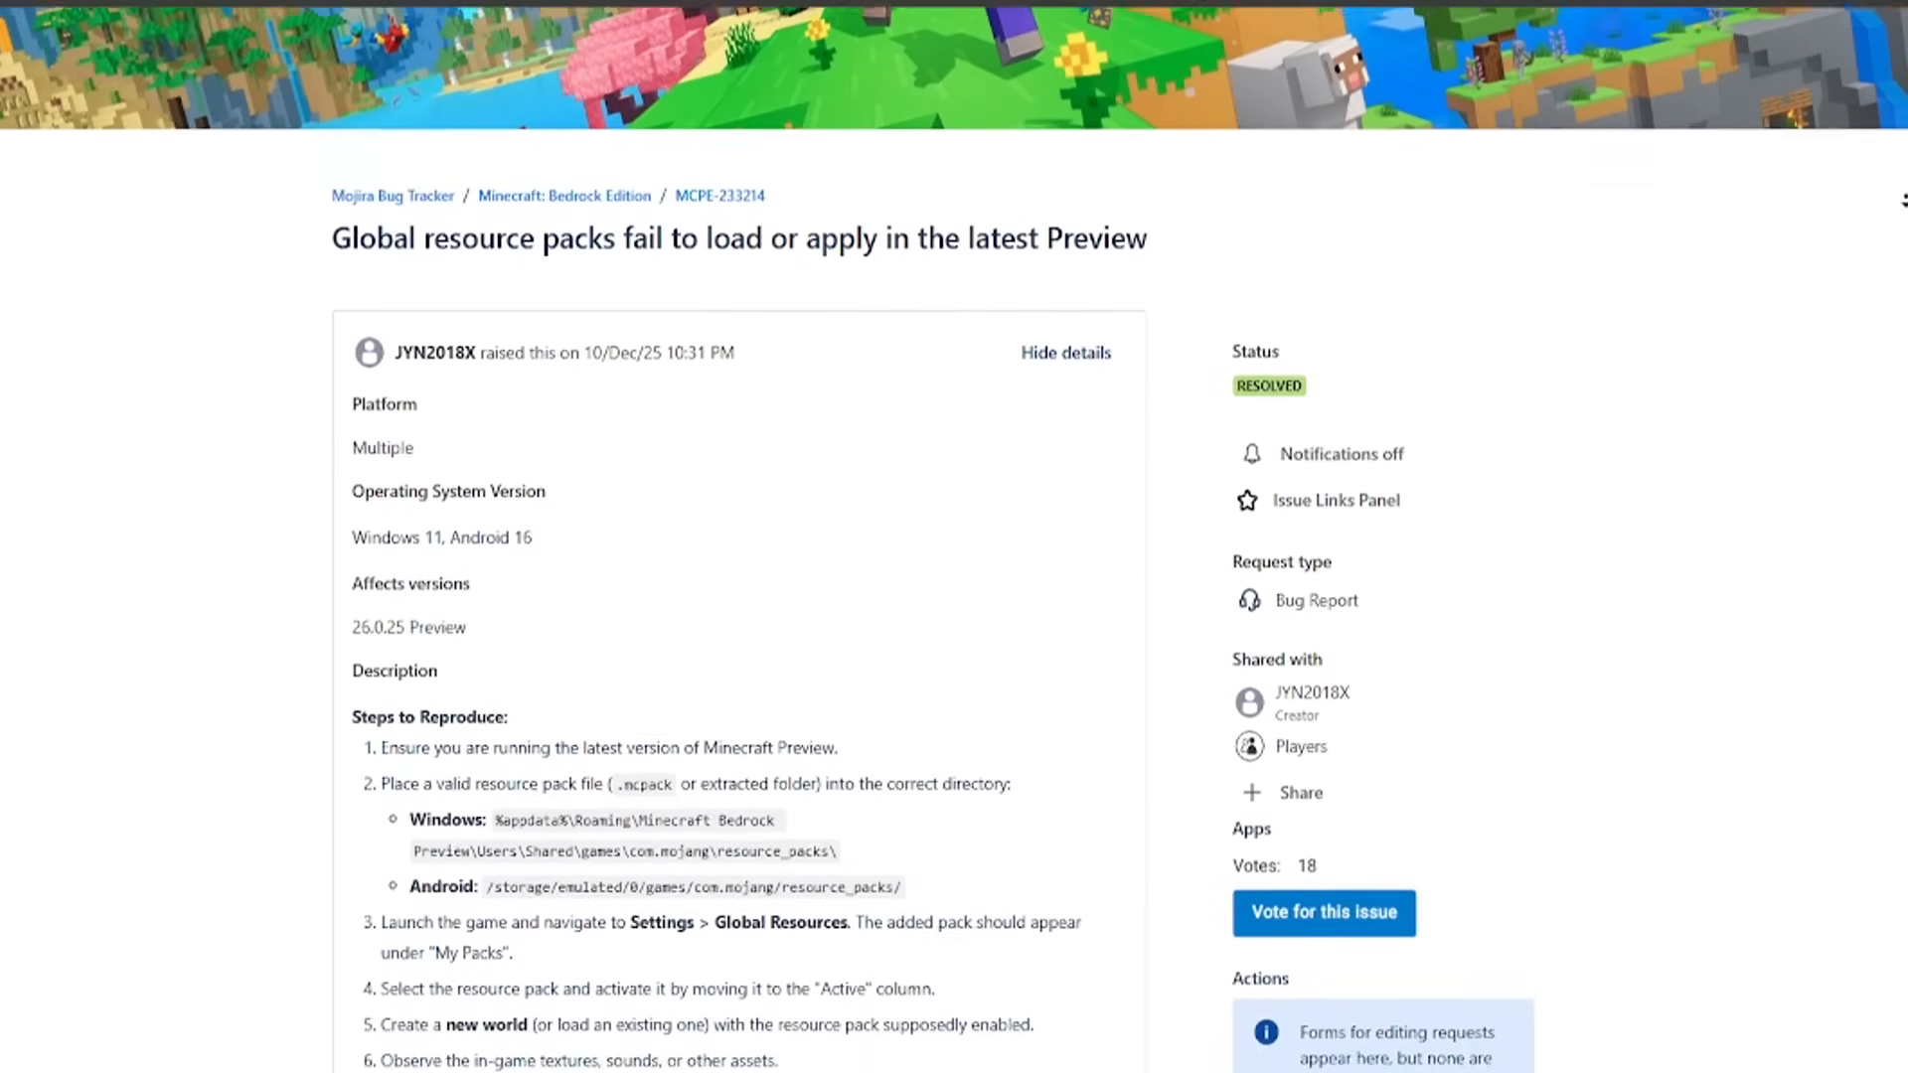
Scroll the MCPE-233214 report and show the Global Resources pack list in Settings.
{"action": "scroll", "scroll_direction": "down", "scroll_amount": 3}
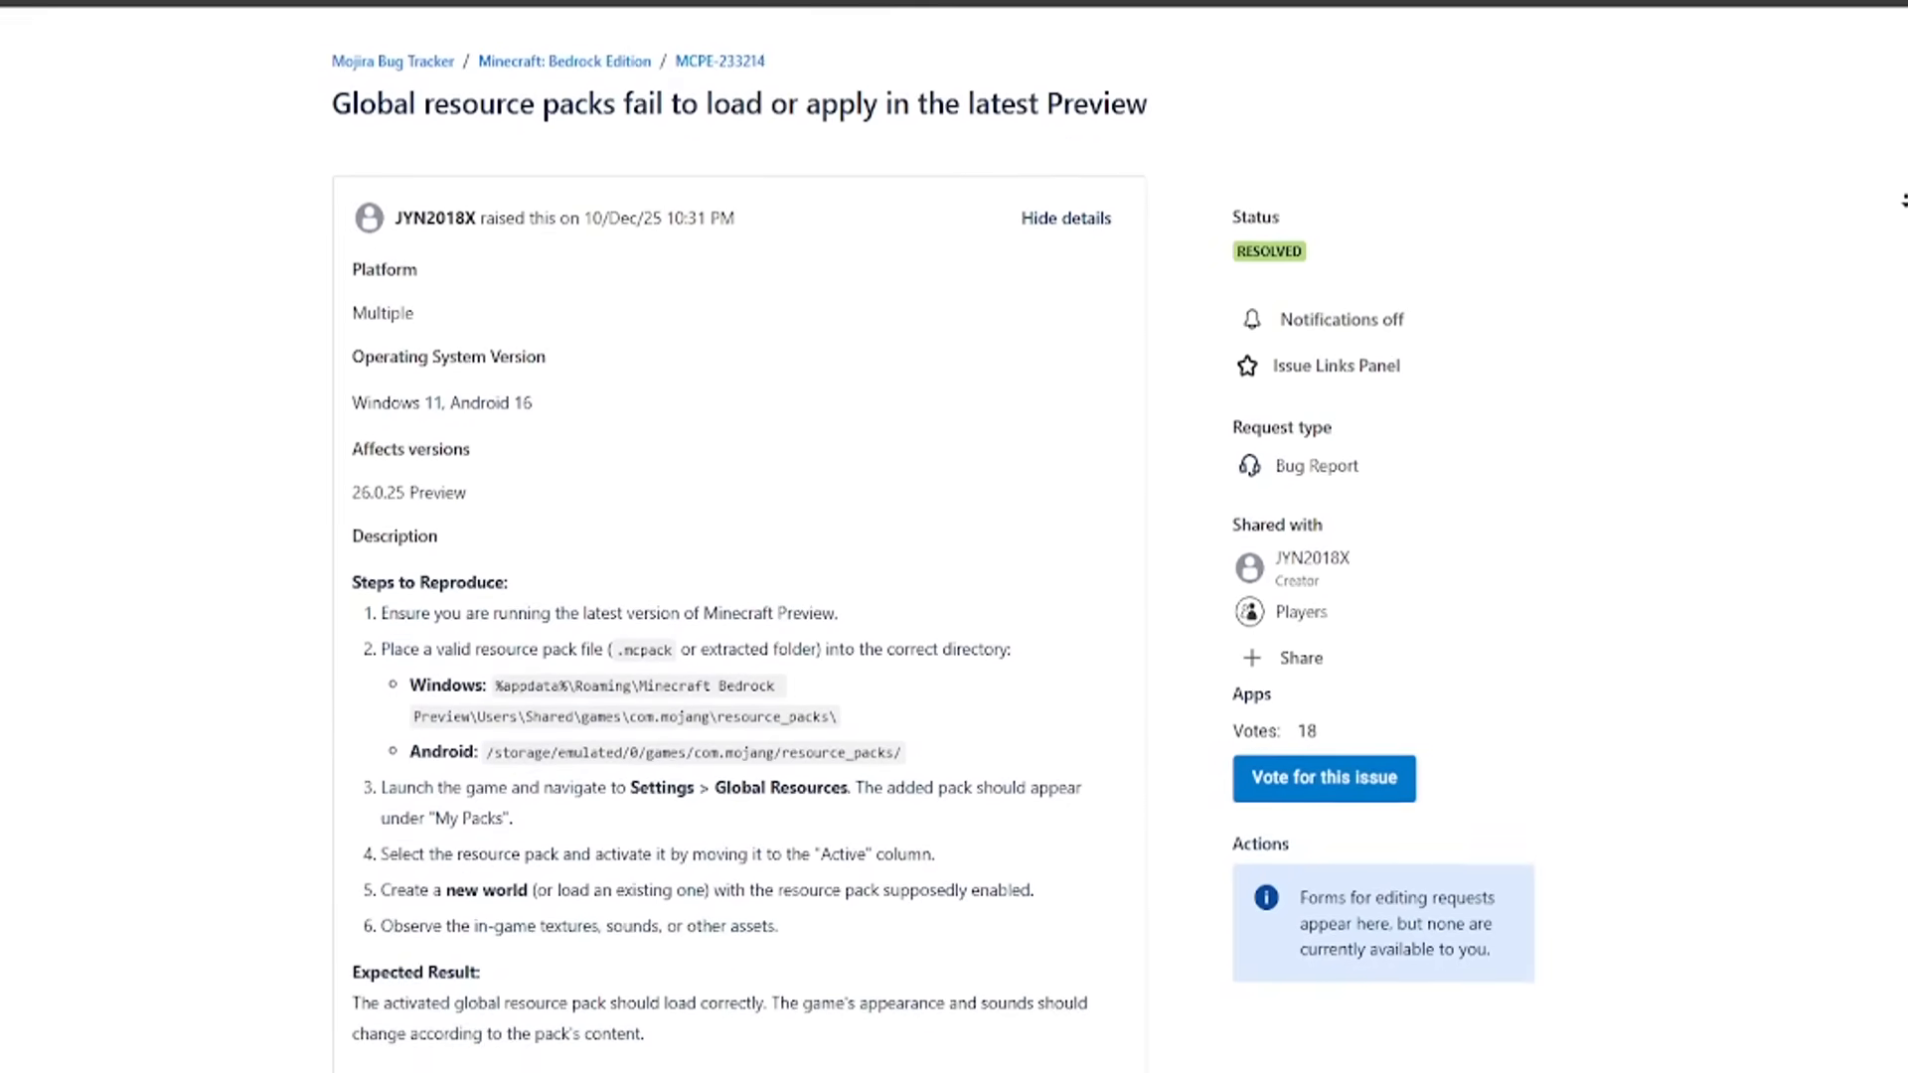
{"action": "scroll", "scroll_direction": "down", "scroll_amount": 3}
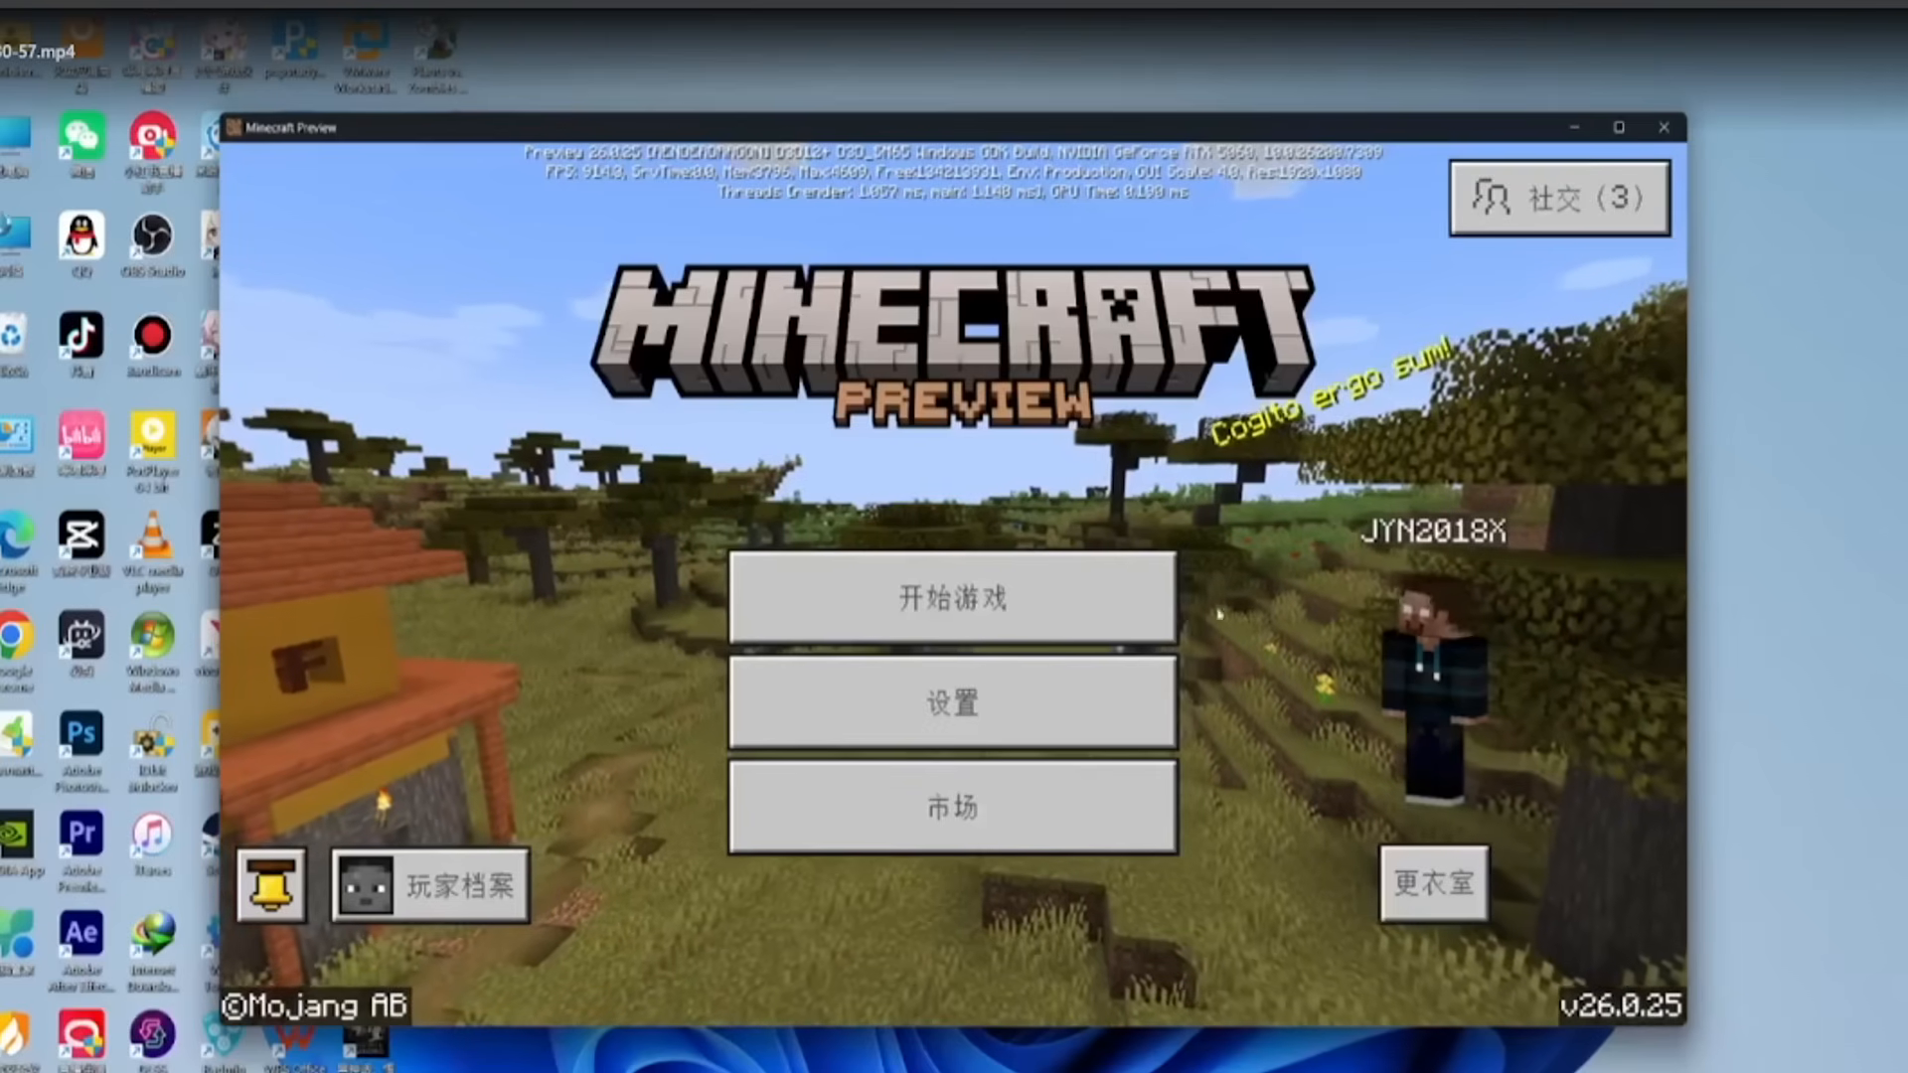
{"action": "left_click", "coordinate": [952, 701]}
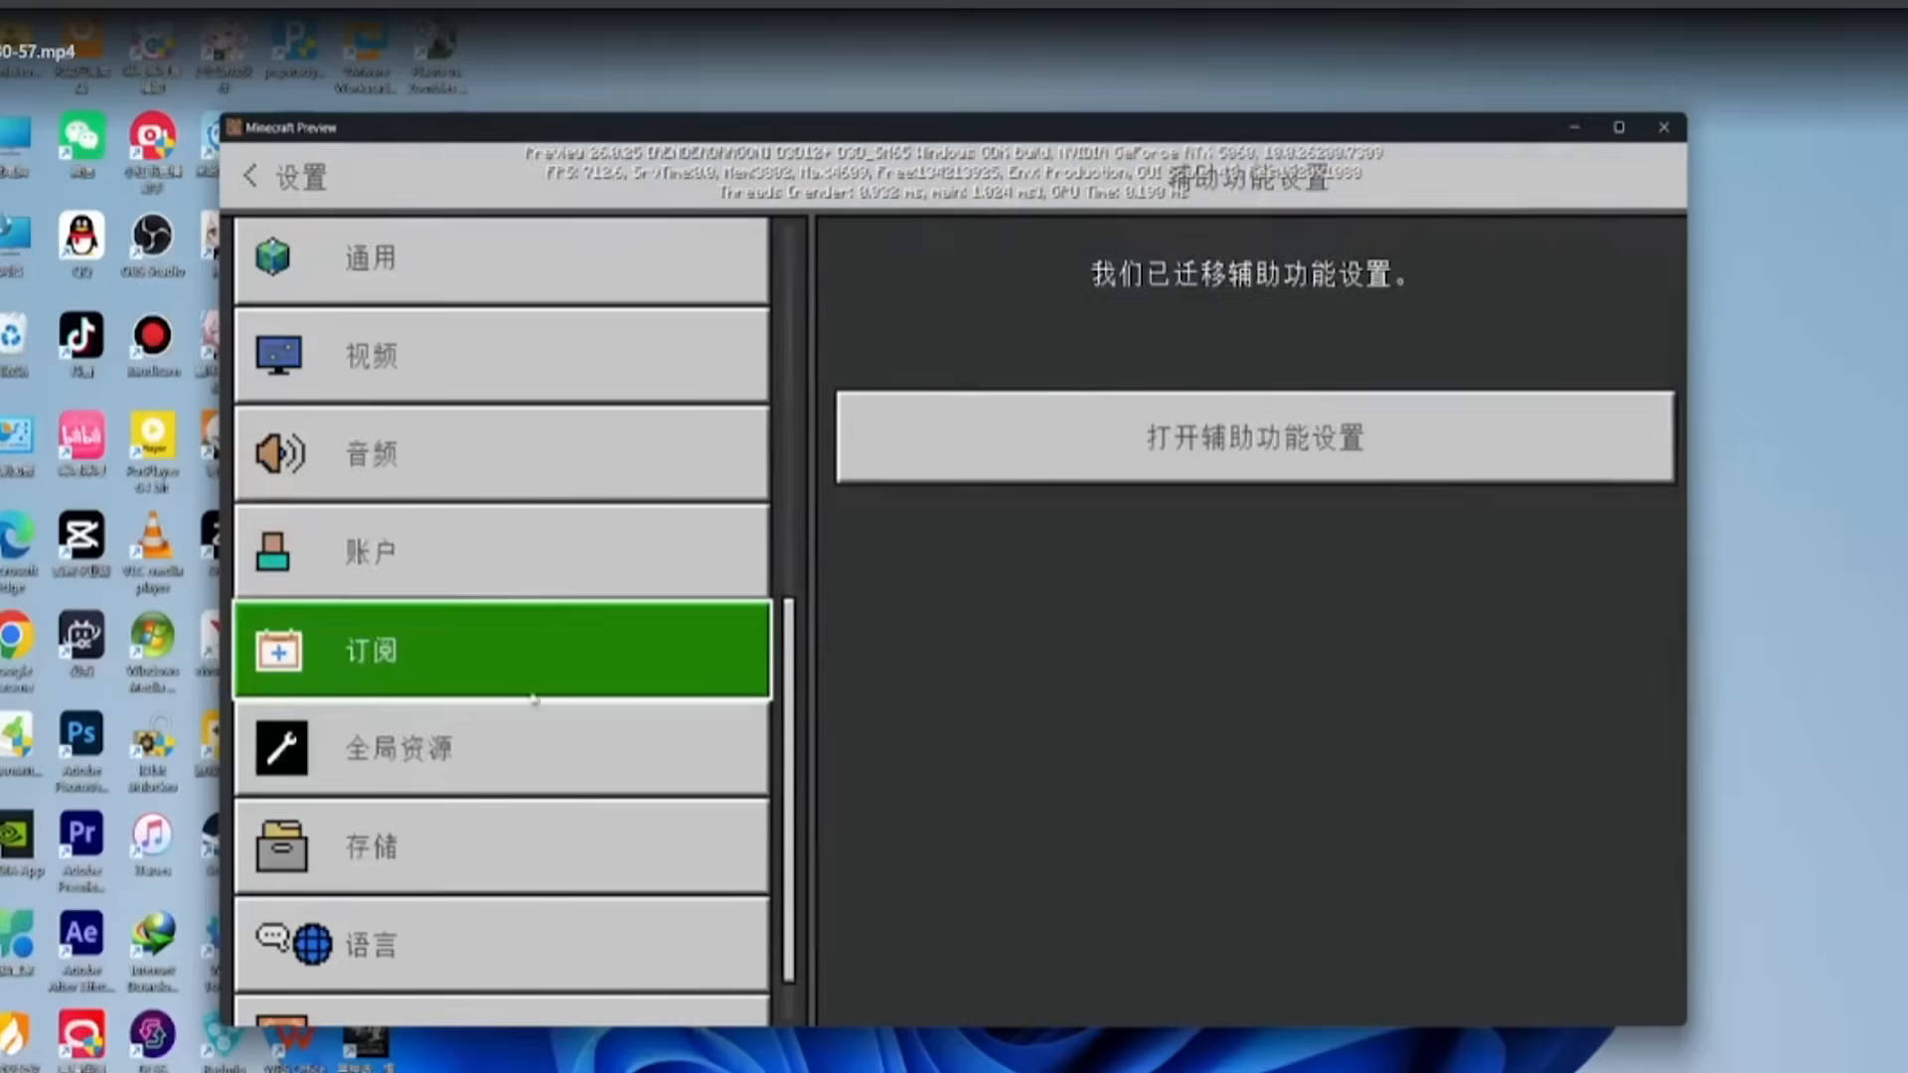
{"action": "left_click", "coordinate": [397, 750]}
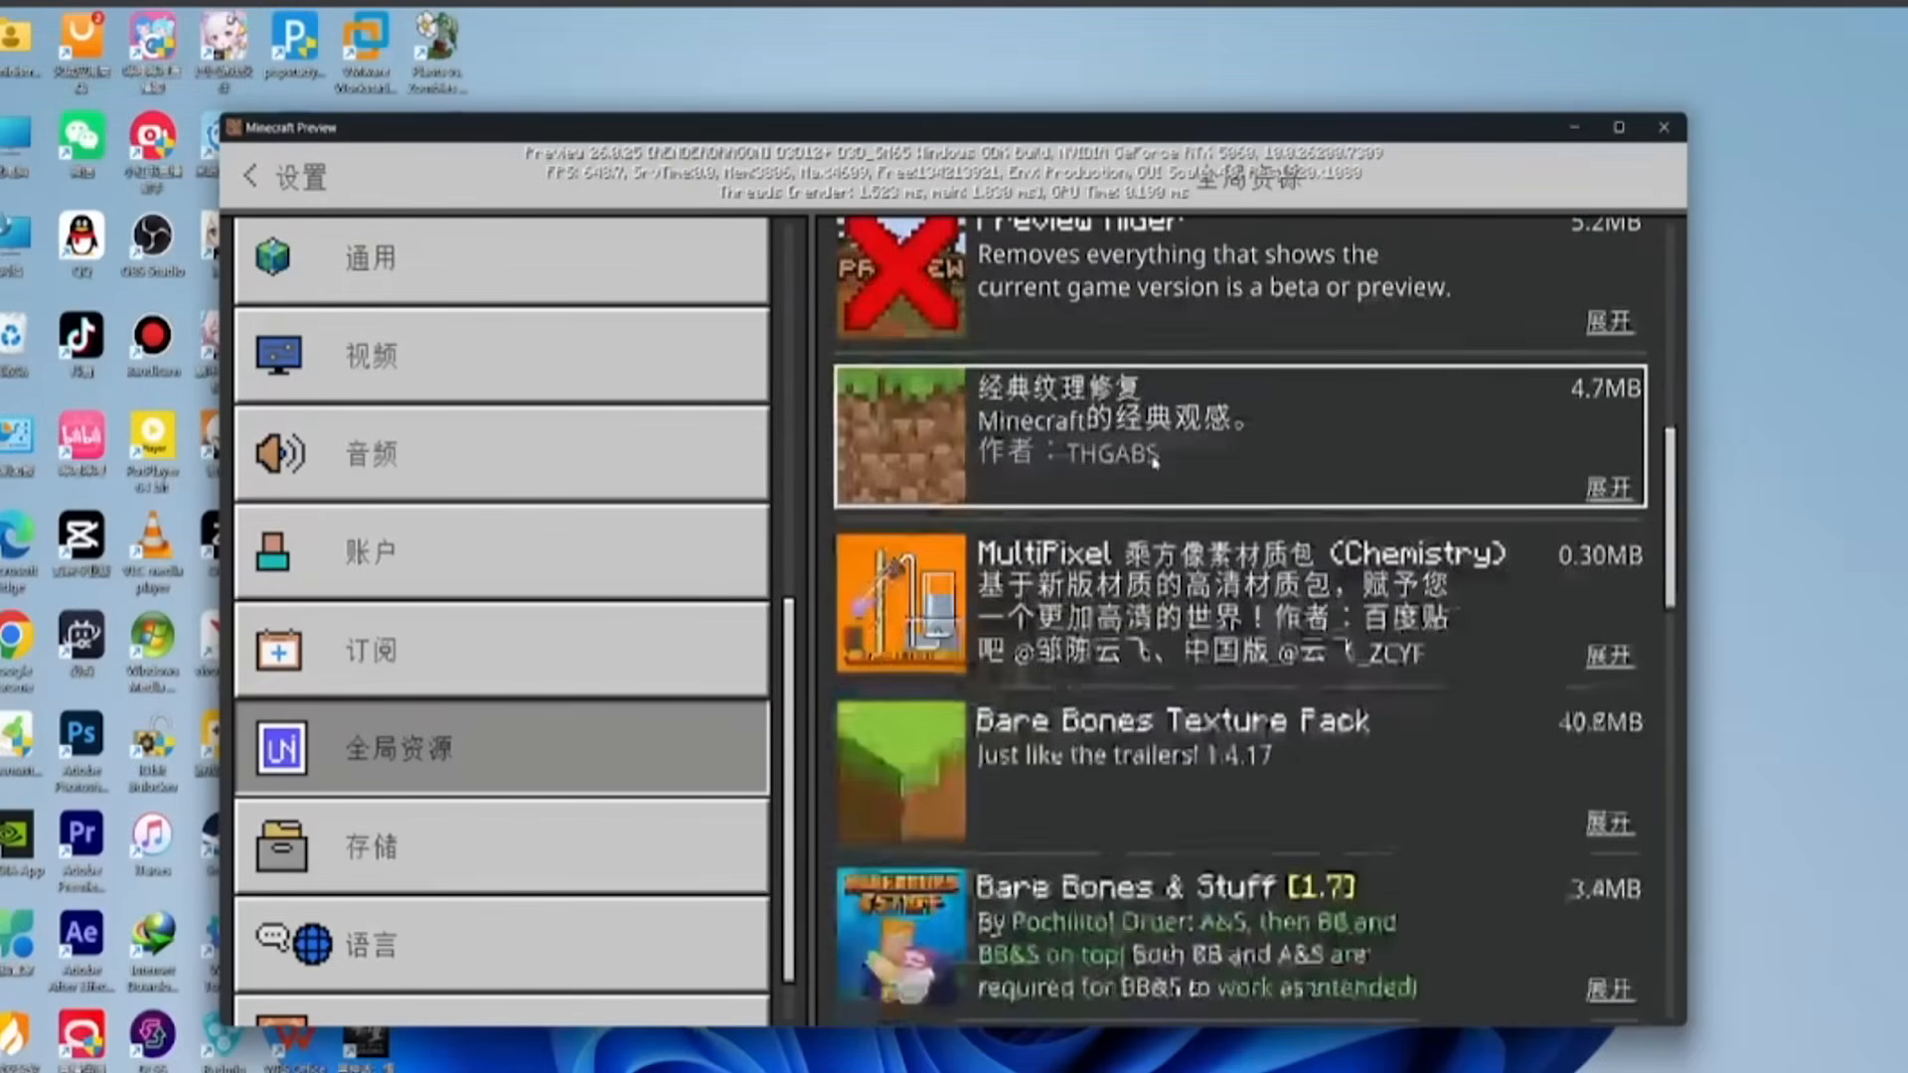
{"action": "scroll", "scroll_direction": "down", "scroll_amount": 3}
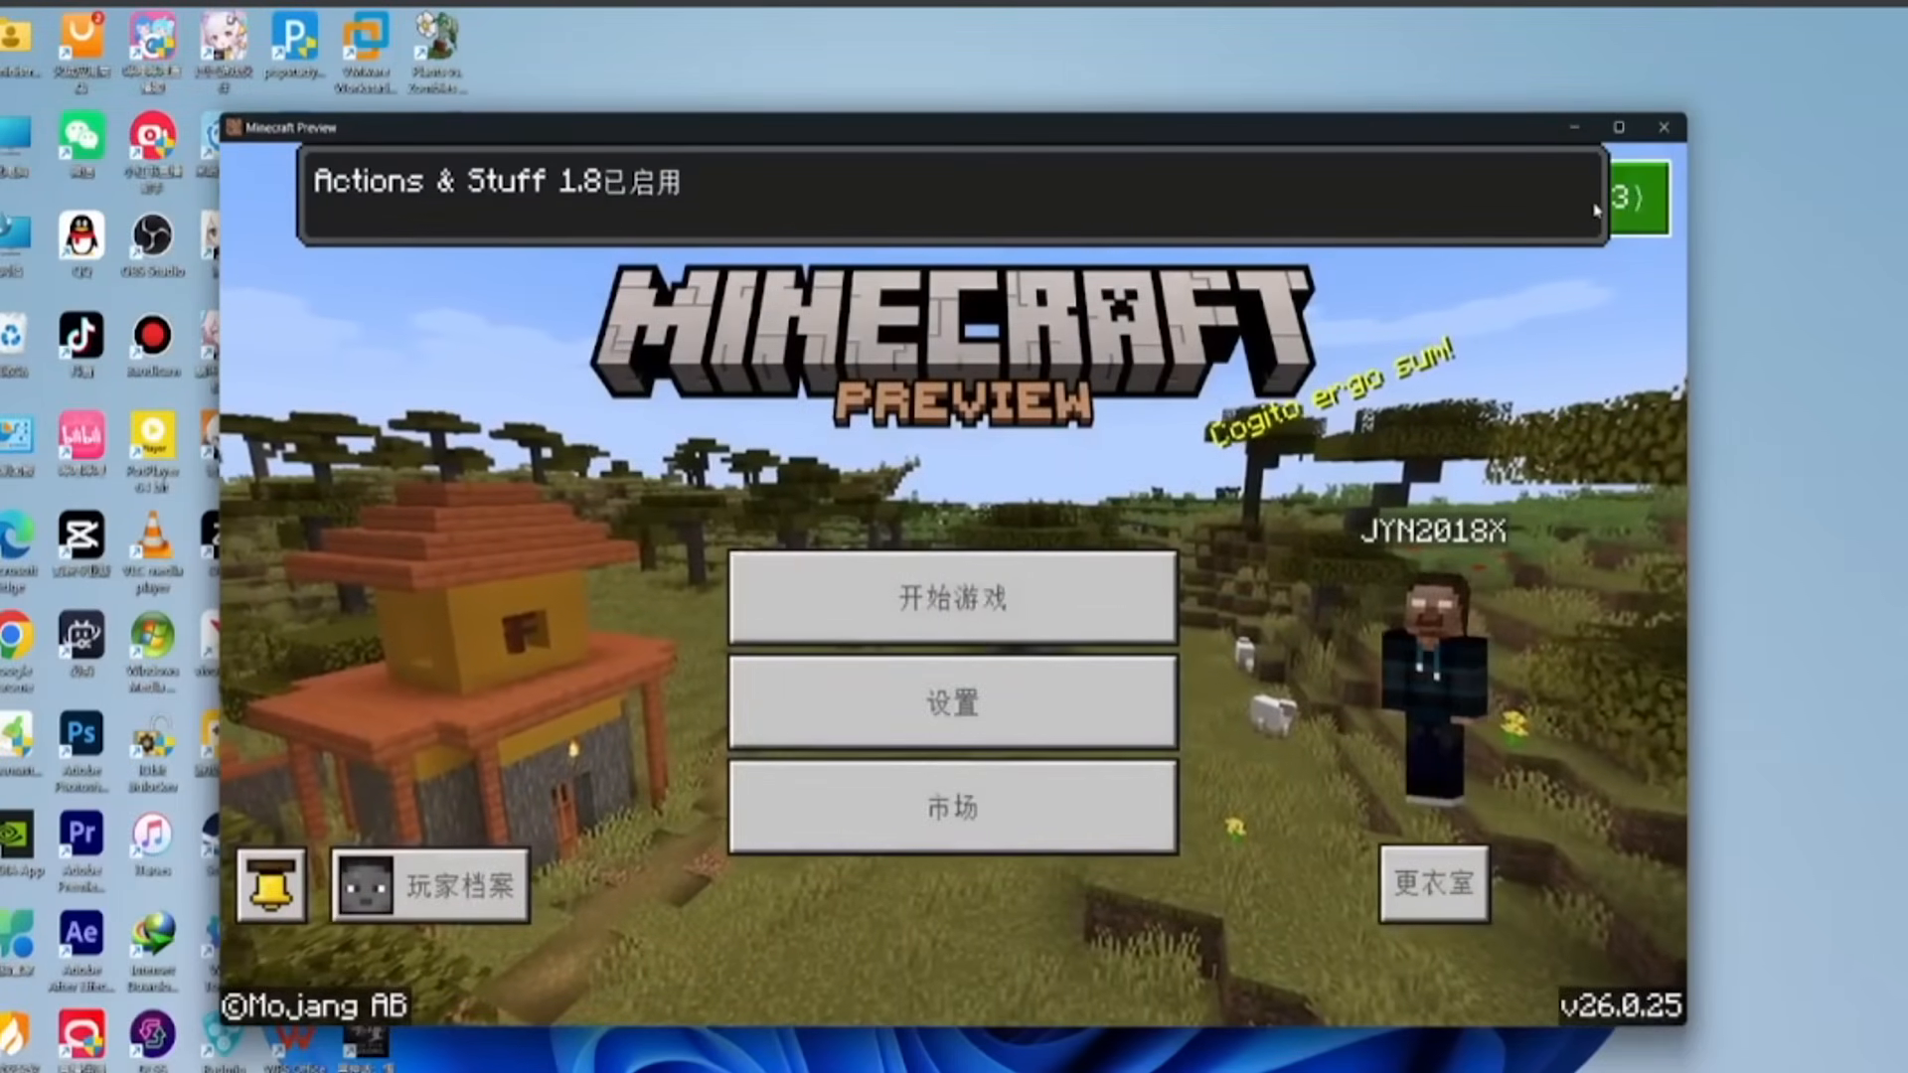
Revisit Settings to confirm Actions & Stuff 1.8 is active as a global resource pack.
{"action": "left_click", "coordinate": [952, 701]}
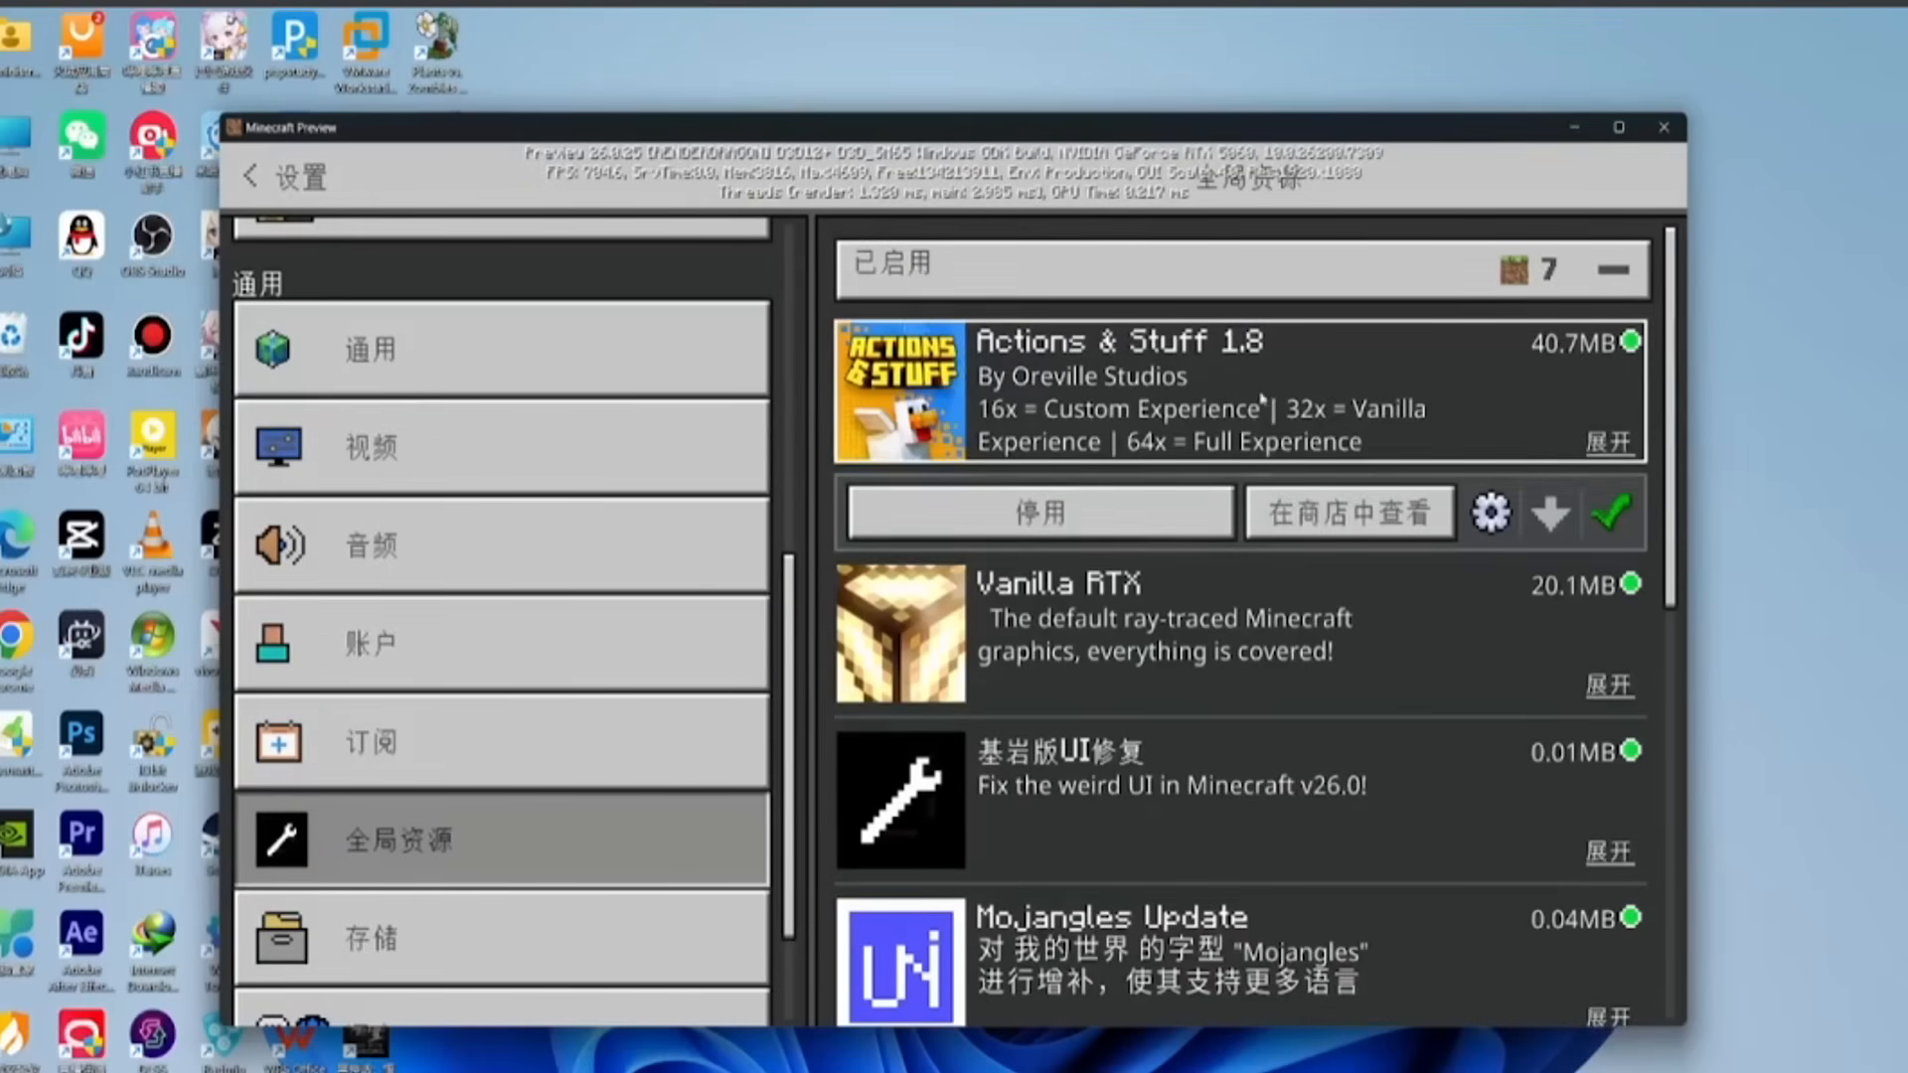
{"action": "scroll", "scroll_direction": "down", "scroll_amount": 3}
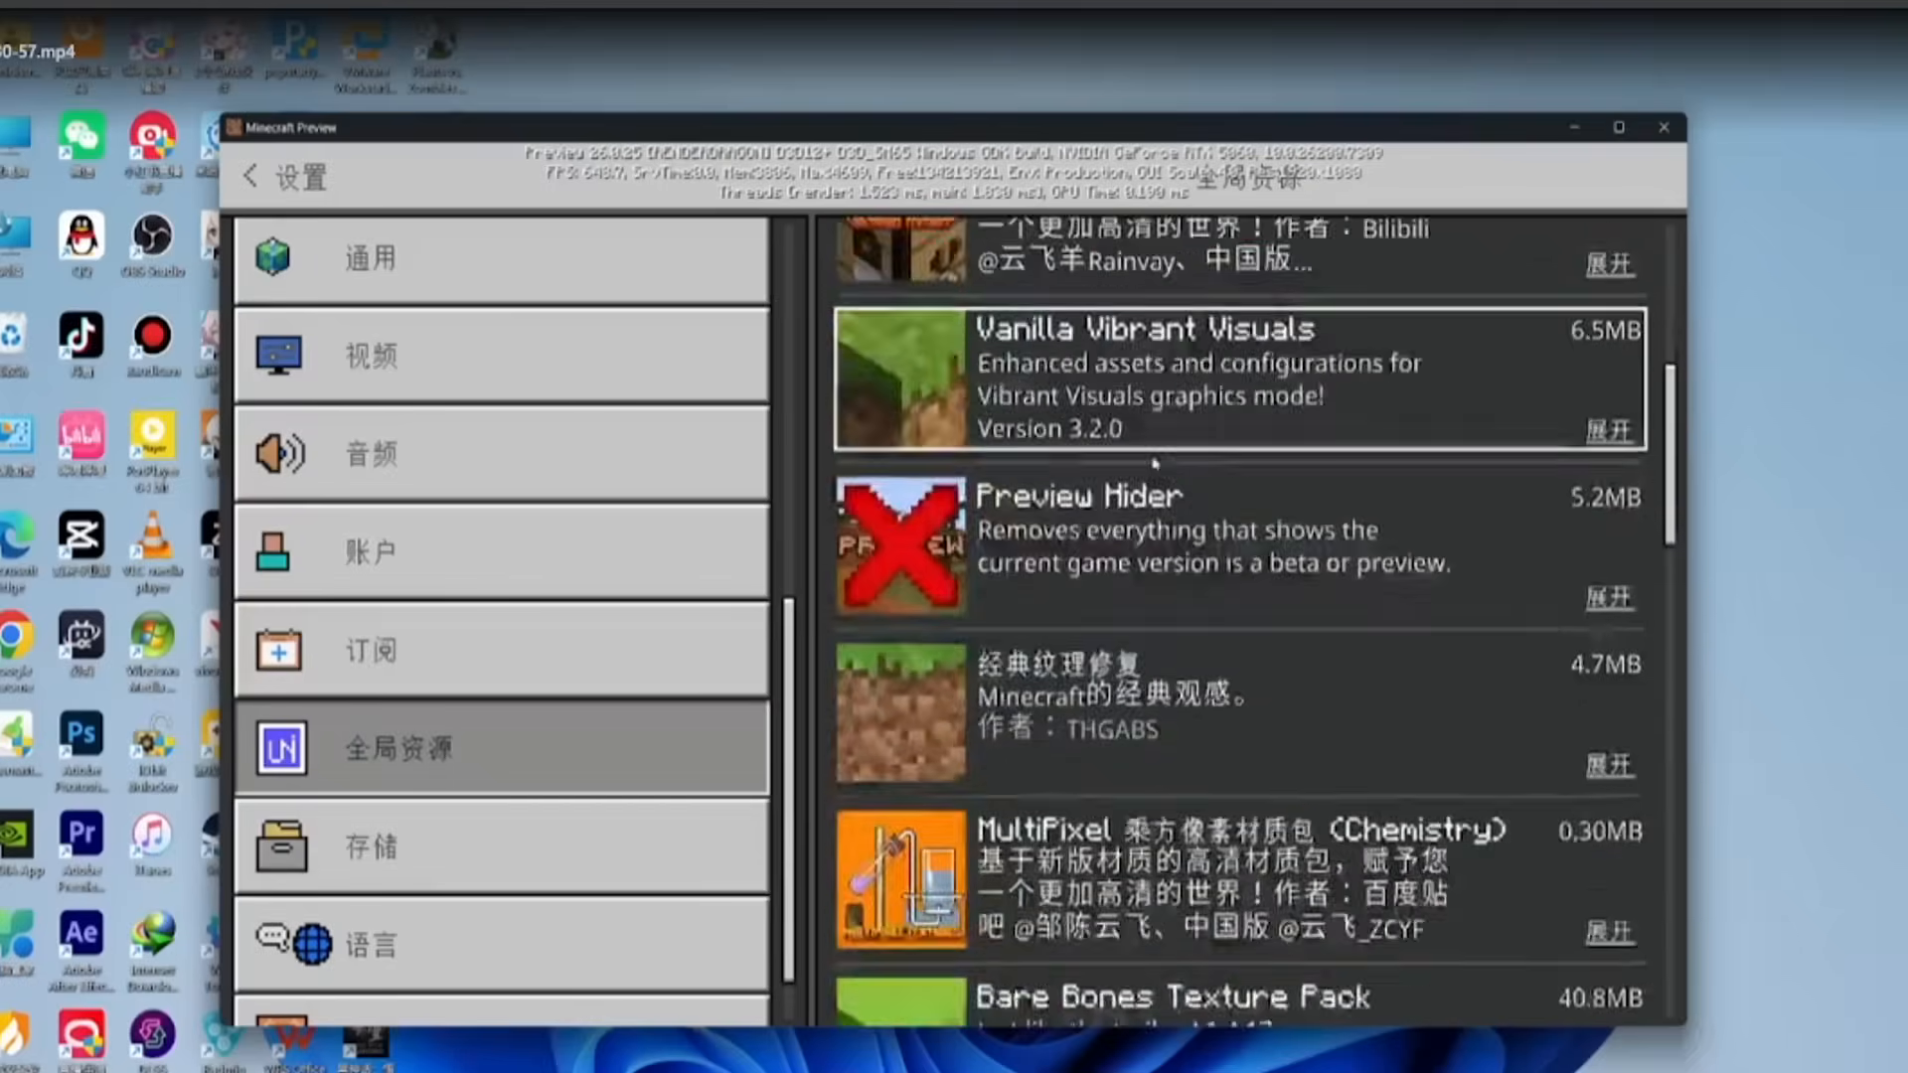
{"action": "scroll", "scroll_direction": "down", "scroll_amount": 3}
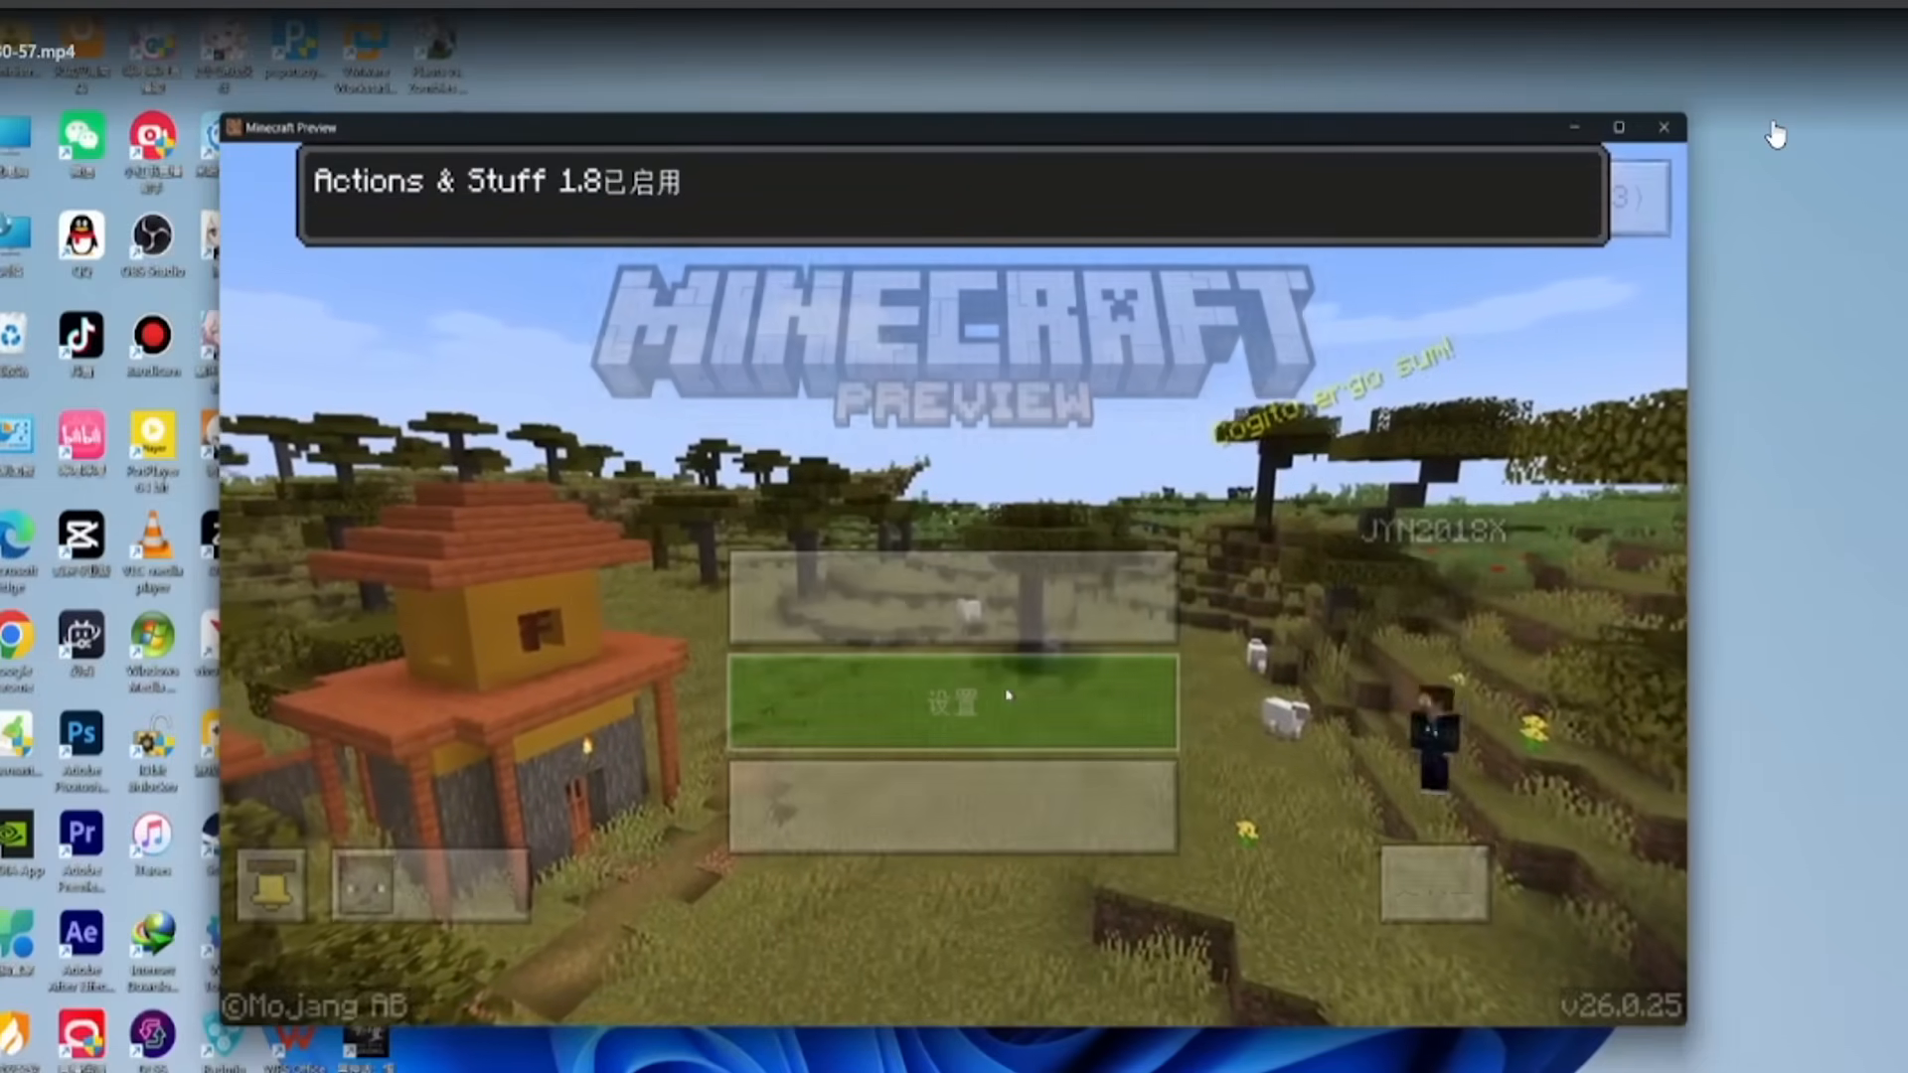
{"action": "left_click", "coordinate": [952, 703]}
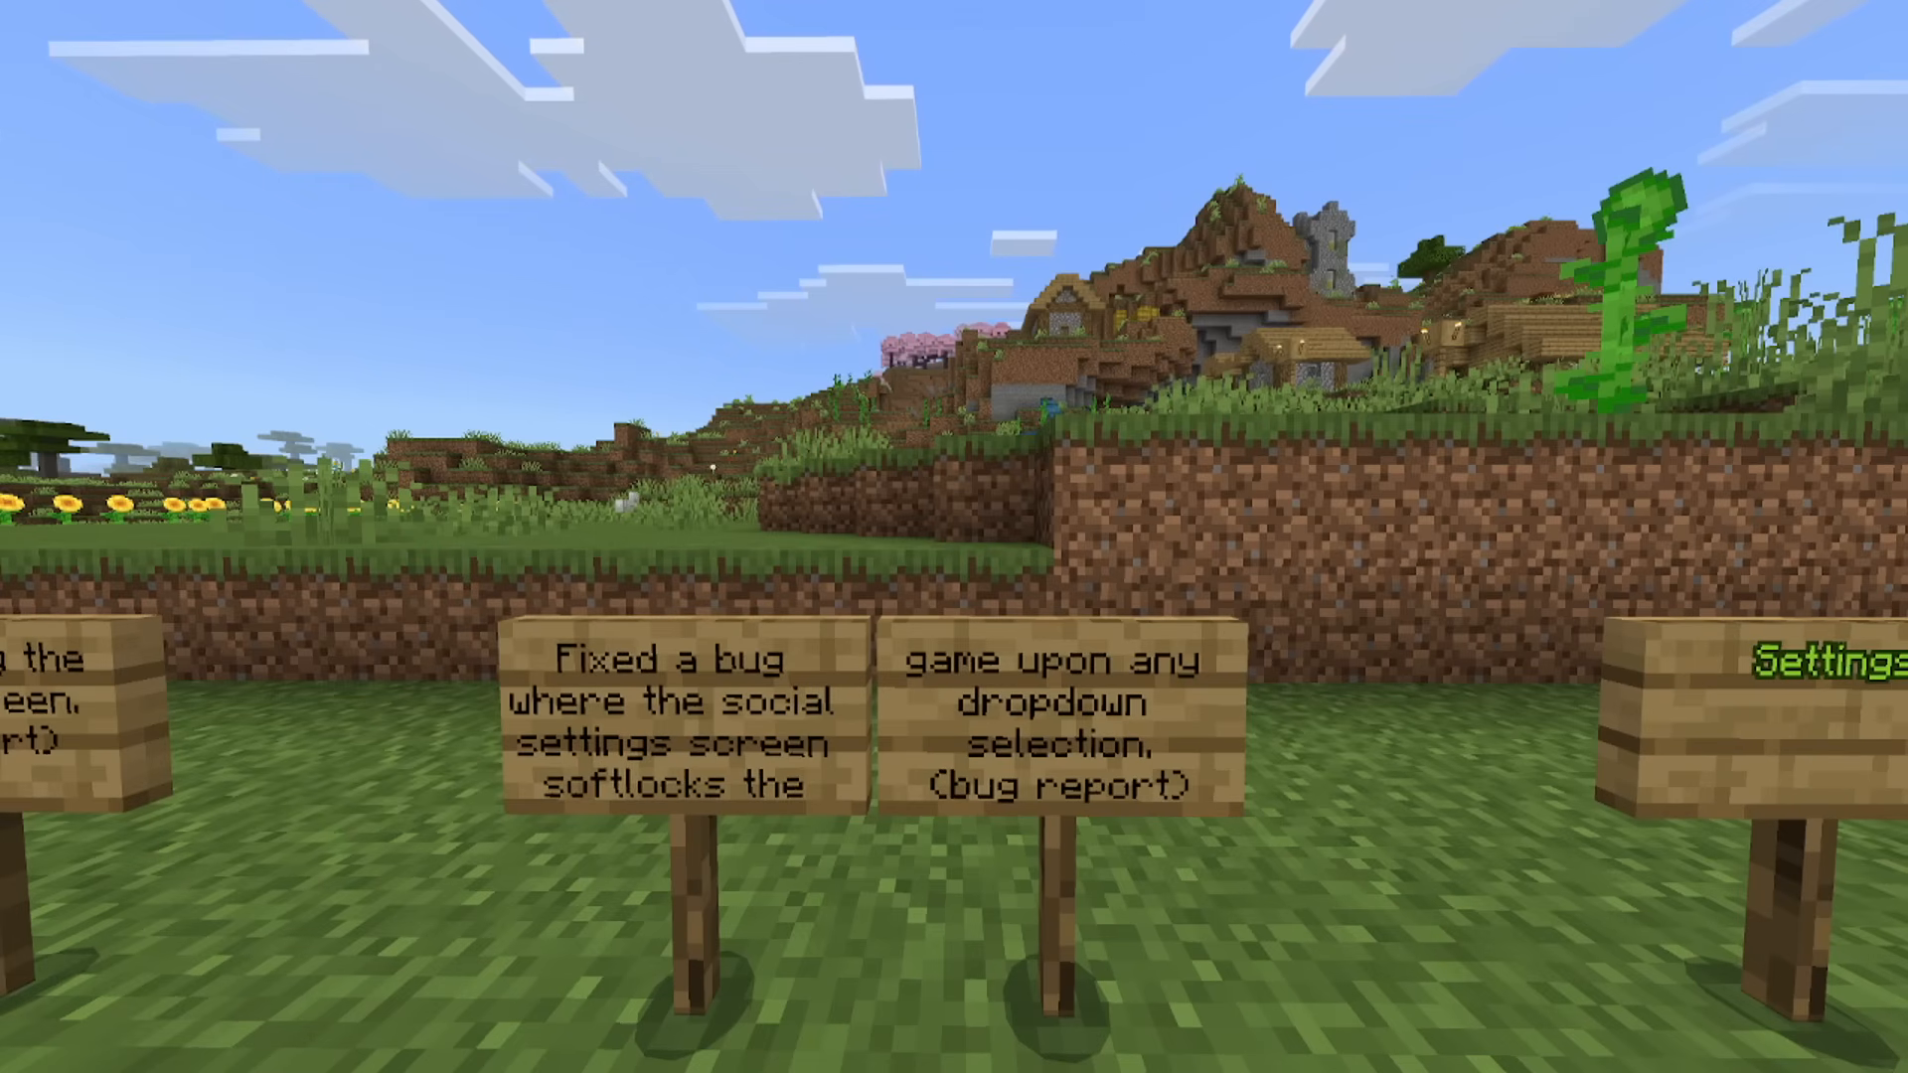
Pause the game and bring up the social panel's People list.
{"action": "key", "text": "Escape"}
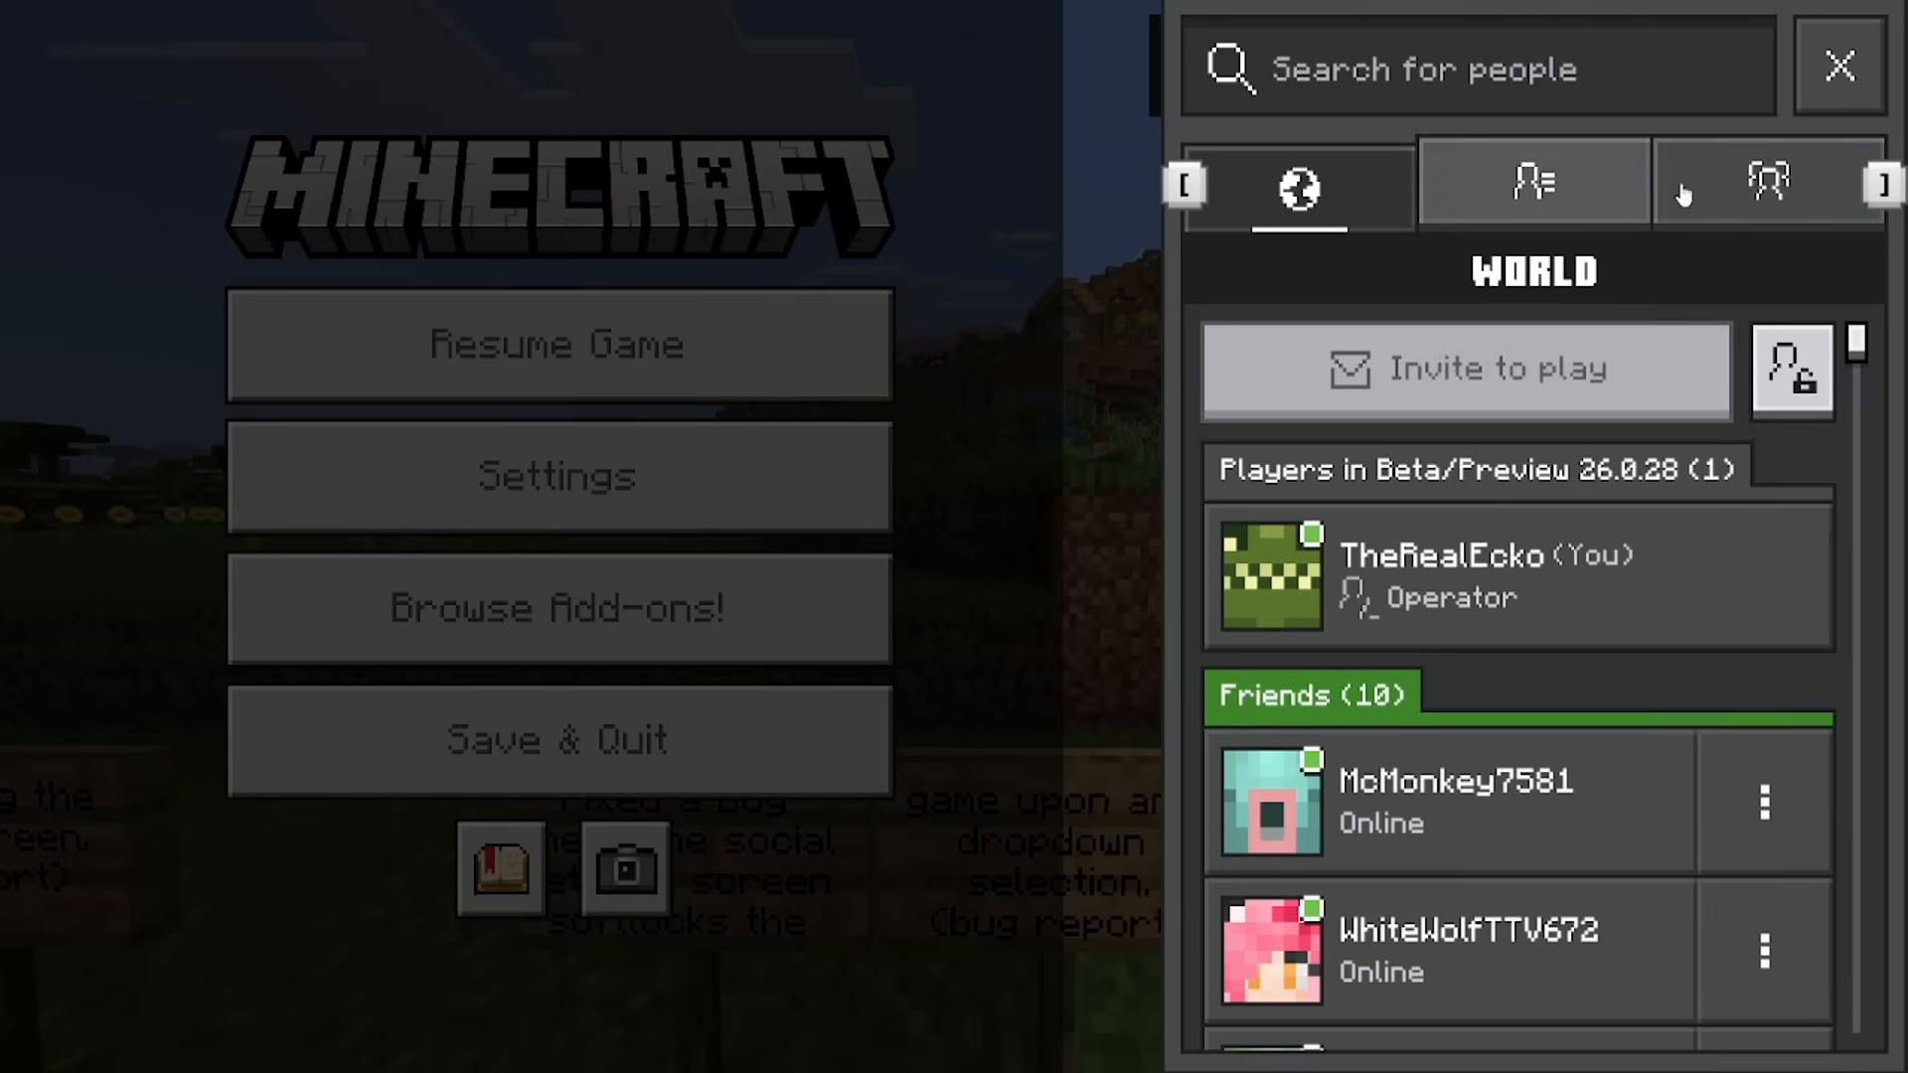
{"action": "left_click", "coordinate": [1533, 183]}
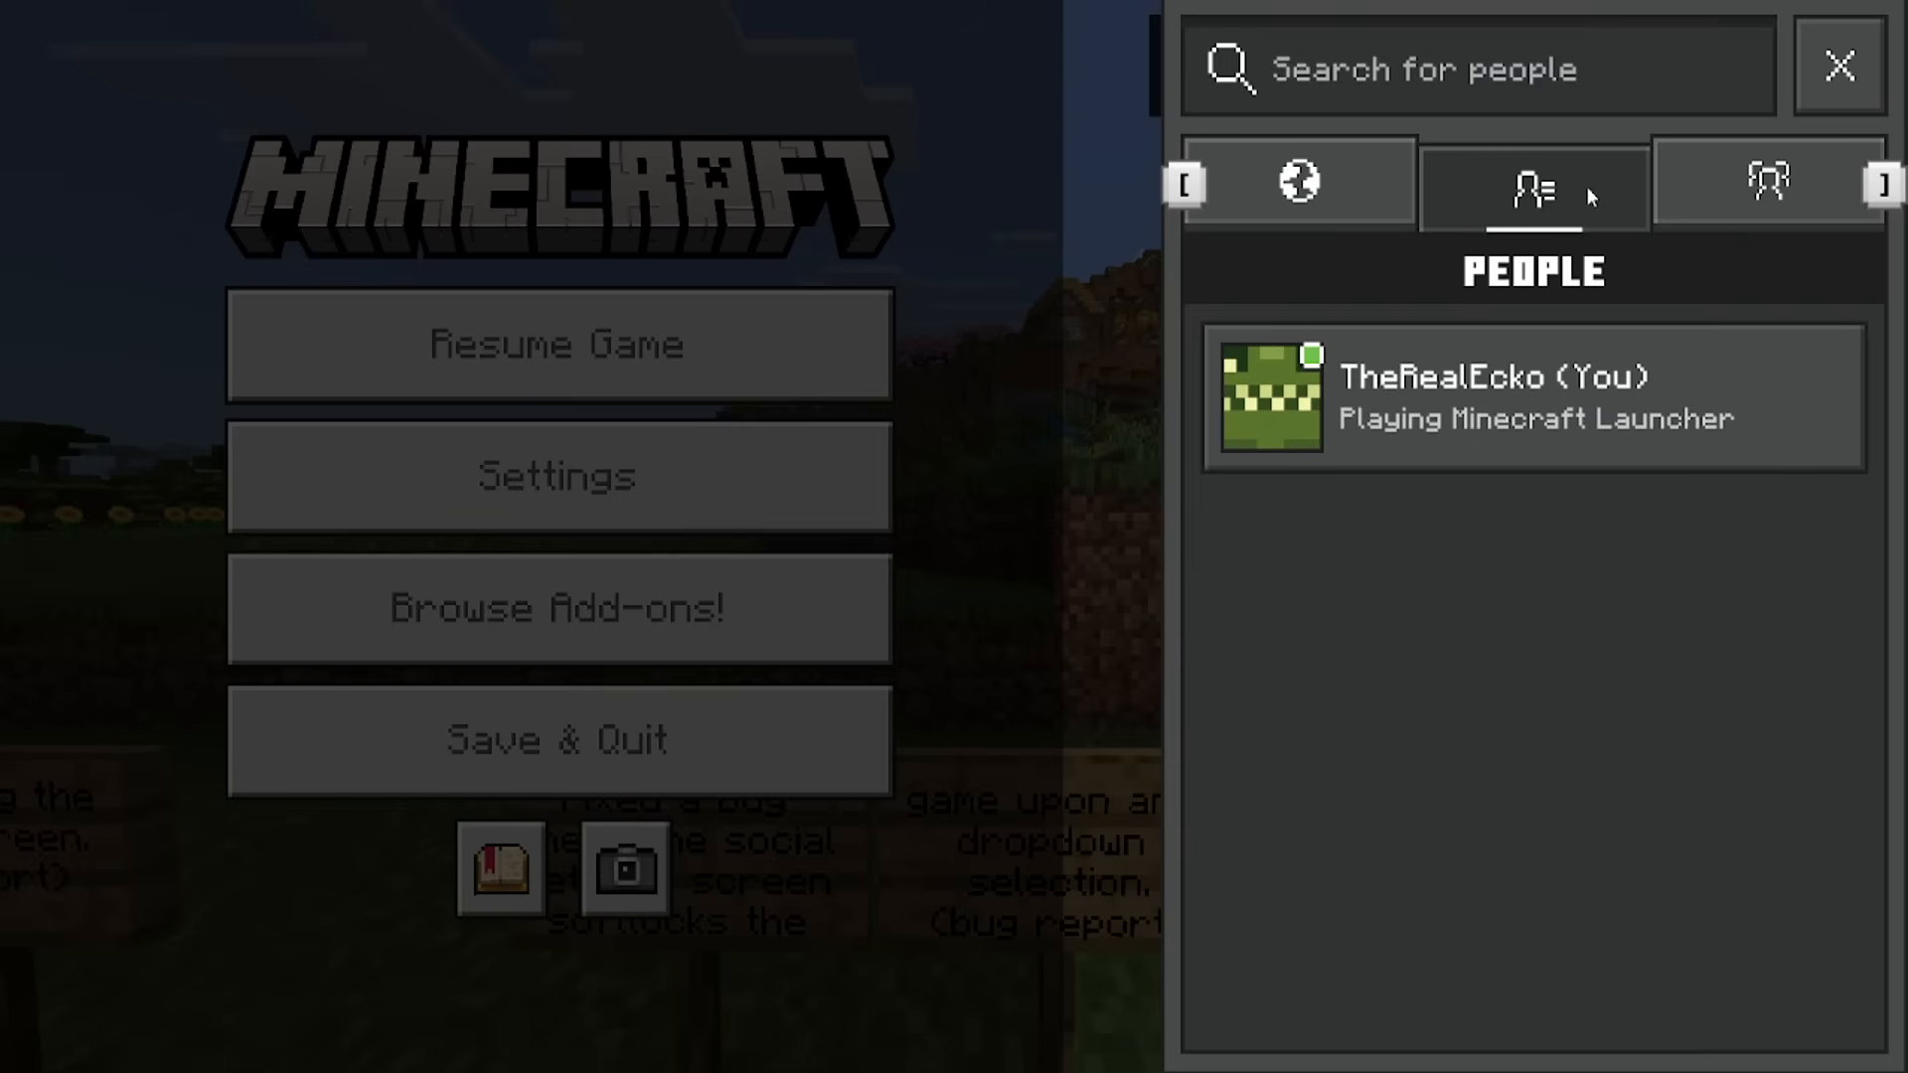
{"action": "left_click", "coordinate": [1298, 183]}
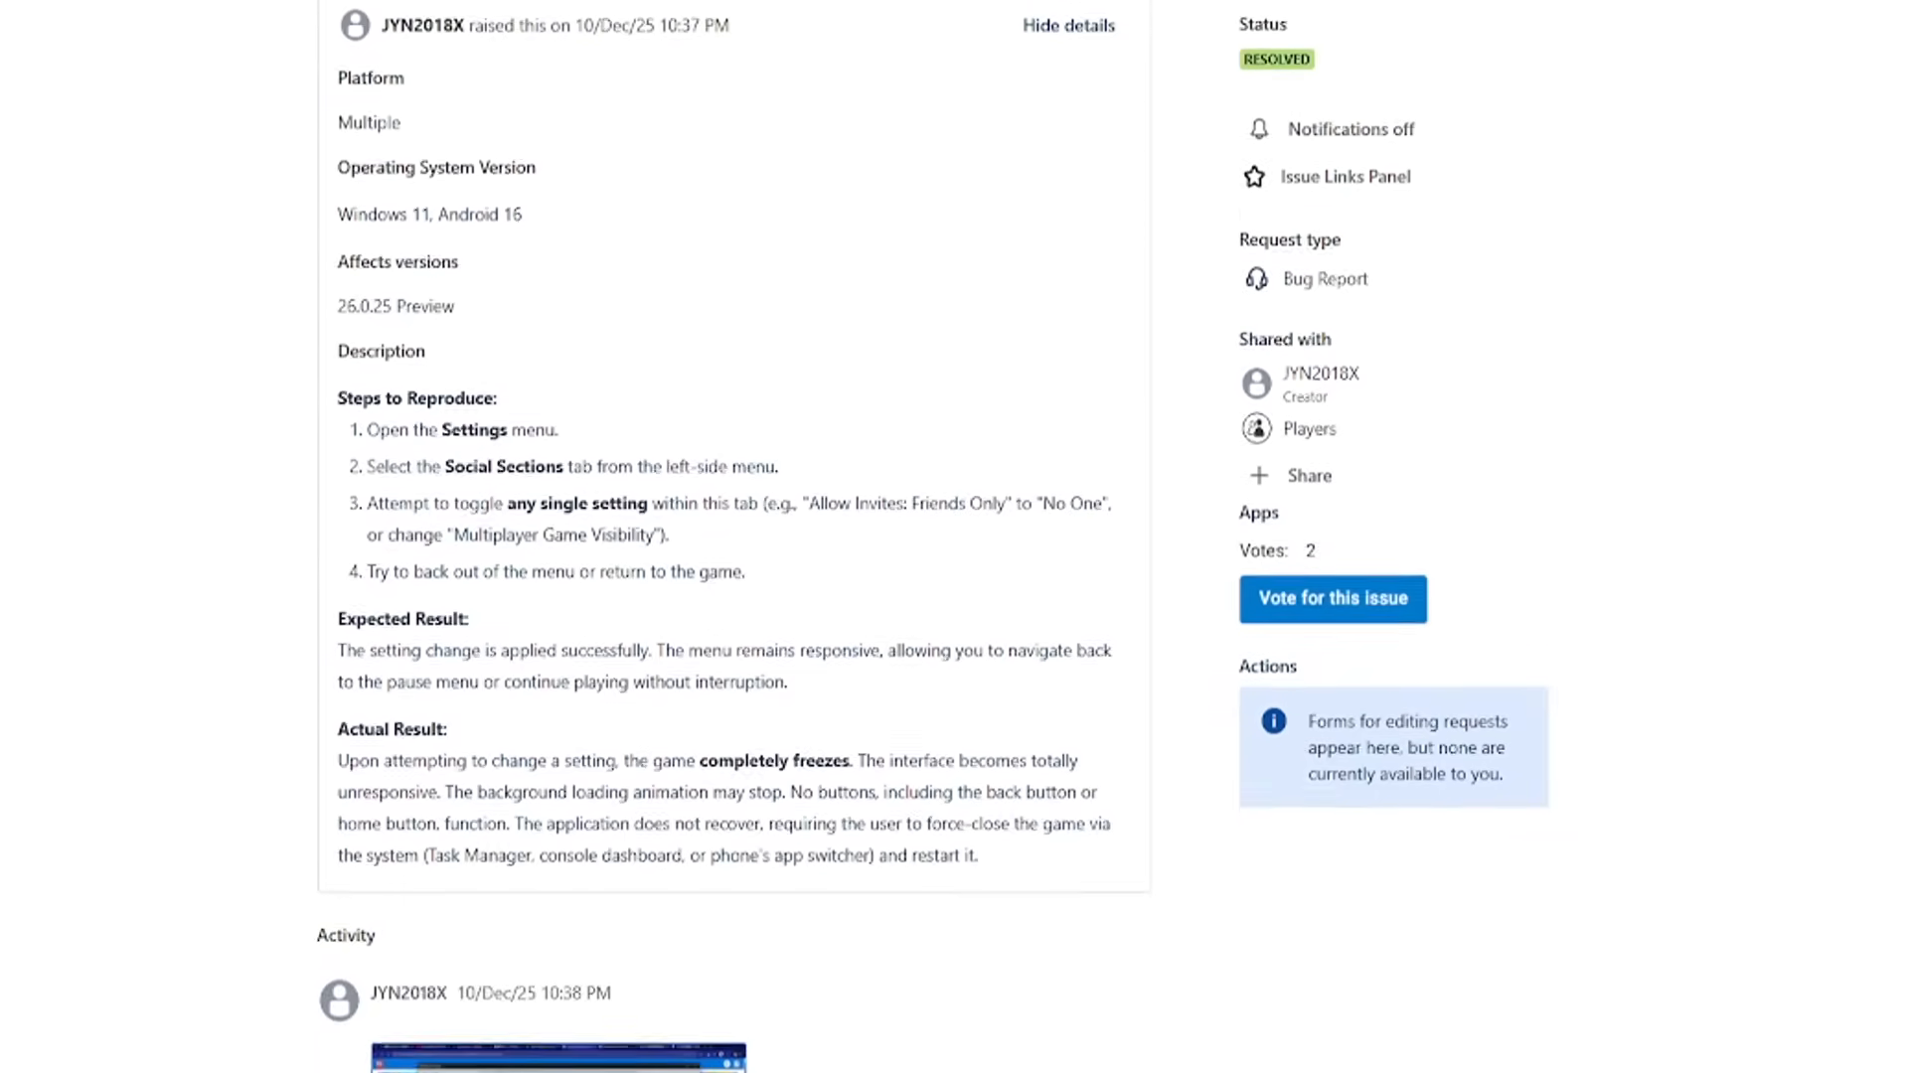
Scroll the social settings softlock report down to its Actual Result section.
{"action": "scroll", "scroll_direction": "down", "scroll_amount": 3}
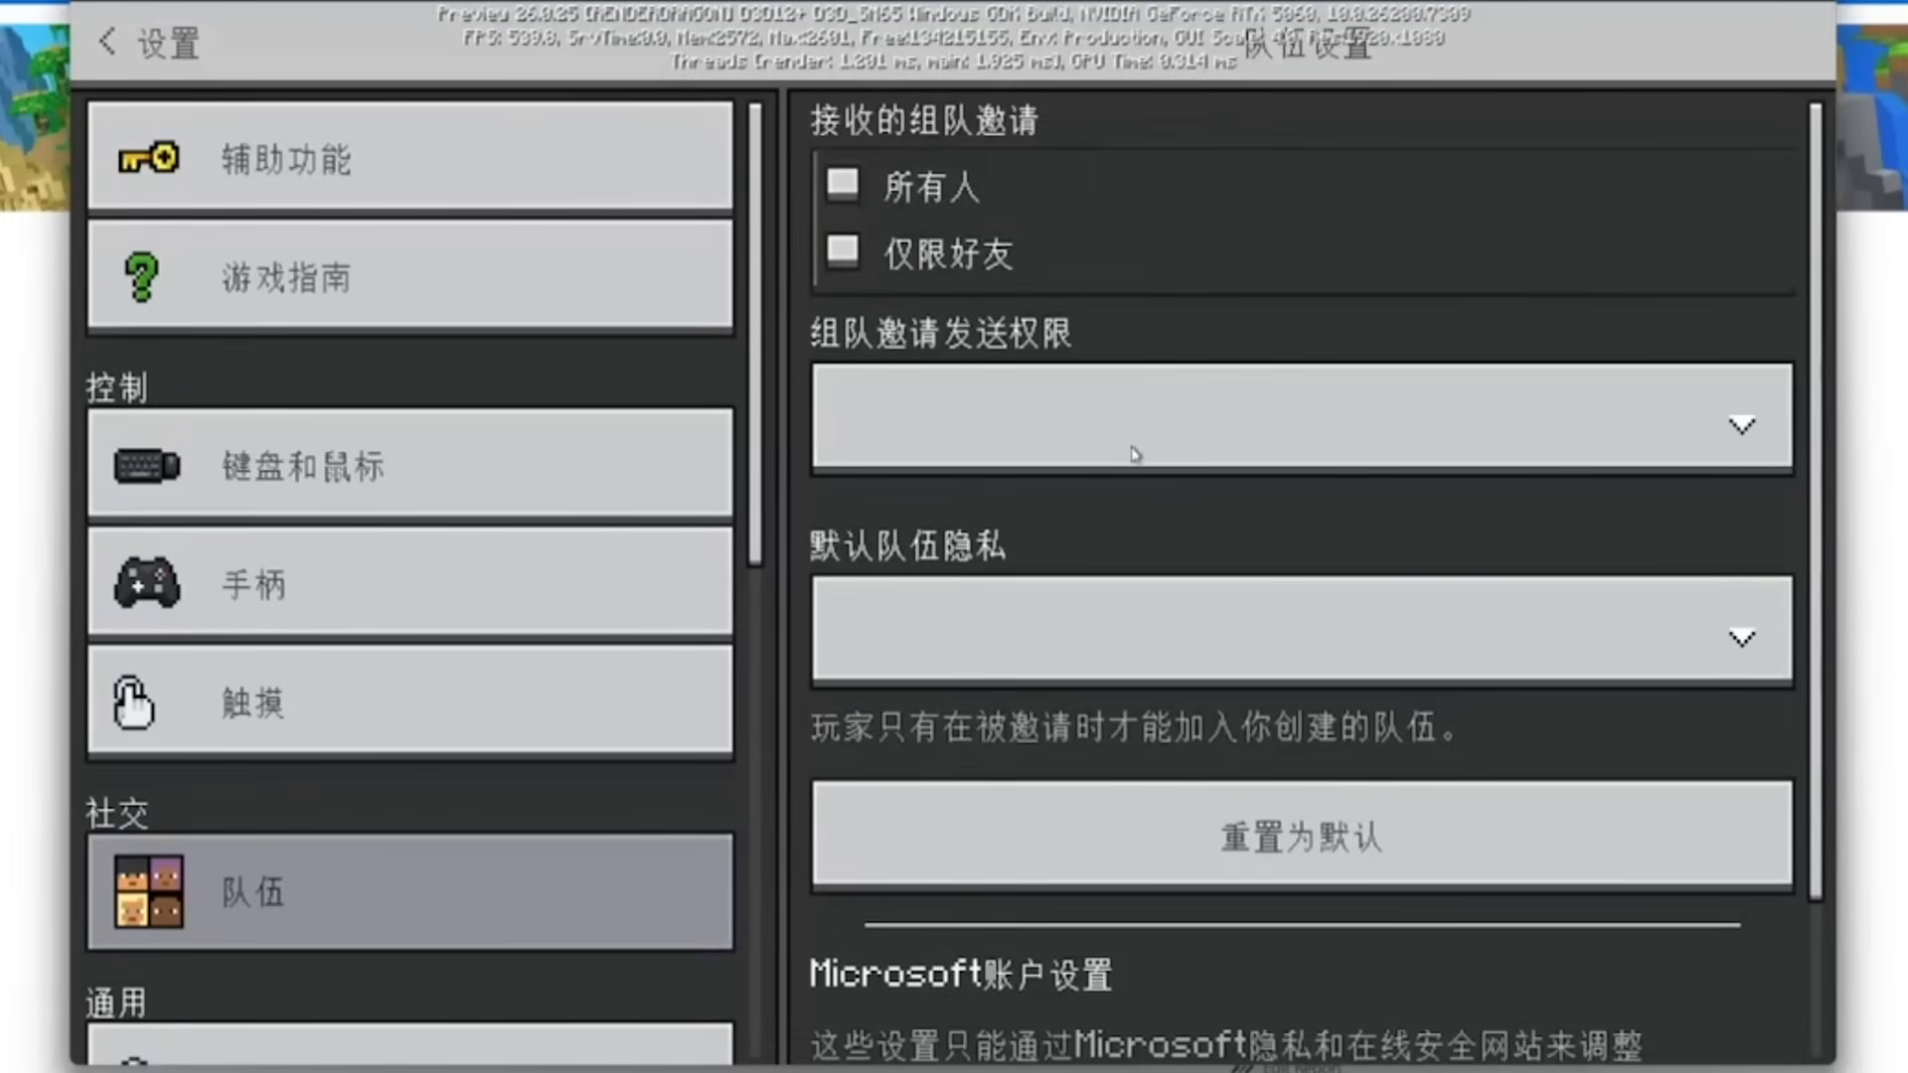
{"action": "mouse_move", "coordinate": [1197, 402]}
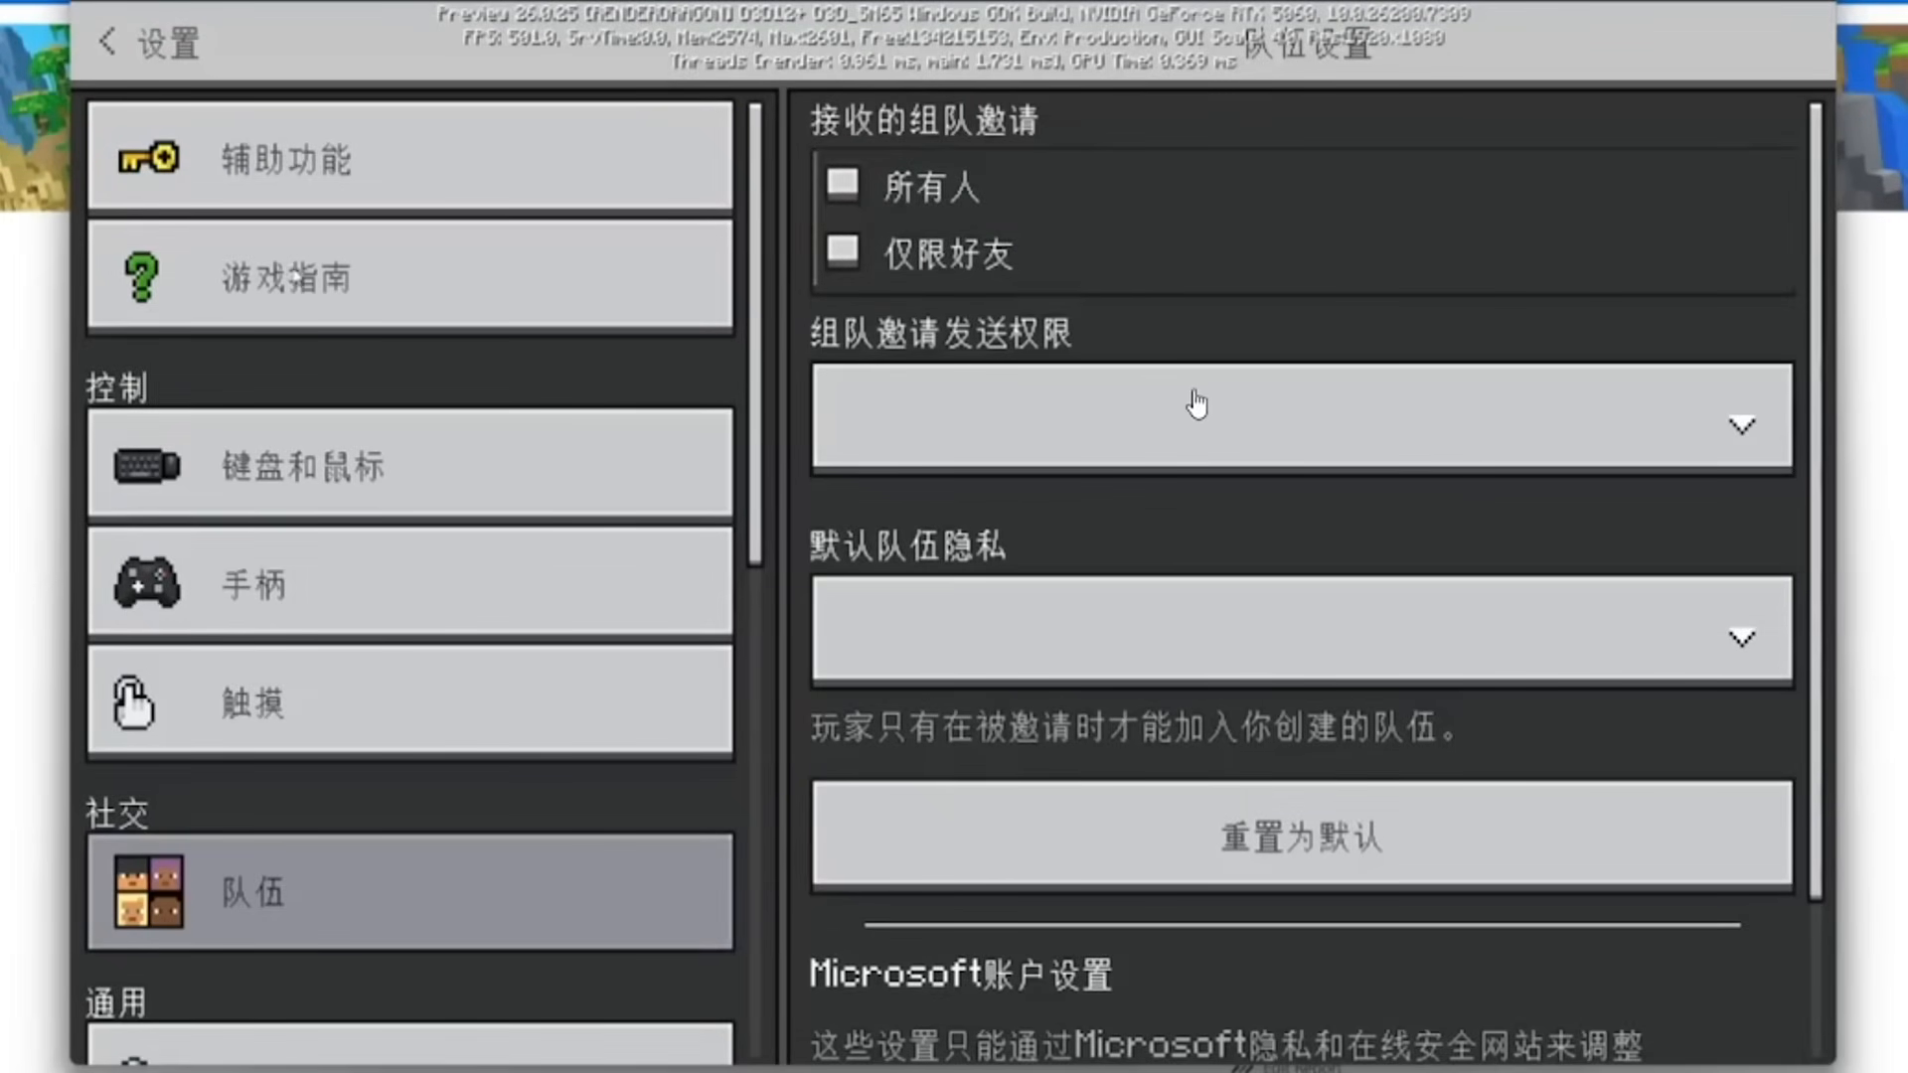
{"action": "mouse_move", "coordinate": [1451, 545]}
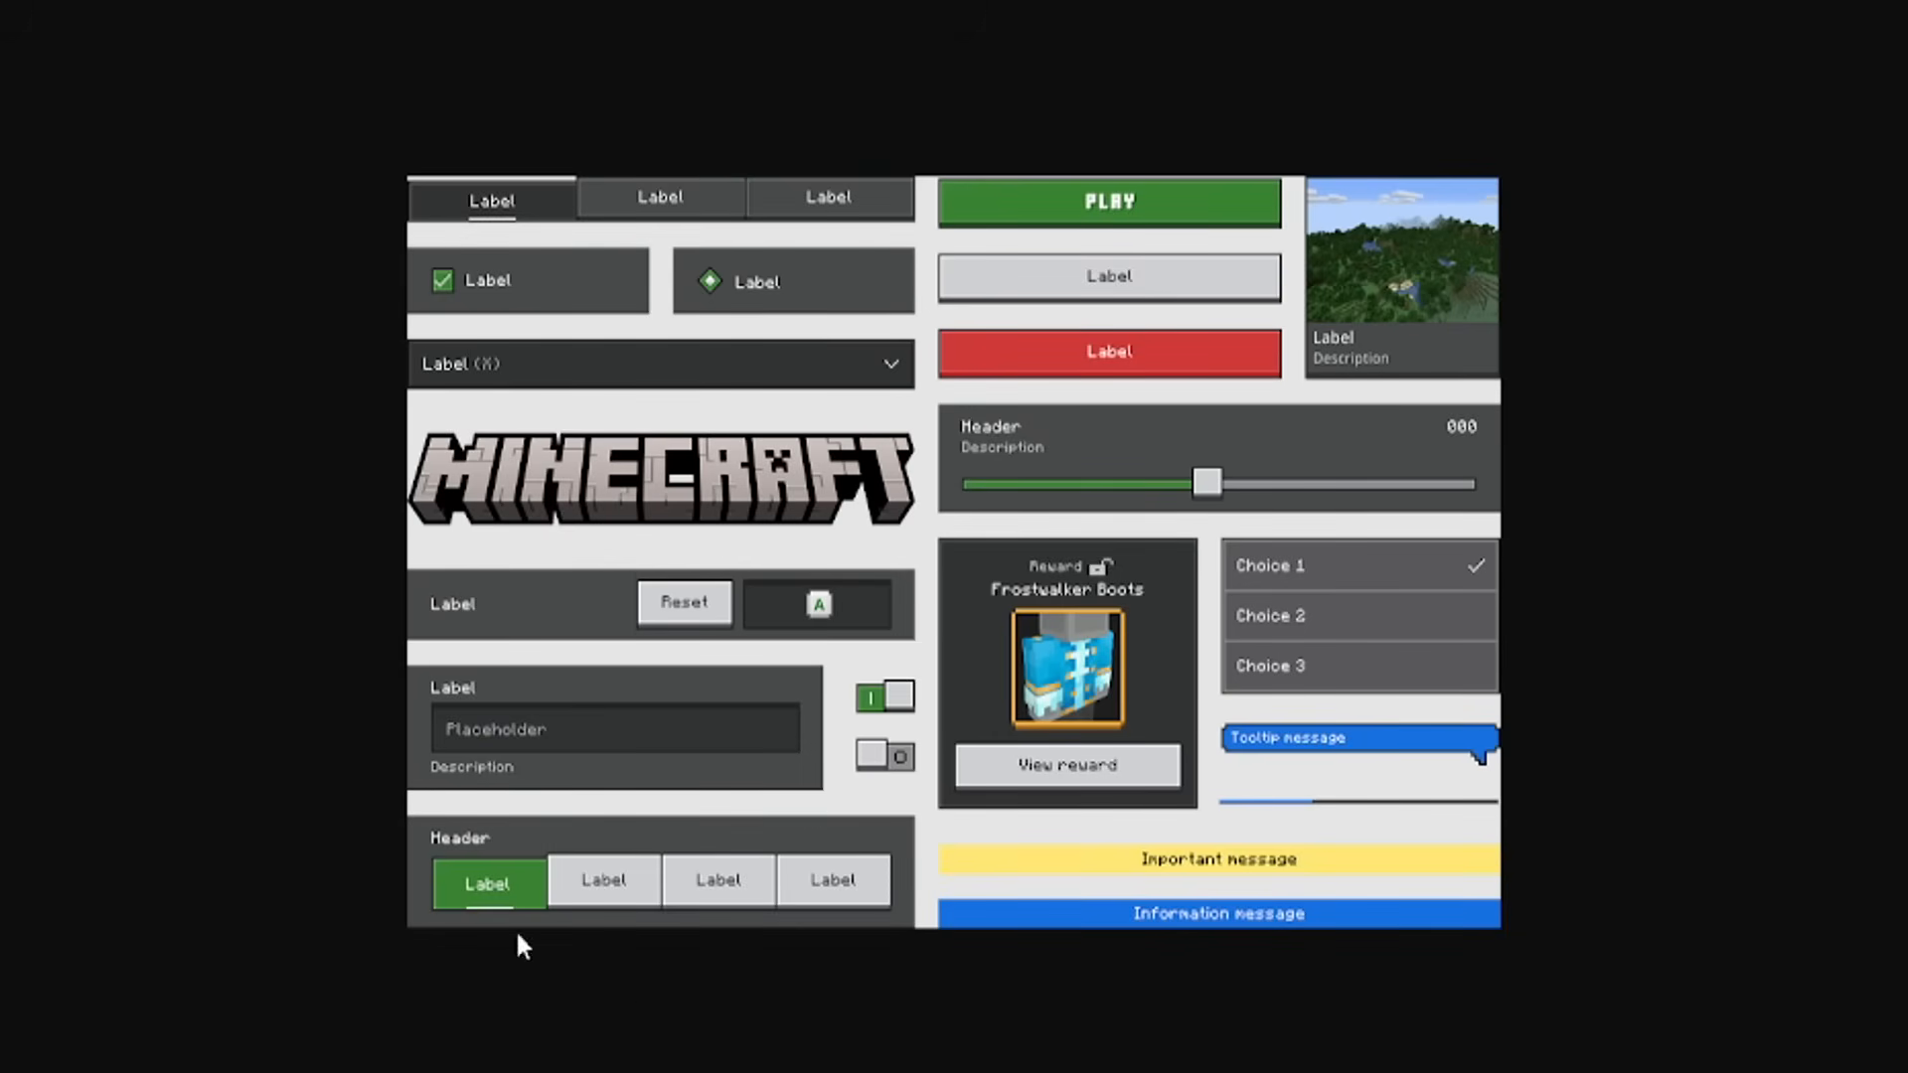
{"action": "mouse_move", "coordinate": [274, 99]}
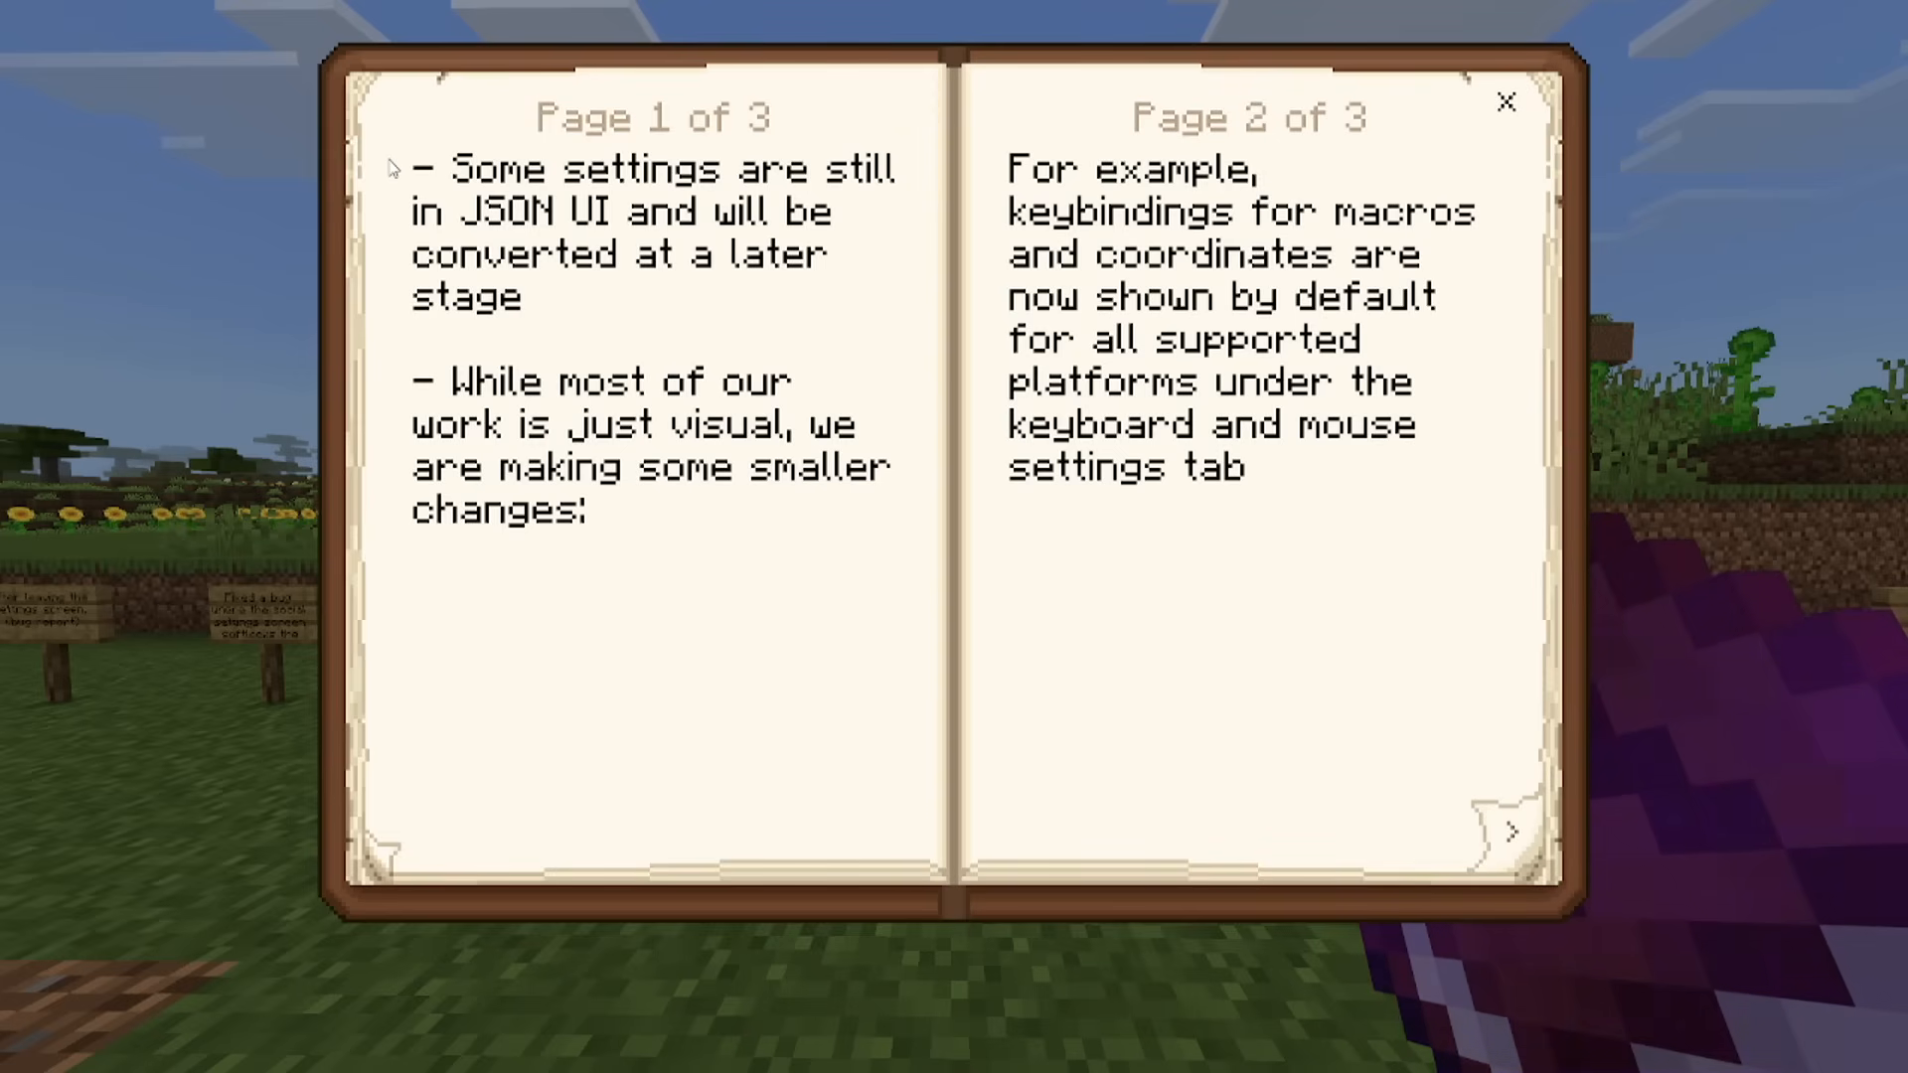
{"action": "mouse_move", "coordinate": [384, 212]}
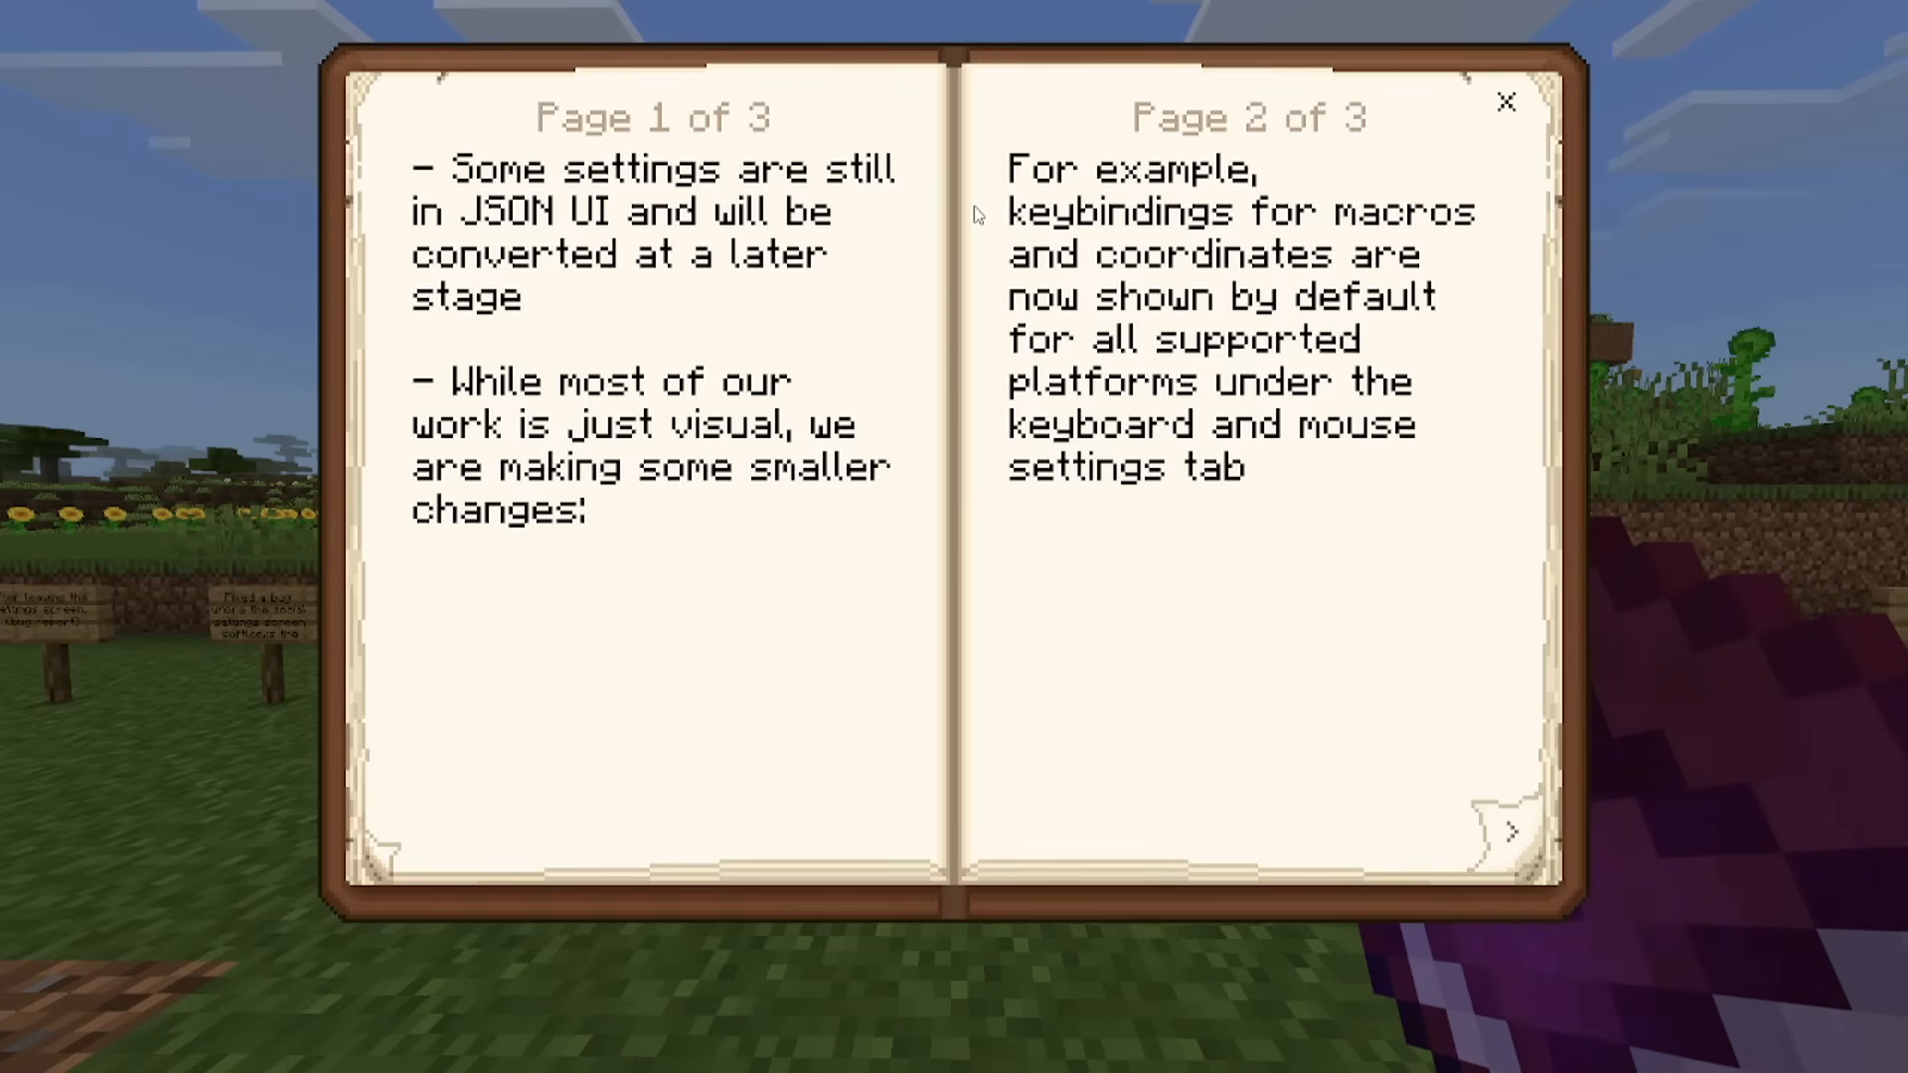
{"action": "mouse_move", "coordinate": [984, 257]}
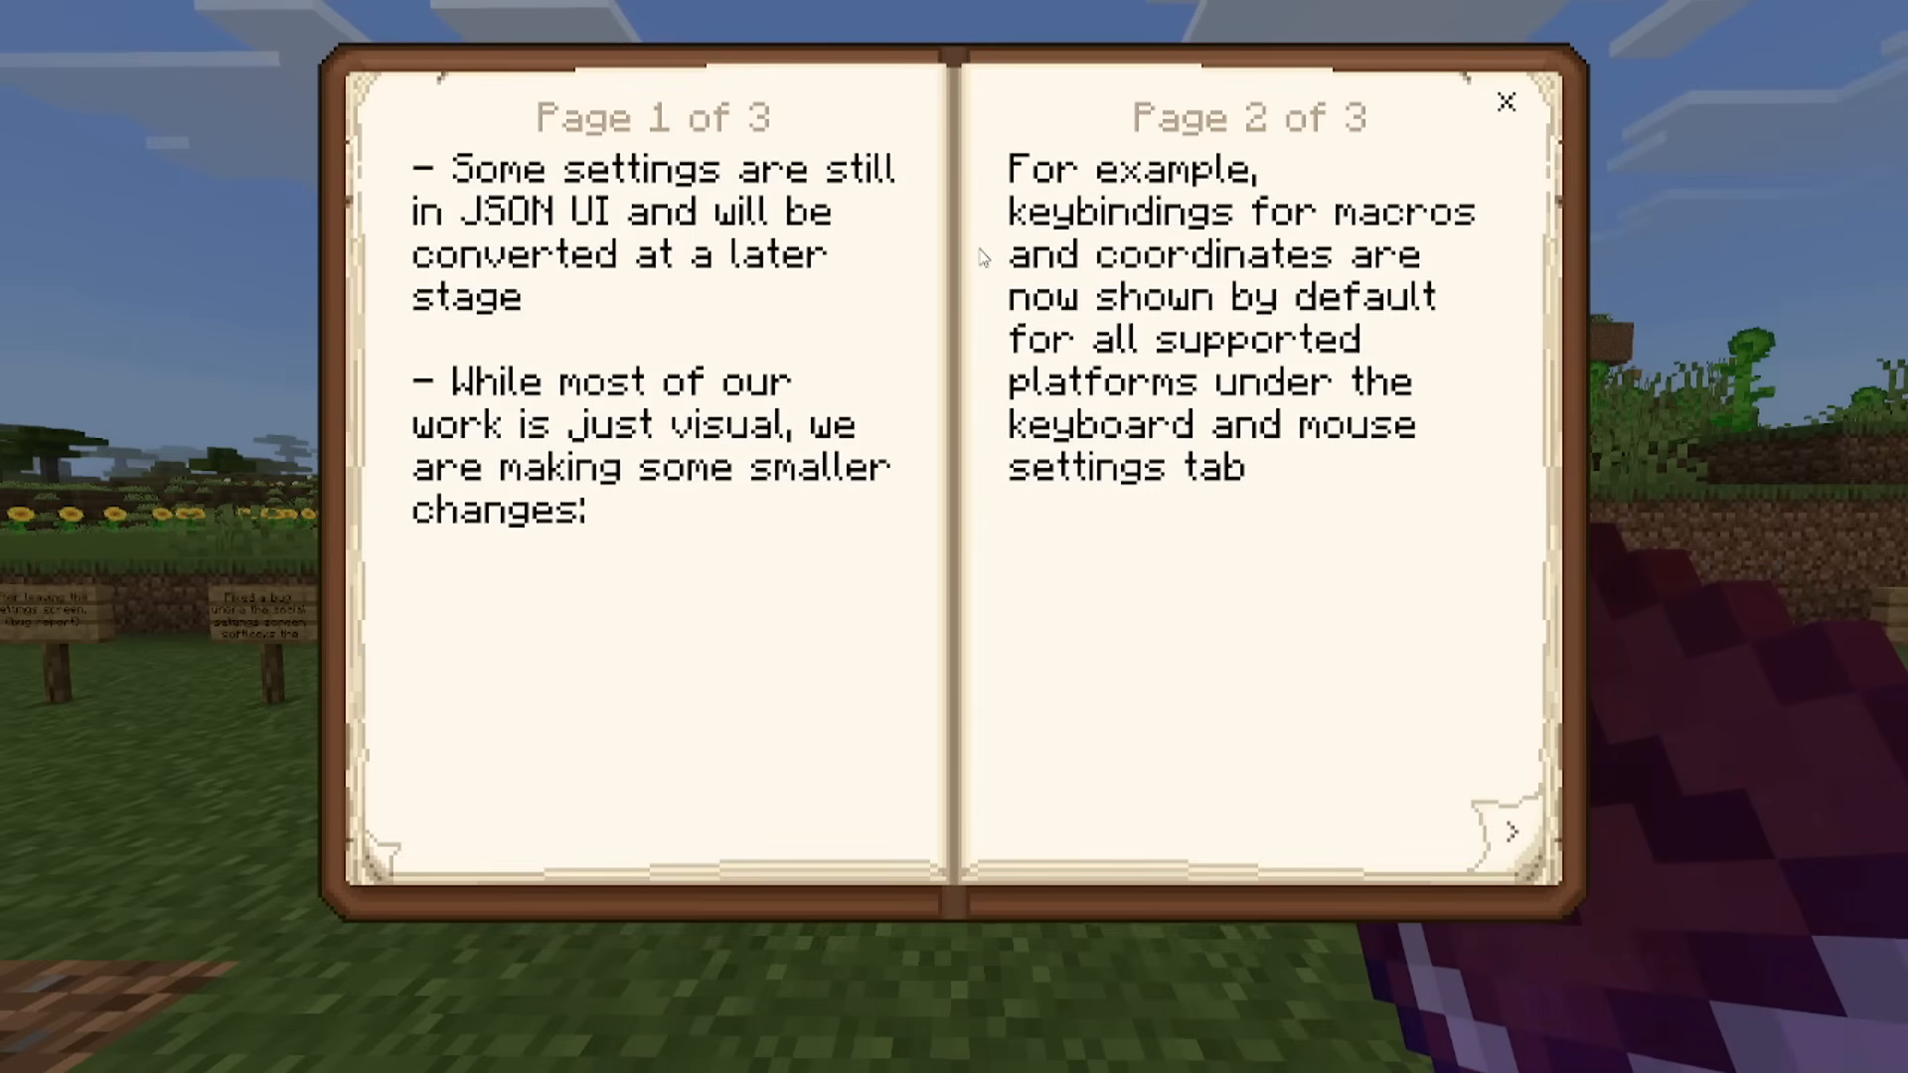
{"action": "mouse_move", "coordinate": [969, 333]}
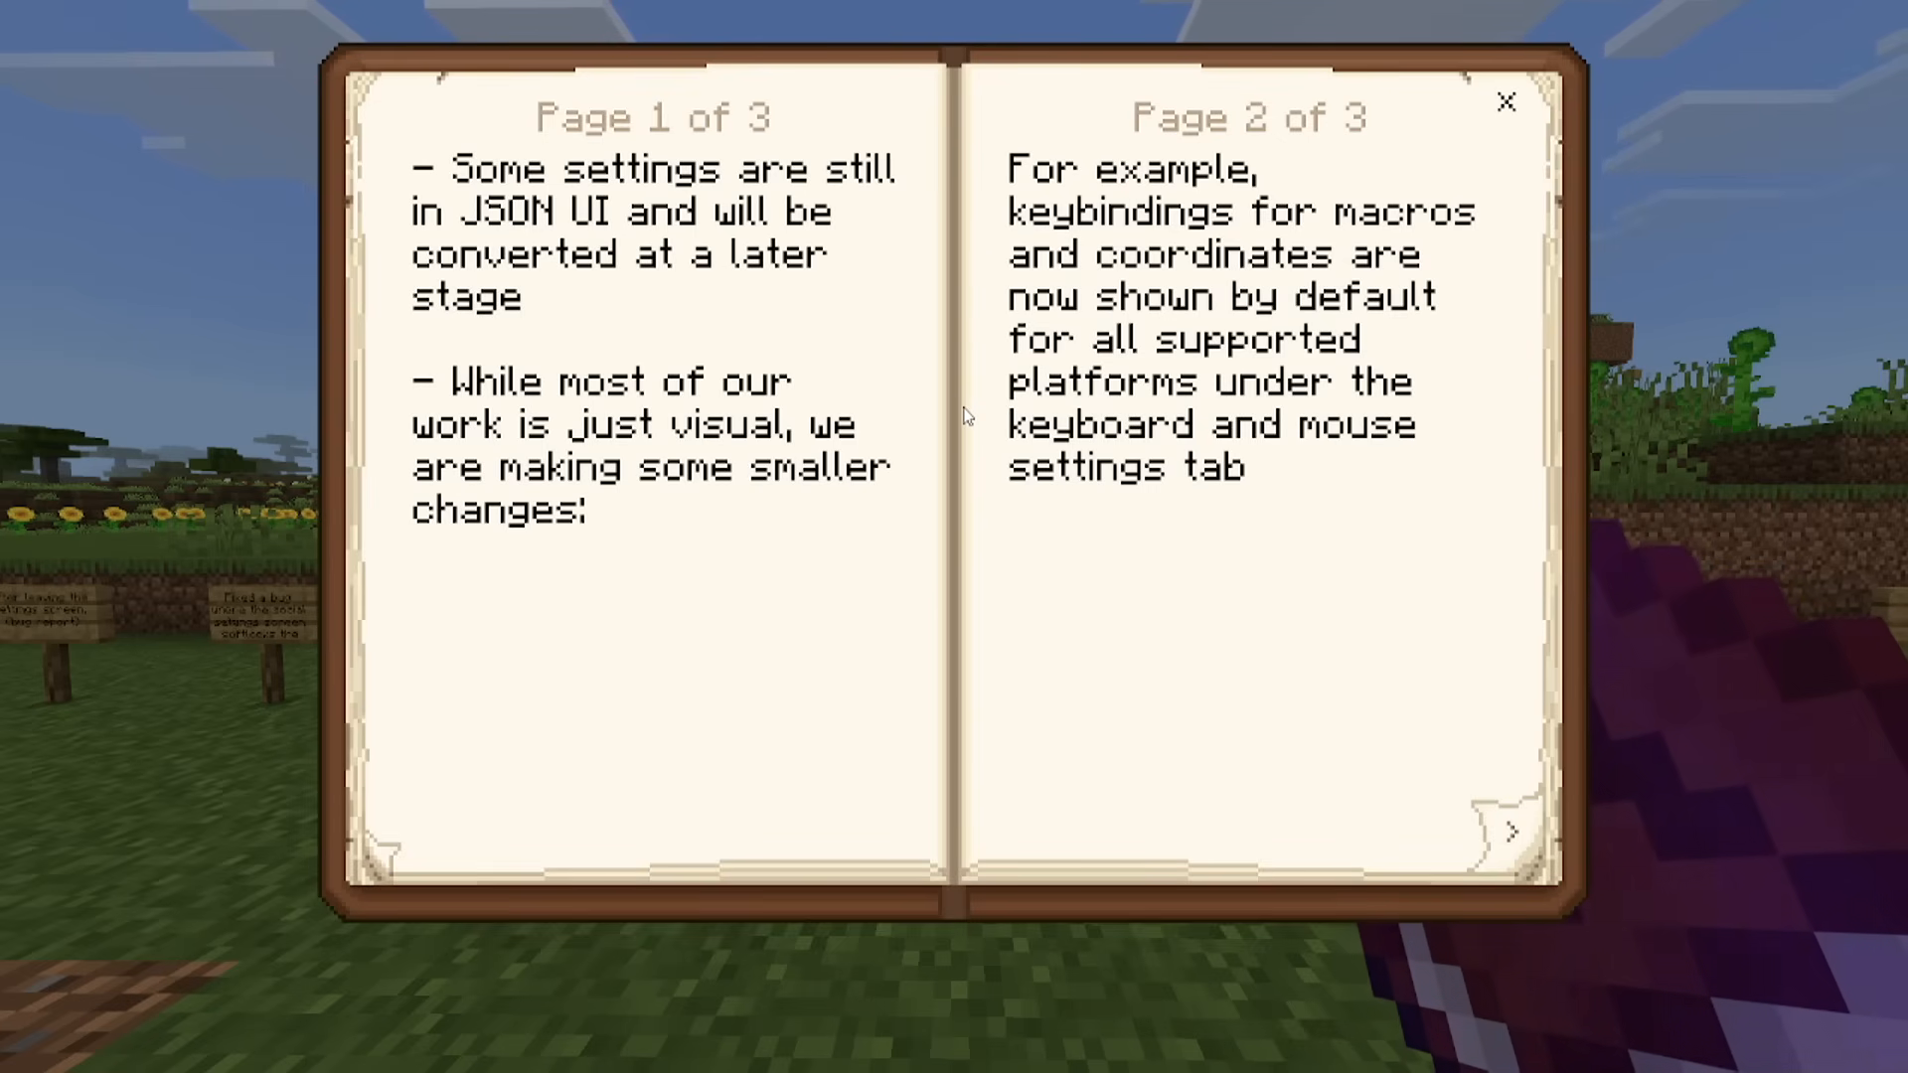
Read the changelog book's final feedback page 3 of 3 and close it.
{"action": "left_click", "coordinate": [1511, 830]}
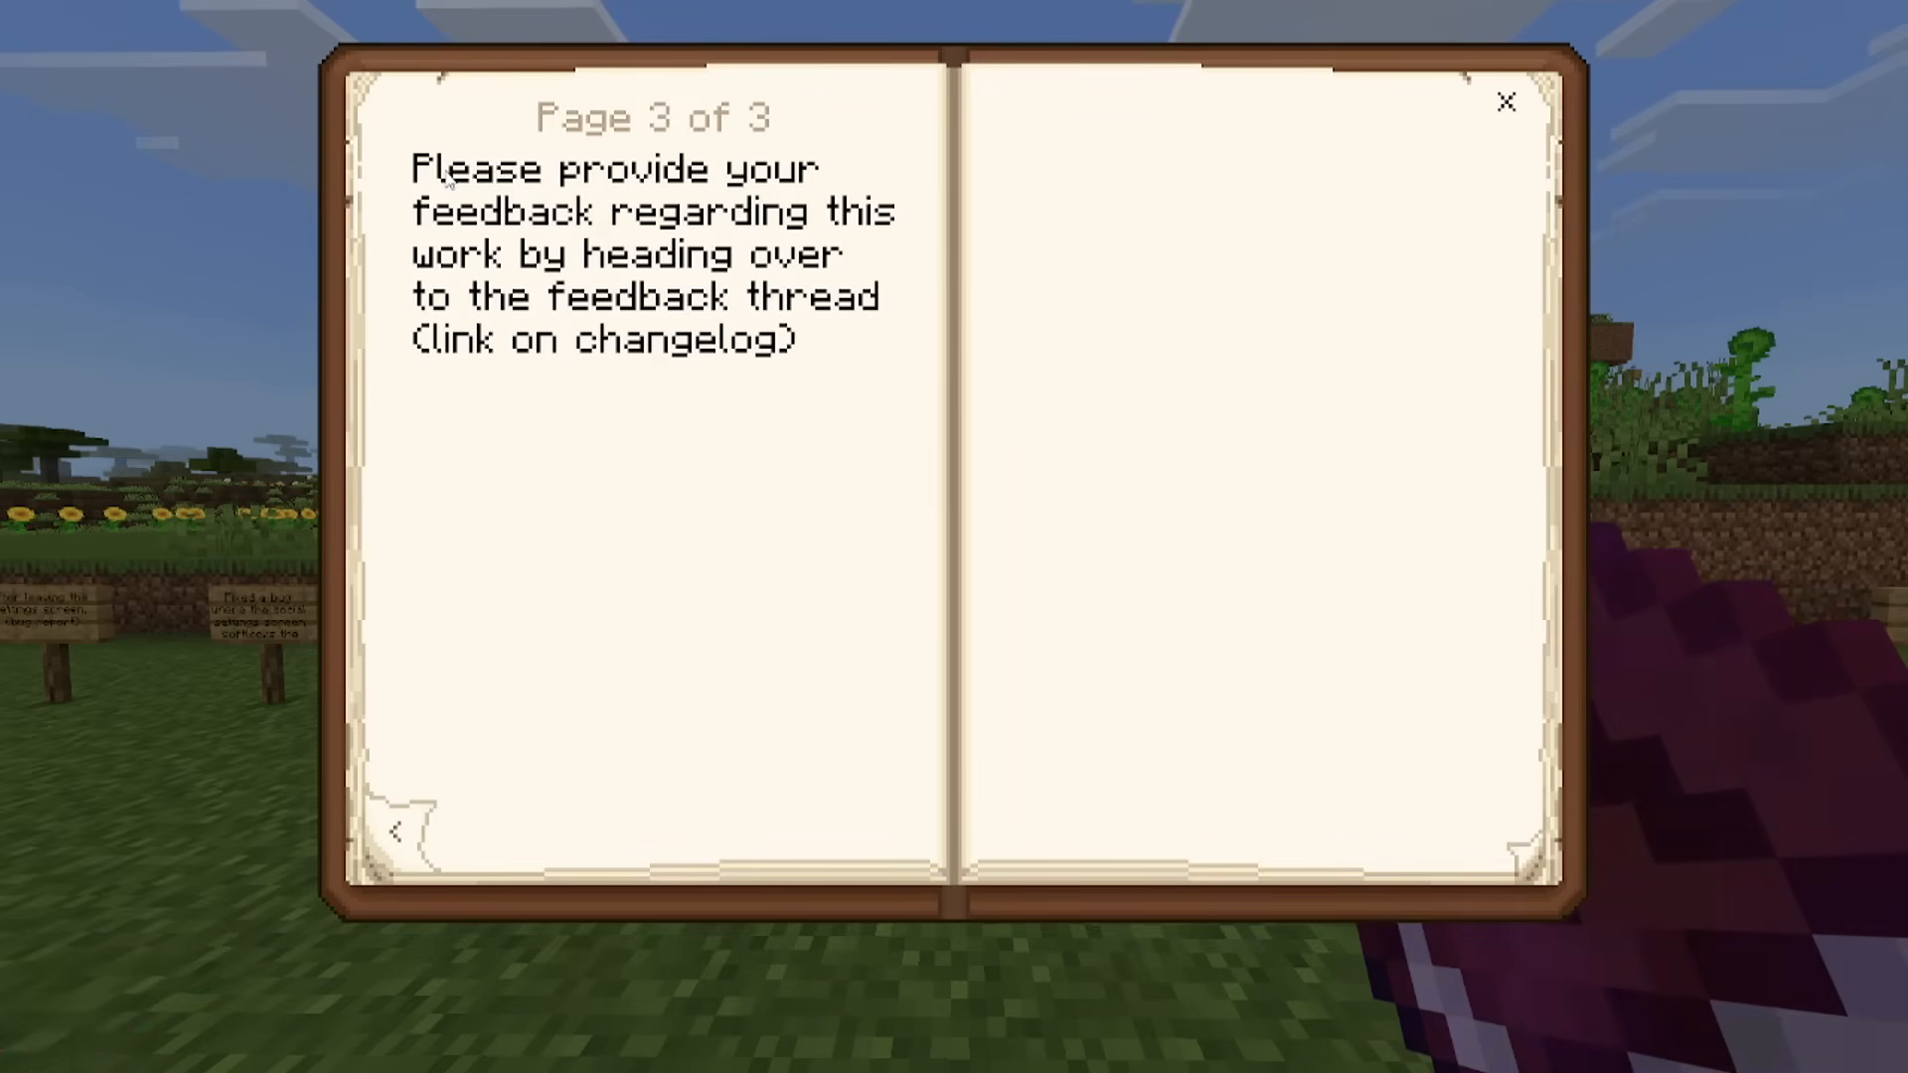
{"action": "left_click", "coordinate": [1507, 99]}
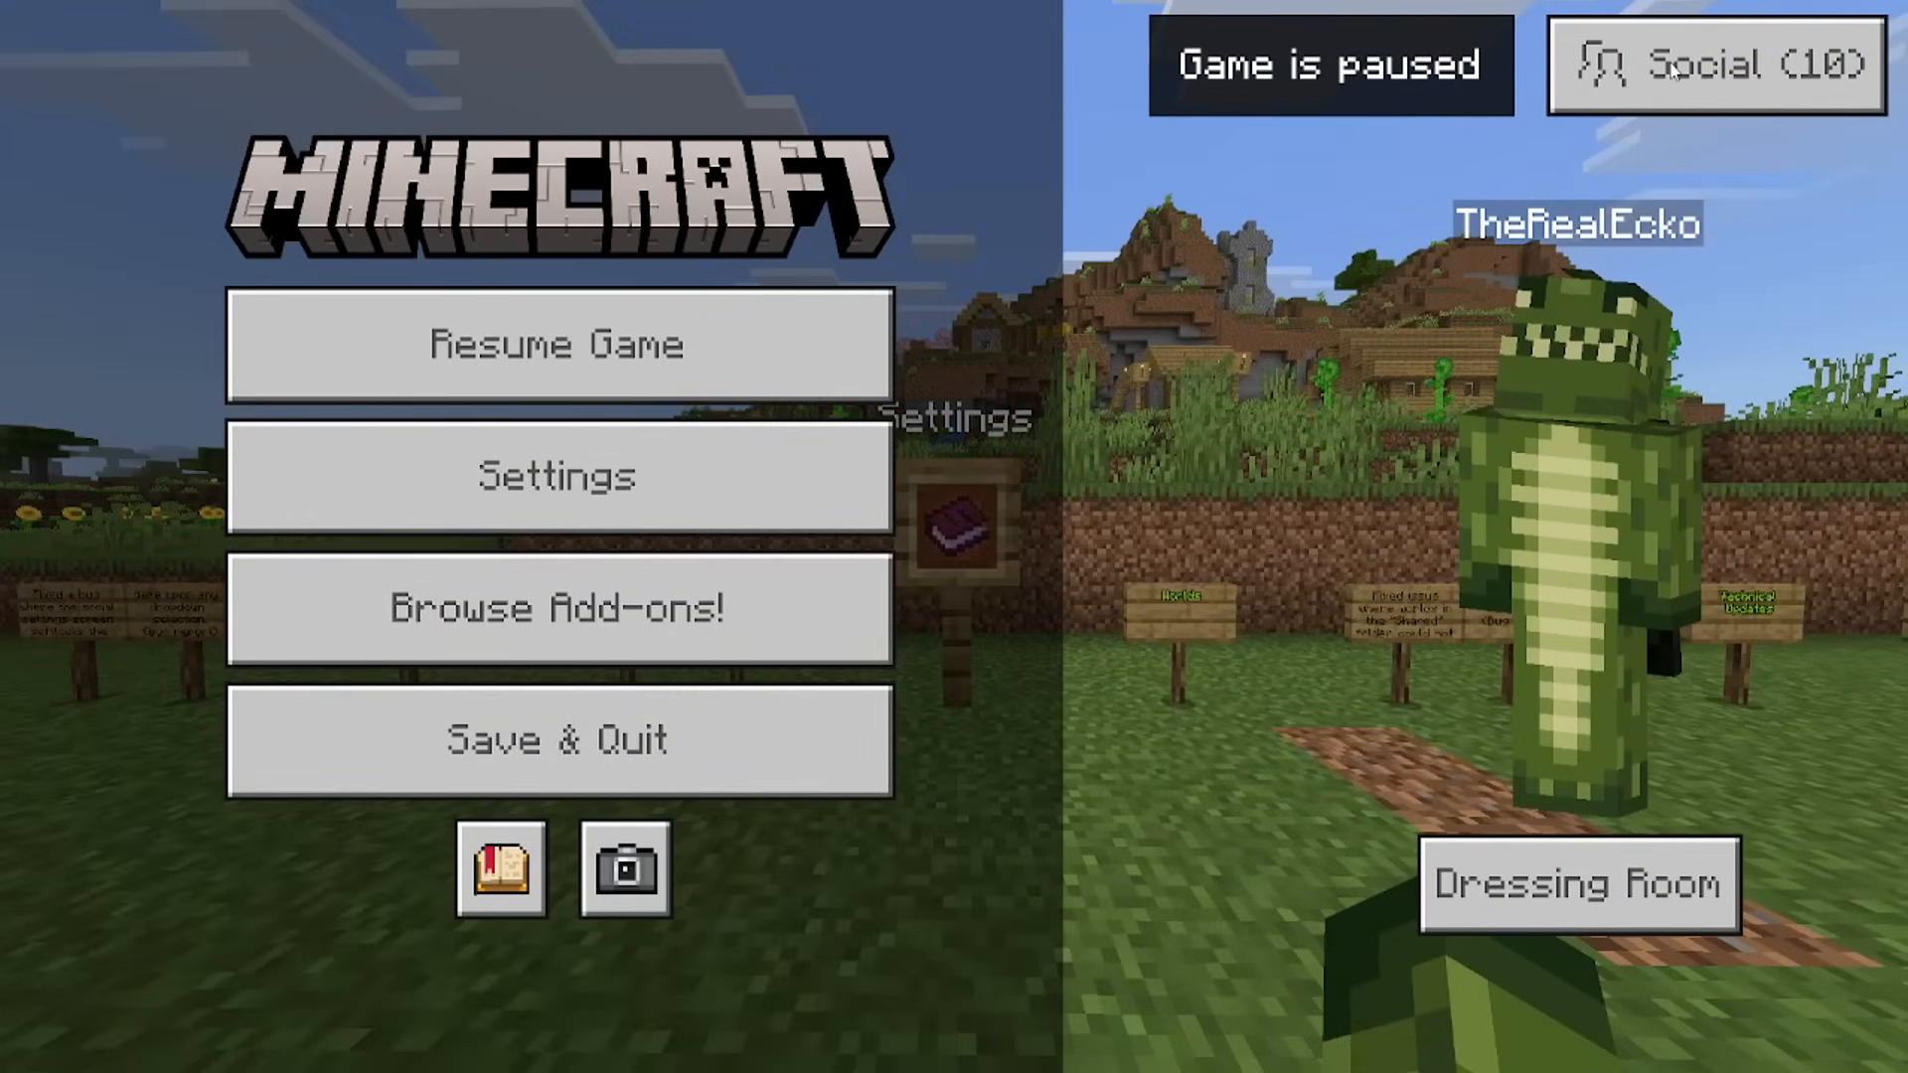
Check the social panel, then view the Video settings page.
{"action": "left_click", "coordinate": [1713, 64]}
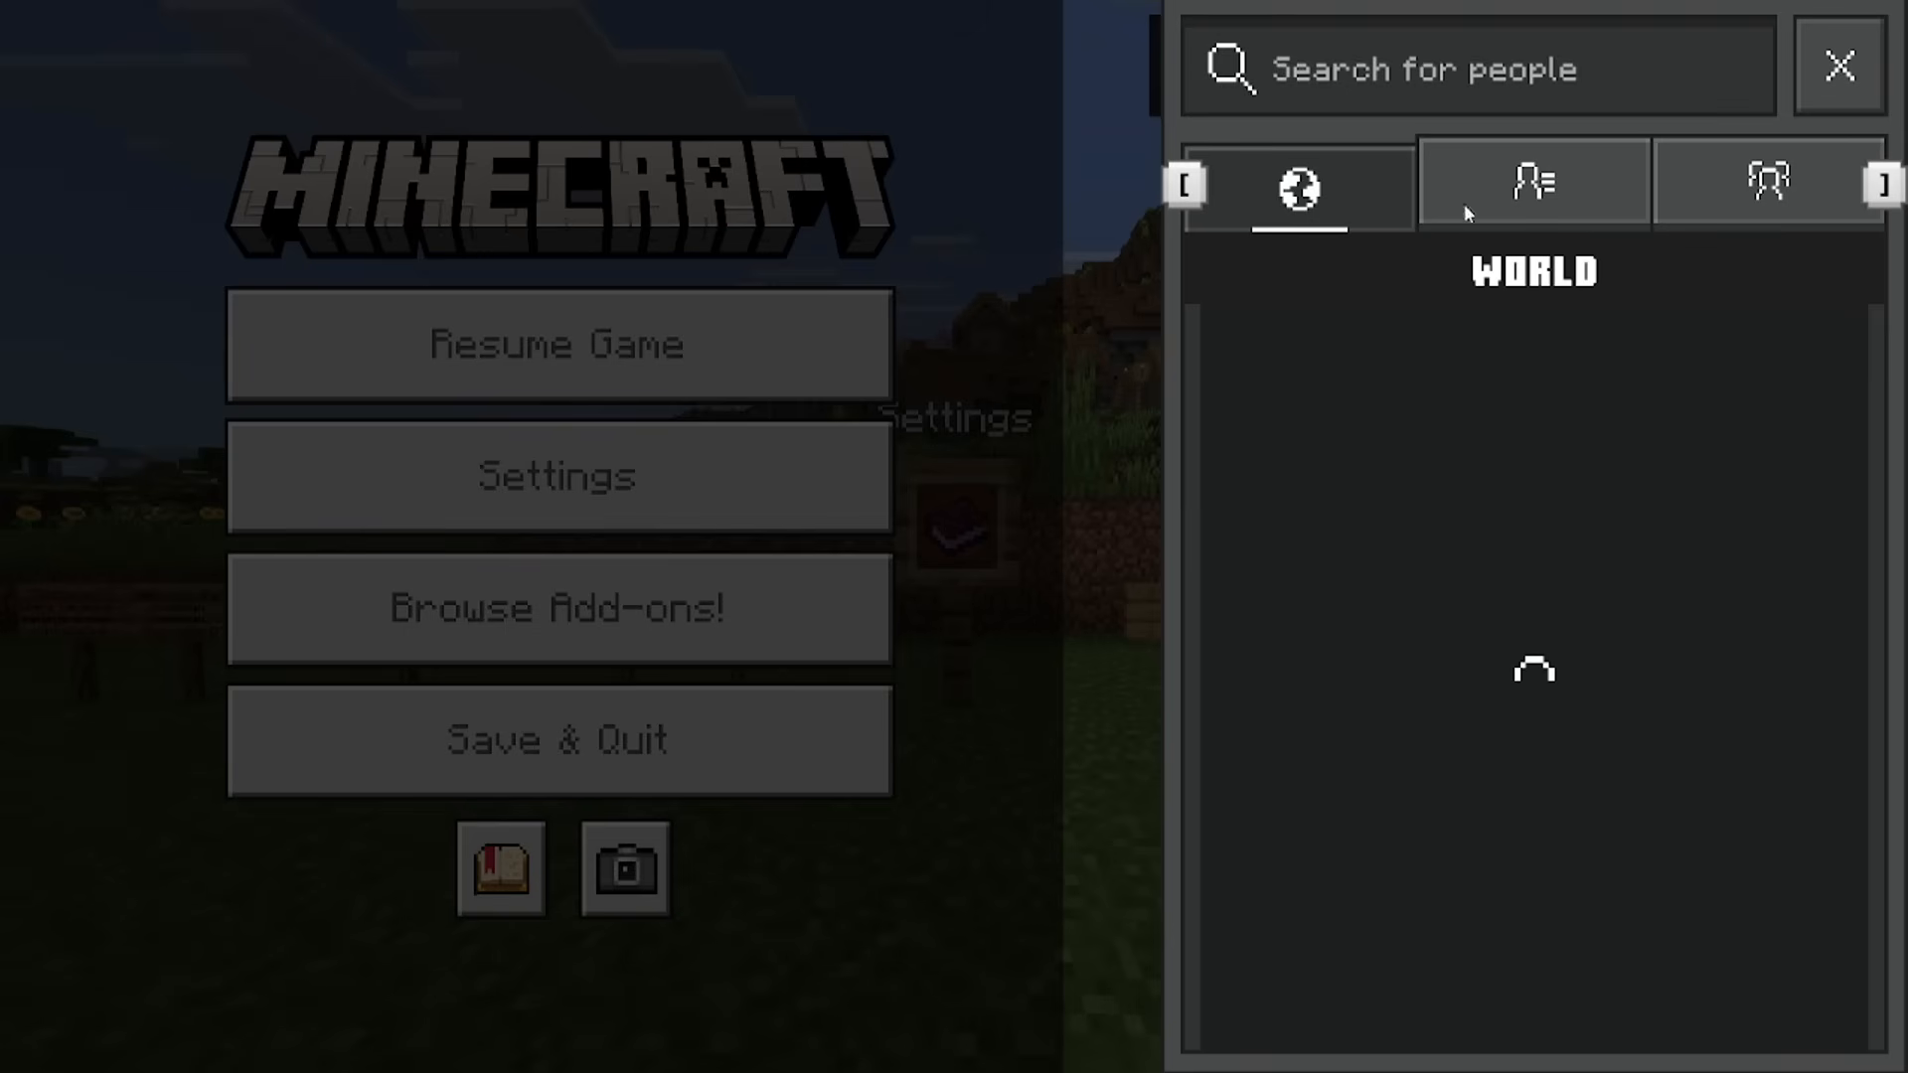
{"action": "mouse_move", "coordinate": [1131, 228]}
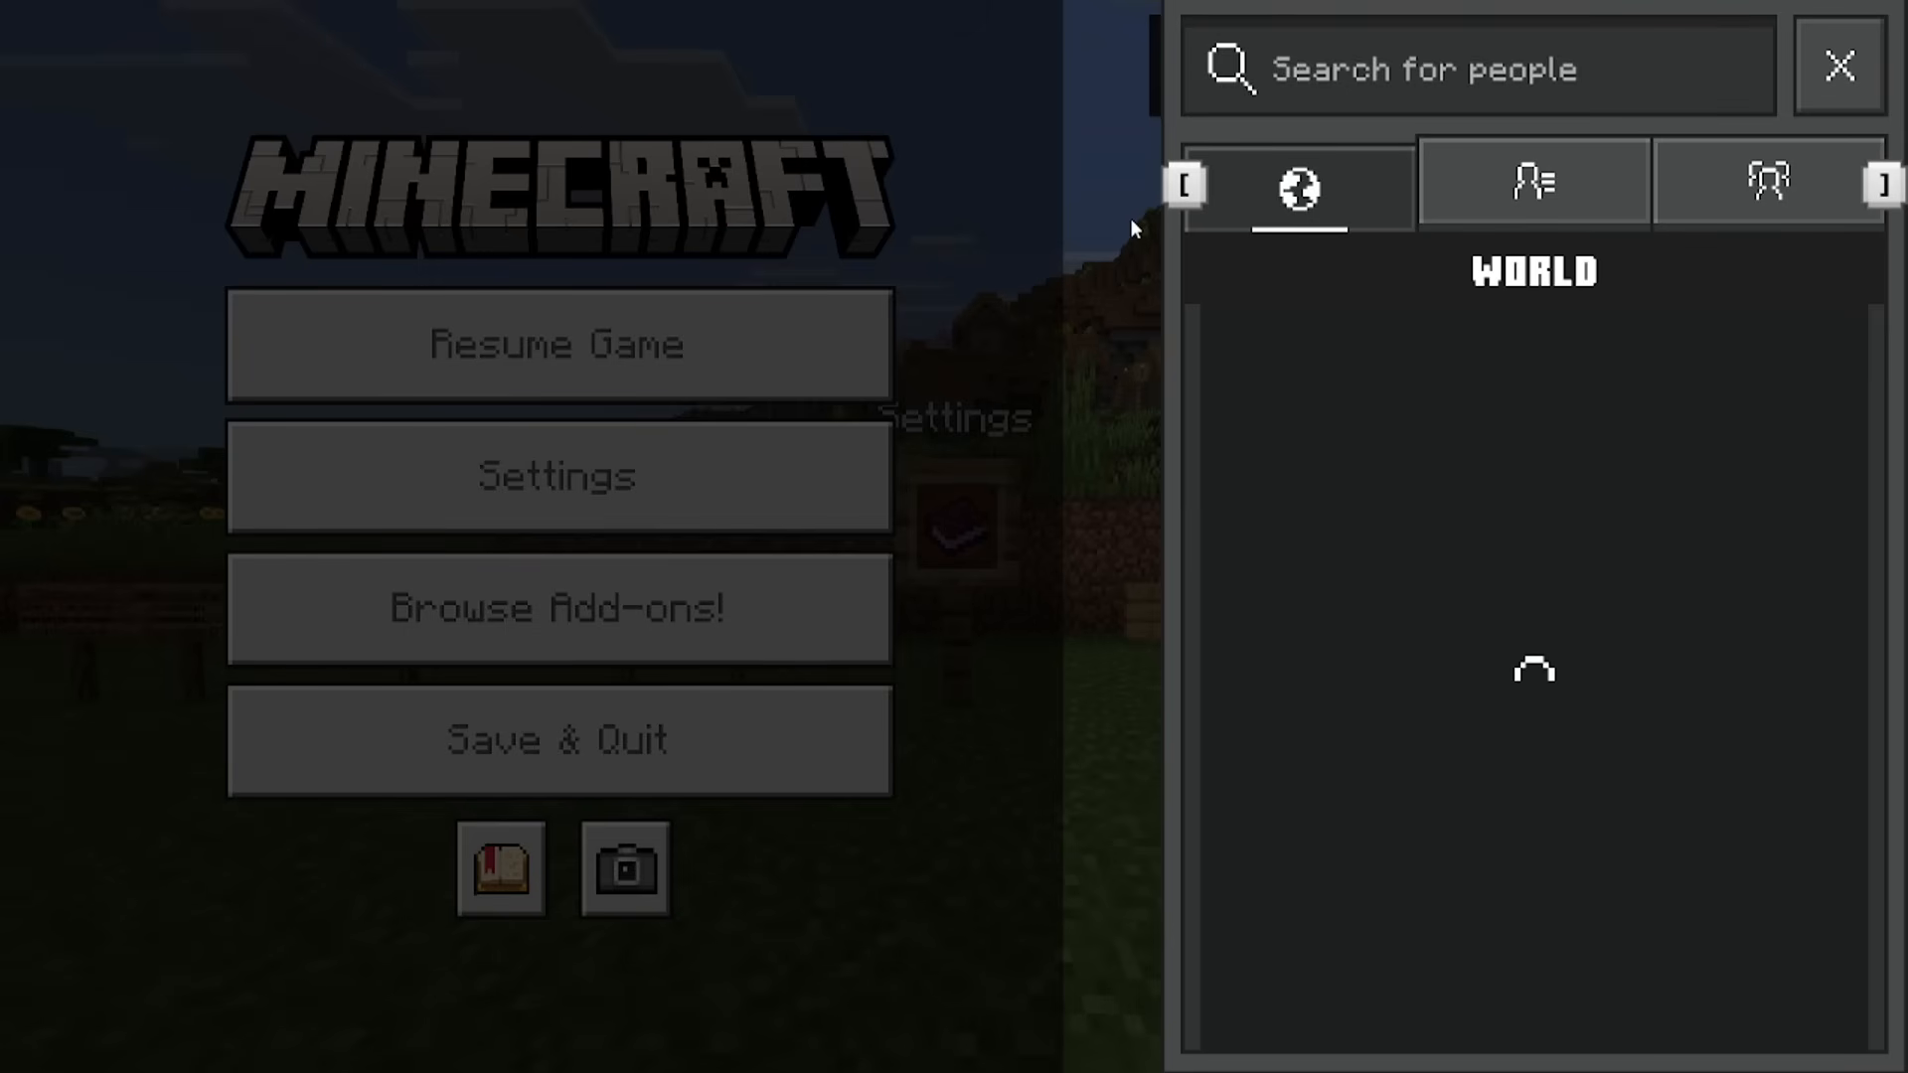
{"action": "left_click", "coordinate": [1838, 66]}
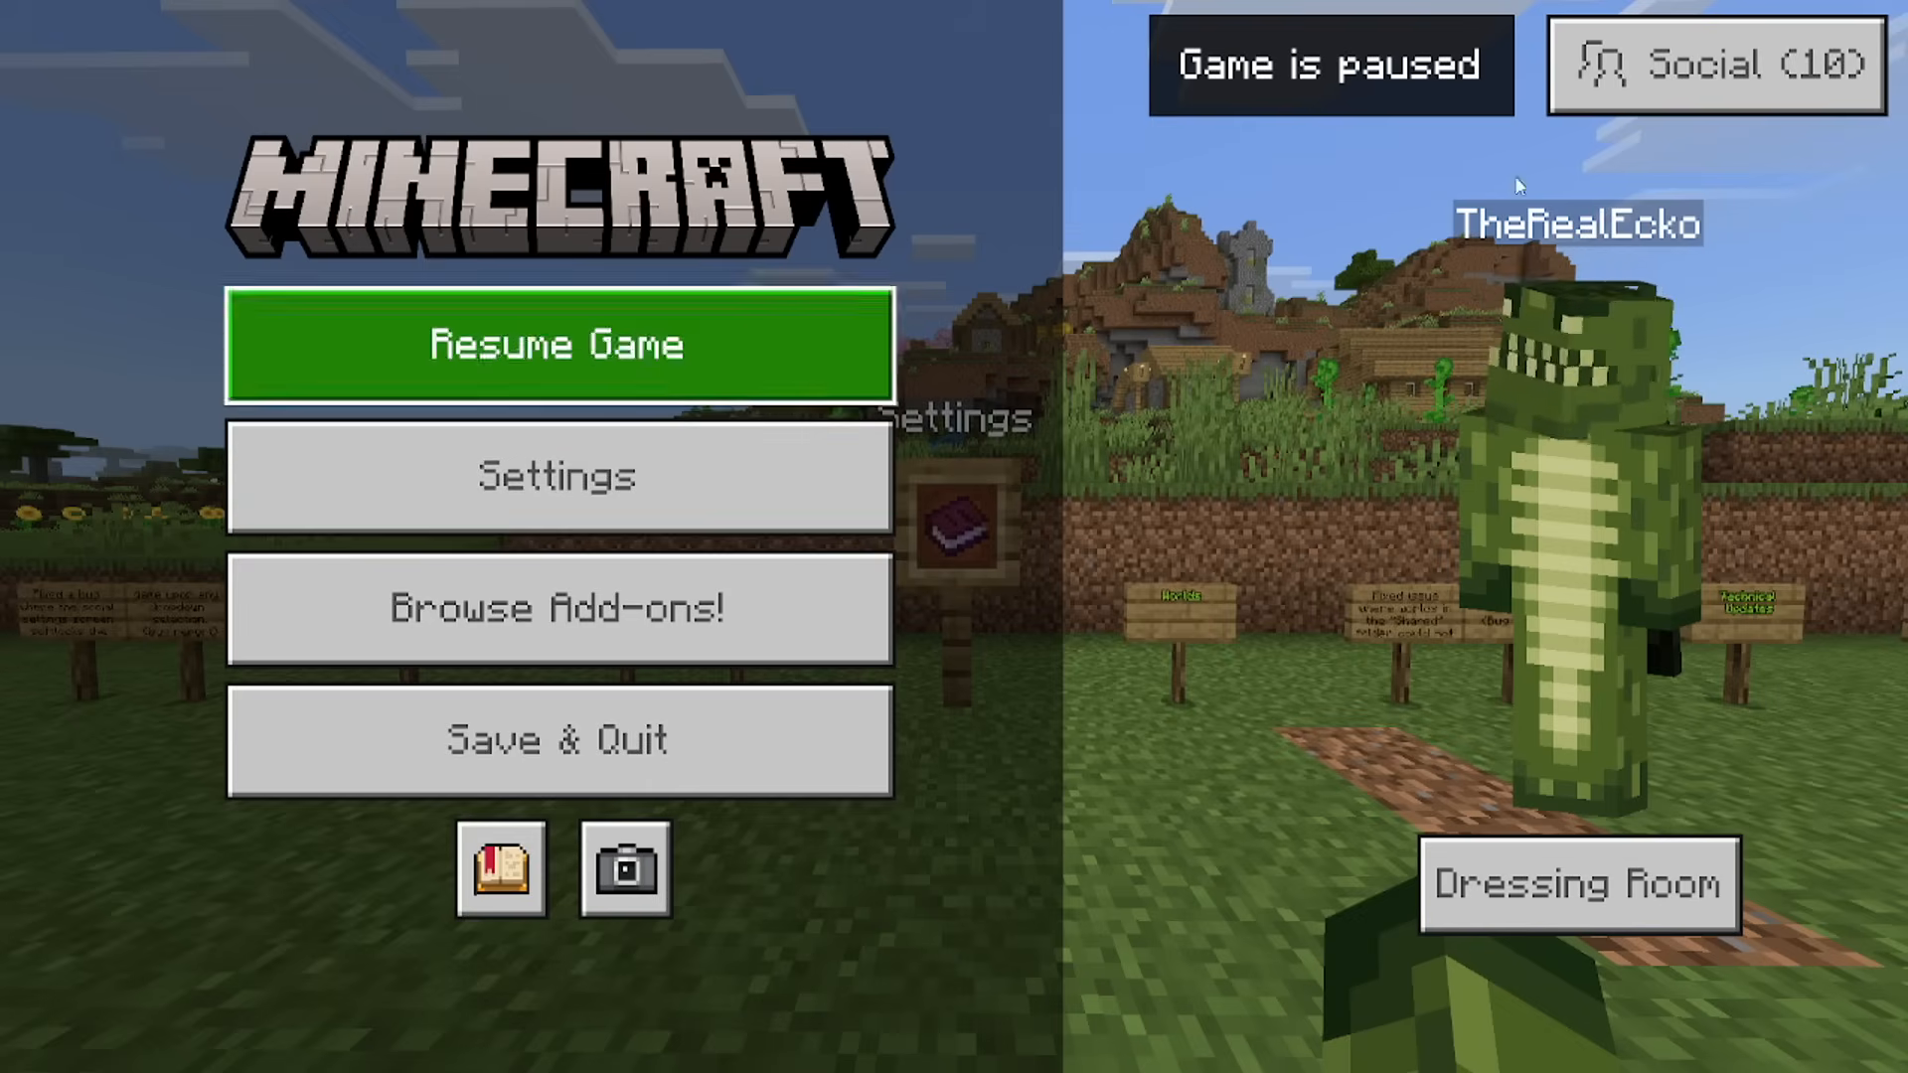
{"action": "left_click", "coordinate": [557, 475]}
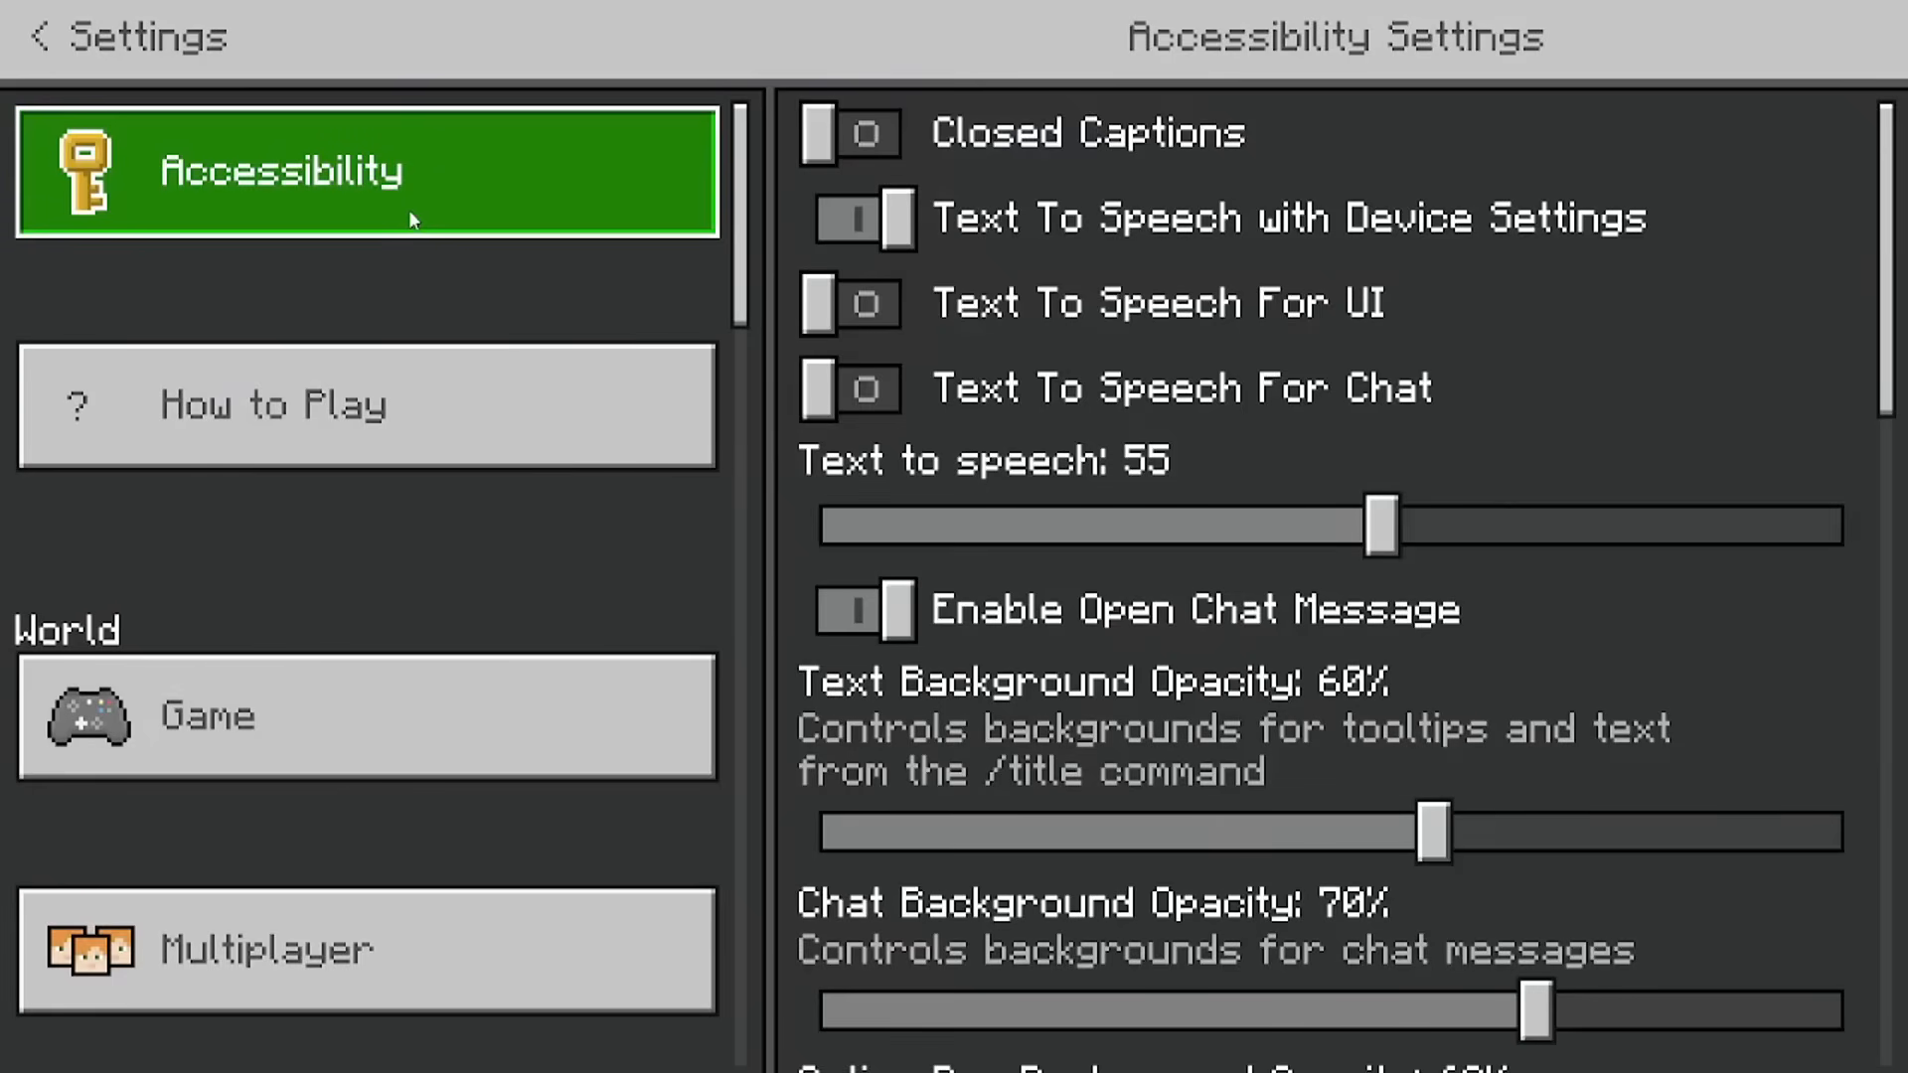
{"action": "left_click", "coordinate": [366, 406]}
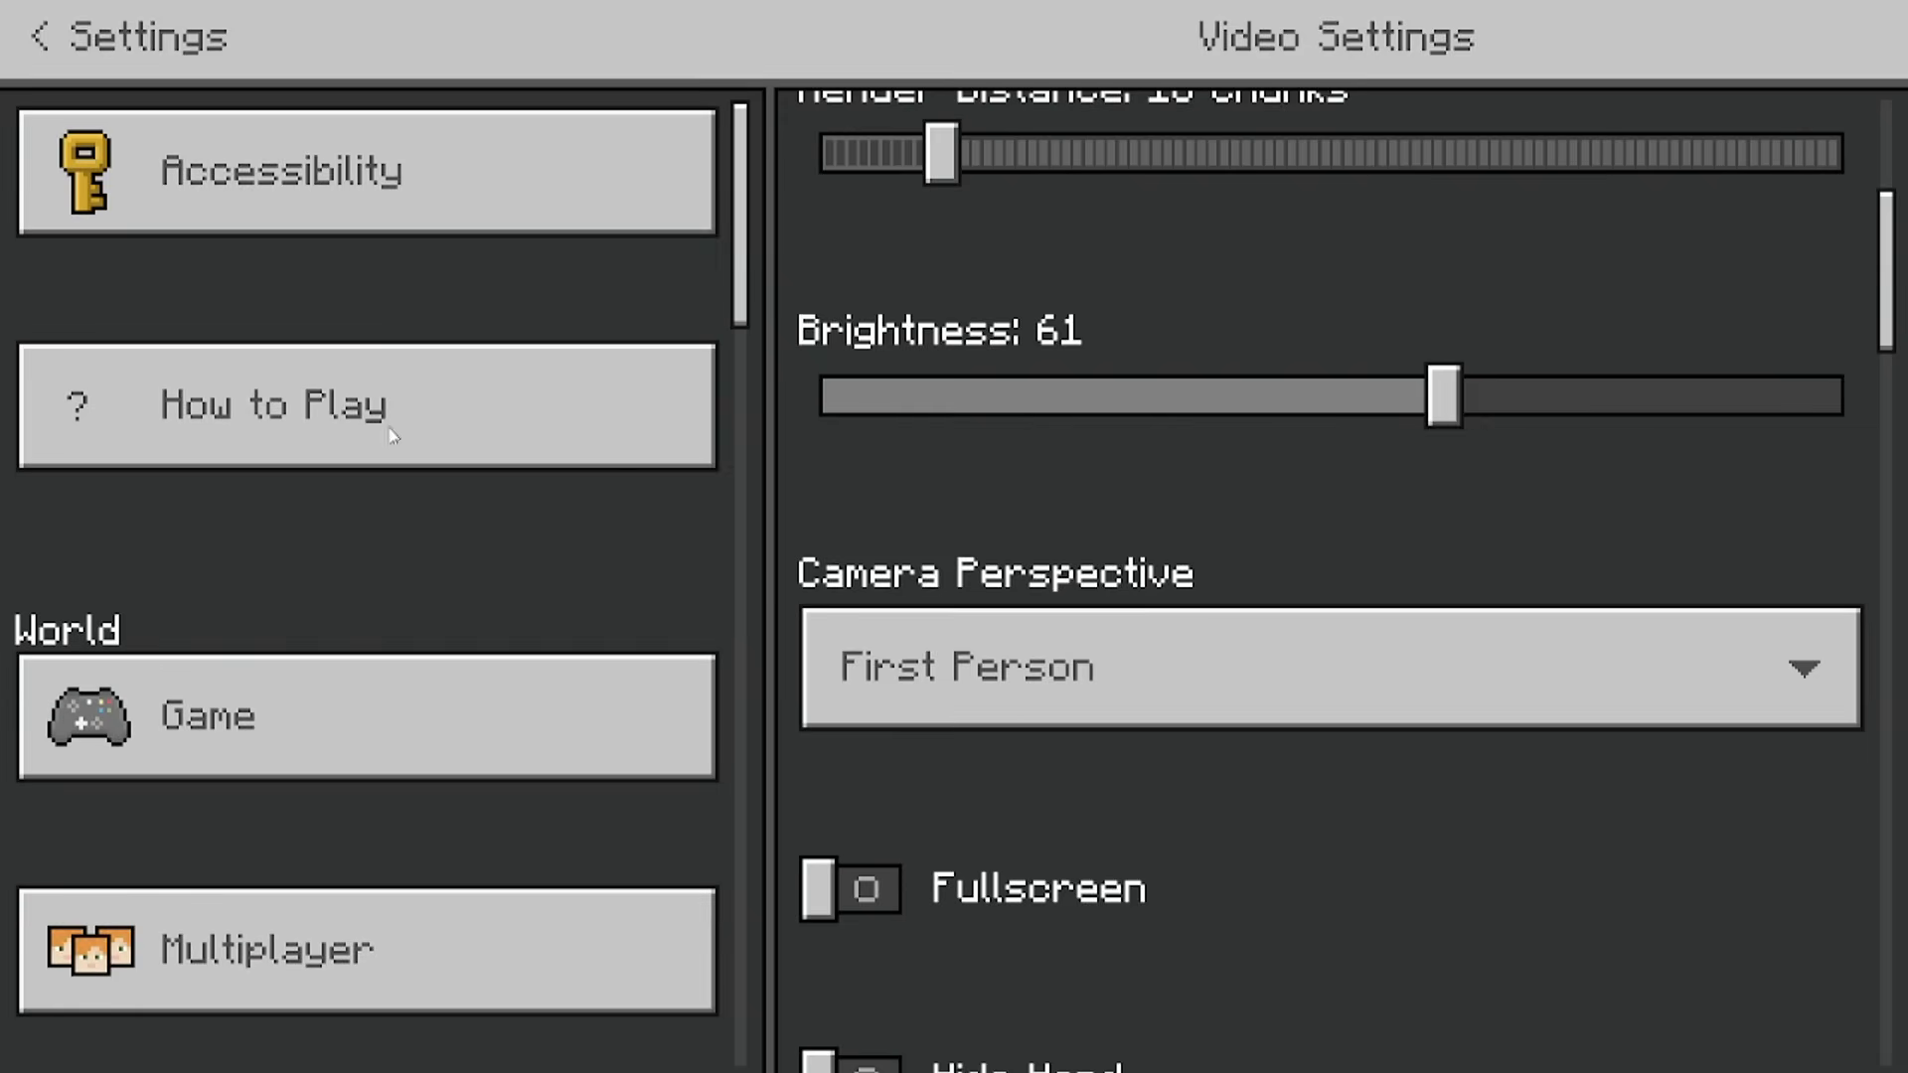
Leave settings, resume the game and return to the menu for the Achievements notice.
{"action": "left_click", "coordinate": [40, 36]}
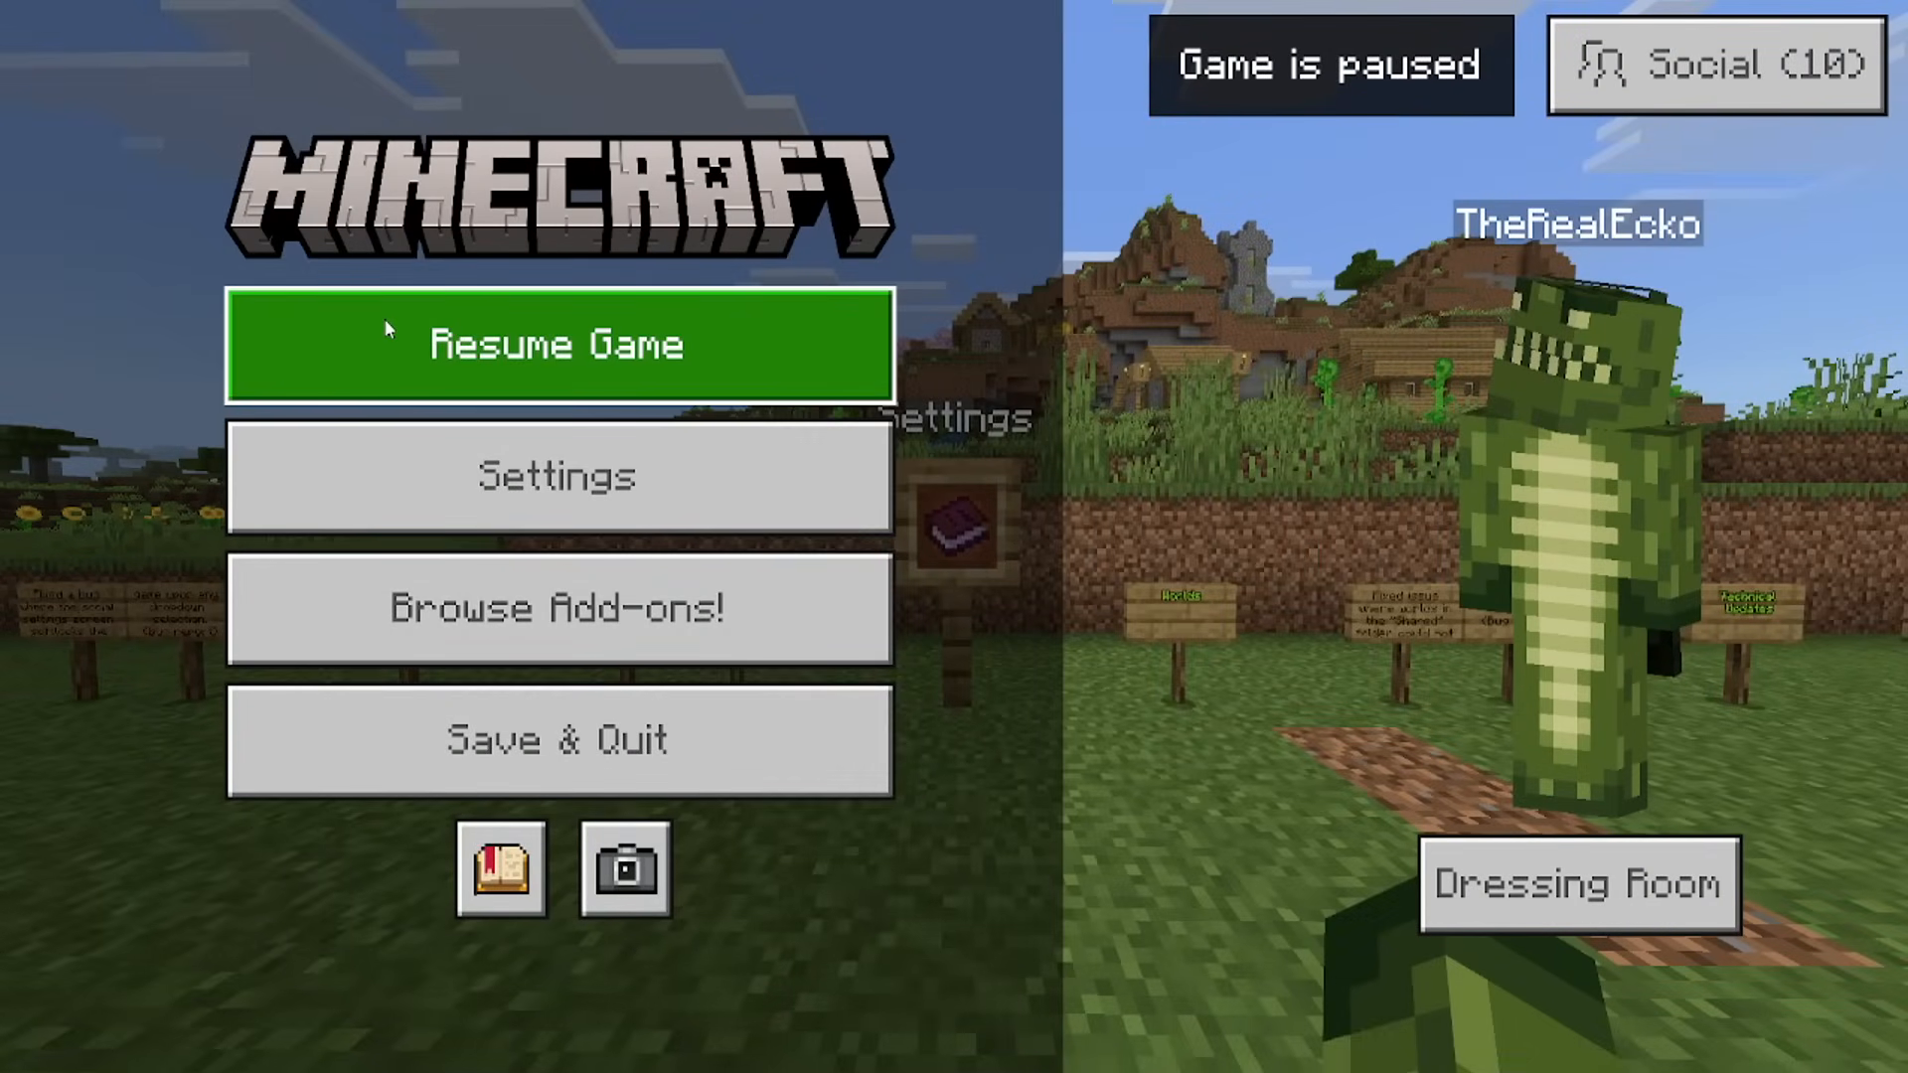
{"action": "left_click", "coordinate": [557, 344]}
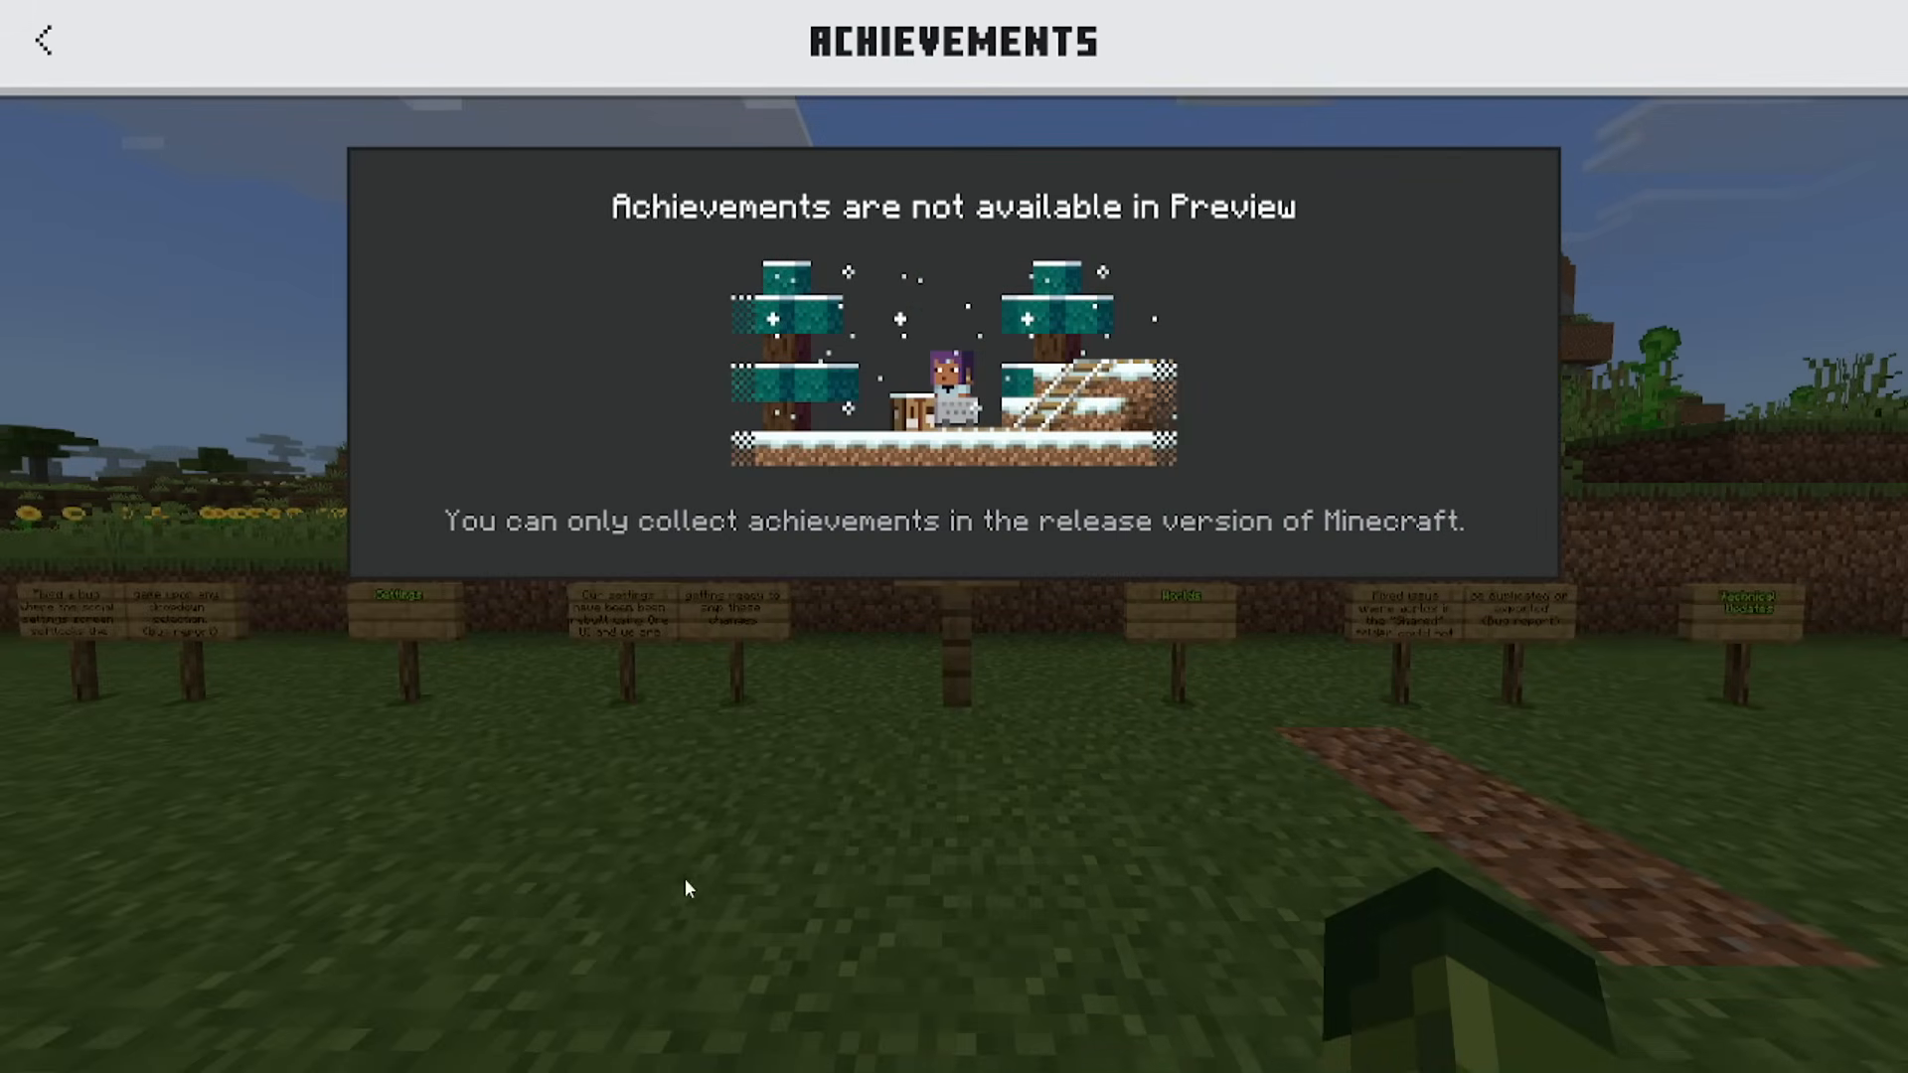
{"action": "left_click", "coordinate": [42, 38]}
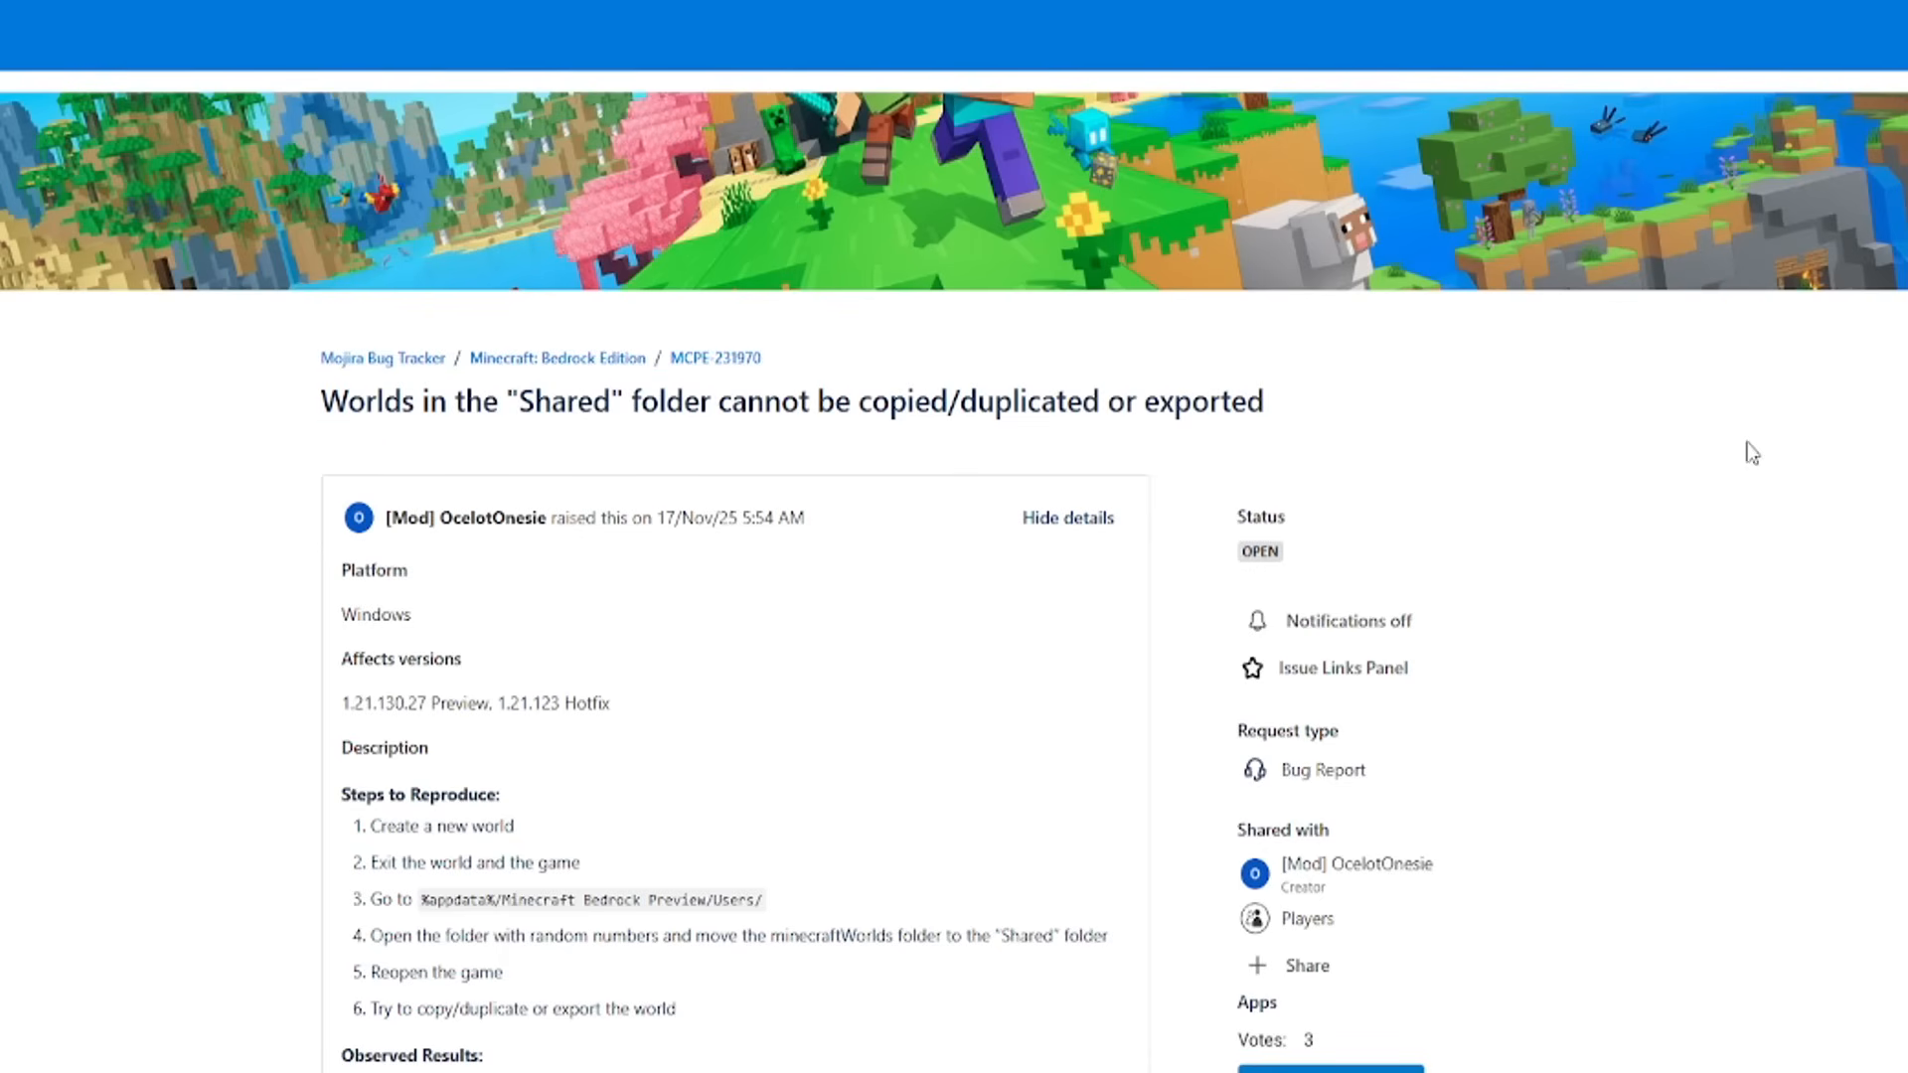
Scroll MCPE-231970, dismiss the storage full warning and try Export world on a Shared-folder world.
{"action": "scroll", "scroll_direction": "down", "scroll_amount": 3}
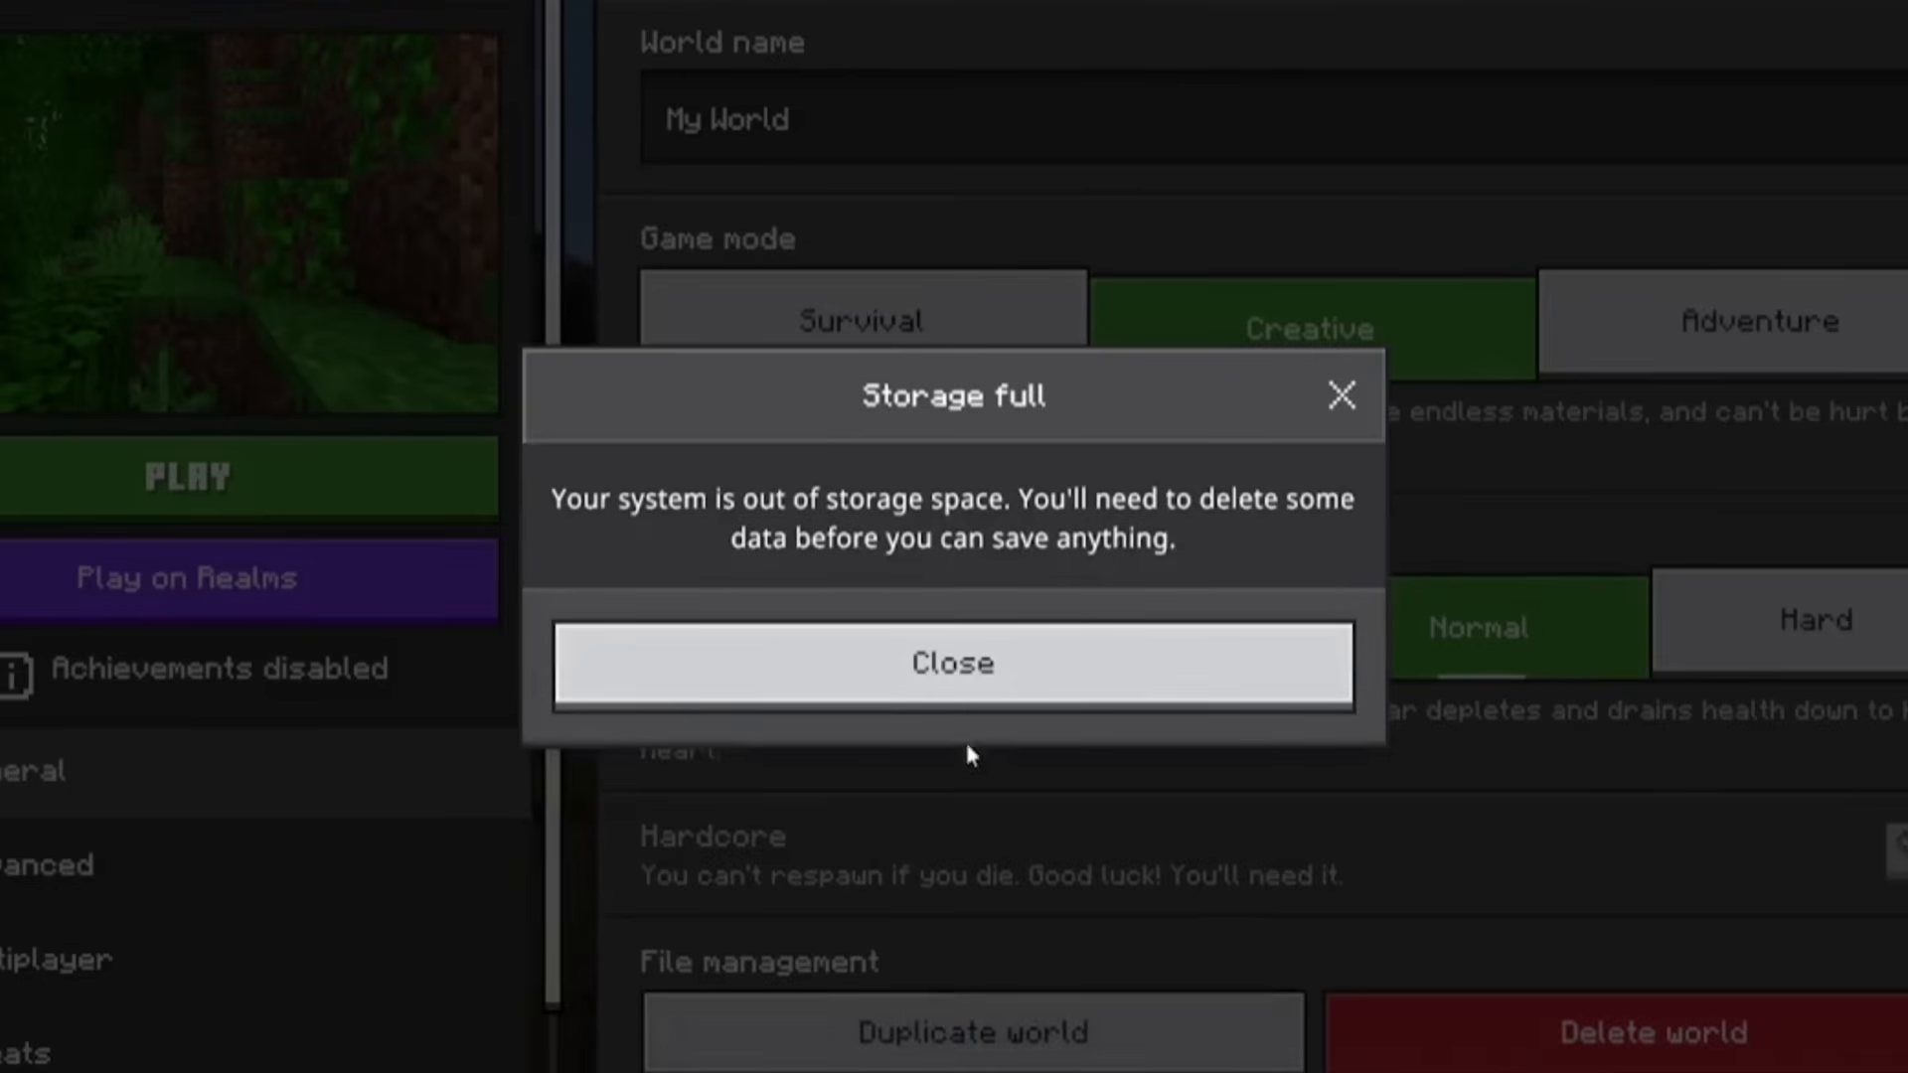
{"action": "left_click", "coordinate": [952, 664]}
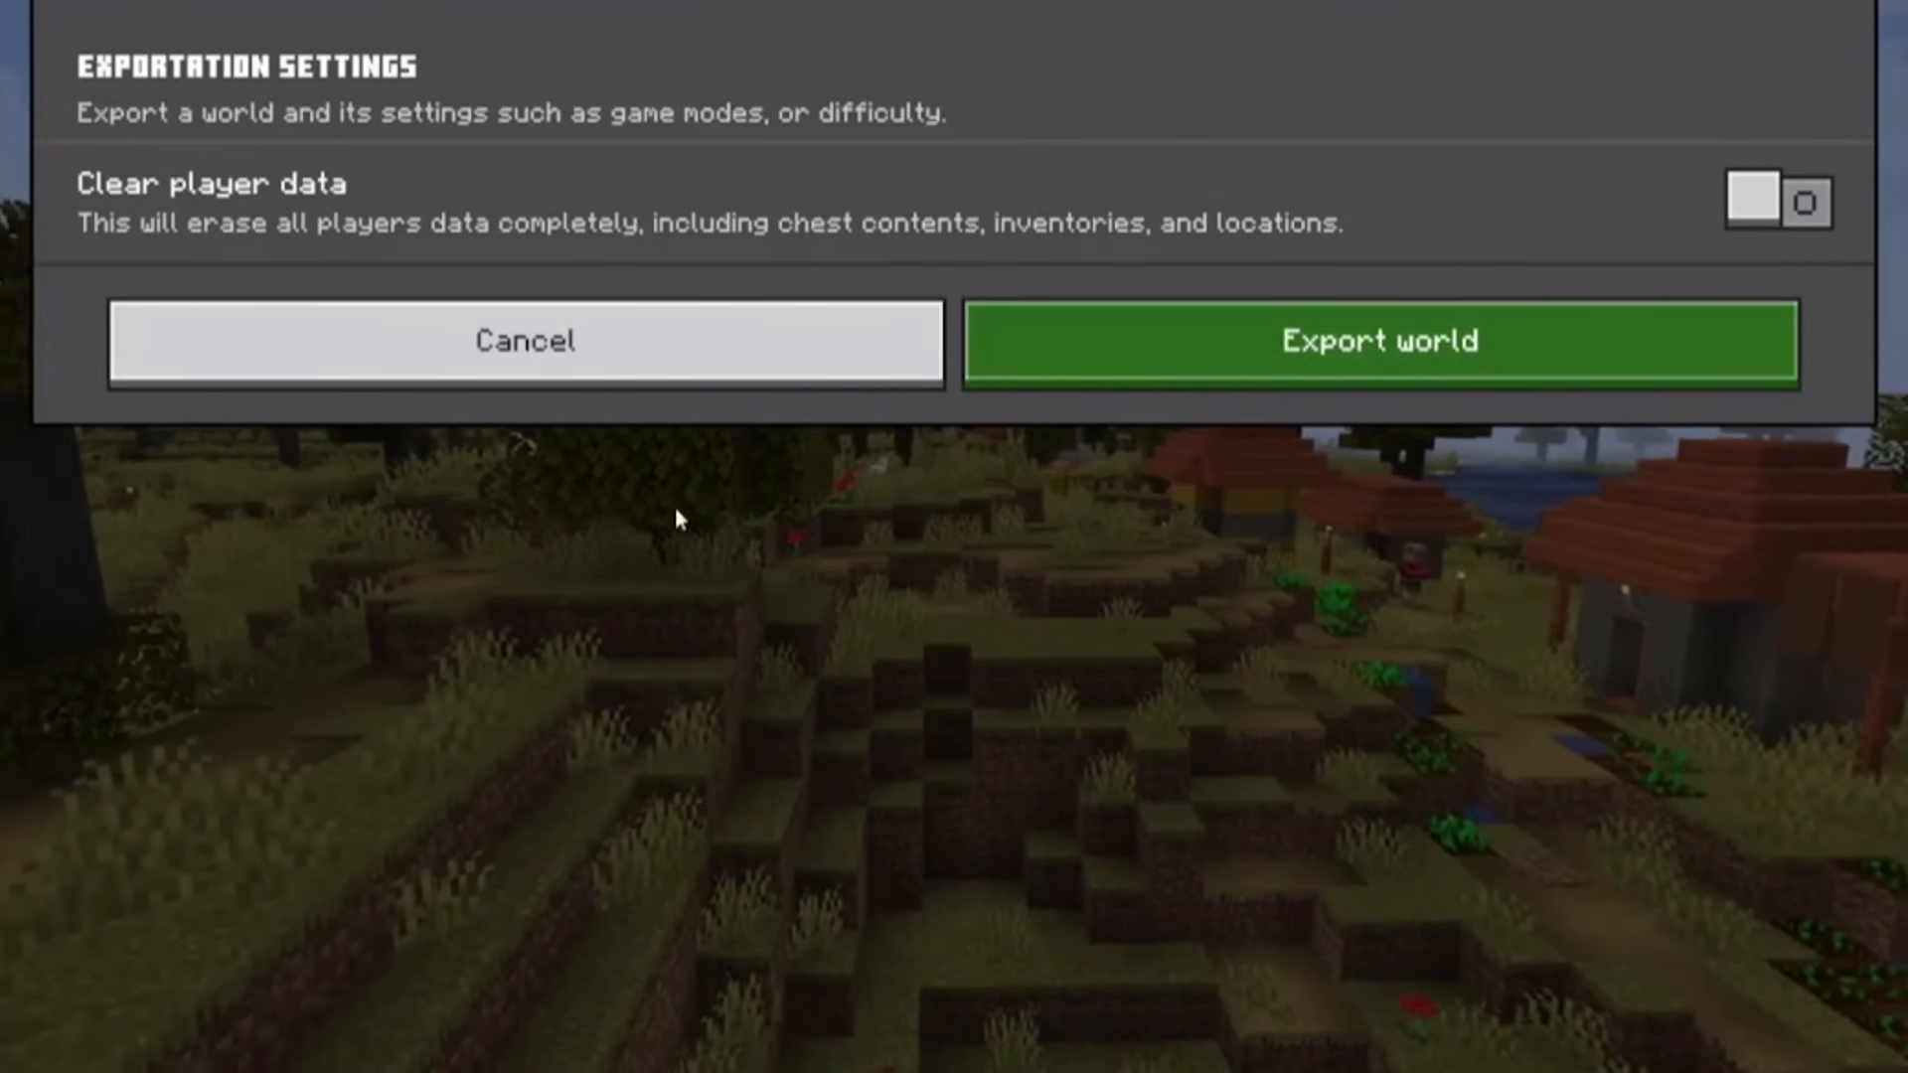
{"action": "left_click", "coordinate": [1380, 340]}
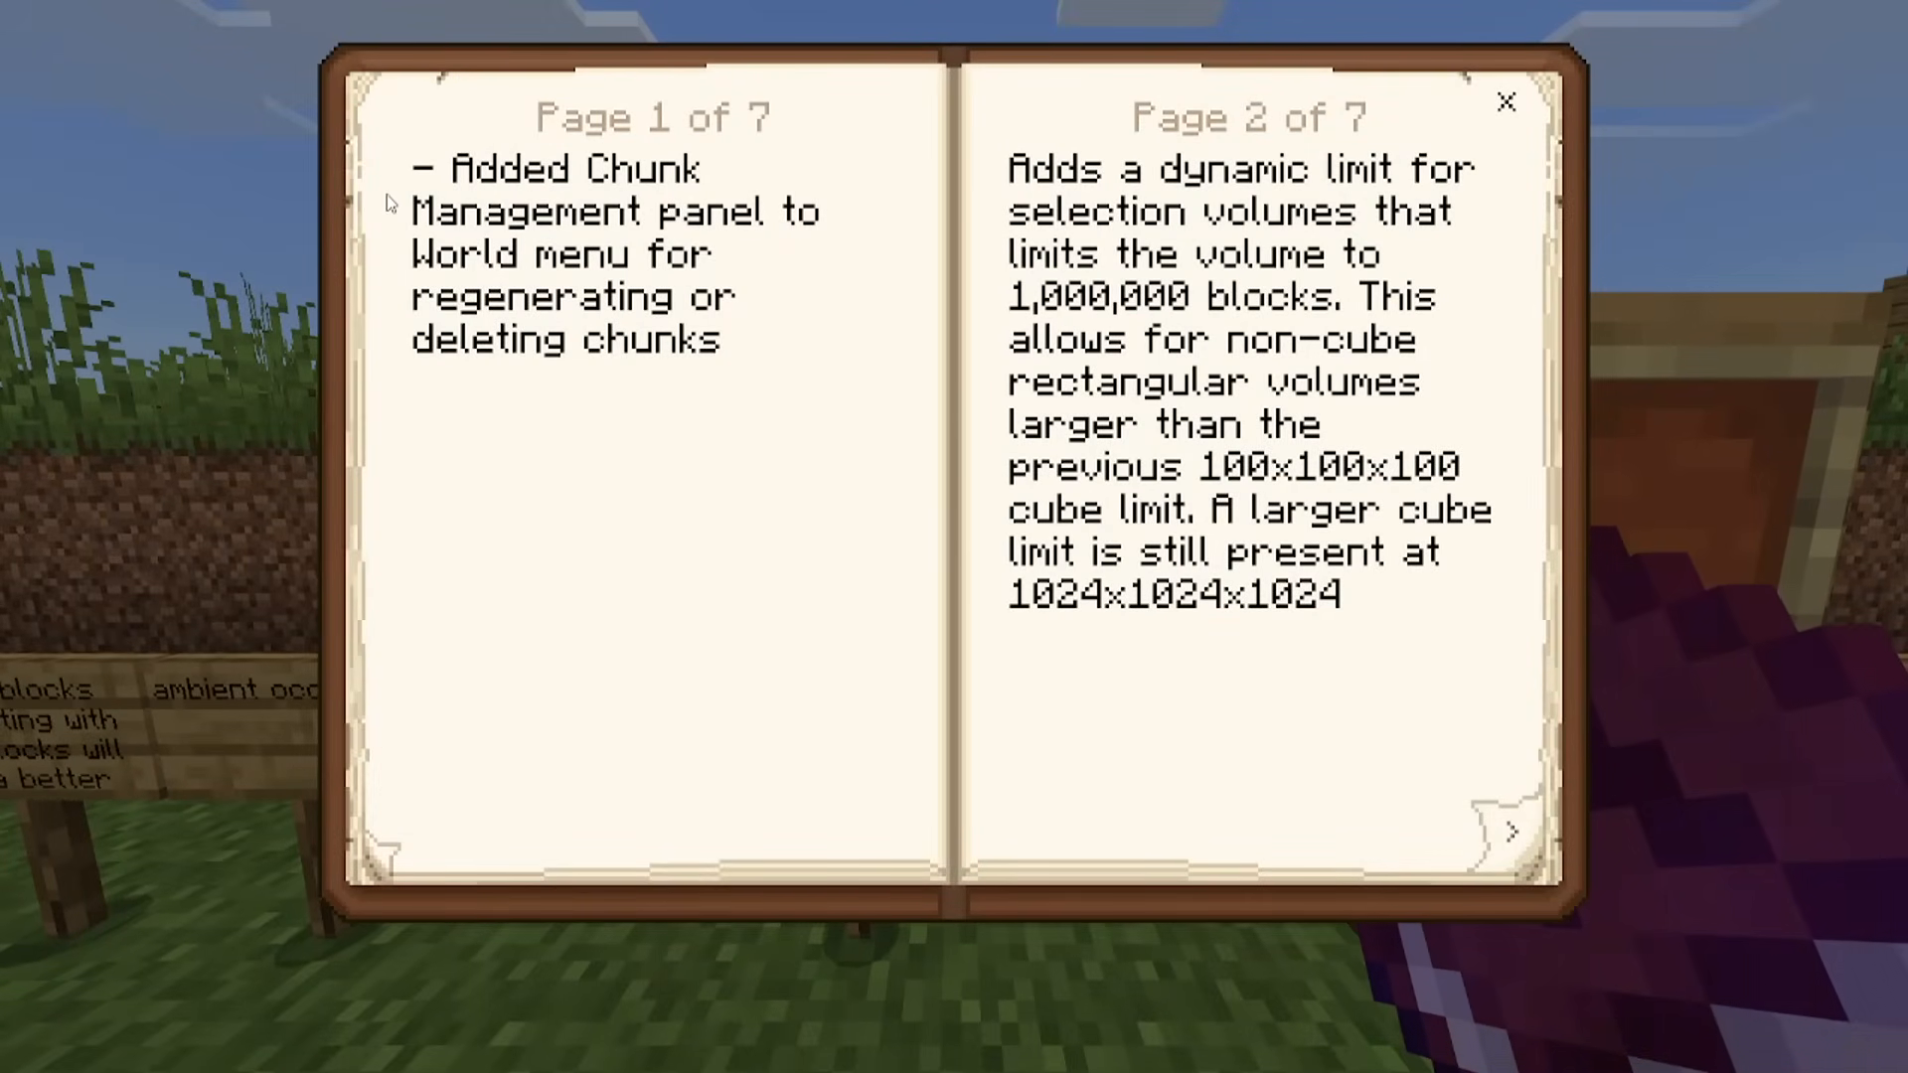
{"action": "mouse_move", "coordinate": [405, 278]}
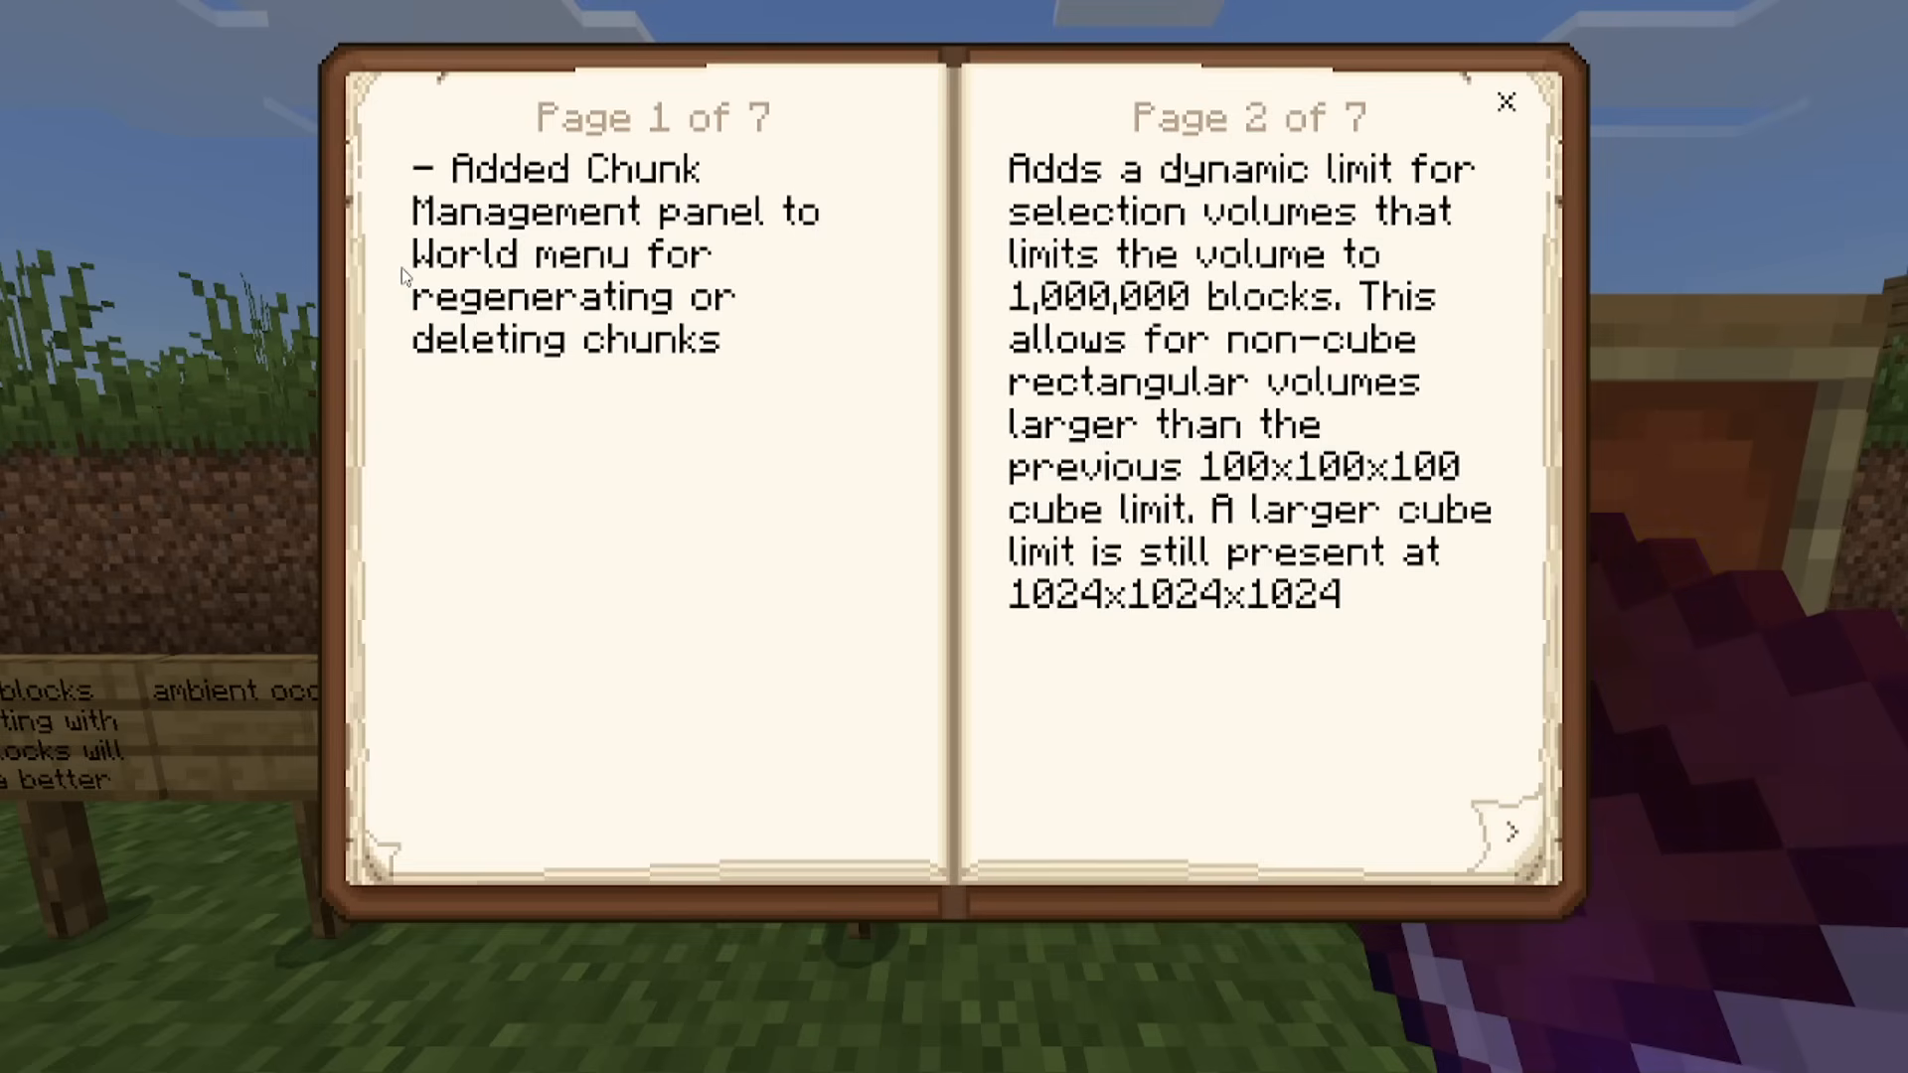
{"action": "mouse_move", "coordinate": [960, 199]}
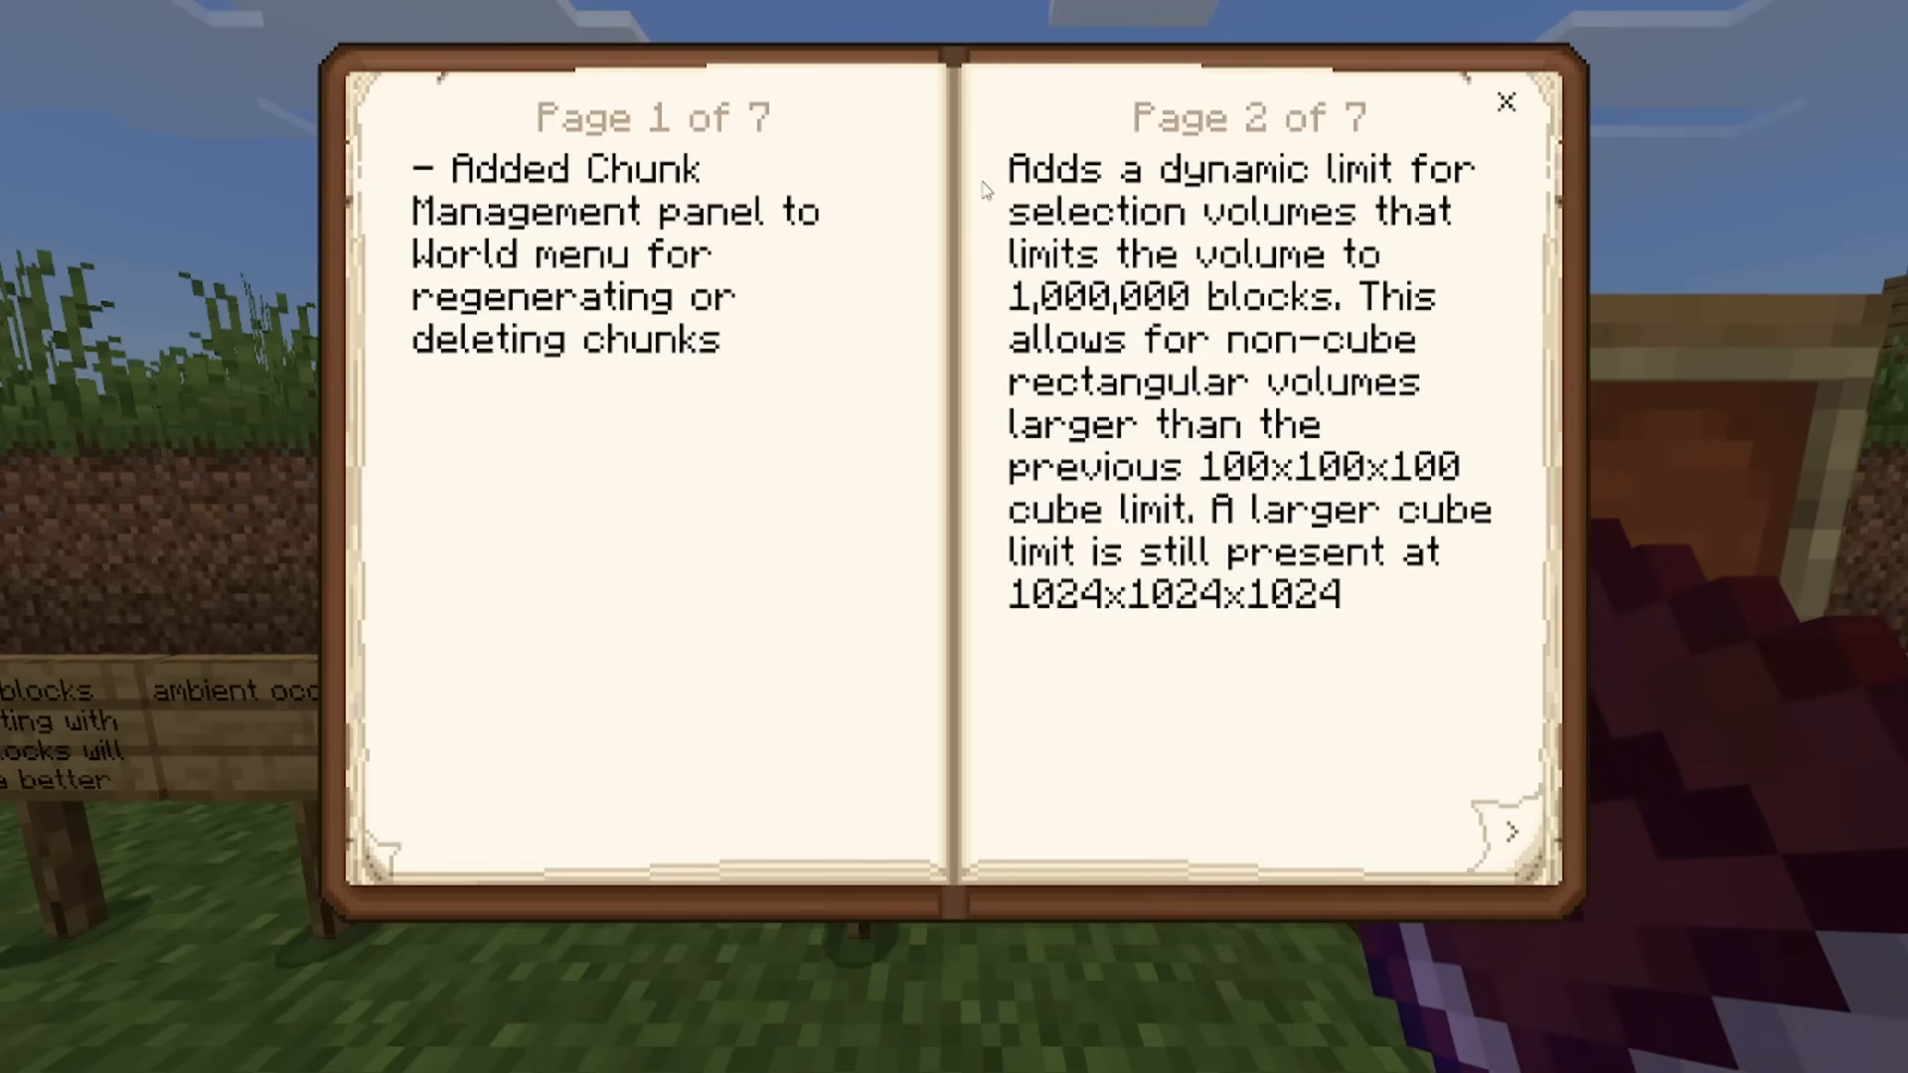
{"action": "mouse_move", "coordinate": [976, 265]}
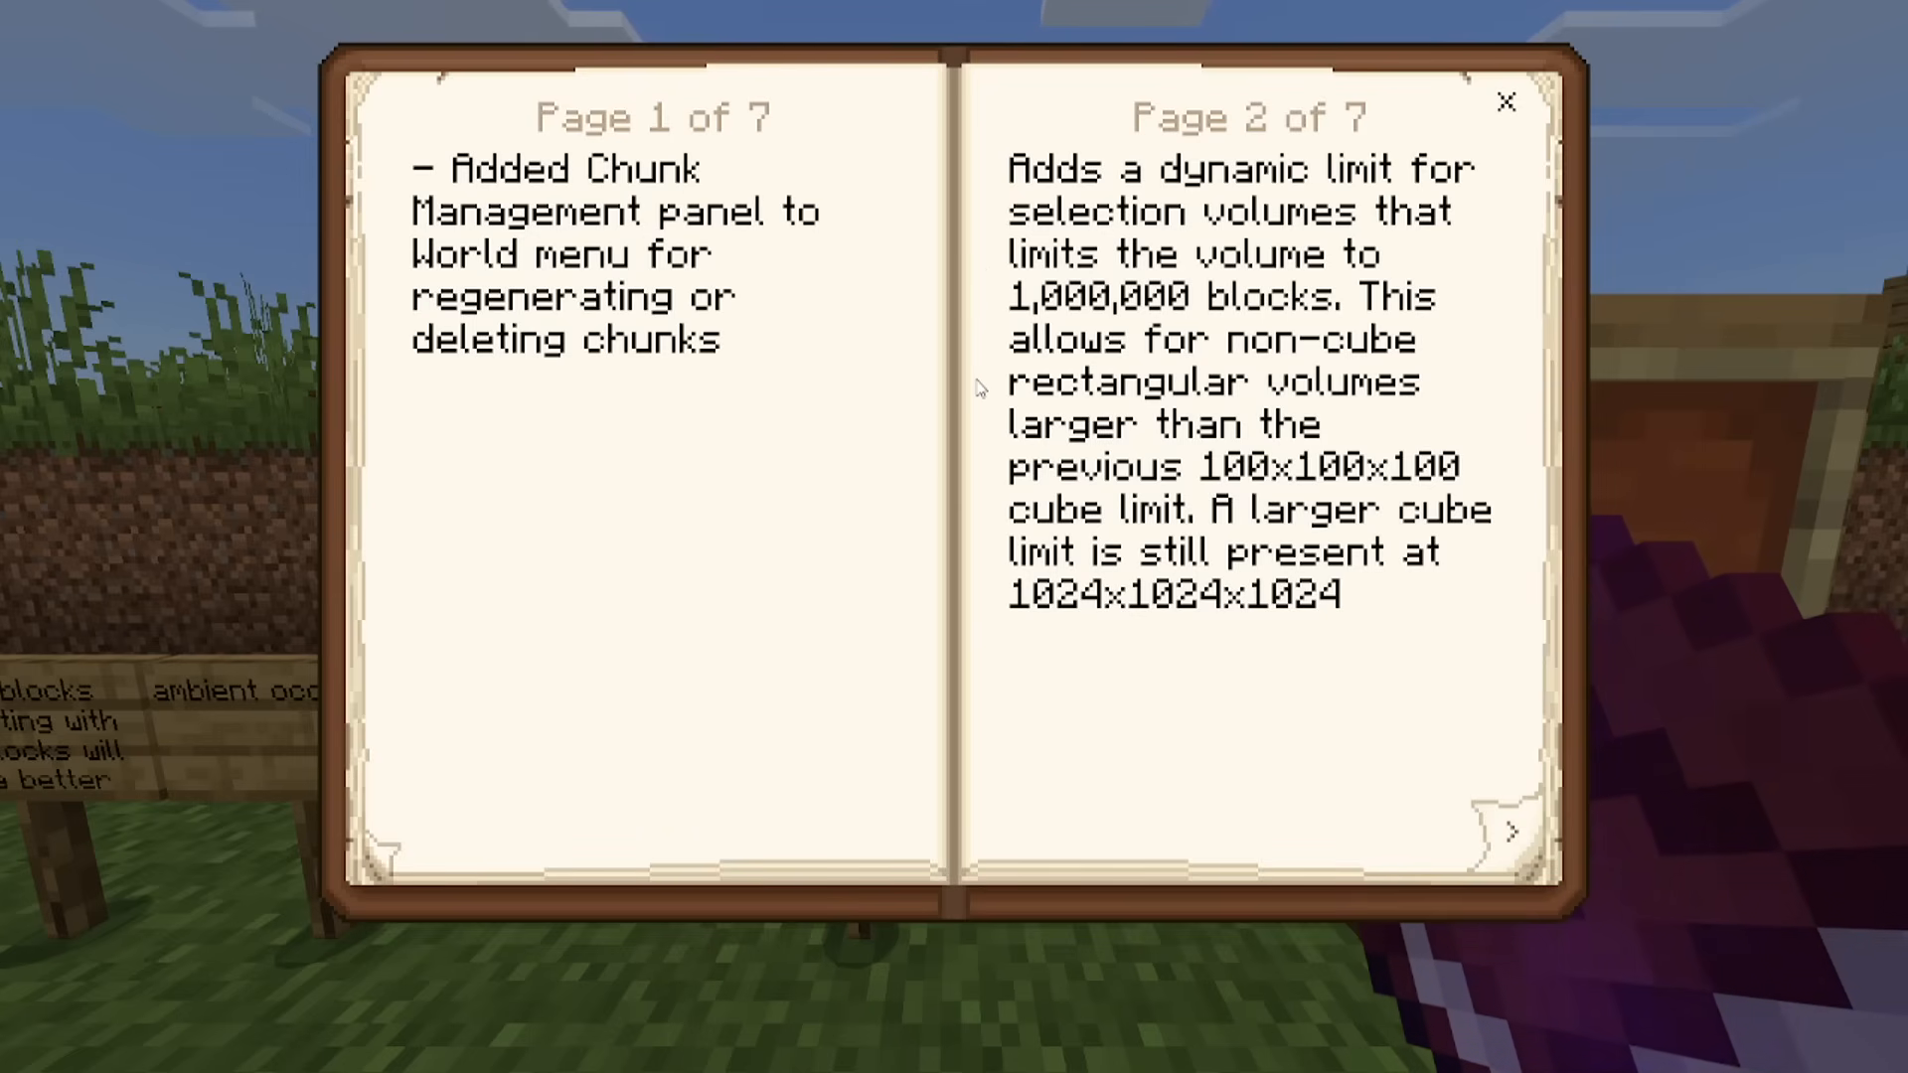
{"action": "mouse_move", "coordinate": [976, 438]}
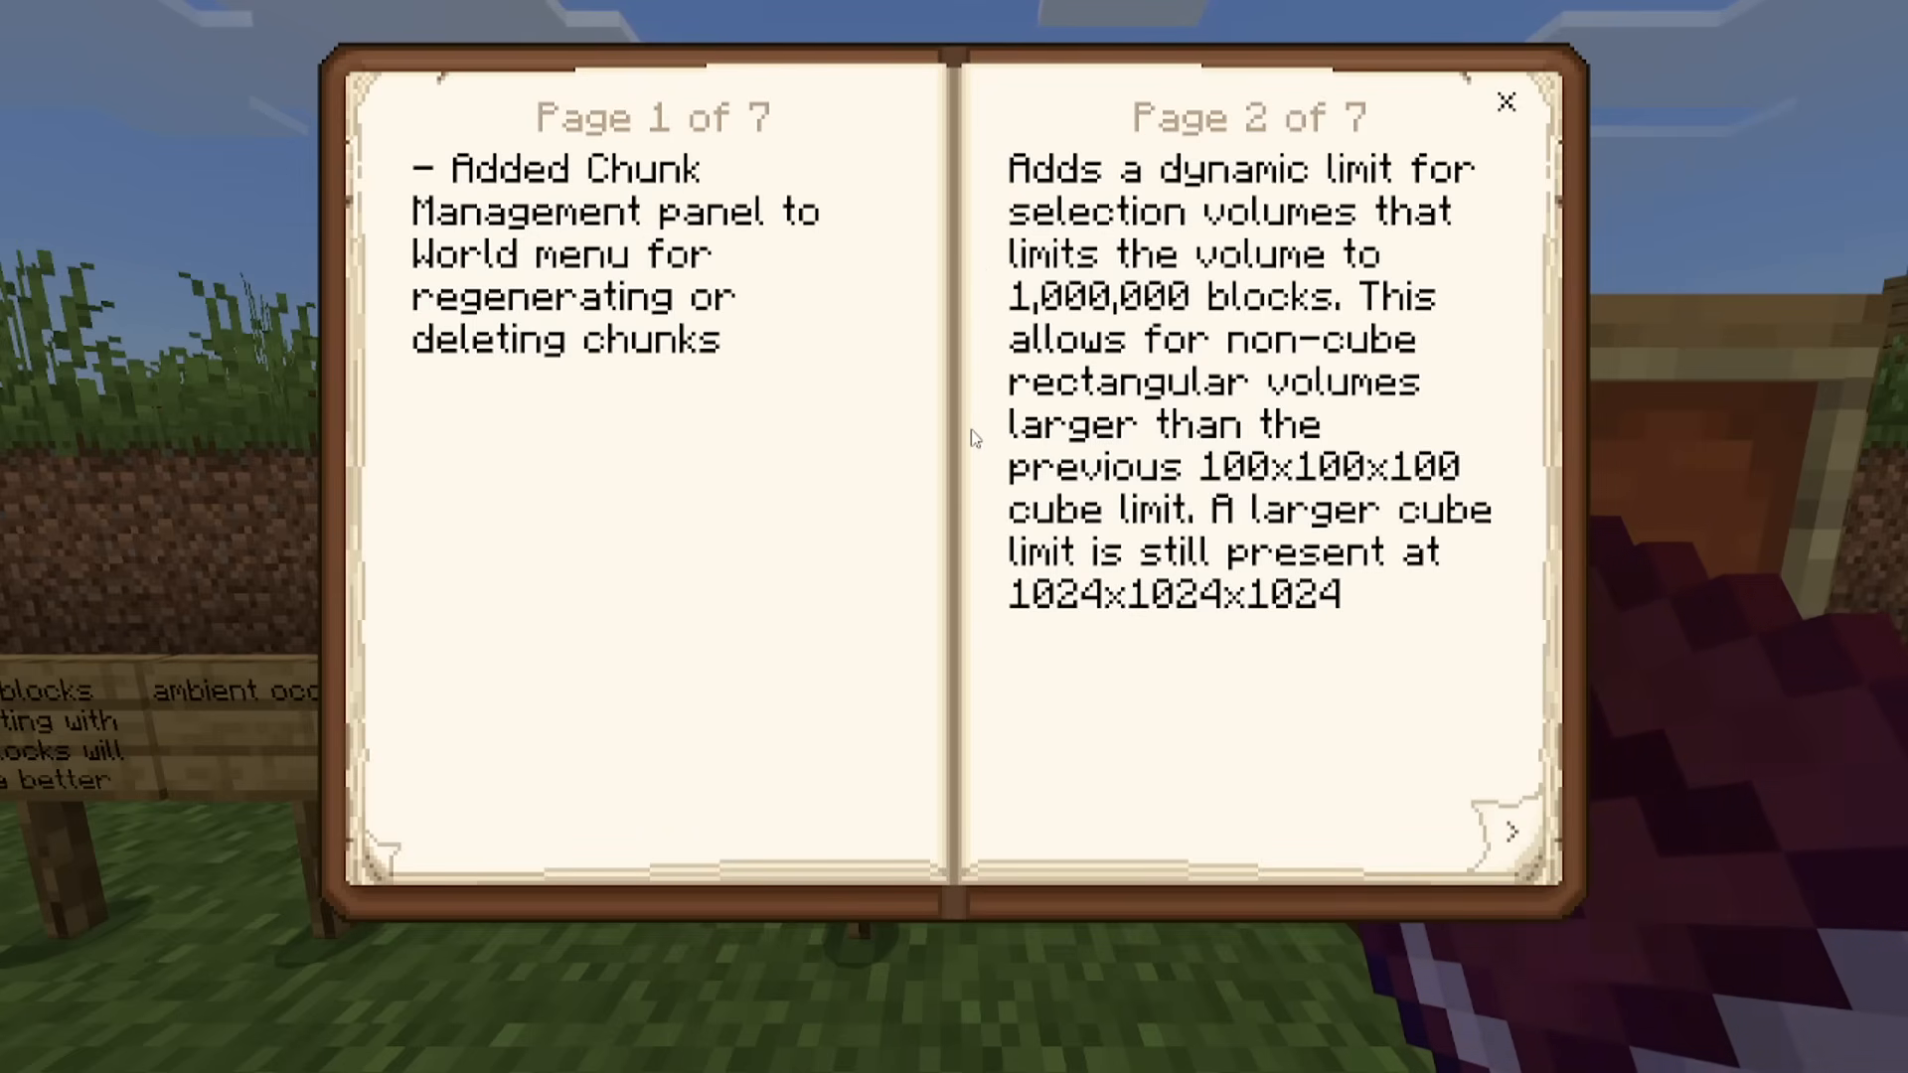
{"action": "mouse_move", "coordinate": [978, 473]}
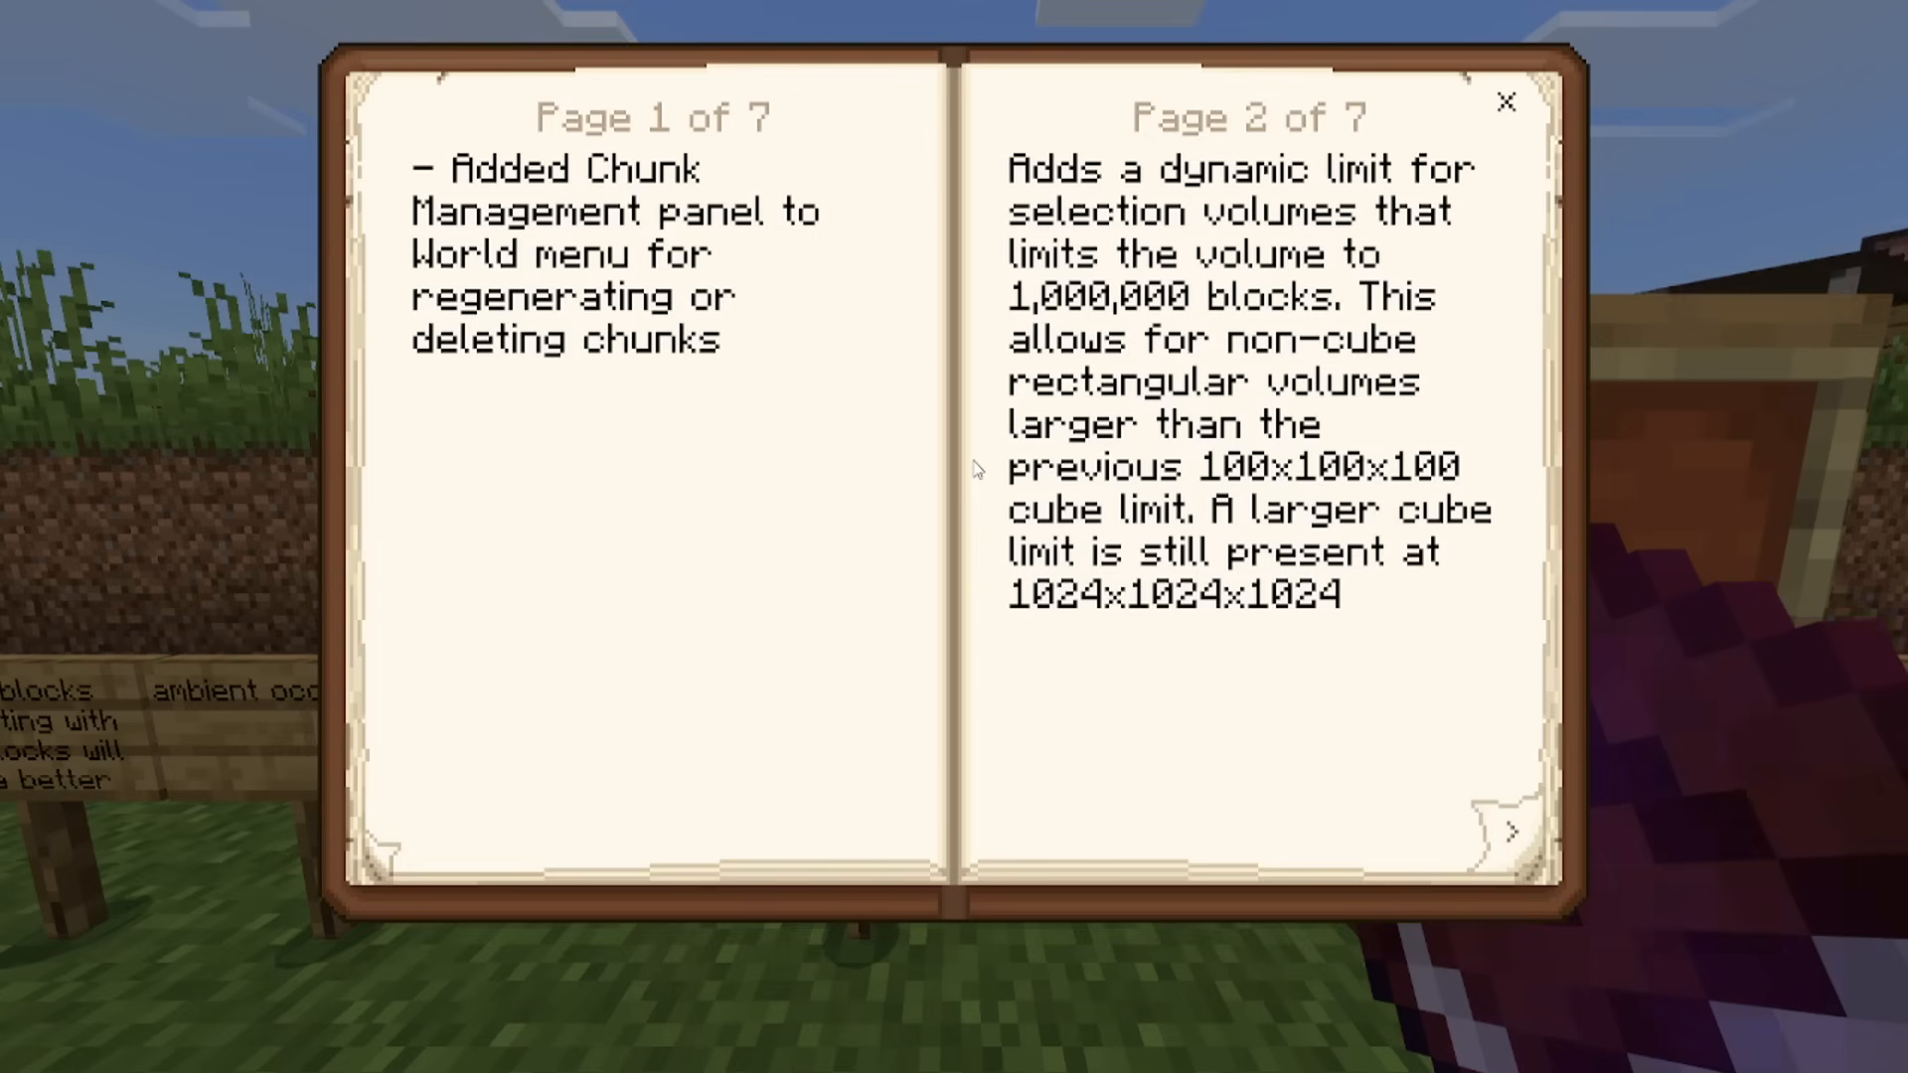
{"action": "mouse_move", "coordinate": [968, 517]}
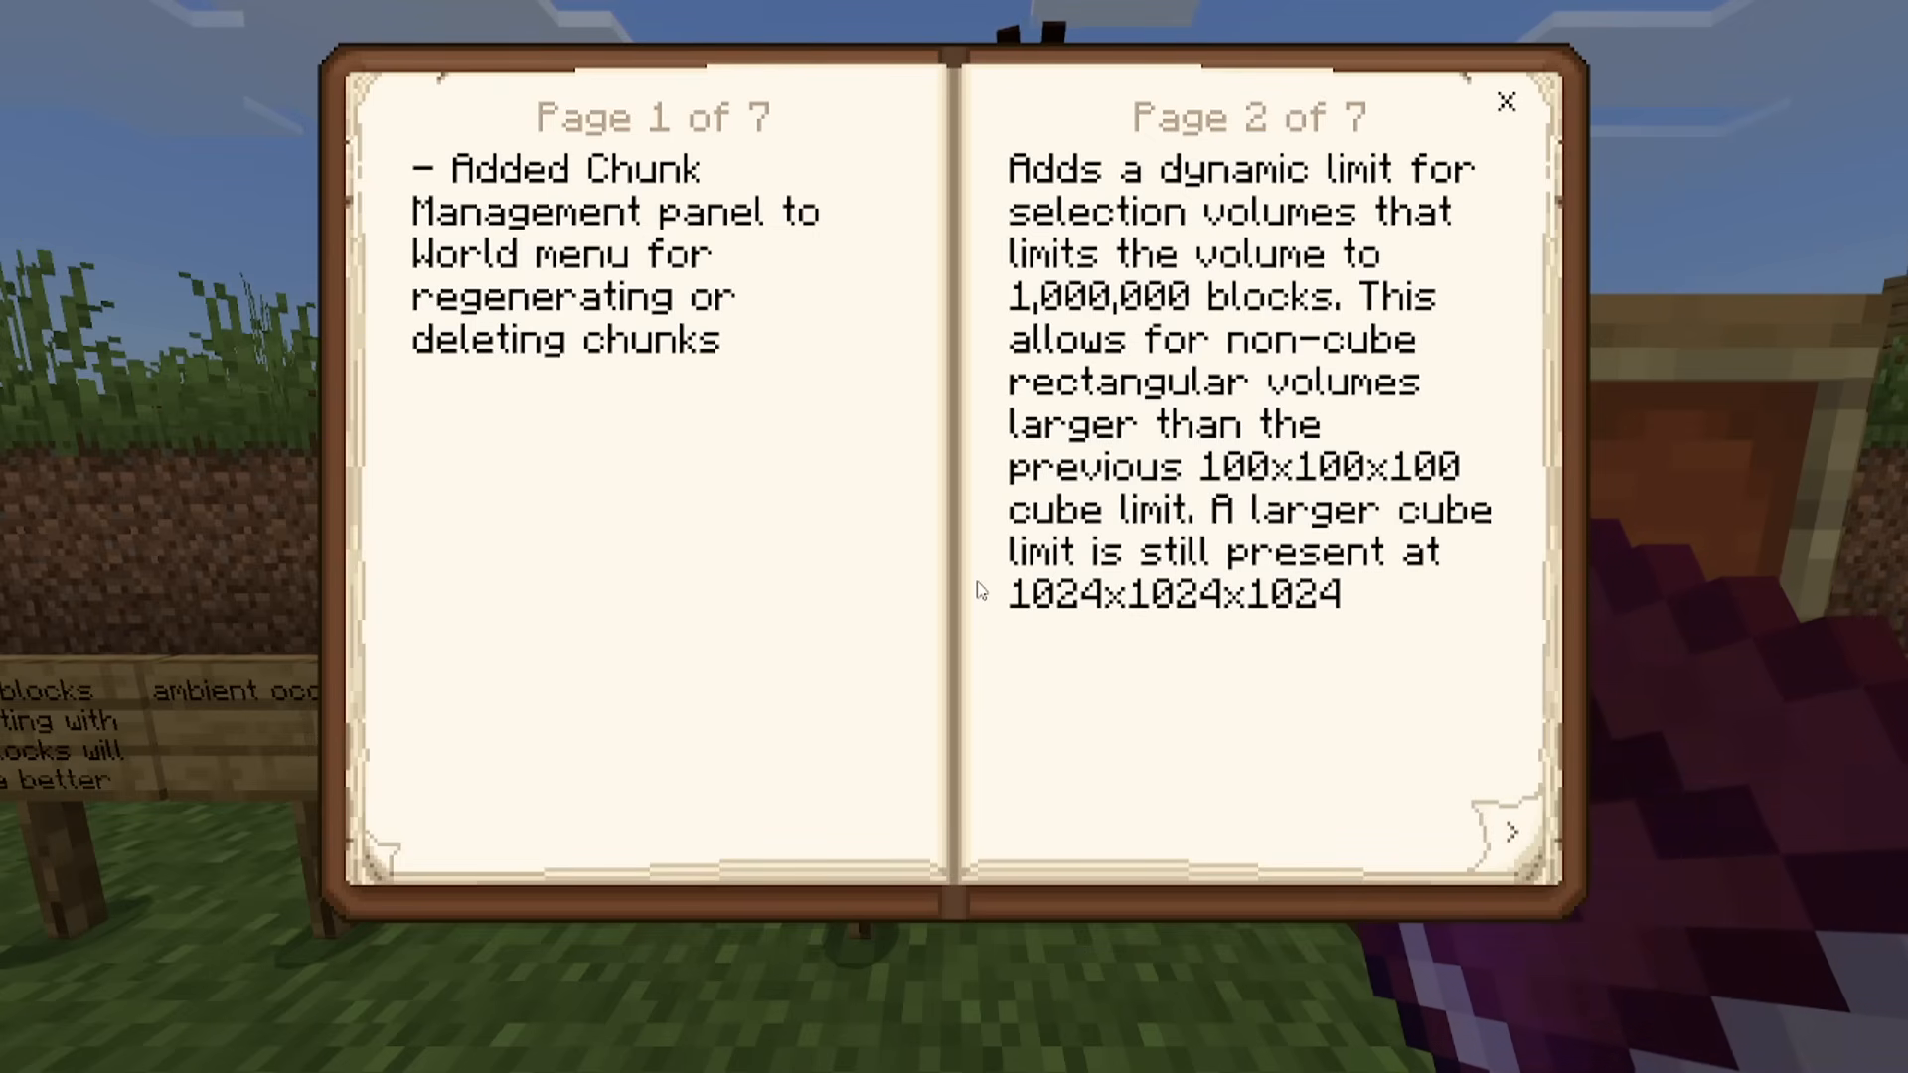
{"action": "mouse_move", "coordinate": [1335, 666]}
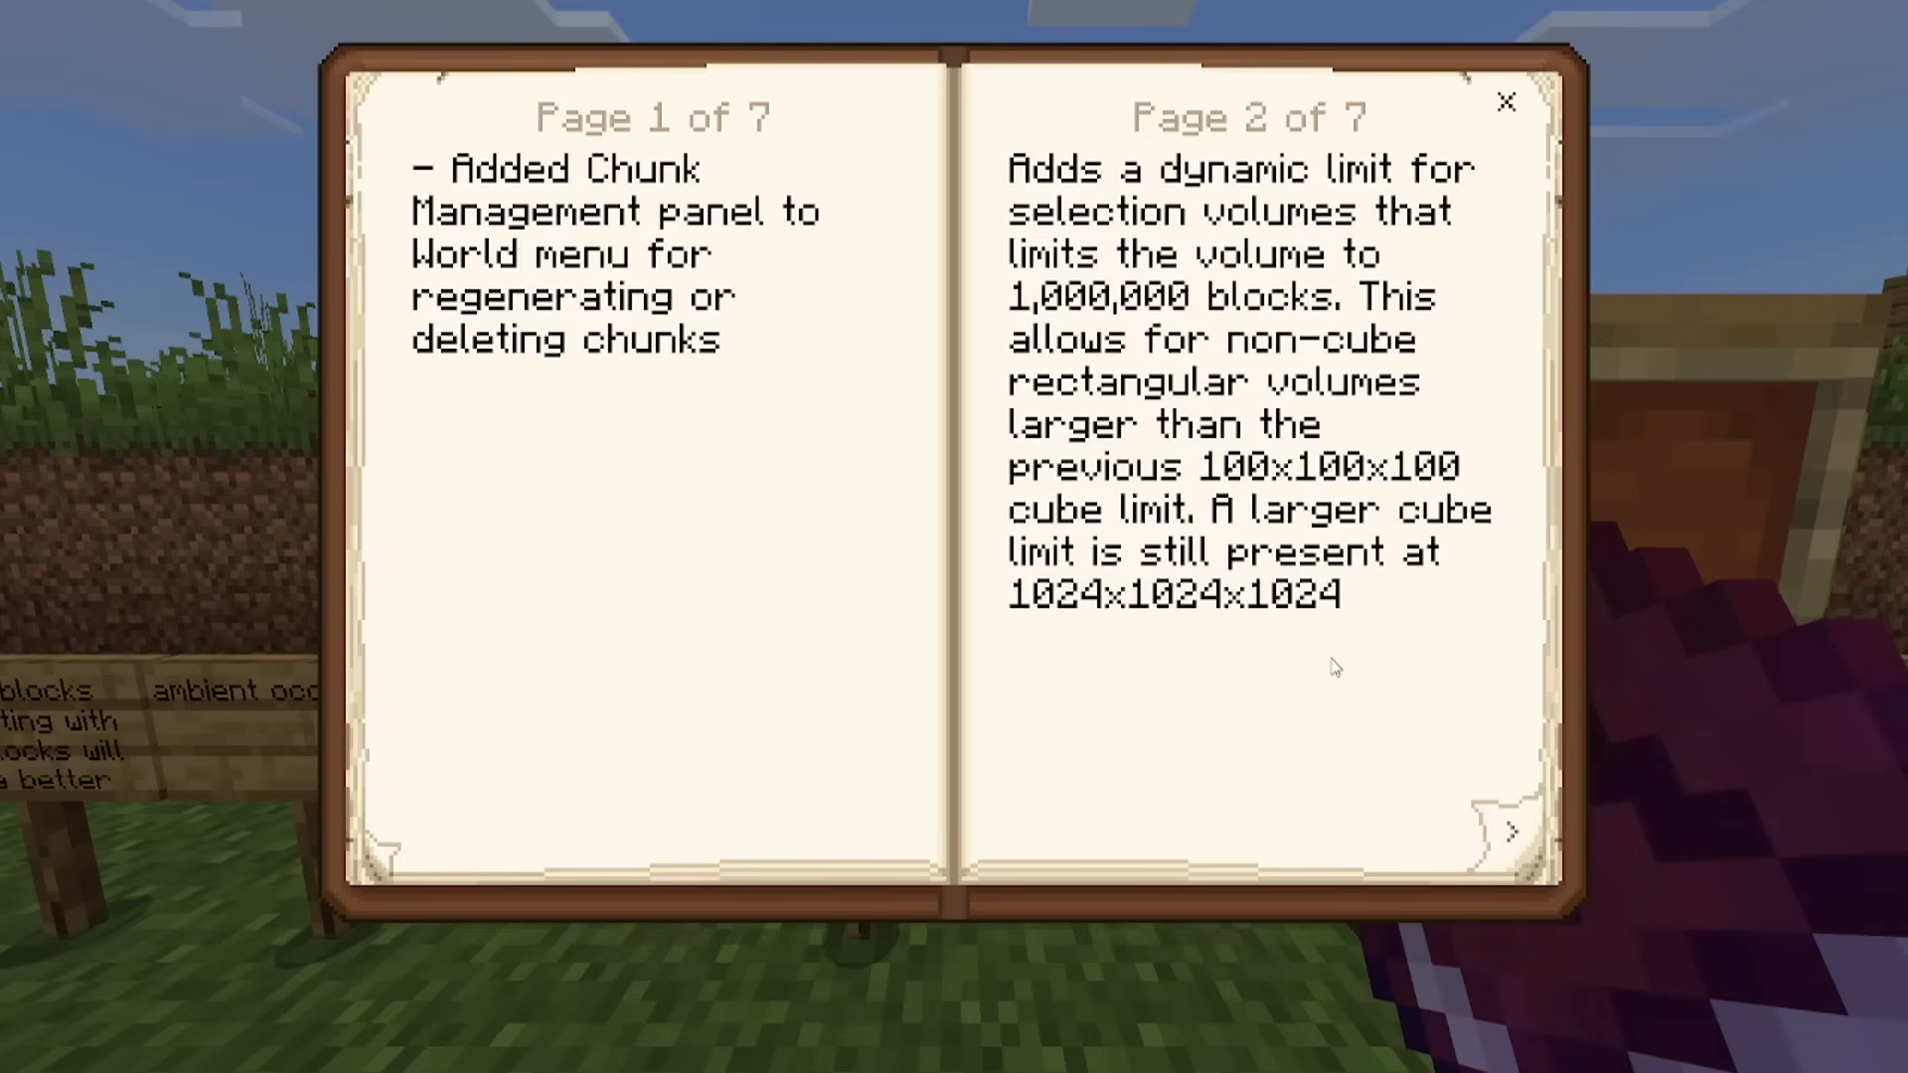
Page the Editor changelog book through the Cinematic Tool and Flood Tool notes to pages 5–6.
{"action": "left_click", "coordinate": [1513, 830]}
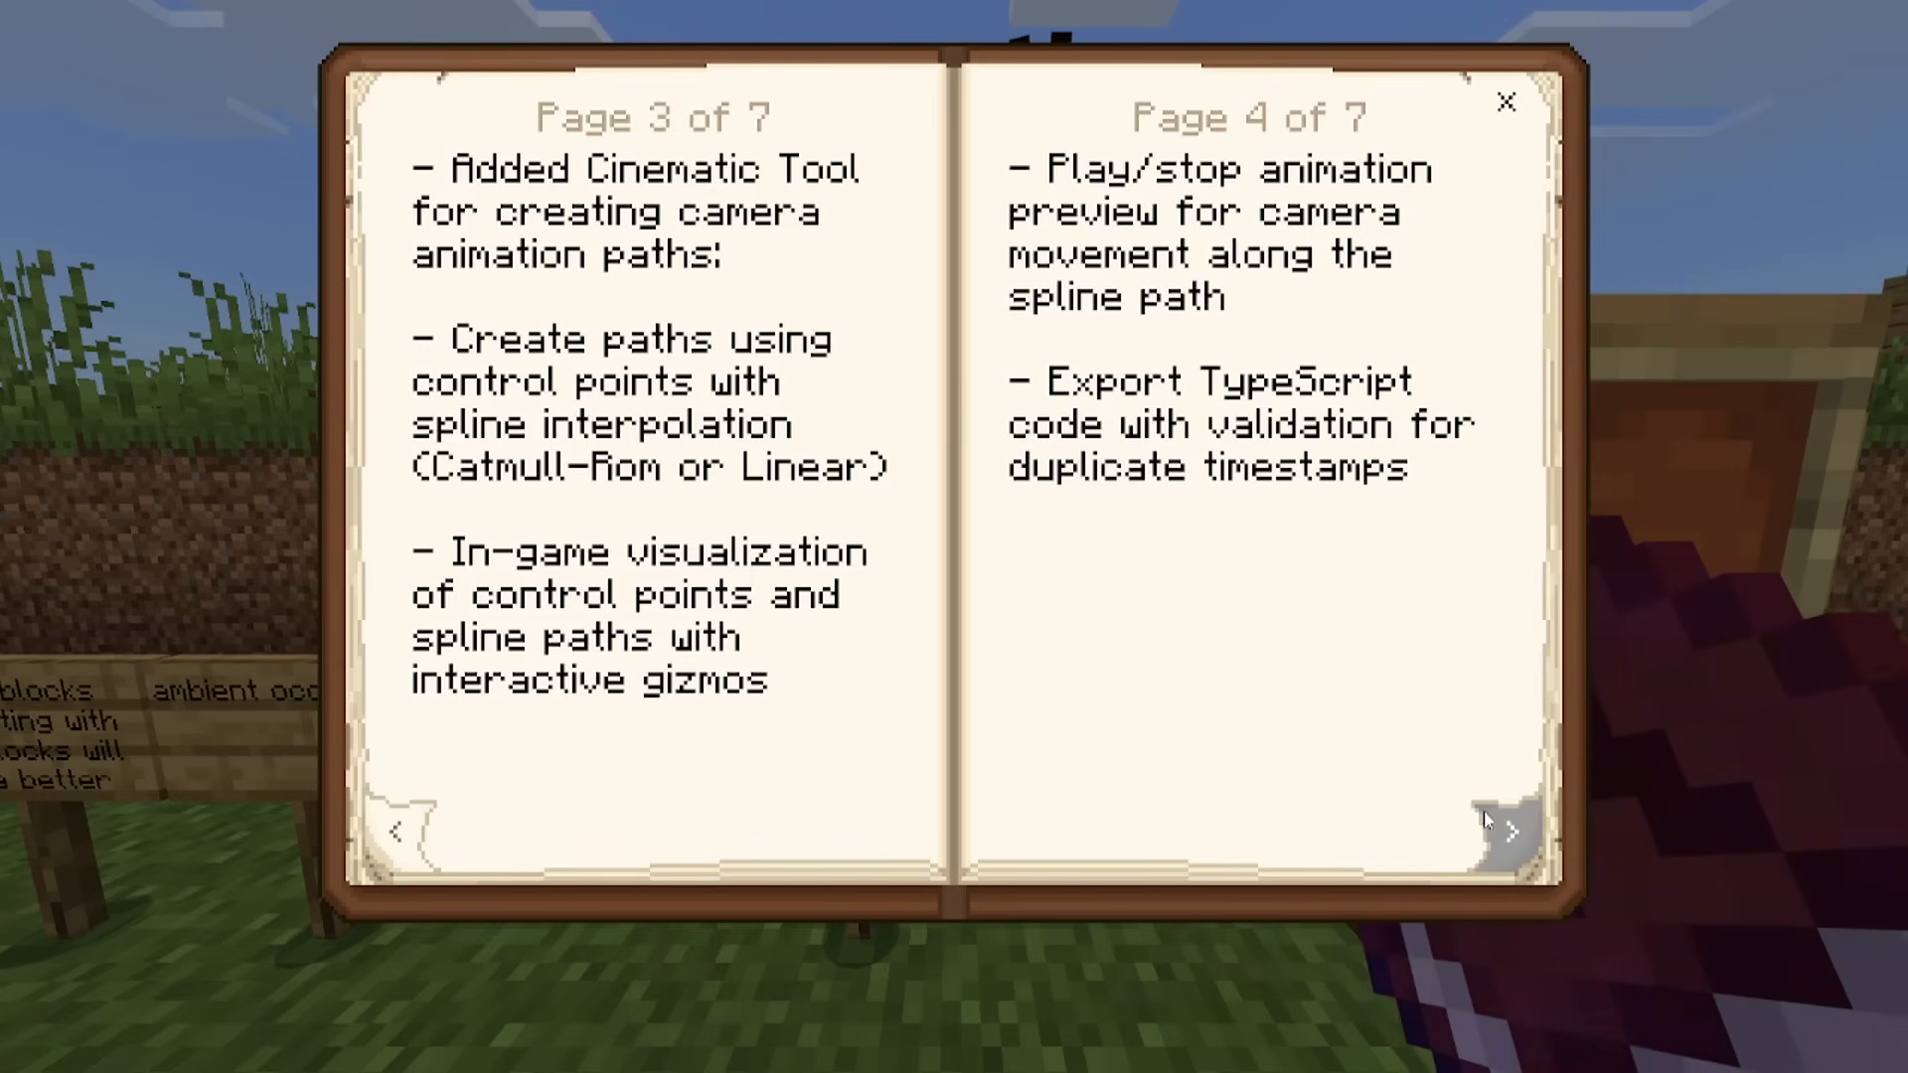
{"action": "left_click", "coordinate": [1509, 831]}
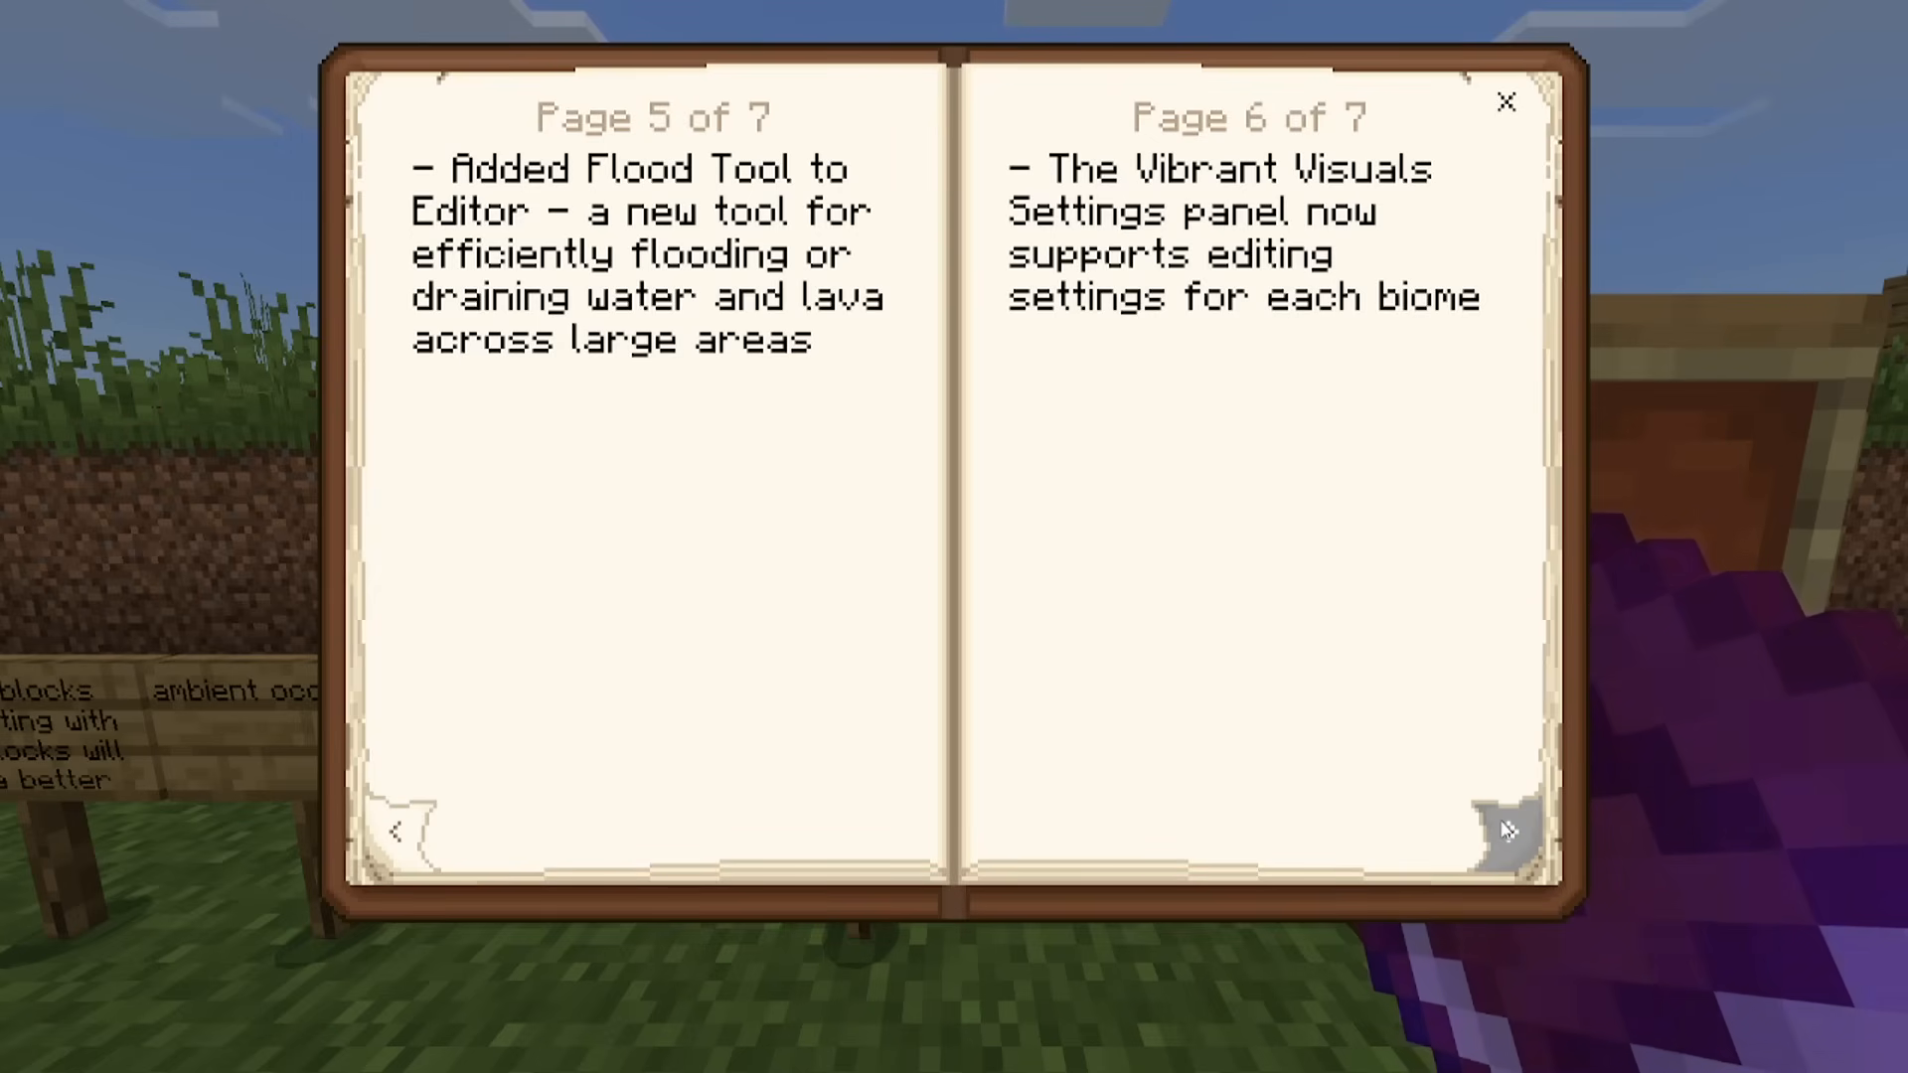
{"action": "left_click", "coordinate": [1505, 100]}
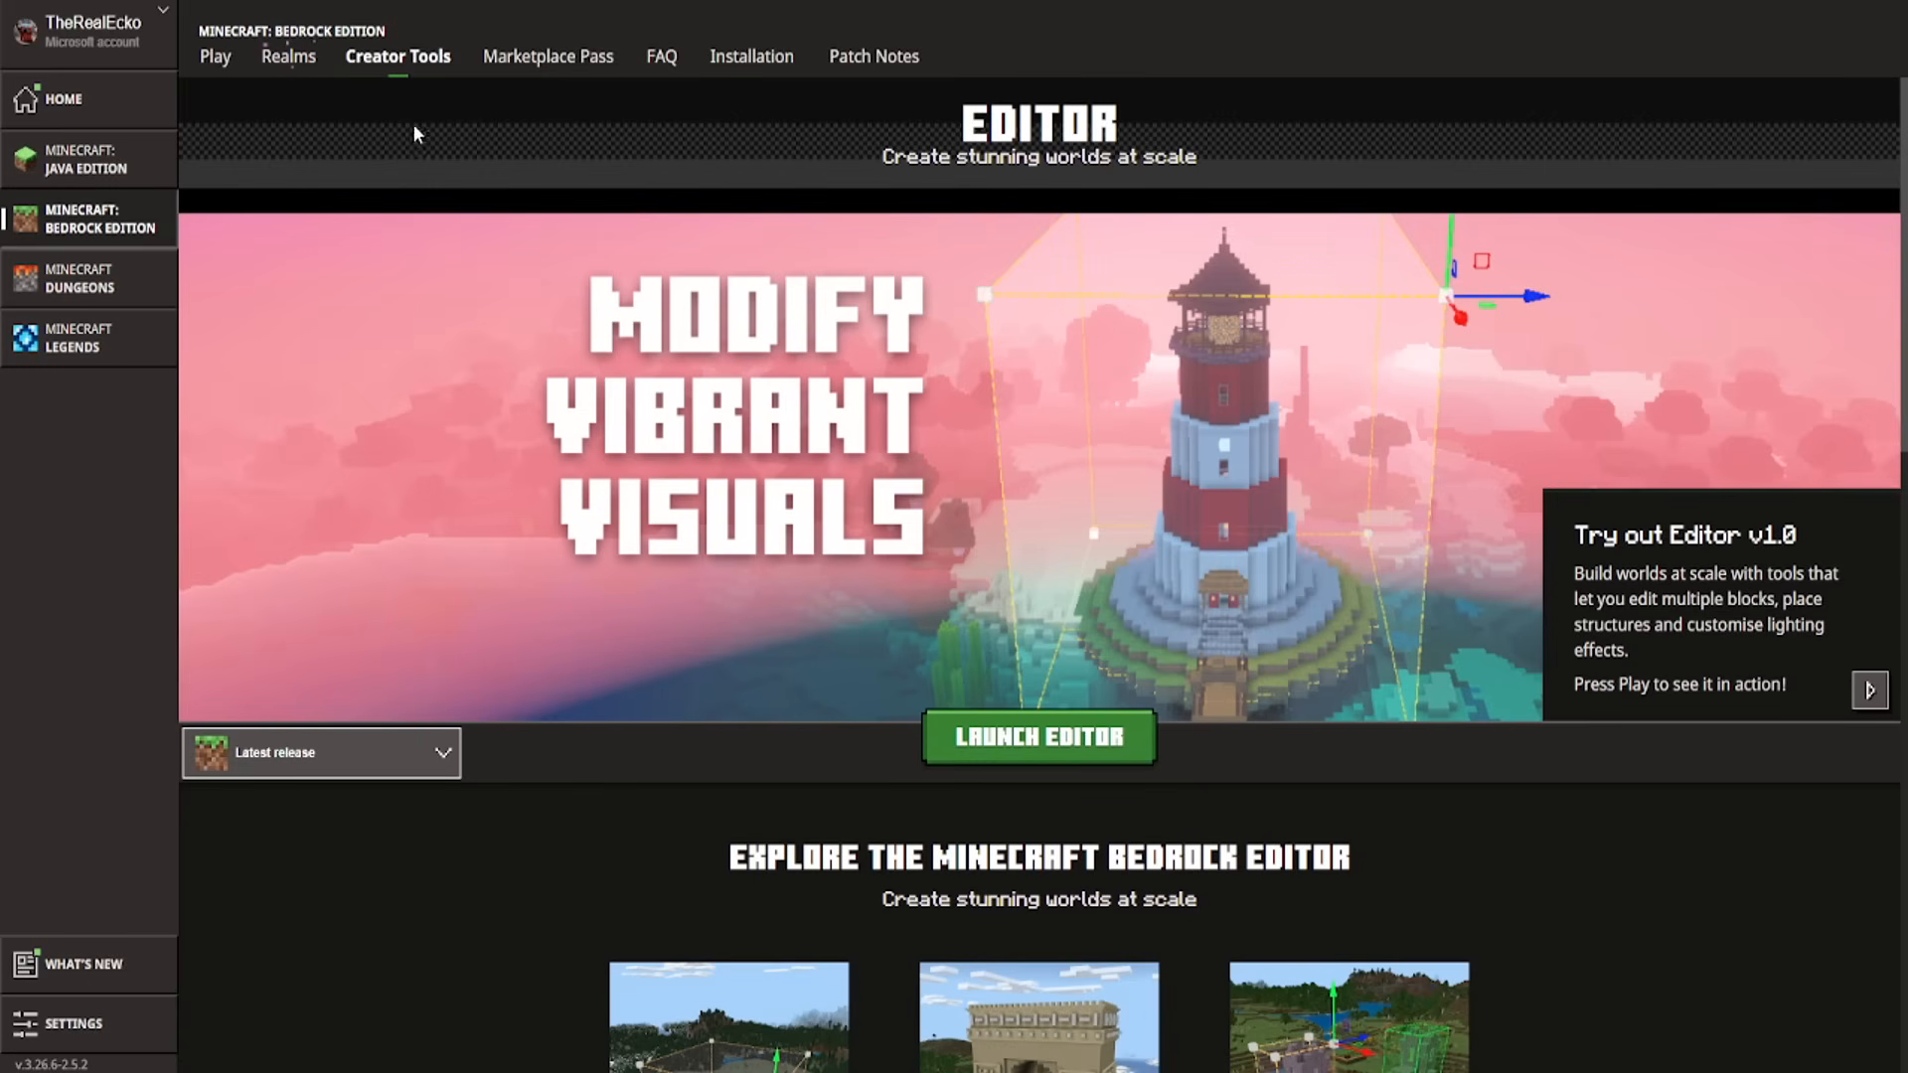
{"action": "mouse_move", "coordinate": [405, 64]}
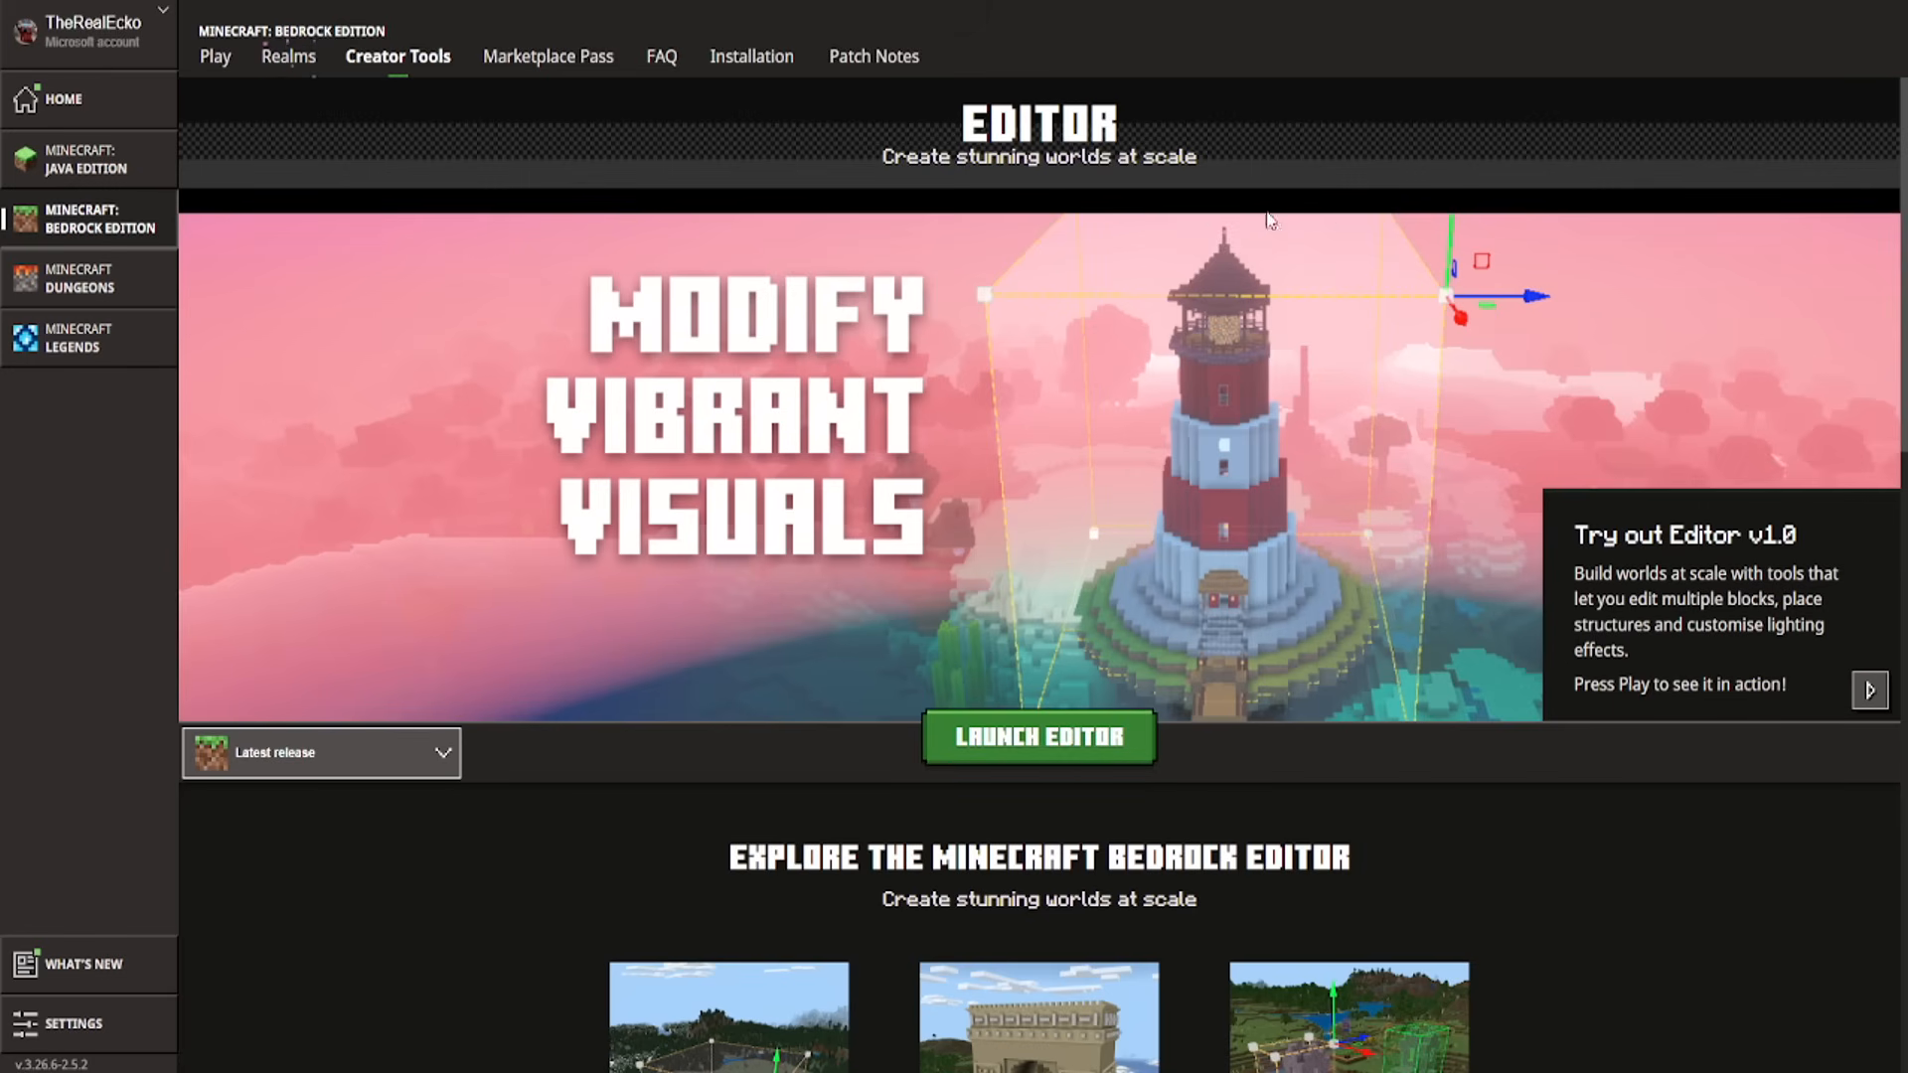
{"action": "mouse_move", "coordinate": [1065, 200]}
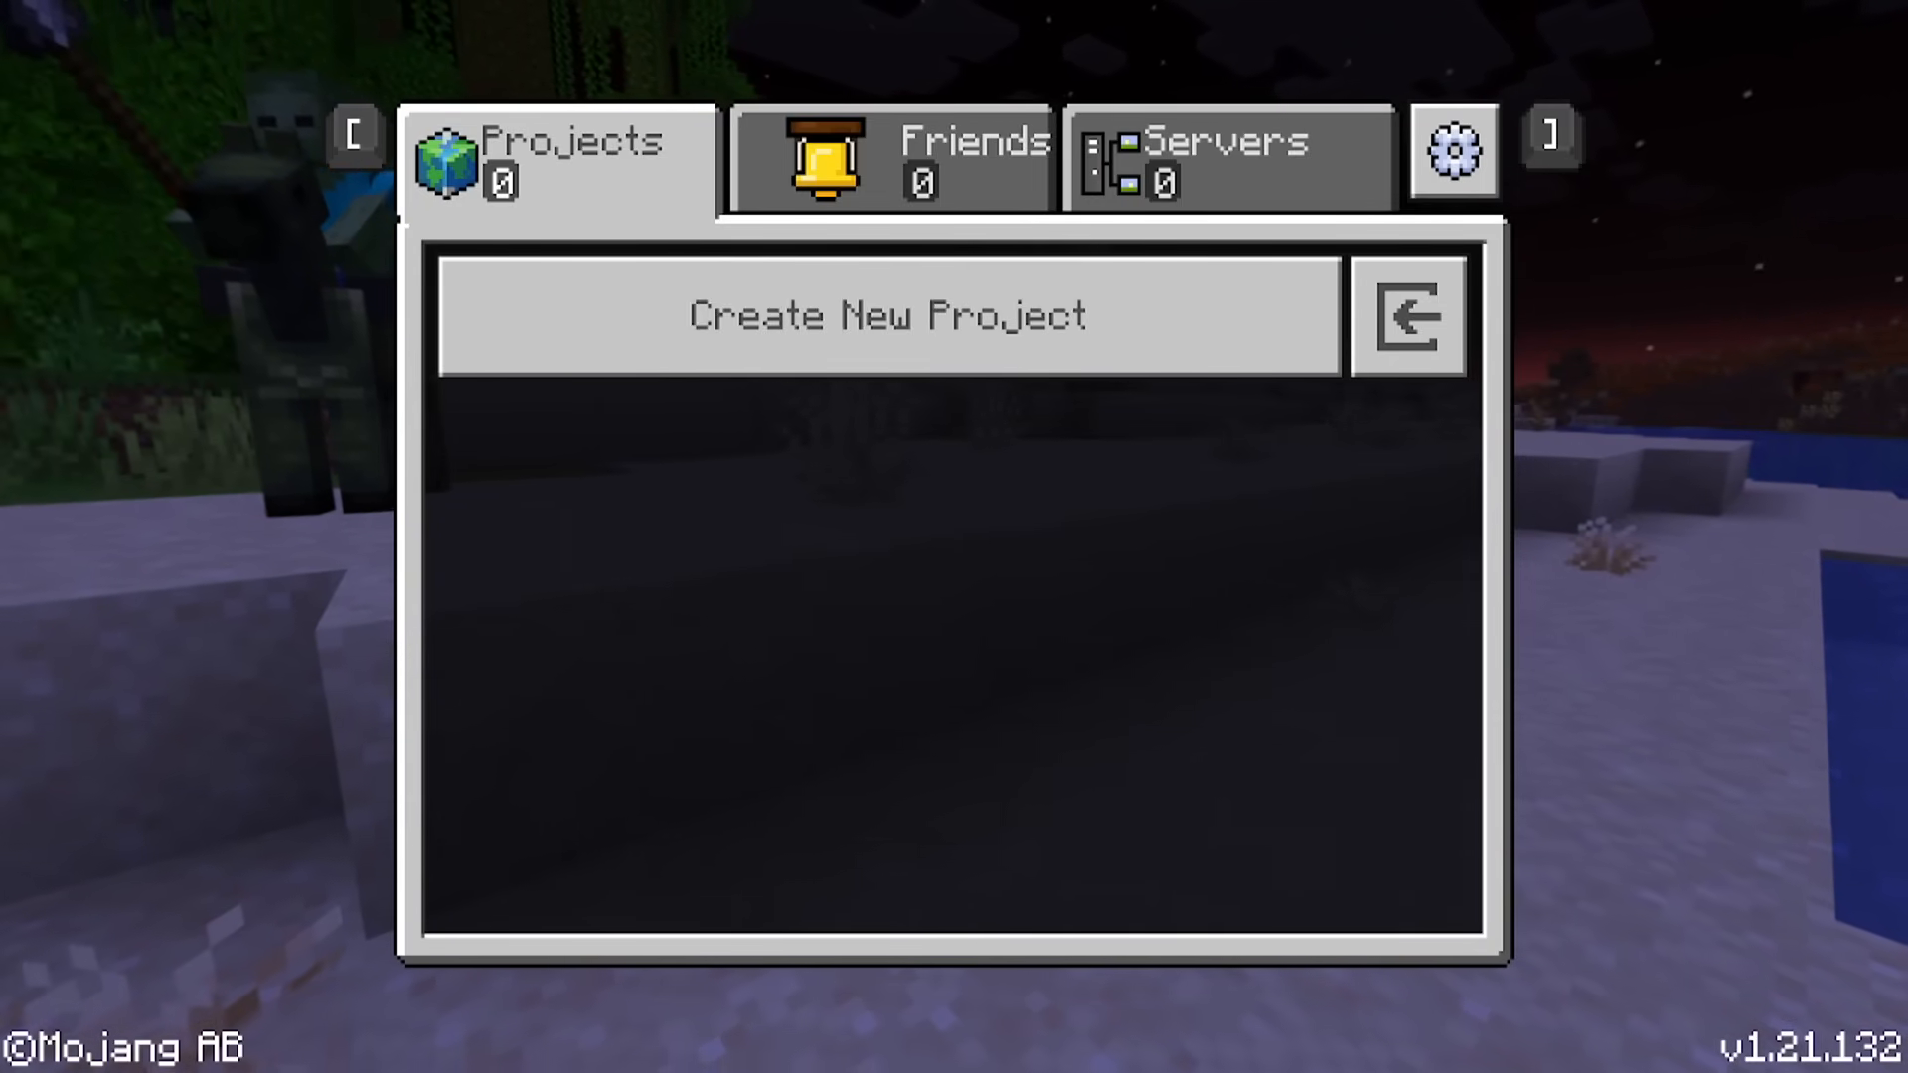
Start a new Editor project with Experiments enabled and the daylight cycle locked to Always day.
{"action": "left_click", "coordinate": [1406, 316]}
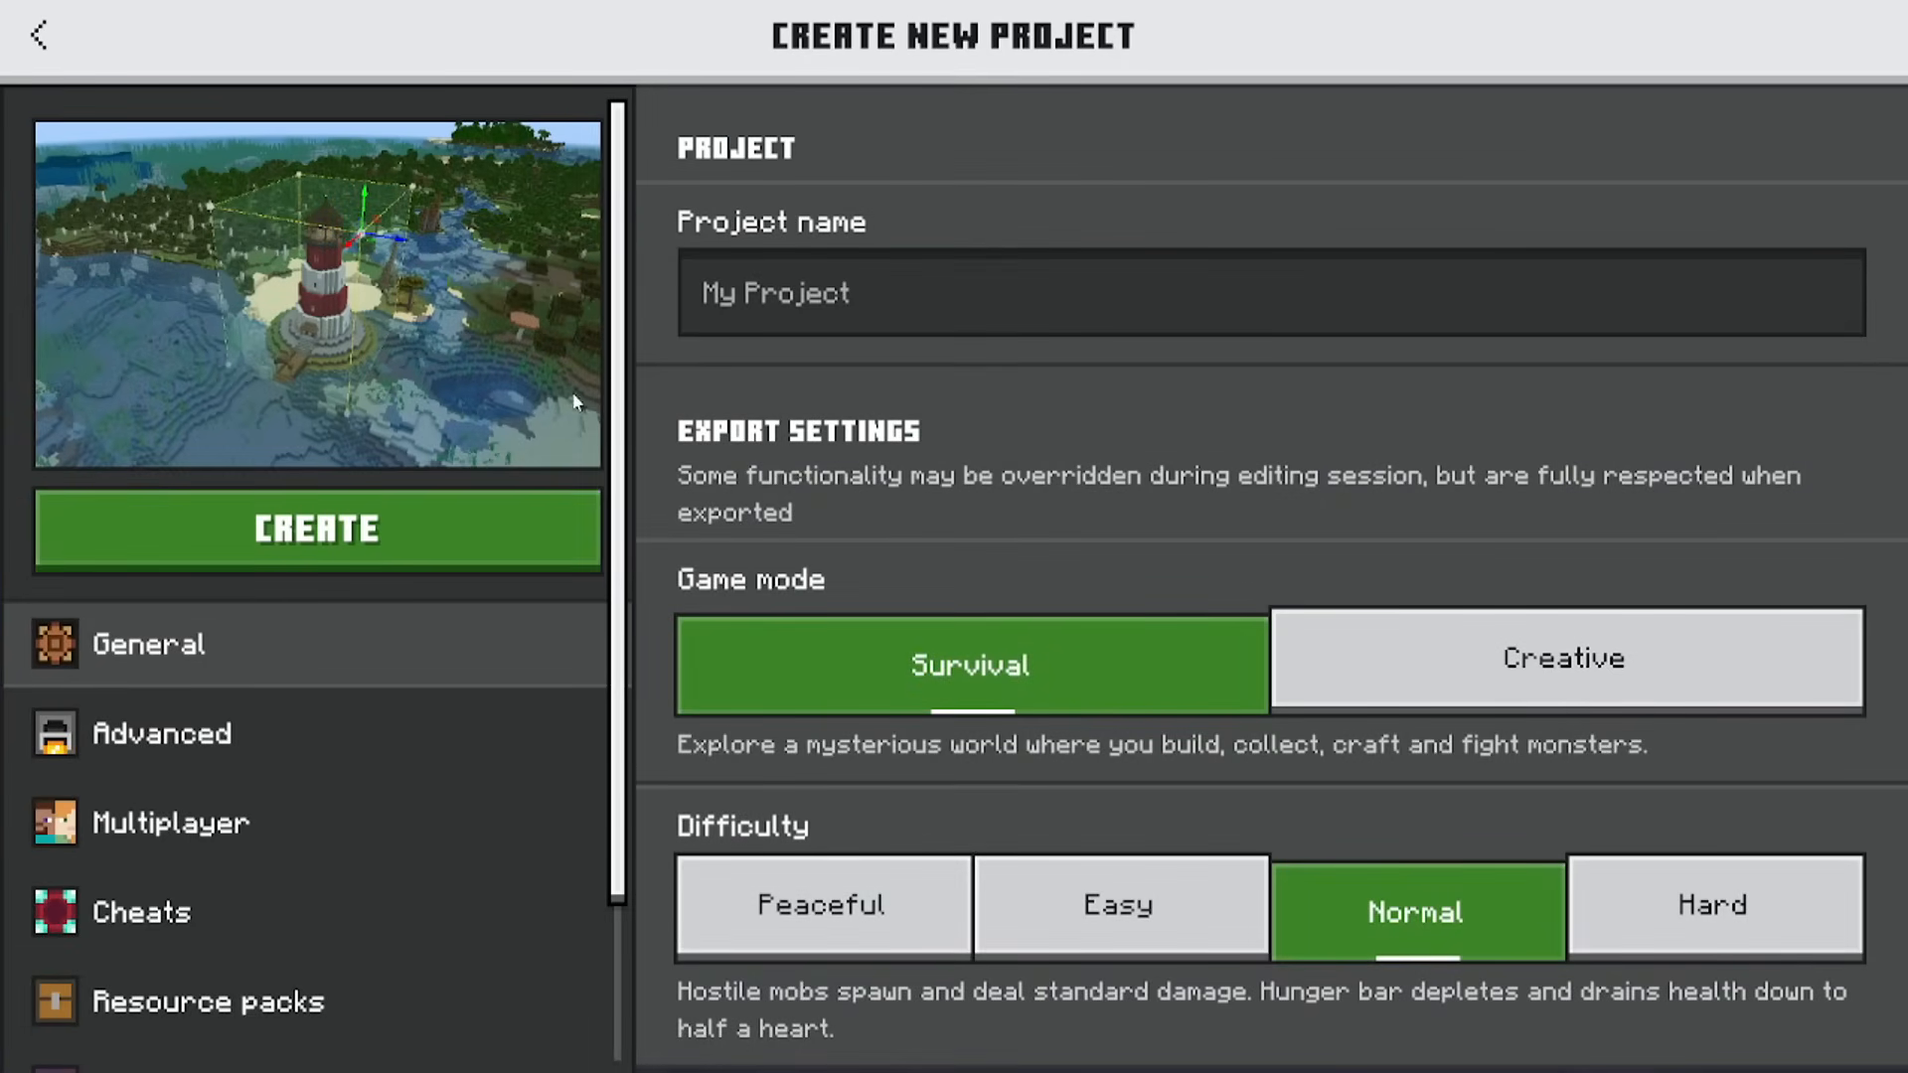
{"action": "left_click", "coordinate": [1564, 664]}
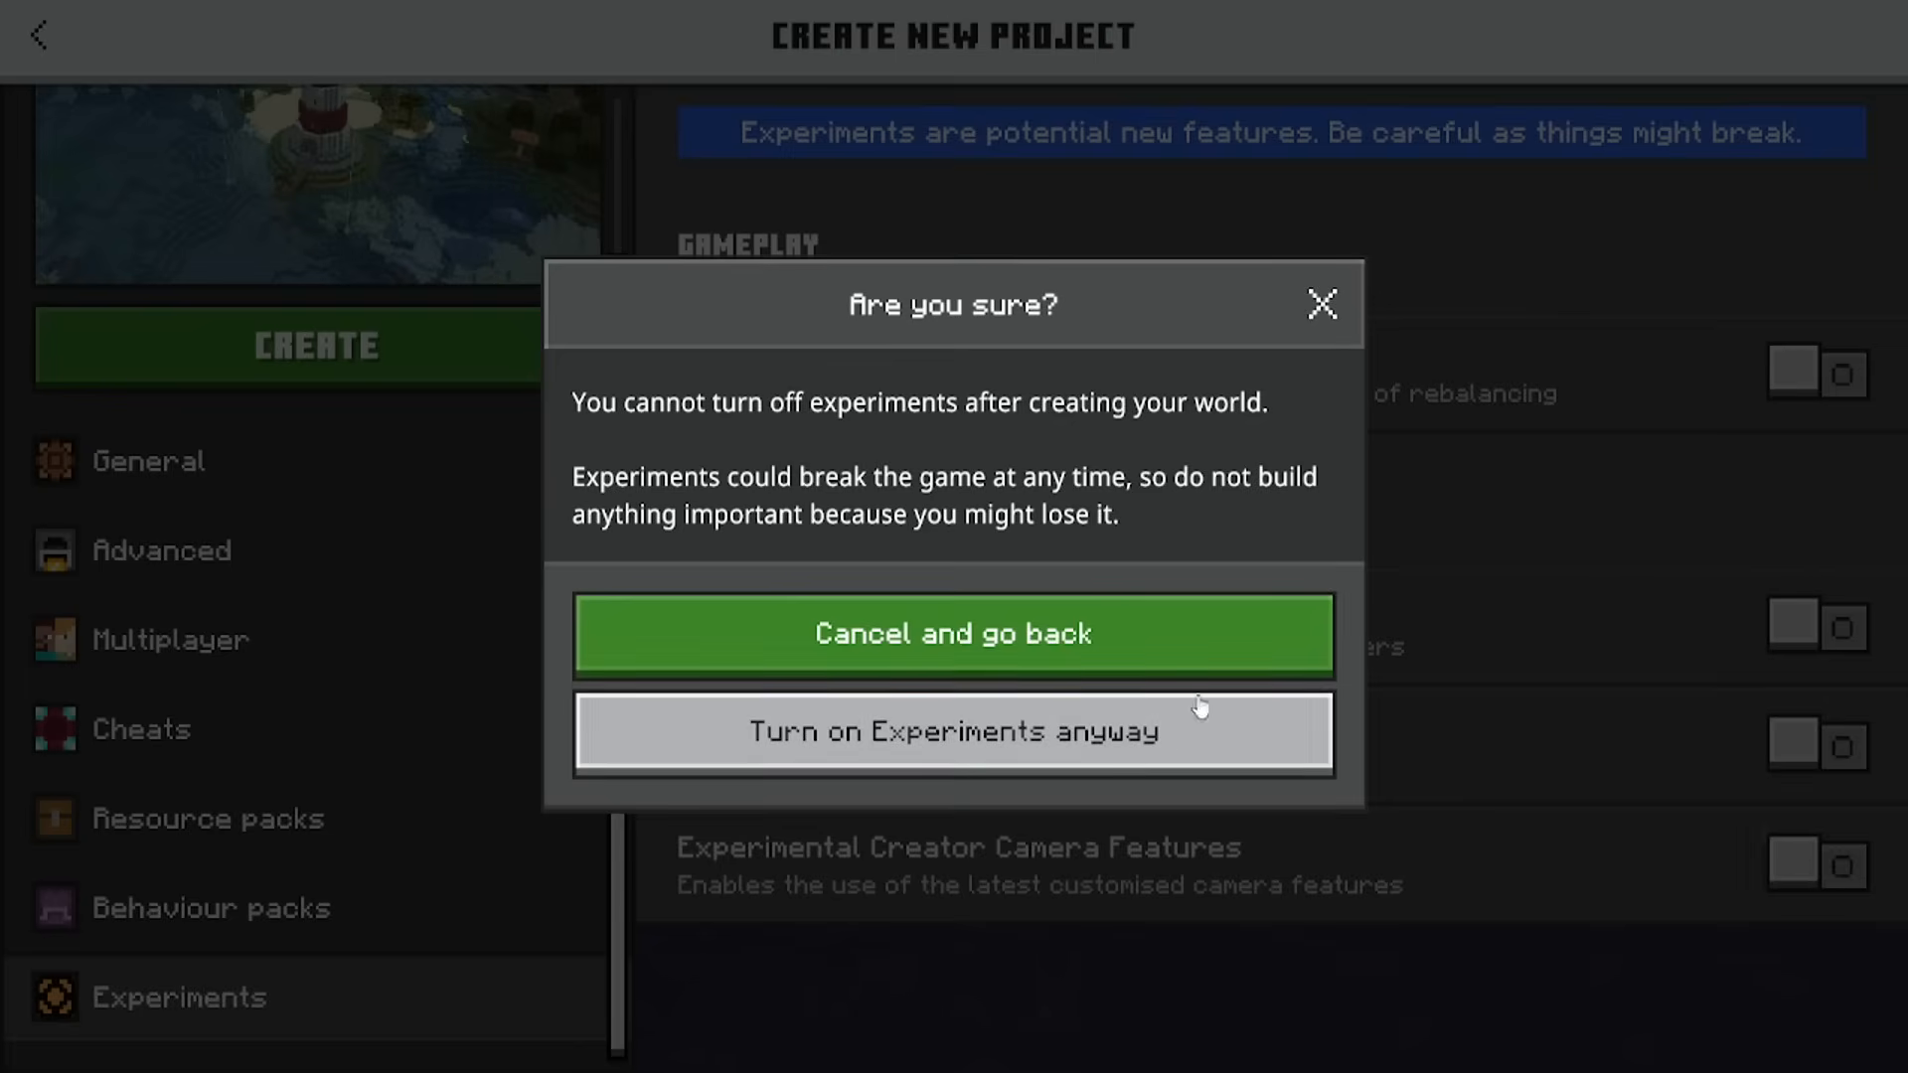
{"action": "left_click", "coordinate": [952, 730]}
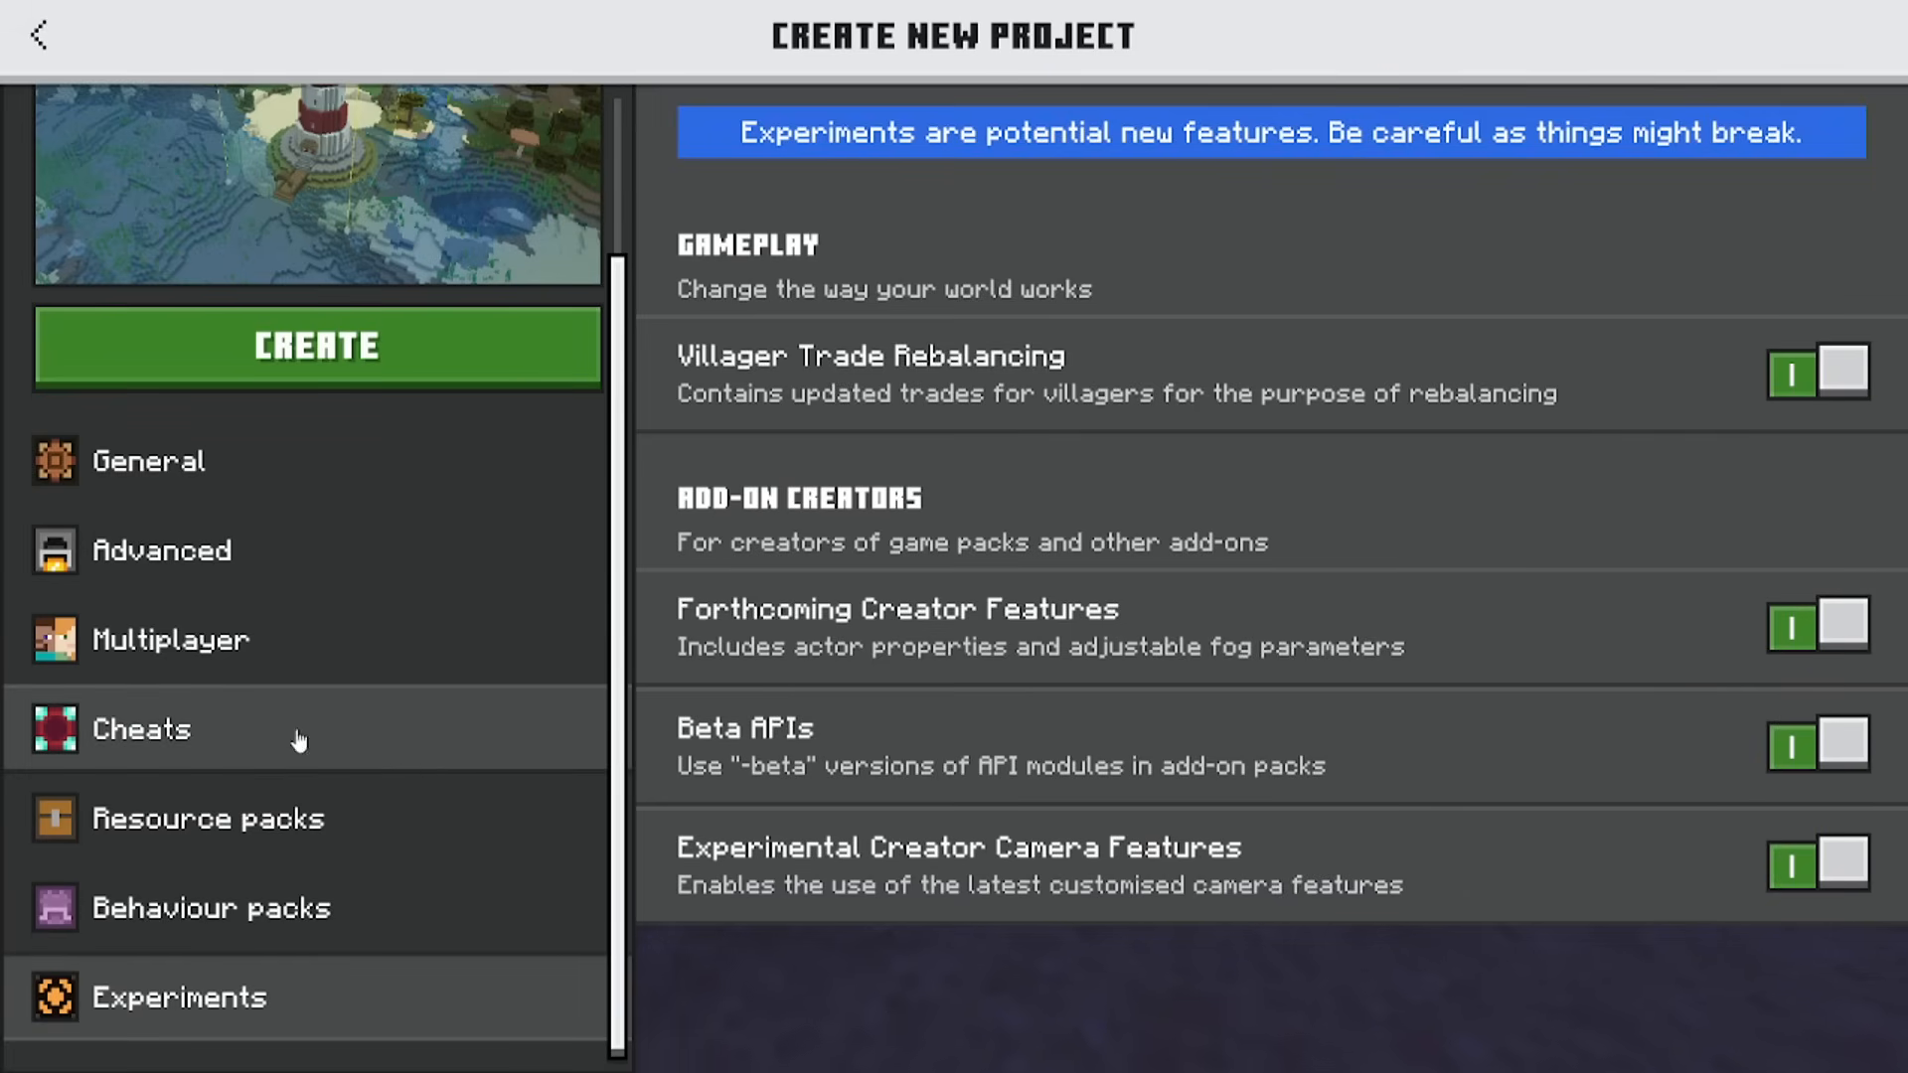
{"action": "left_click", "coordinate": [141, 729]}
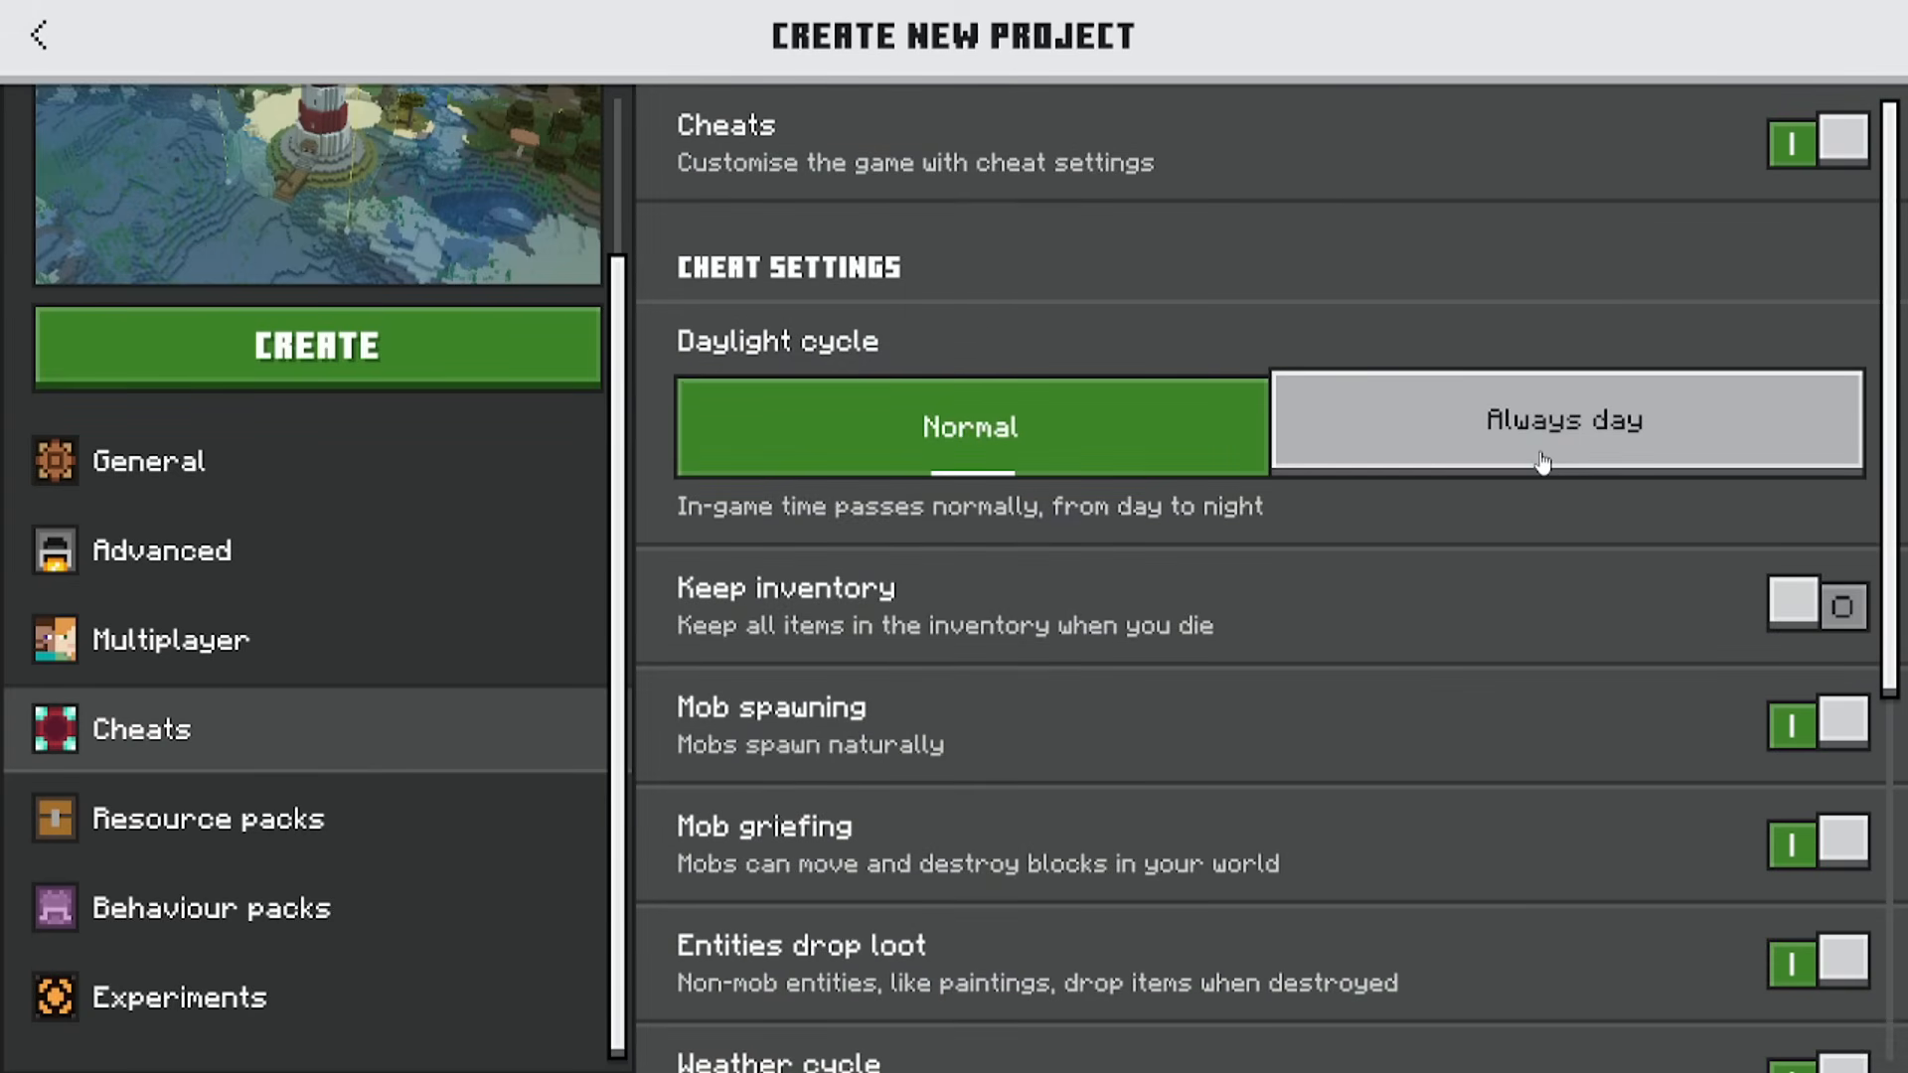
{"action": "left_click", "coordinate": [1565, 425]}
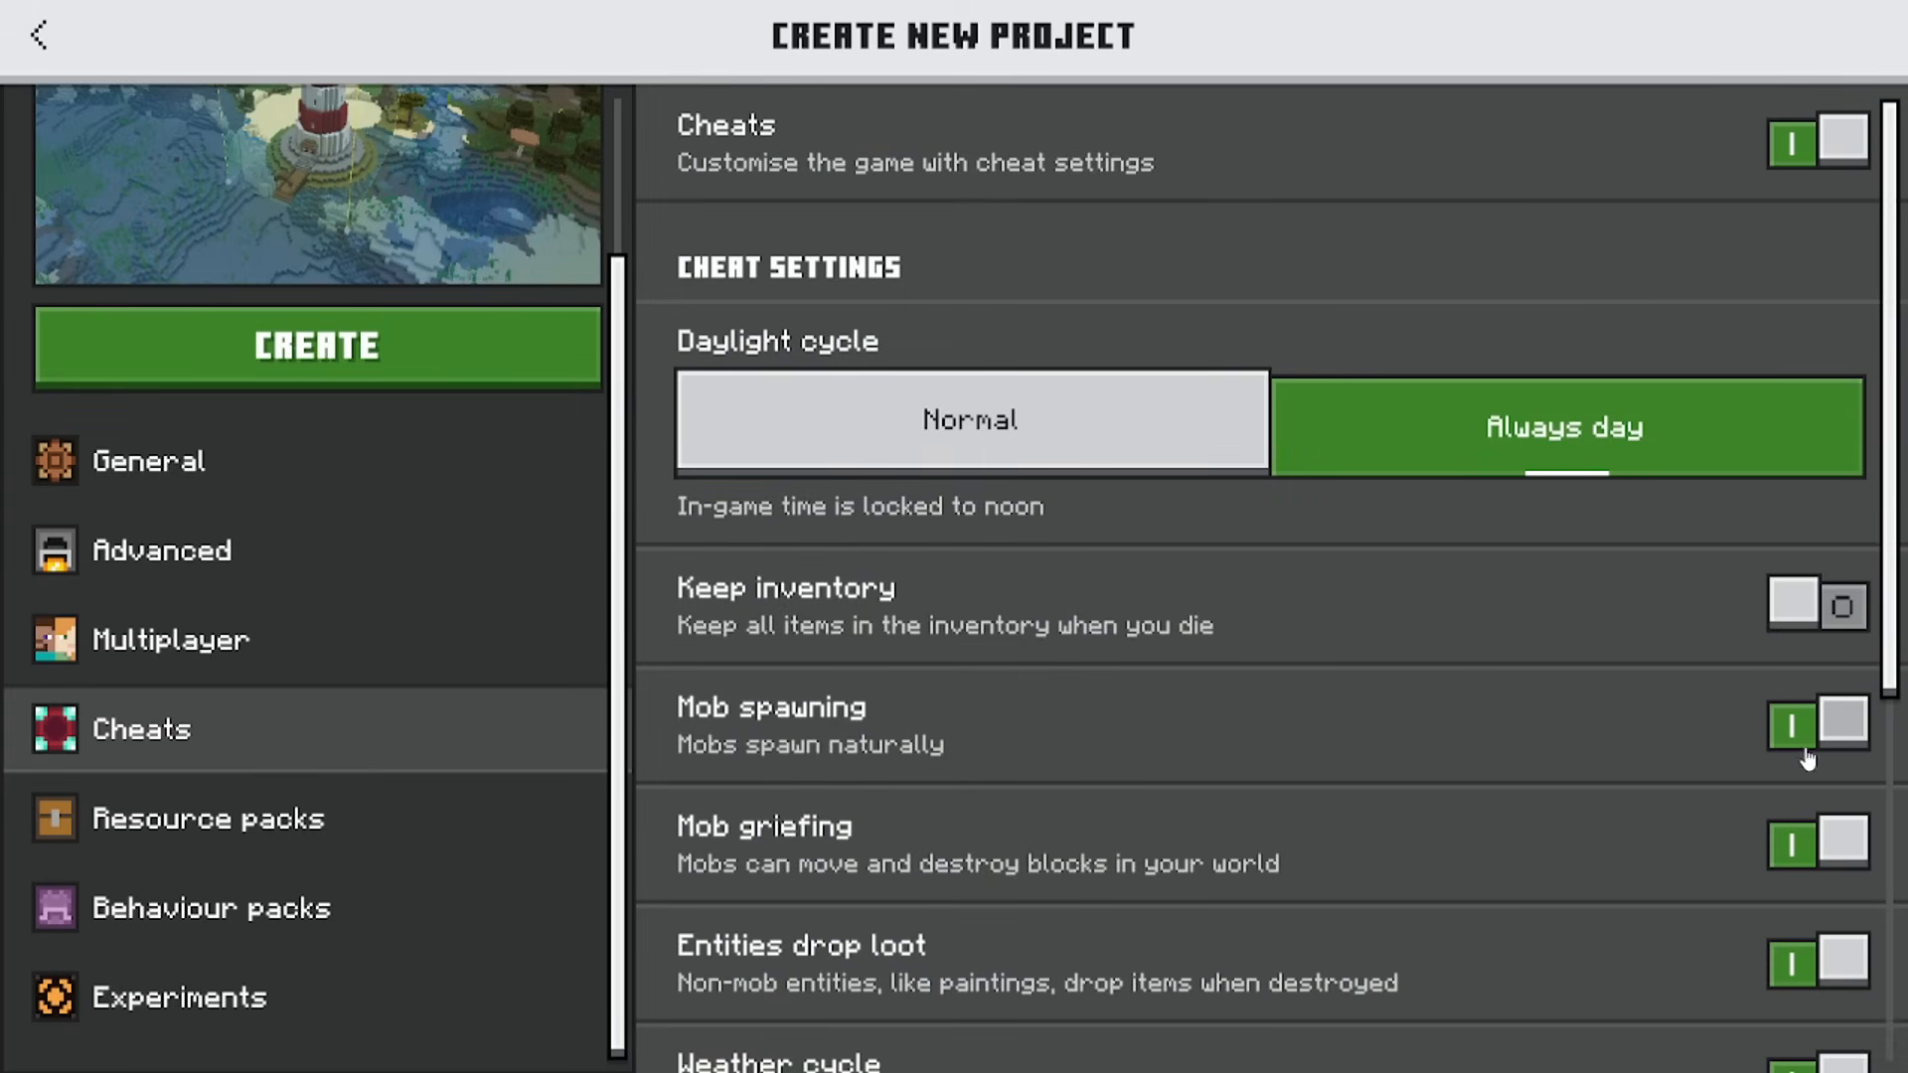
{"action": "scroll", "scroll_direction": "down", "scroll_amount": 3}
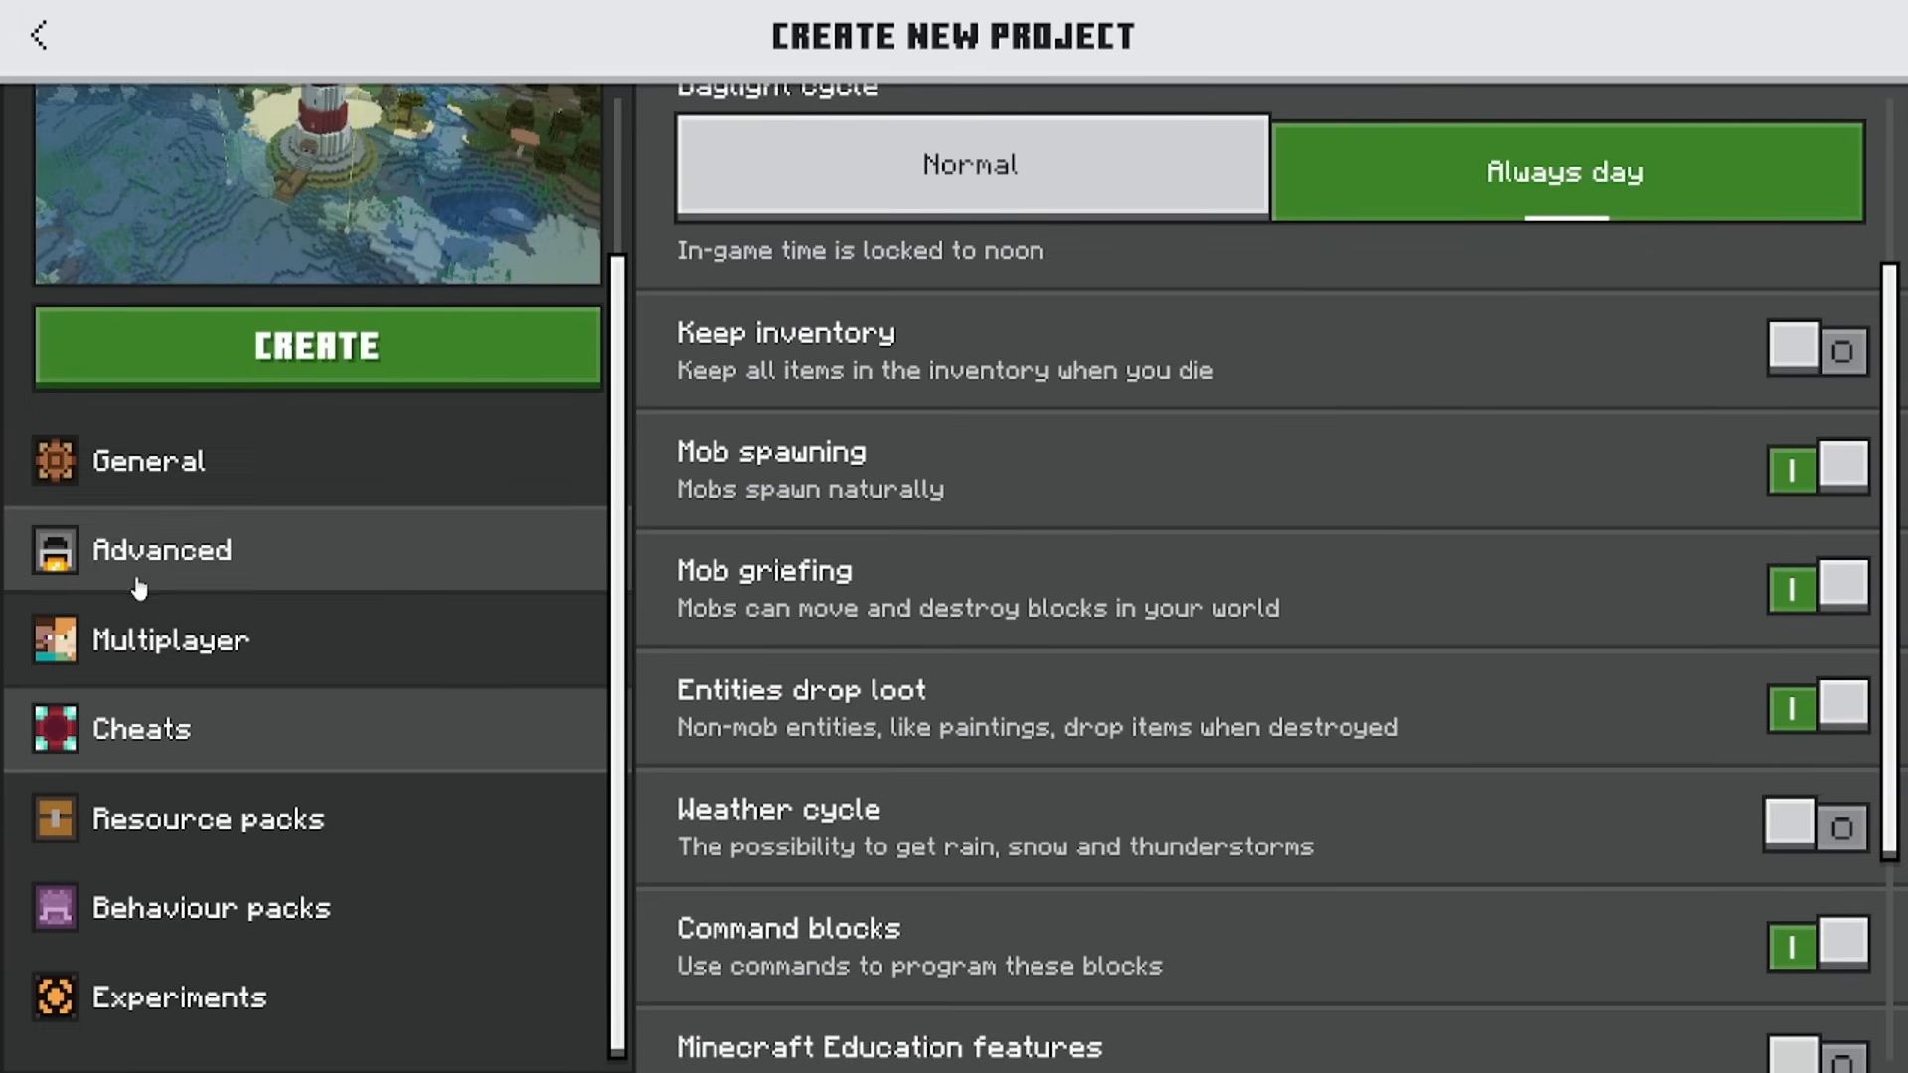
Review Multiplayer and Advanced settings keeping Infinite world, then create the Creative project.
{"action": "left_click", "coordinate": [169, 642]}
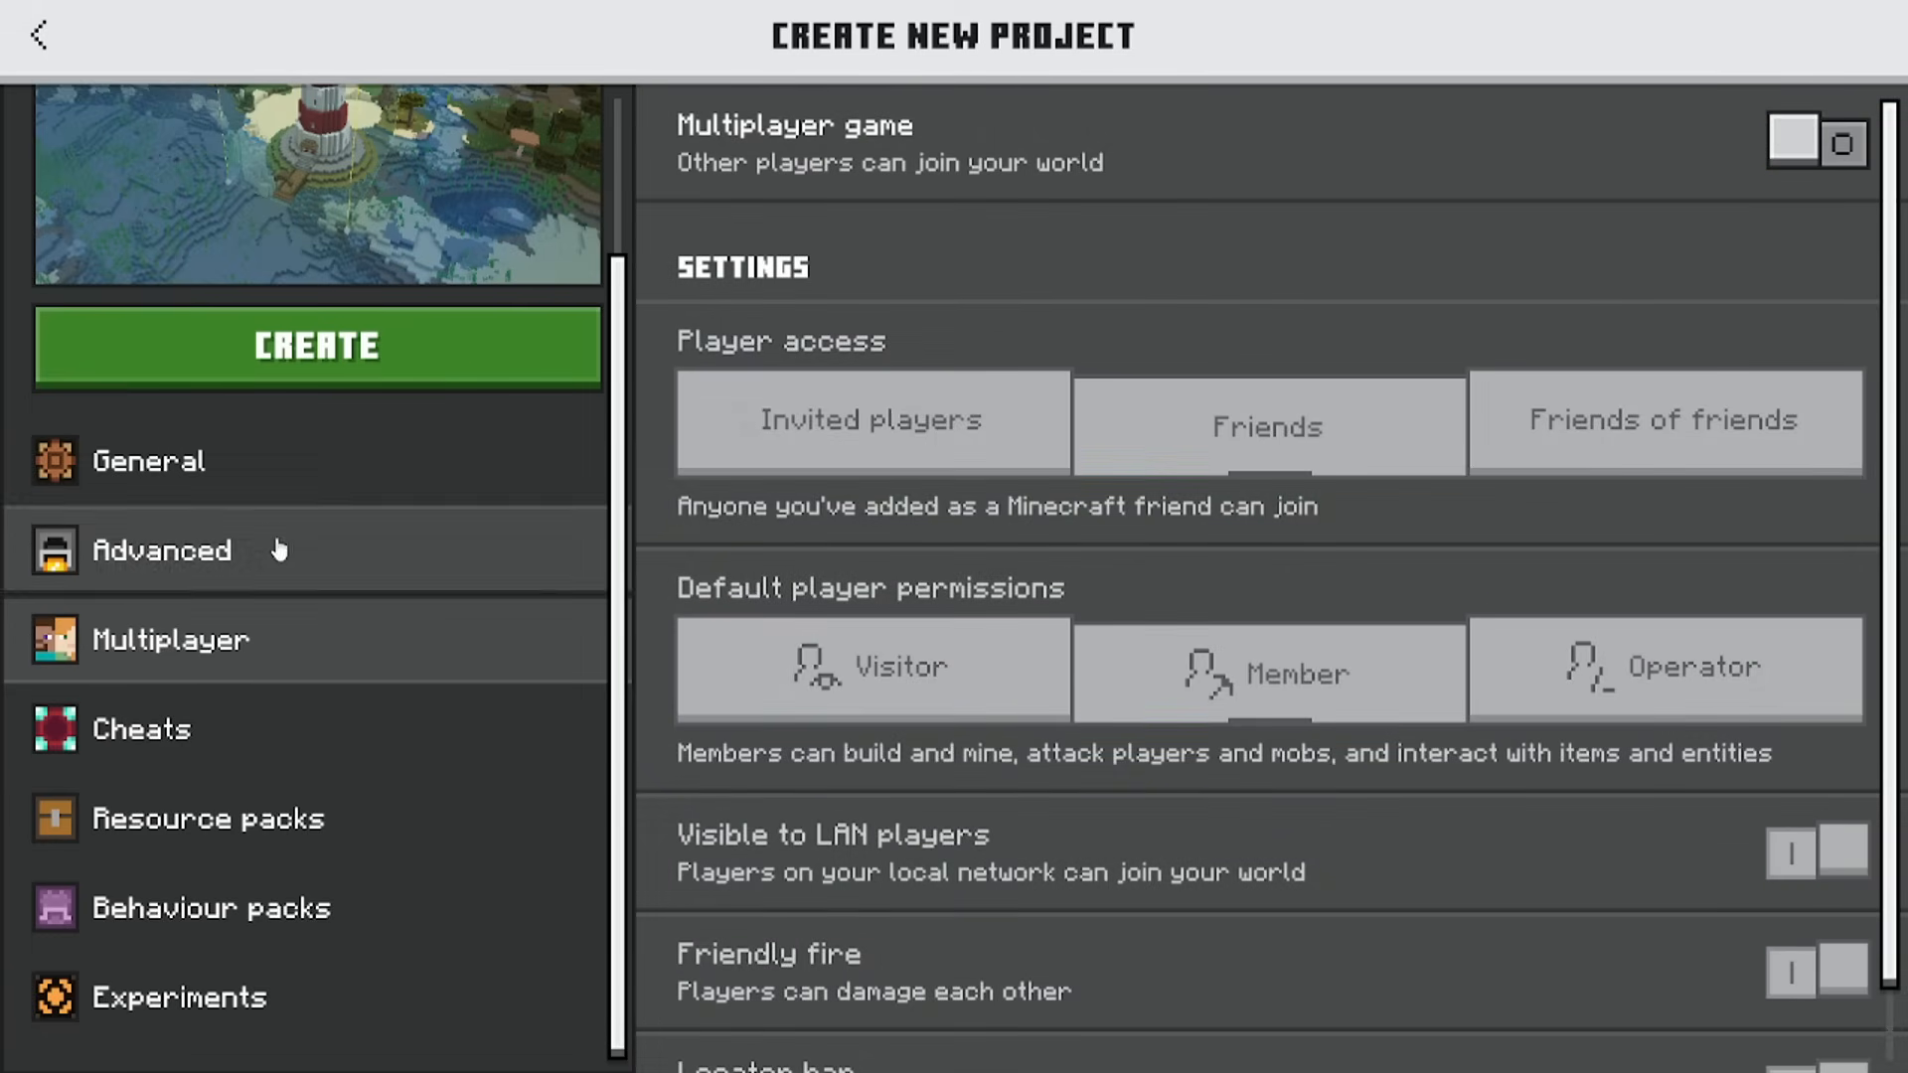
{"action": "left_click", "coordinate": [161, 549]}
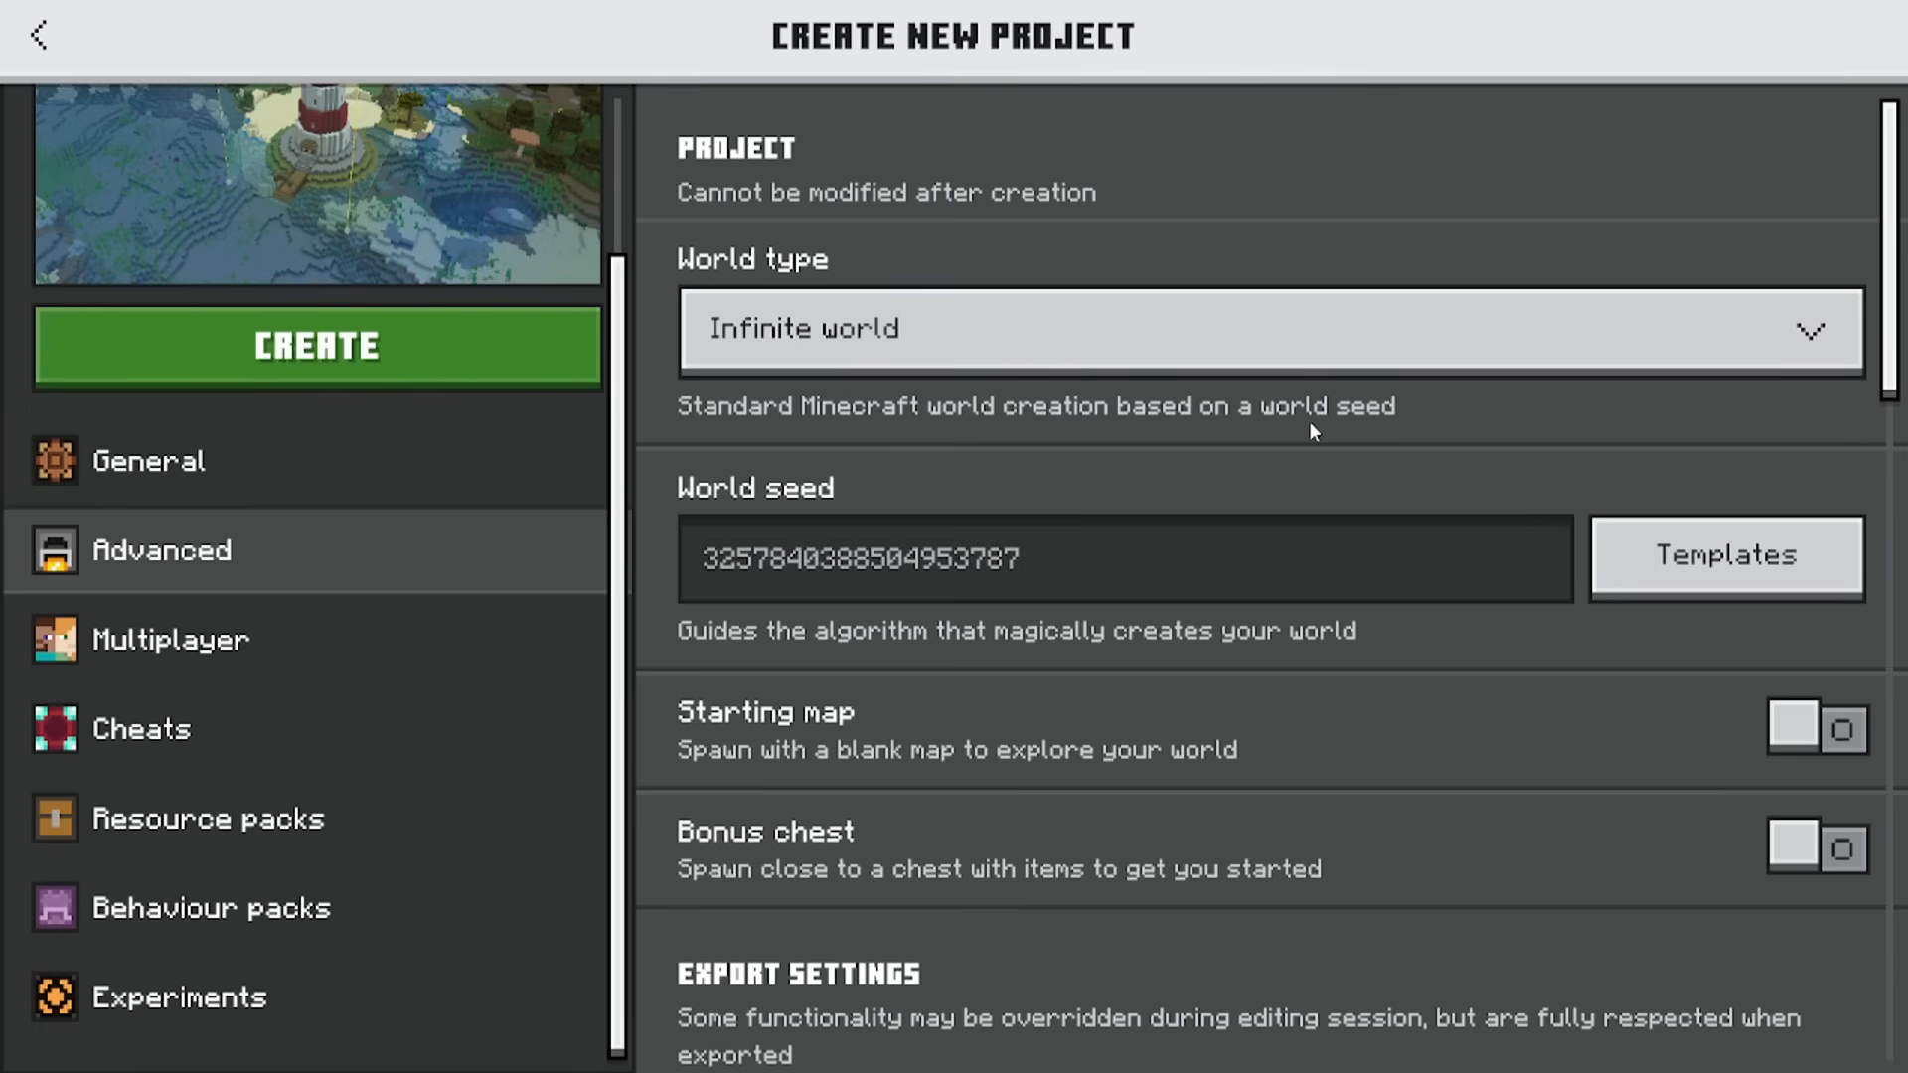
{"action": "left_click", "coordinate": [1267, 328]}
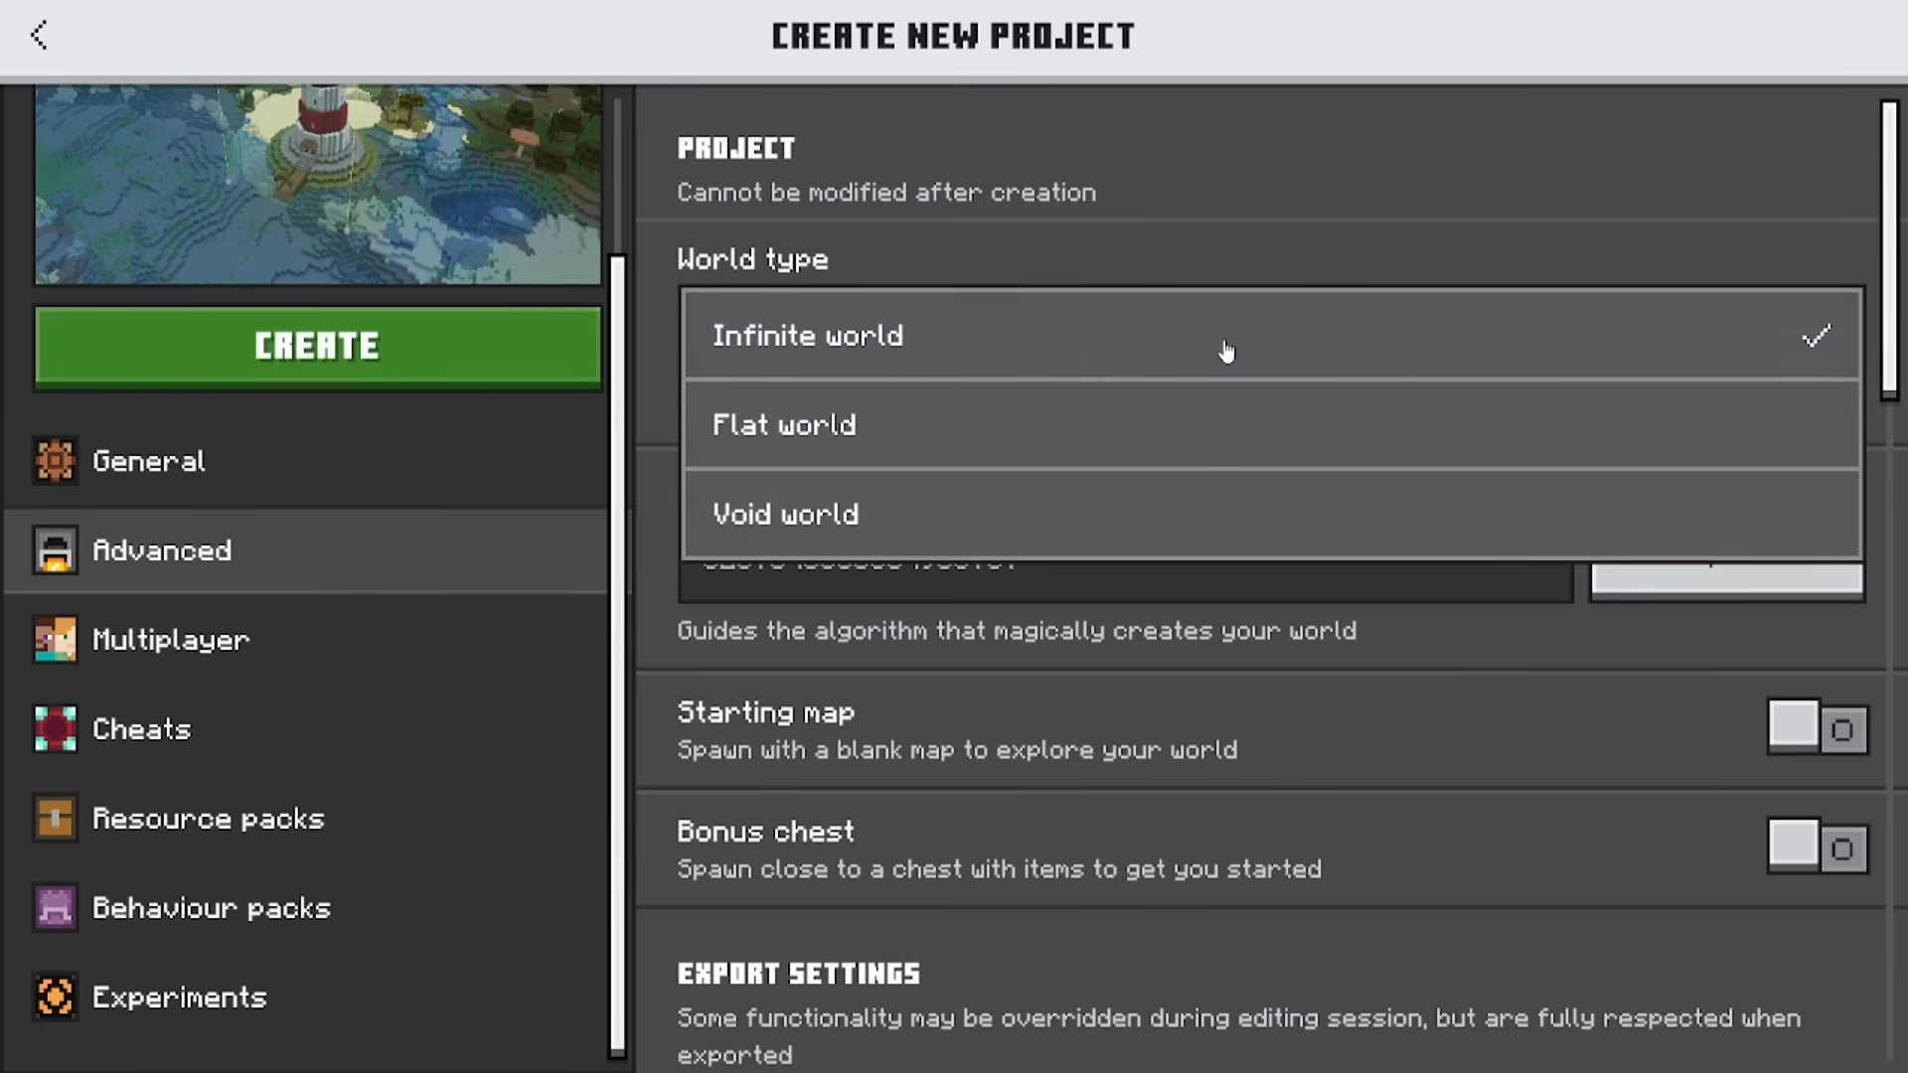
{"action": "left_click", "coordinate": [805, 334]}
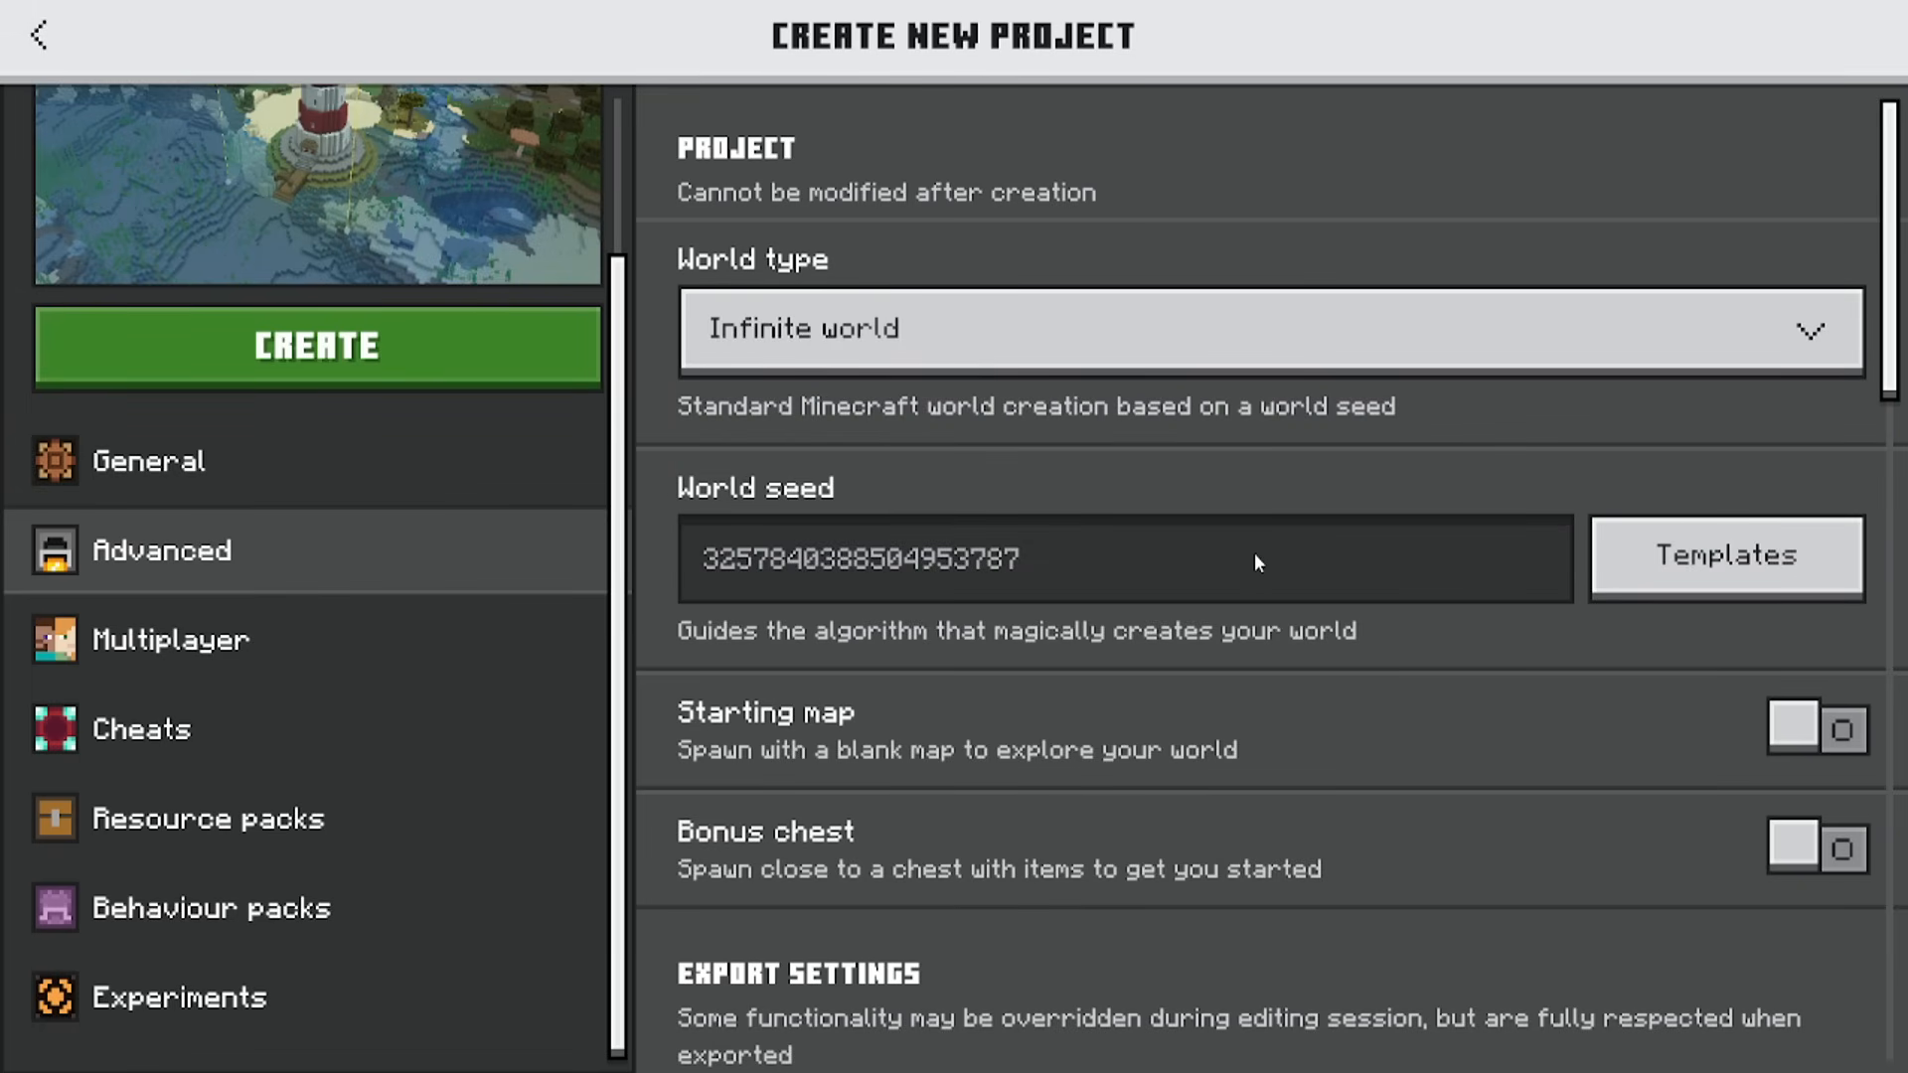
{"action": "scroll", "scroll_direction": "down", "scroll_amount": 3}
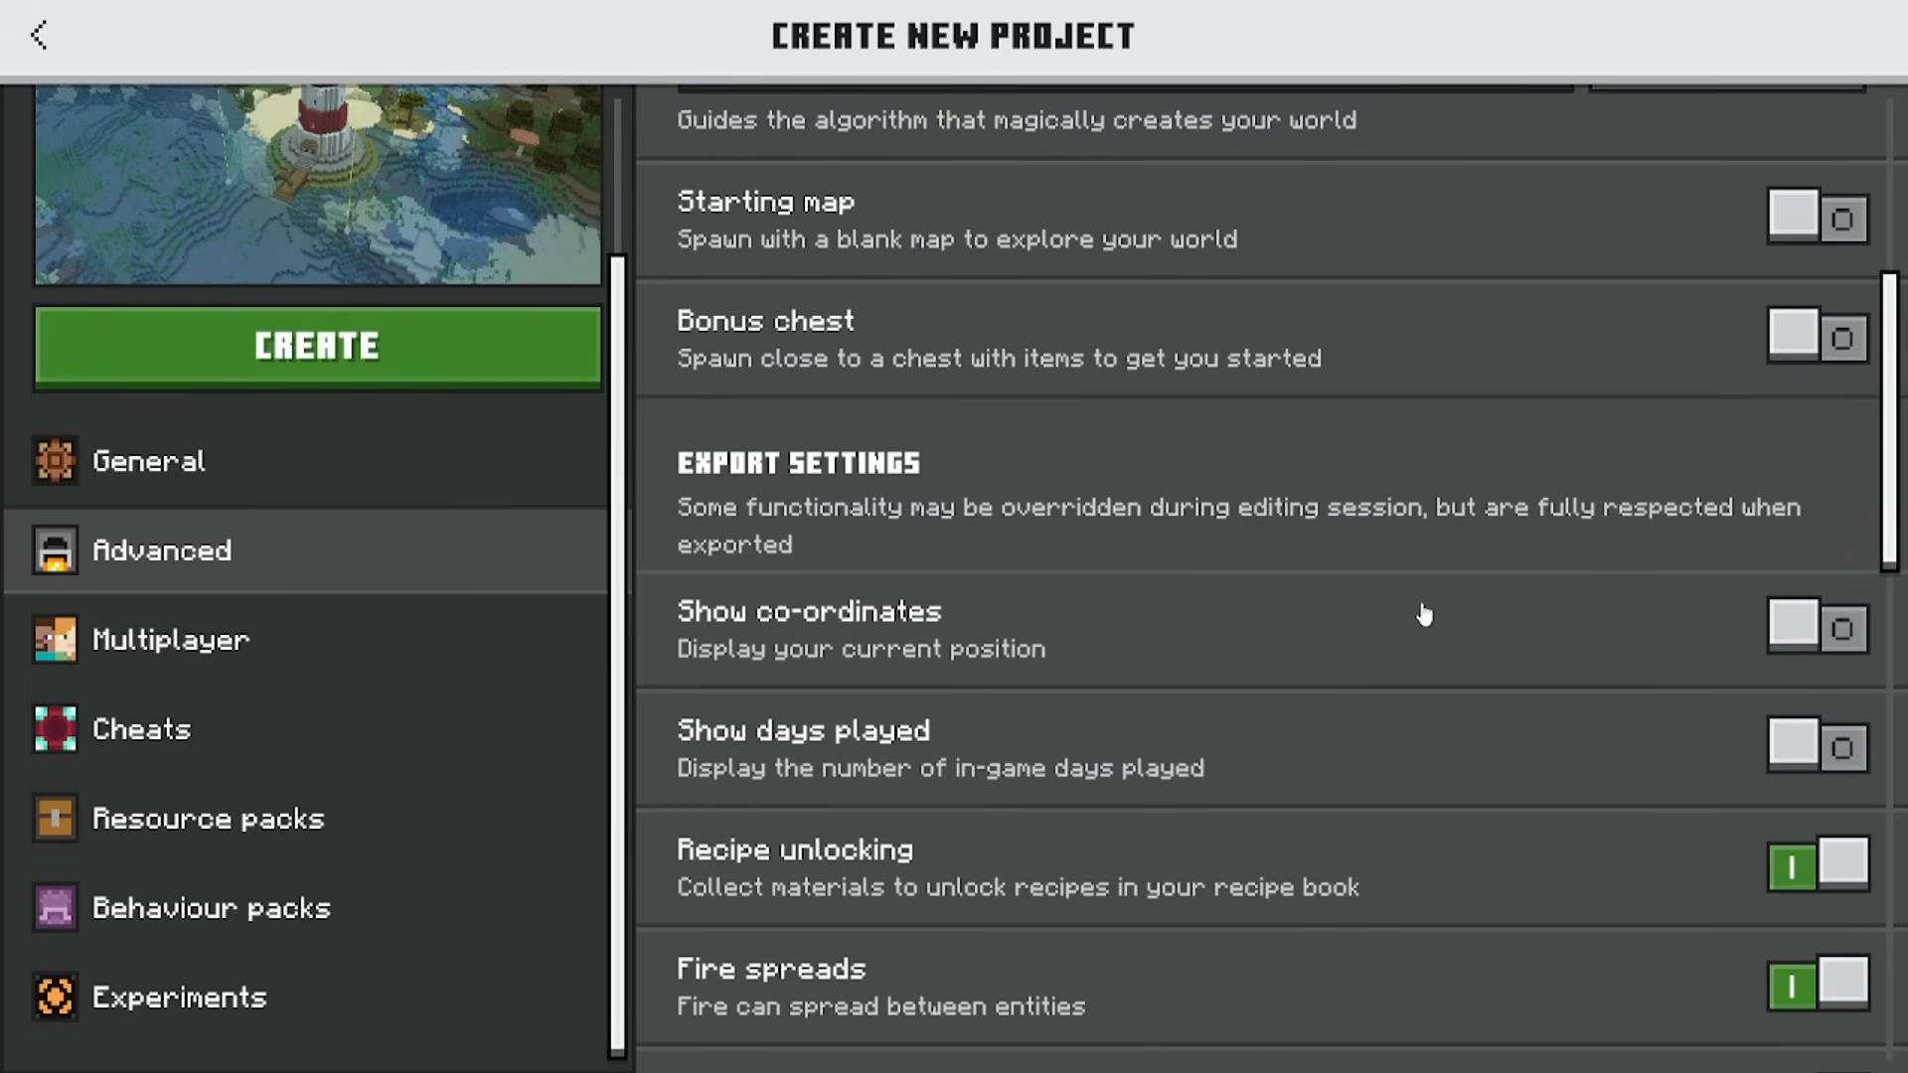
{"action": "left_click", "coordinate": [150, 459]}
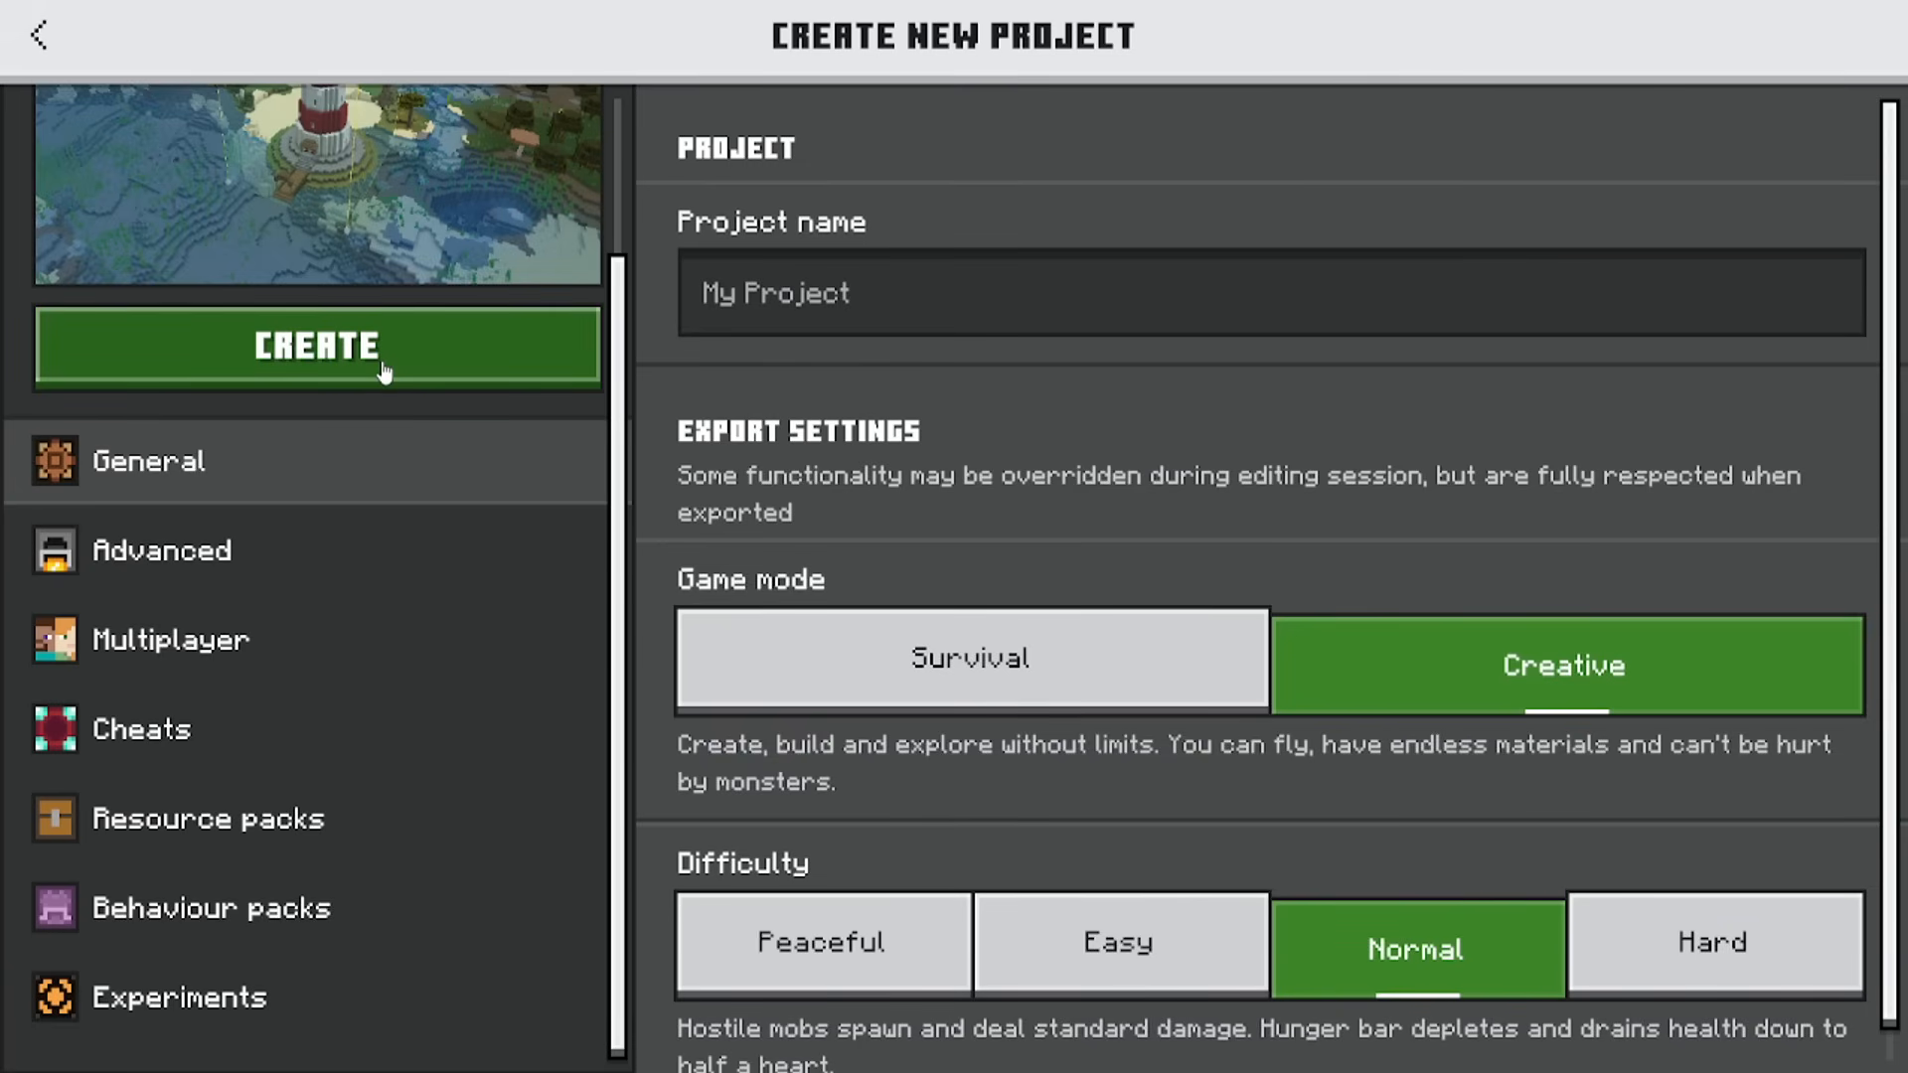
{"action": "left_click", "coordinate": [316, 346]}
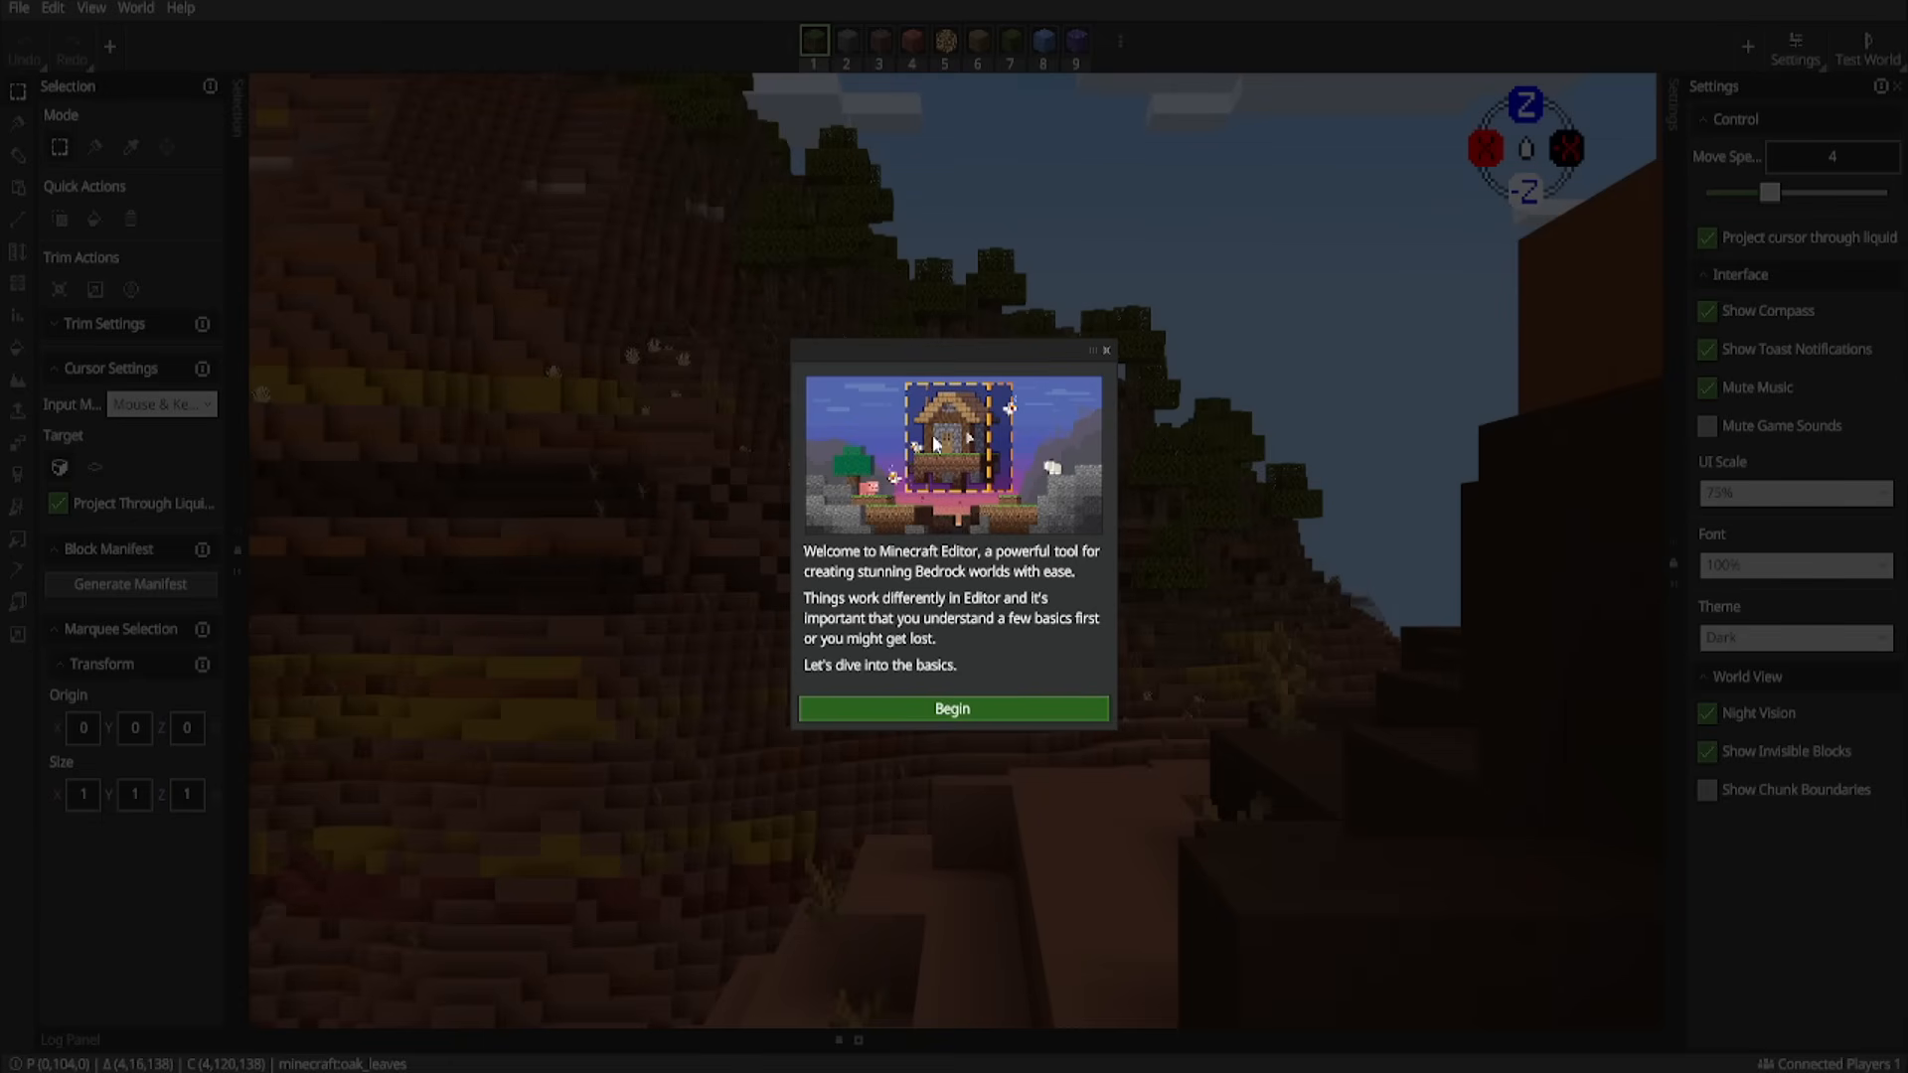
Exit the Movement welcome tutorial, confirming, to reveal the full Editor interface.
{"action": "left_click", "coordinate": [952, 708]}
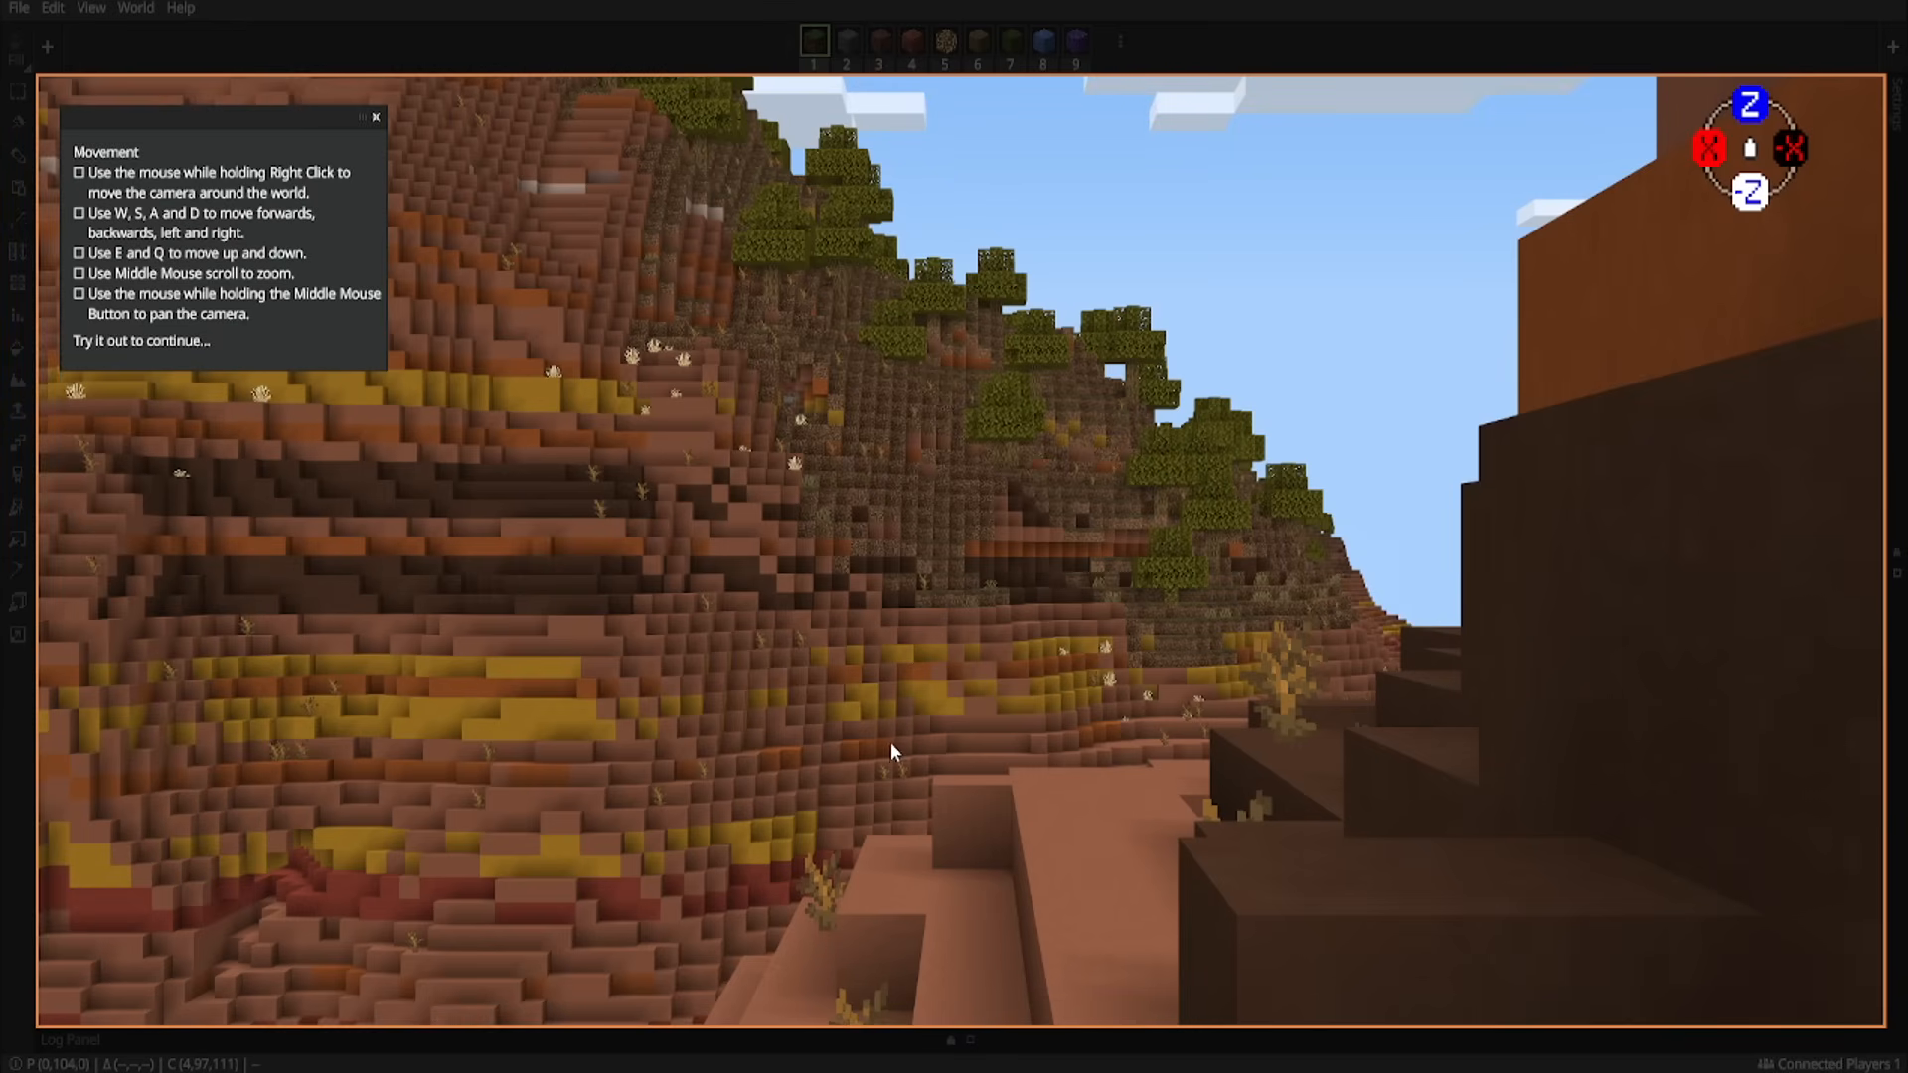
{"action": "left_click", "coordinate": [376, 118]}
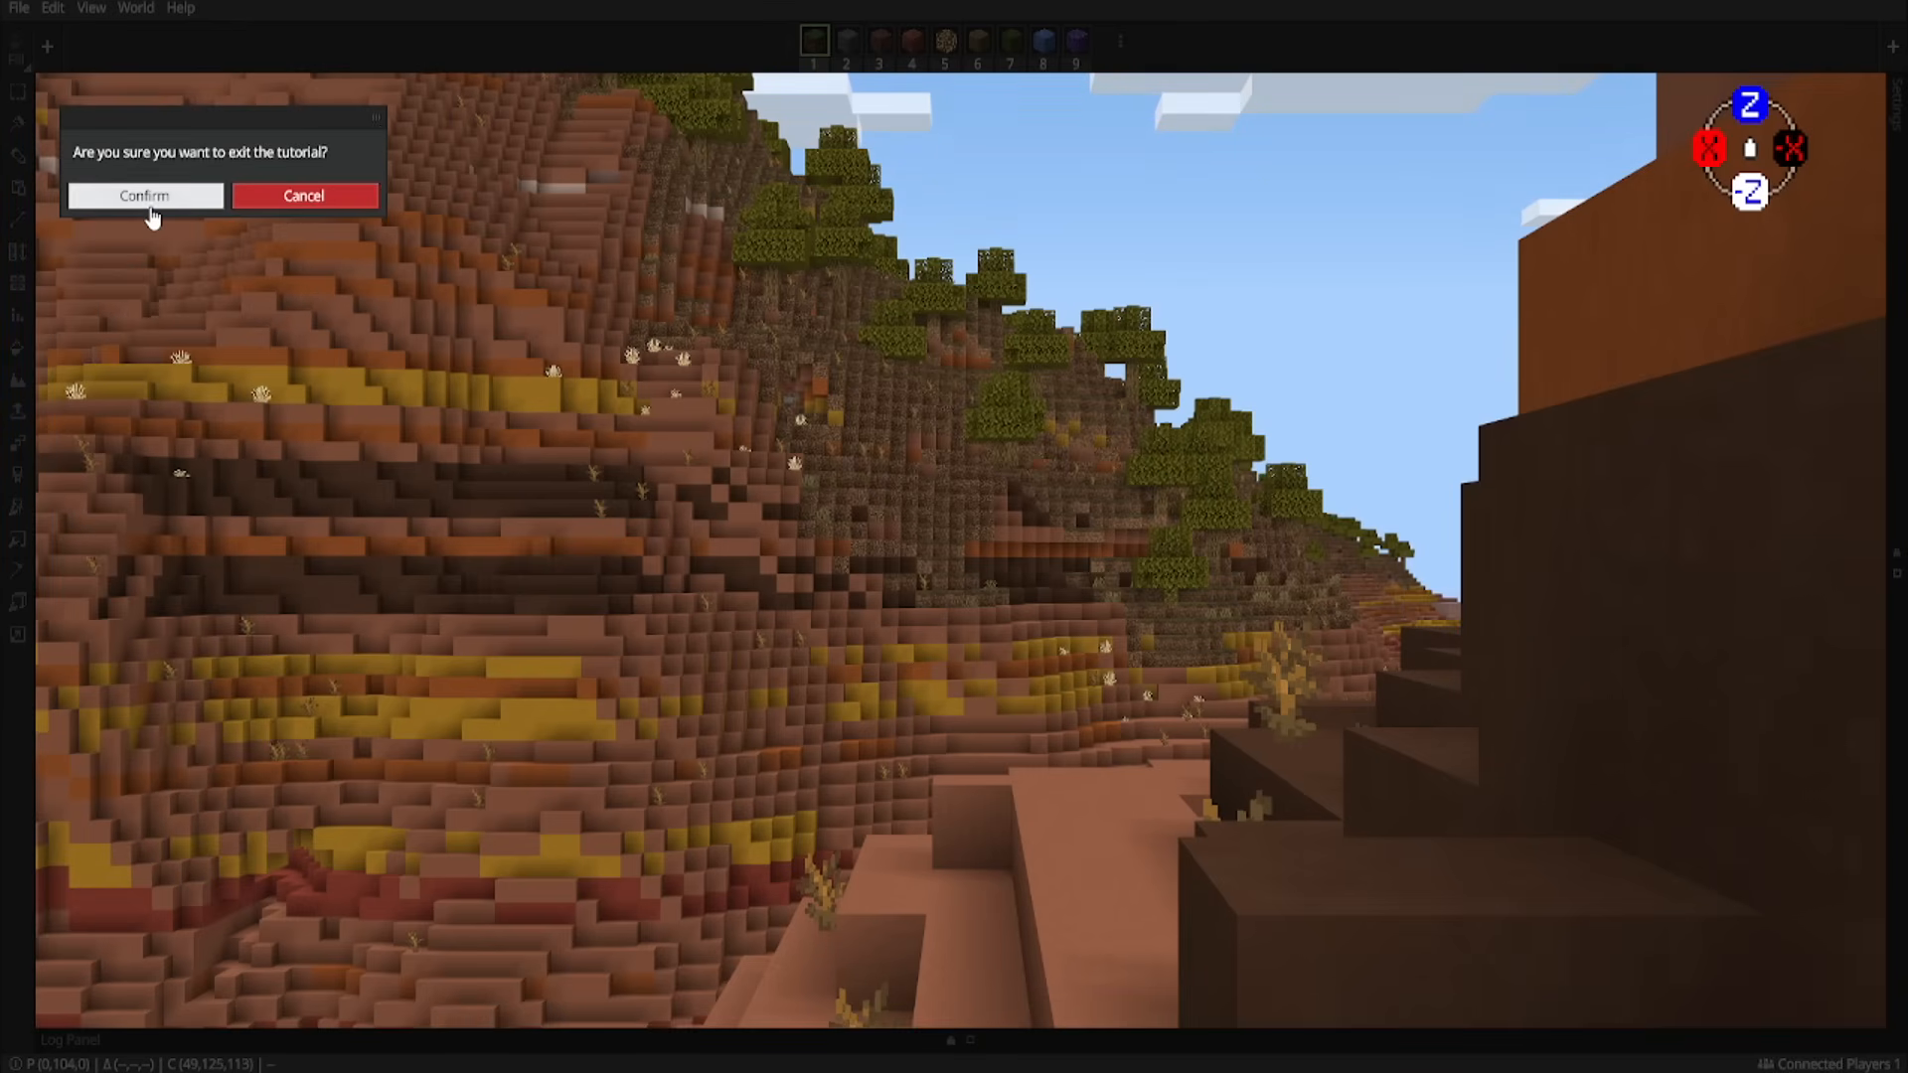
{"action": "left_click", "coordinate": [143, 197]}
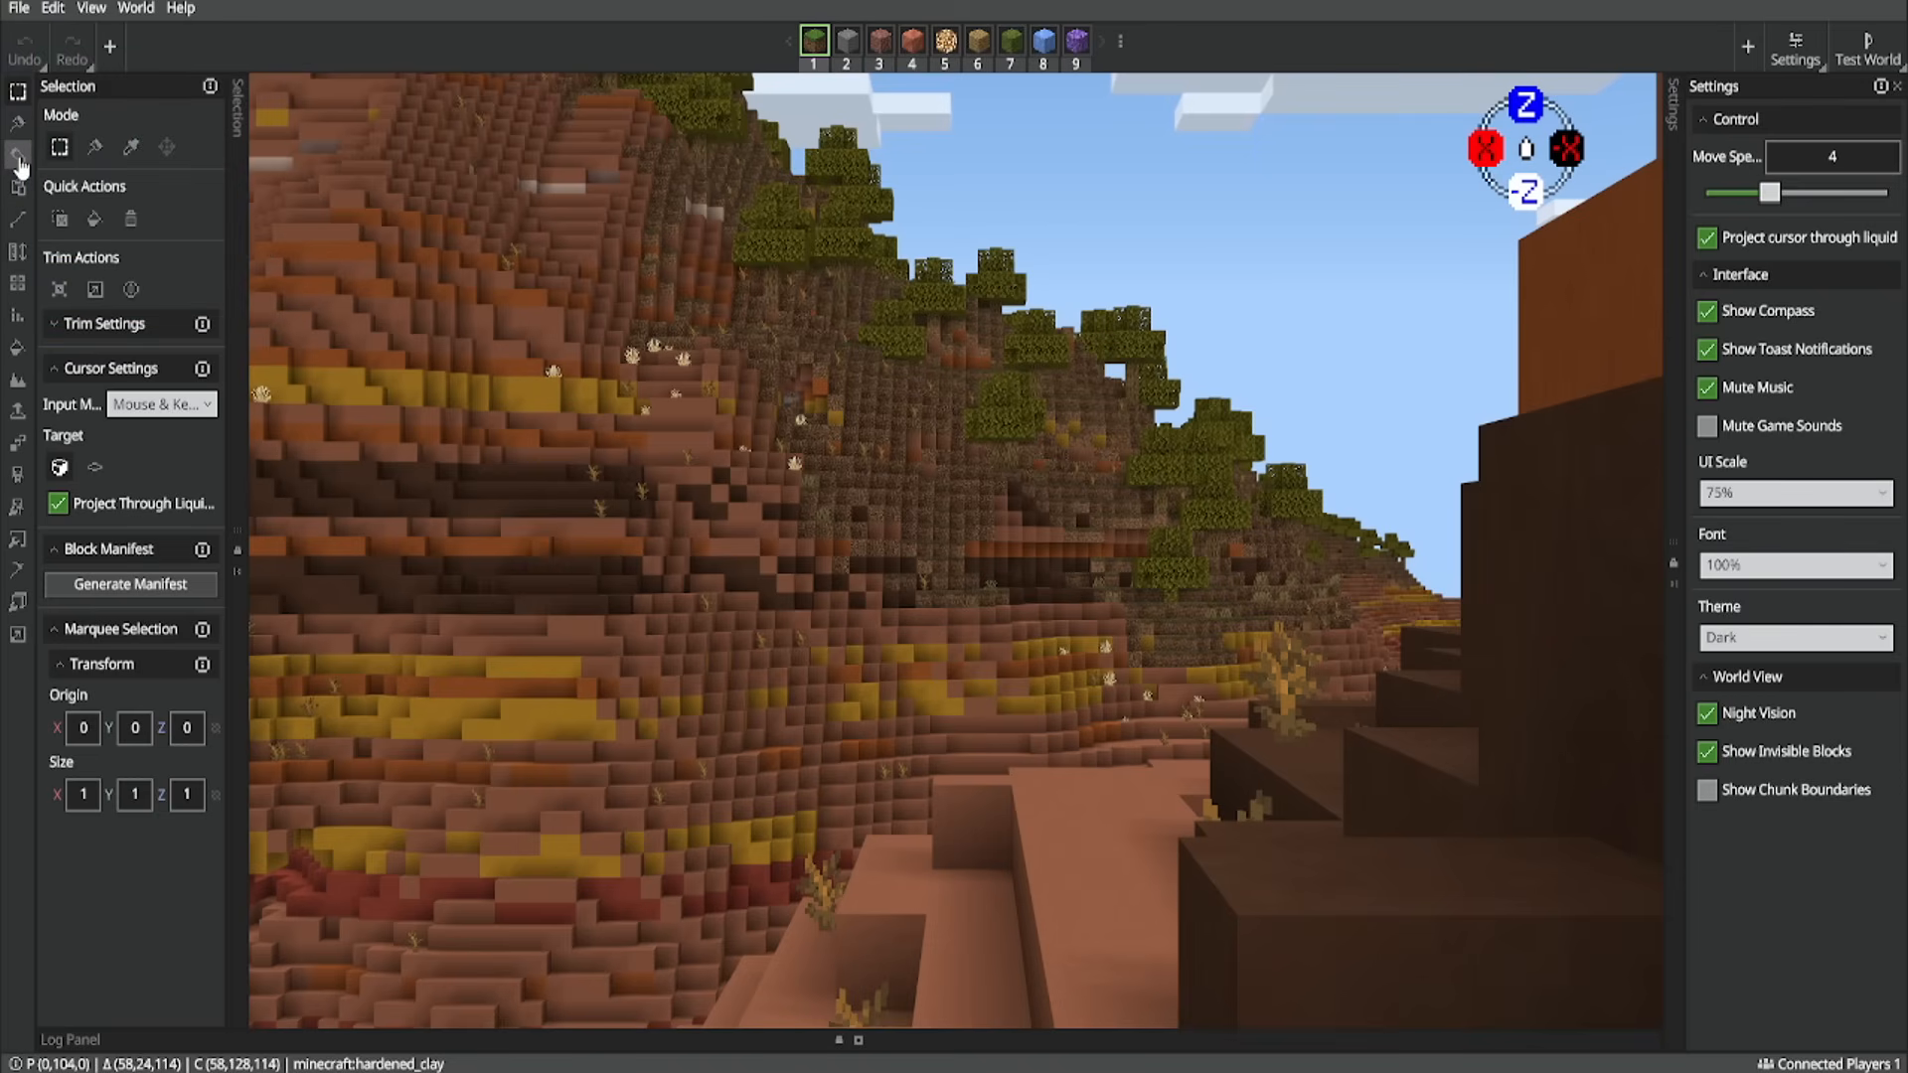
{"action": "mouse_move", "coordinate": [17, 161]}
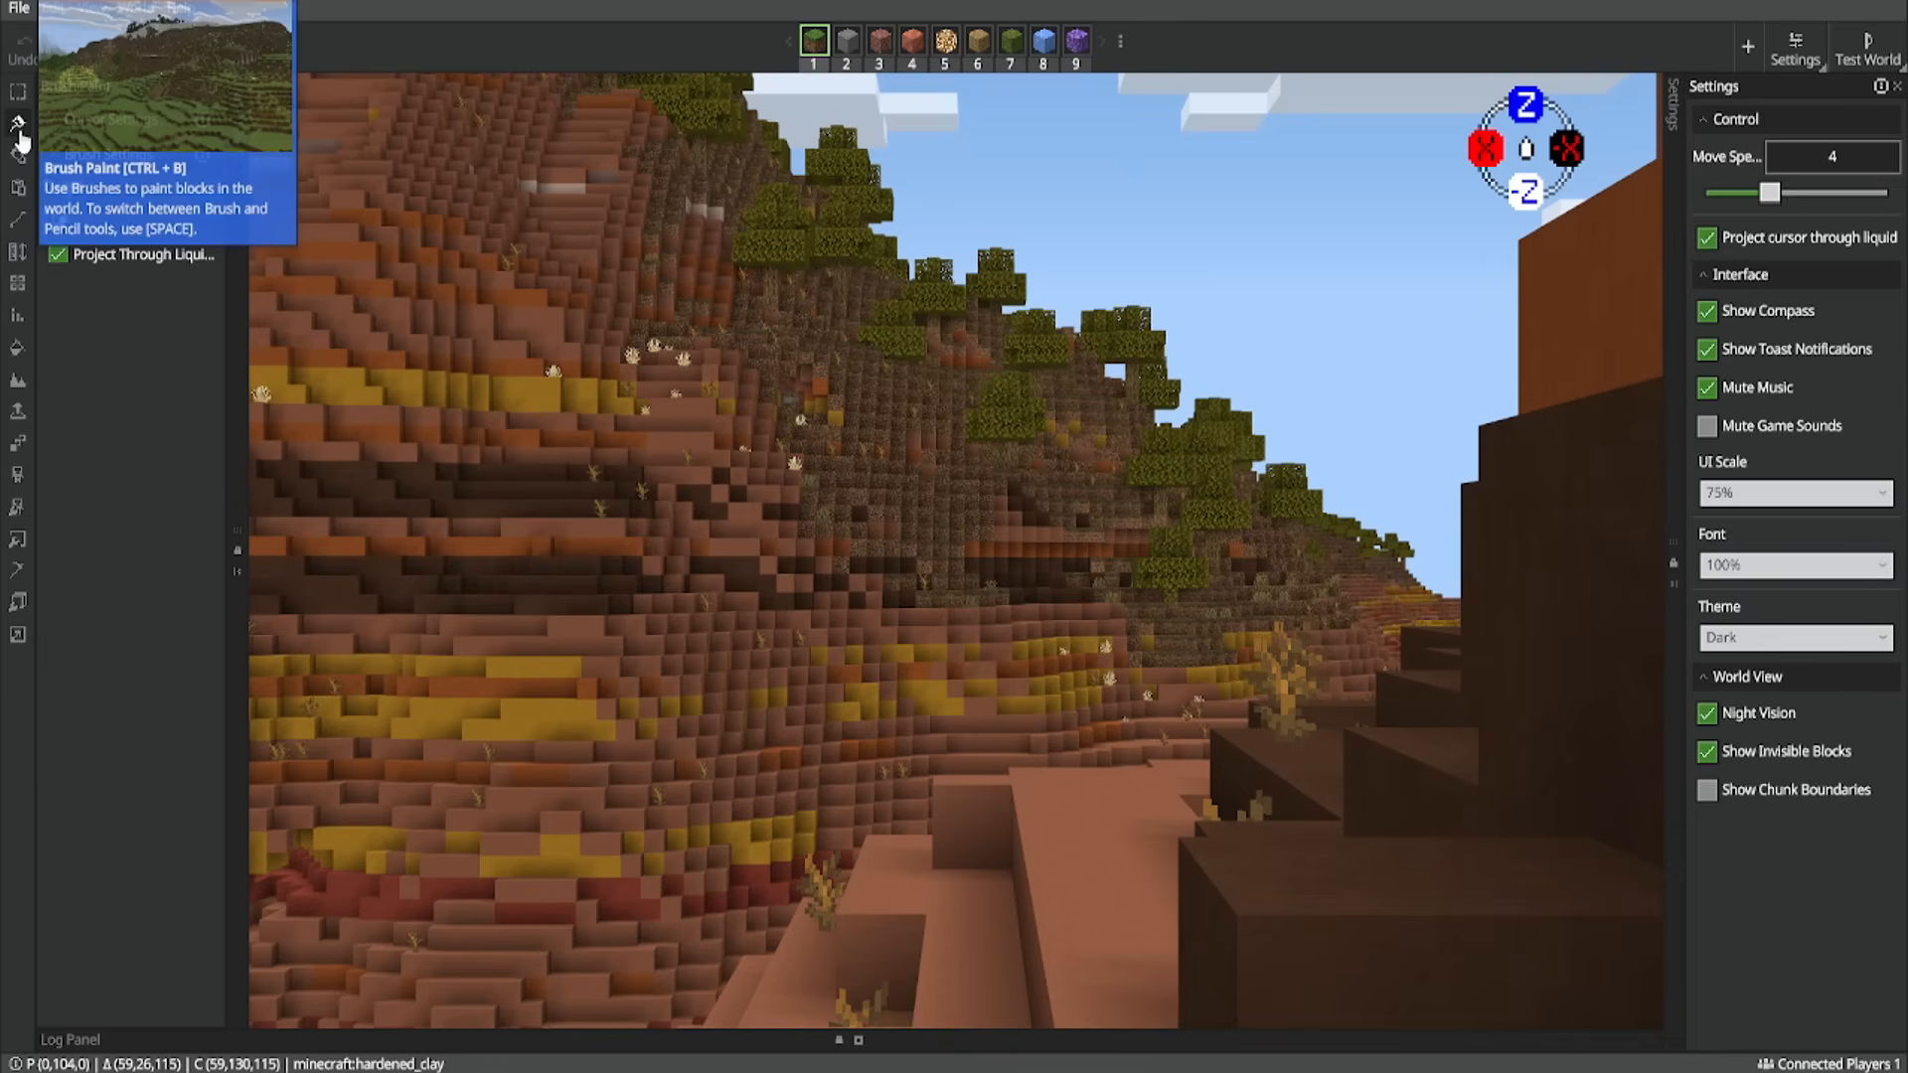
Paint dark green leafy blocks across the badlands with Brush Paint, then switch to the Pencil tool.
{"action": "left_click", "coordinate": [18, 123]}
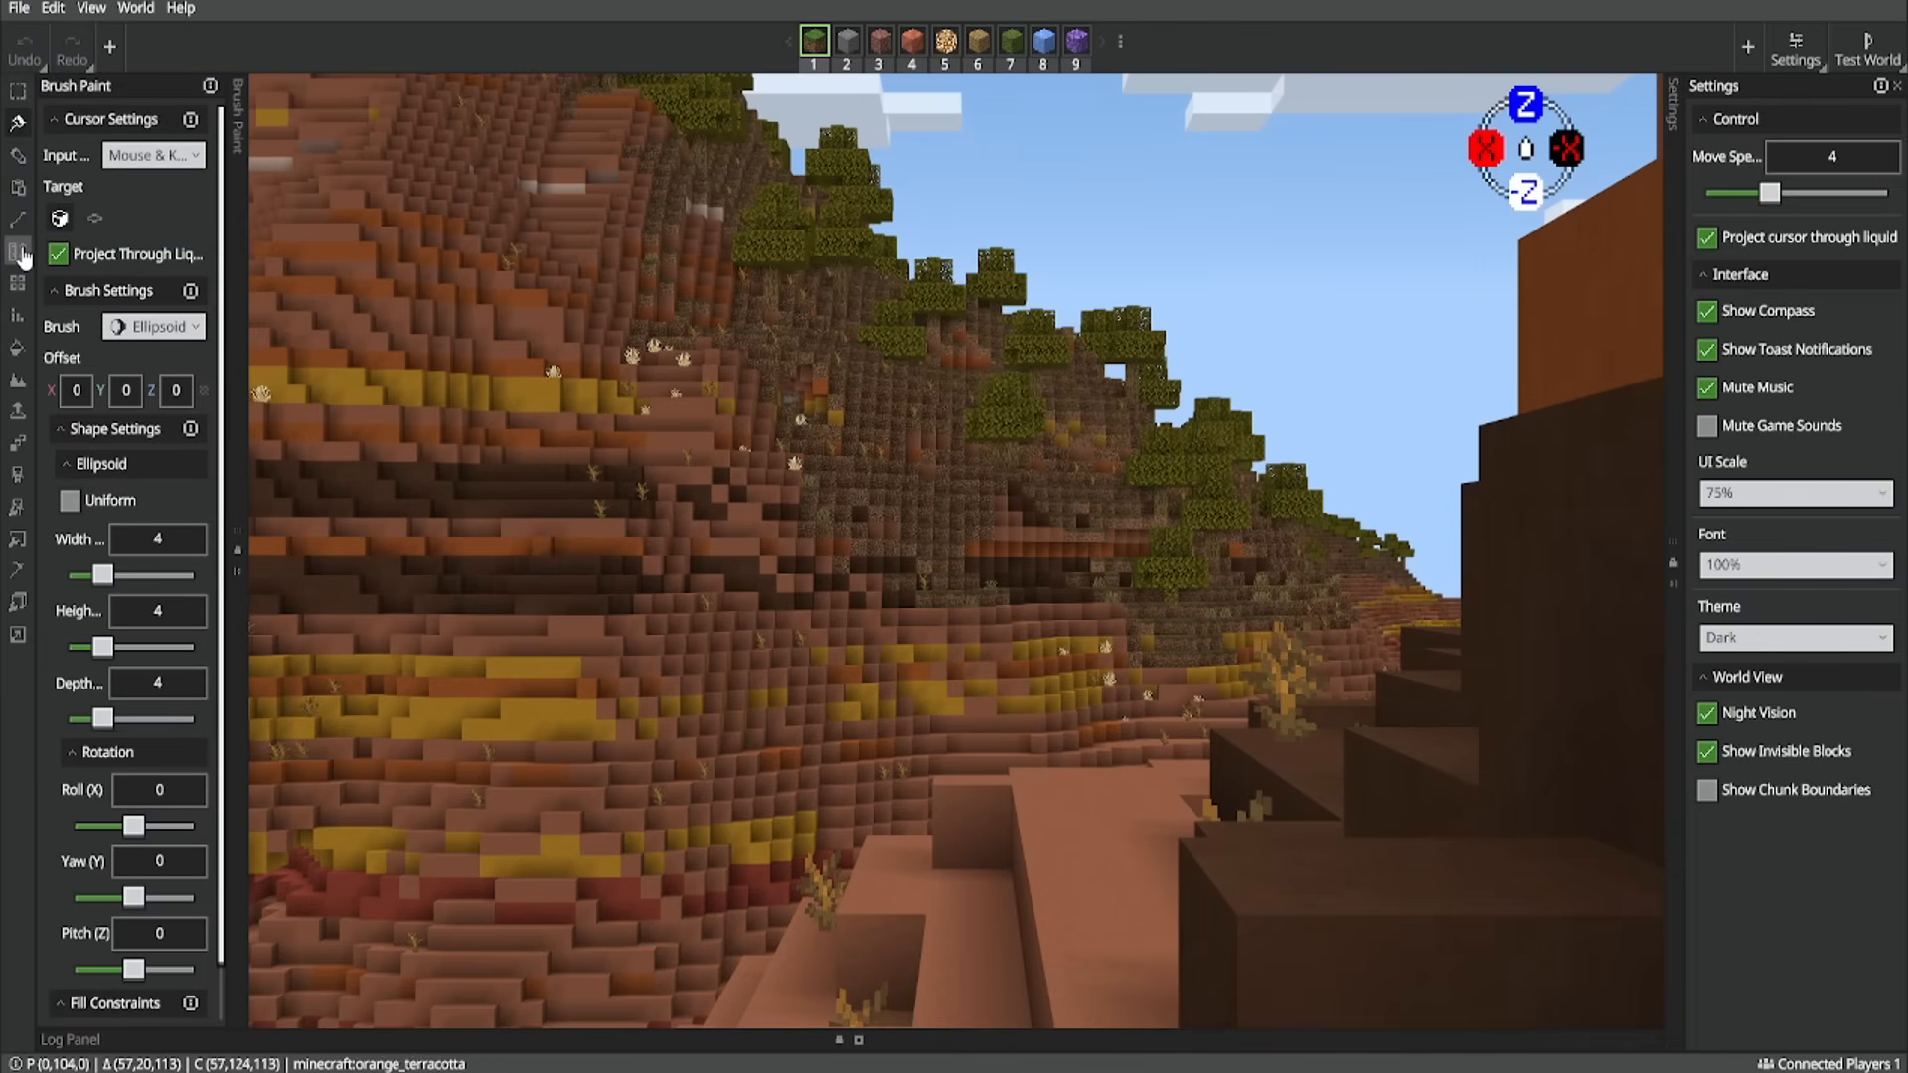
{"action": "mouse_move", "coordinate": [18, 254]}
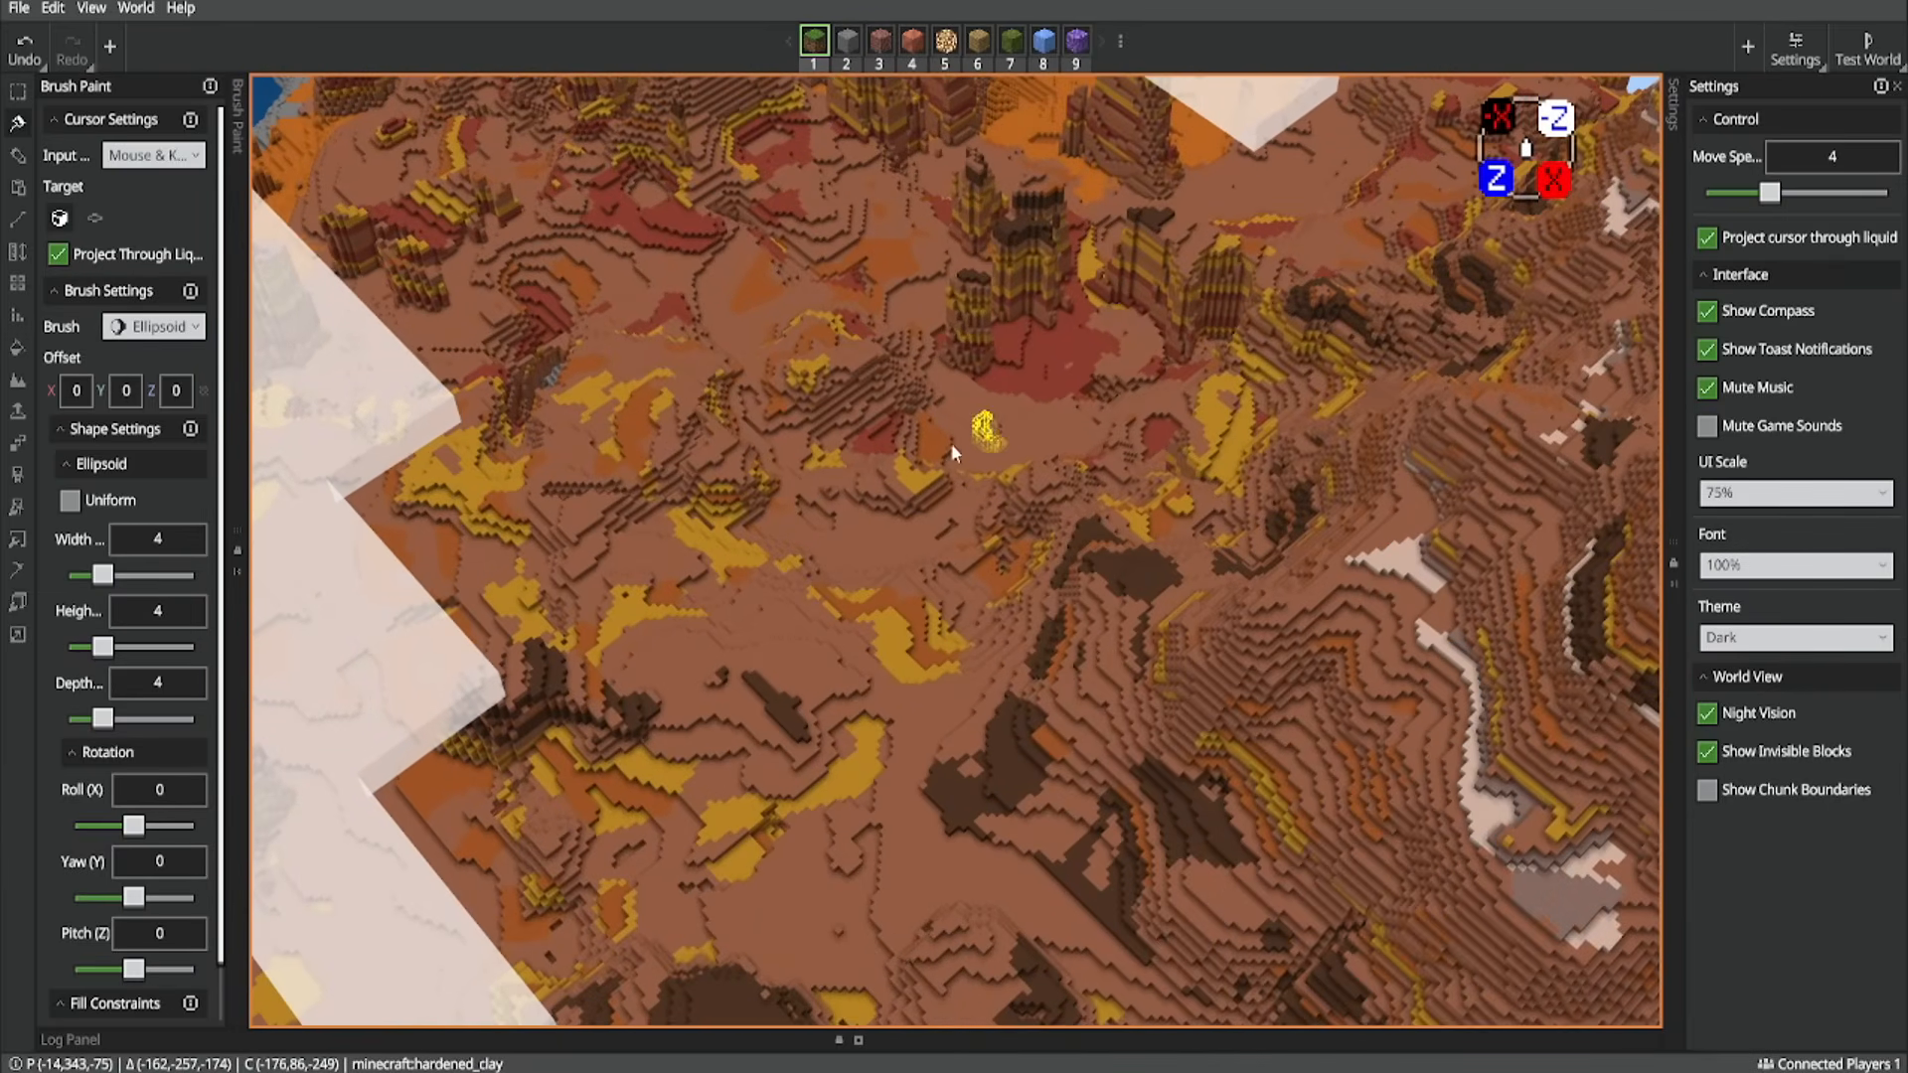
{"action": "left_click", "coordinate": [986, 430]}
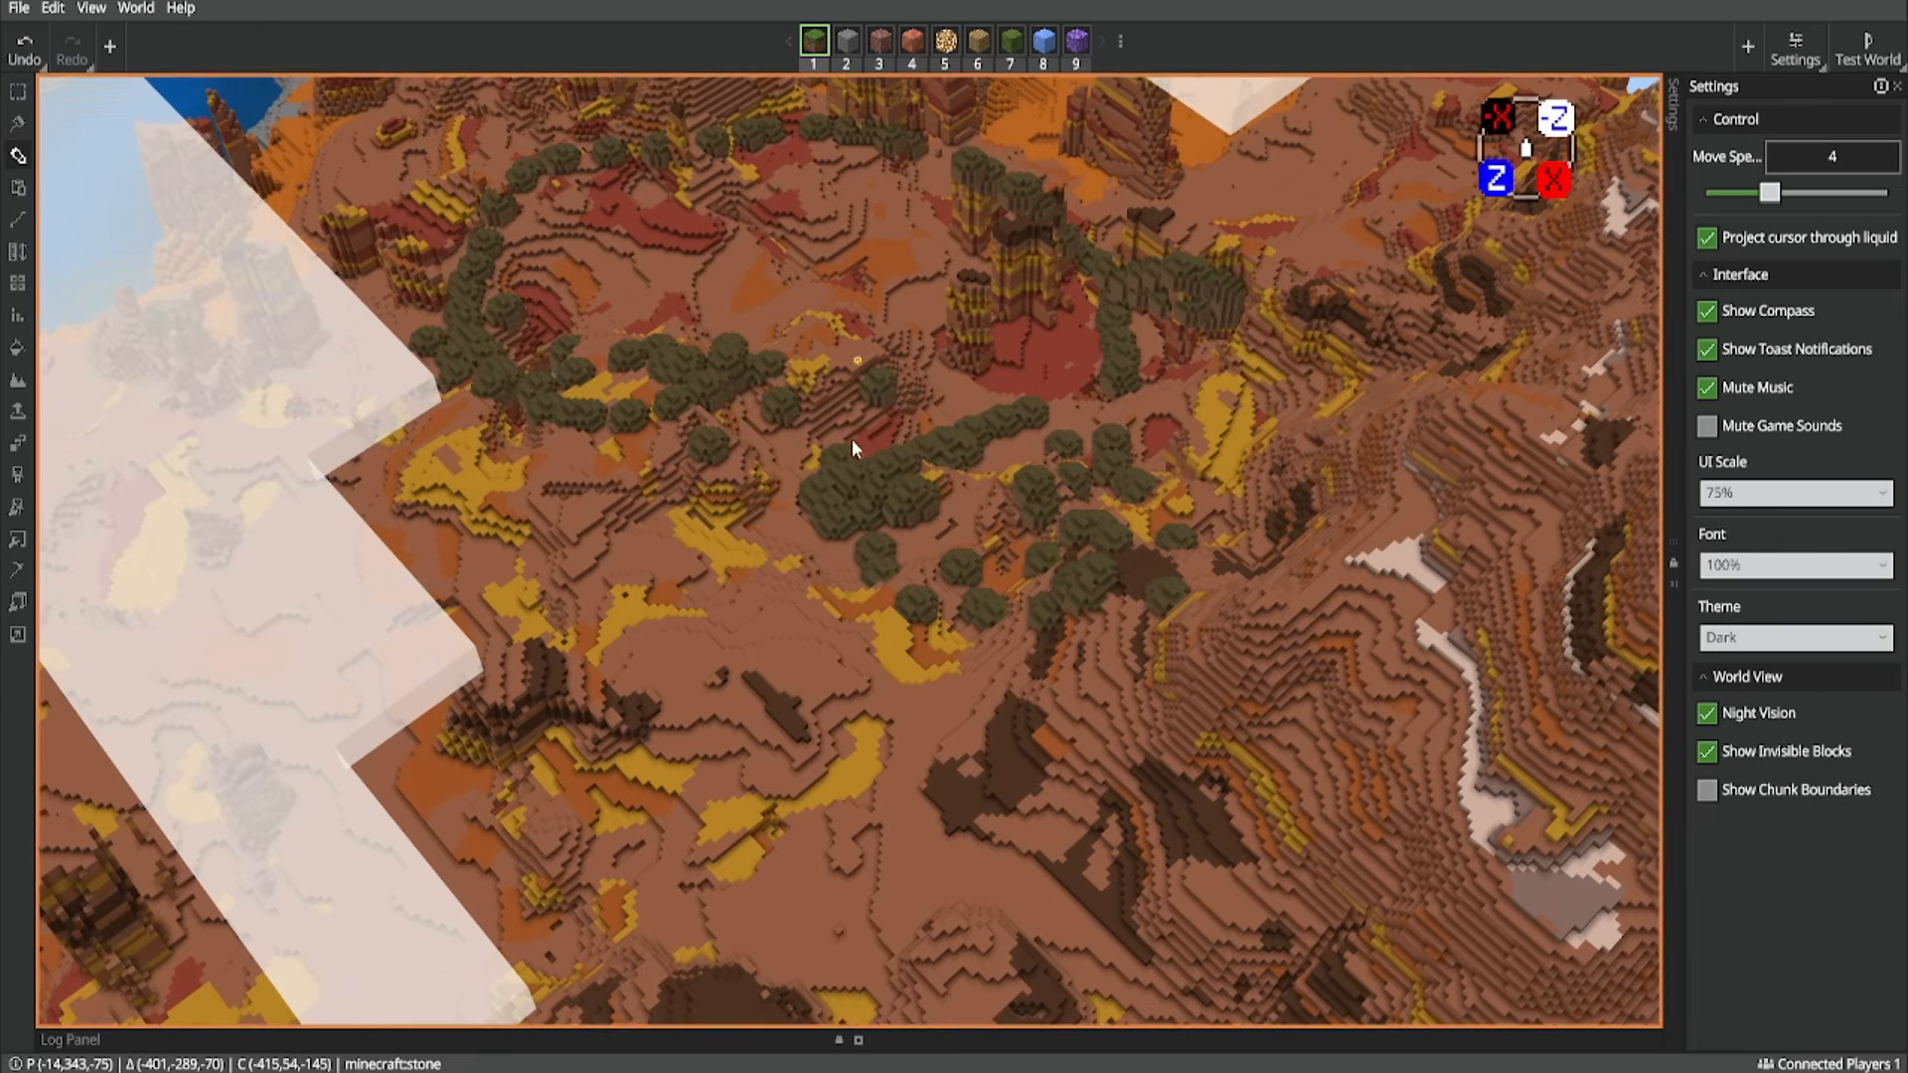
{"action": "left_click", "coordinate": [17, 155]}
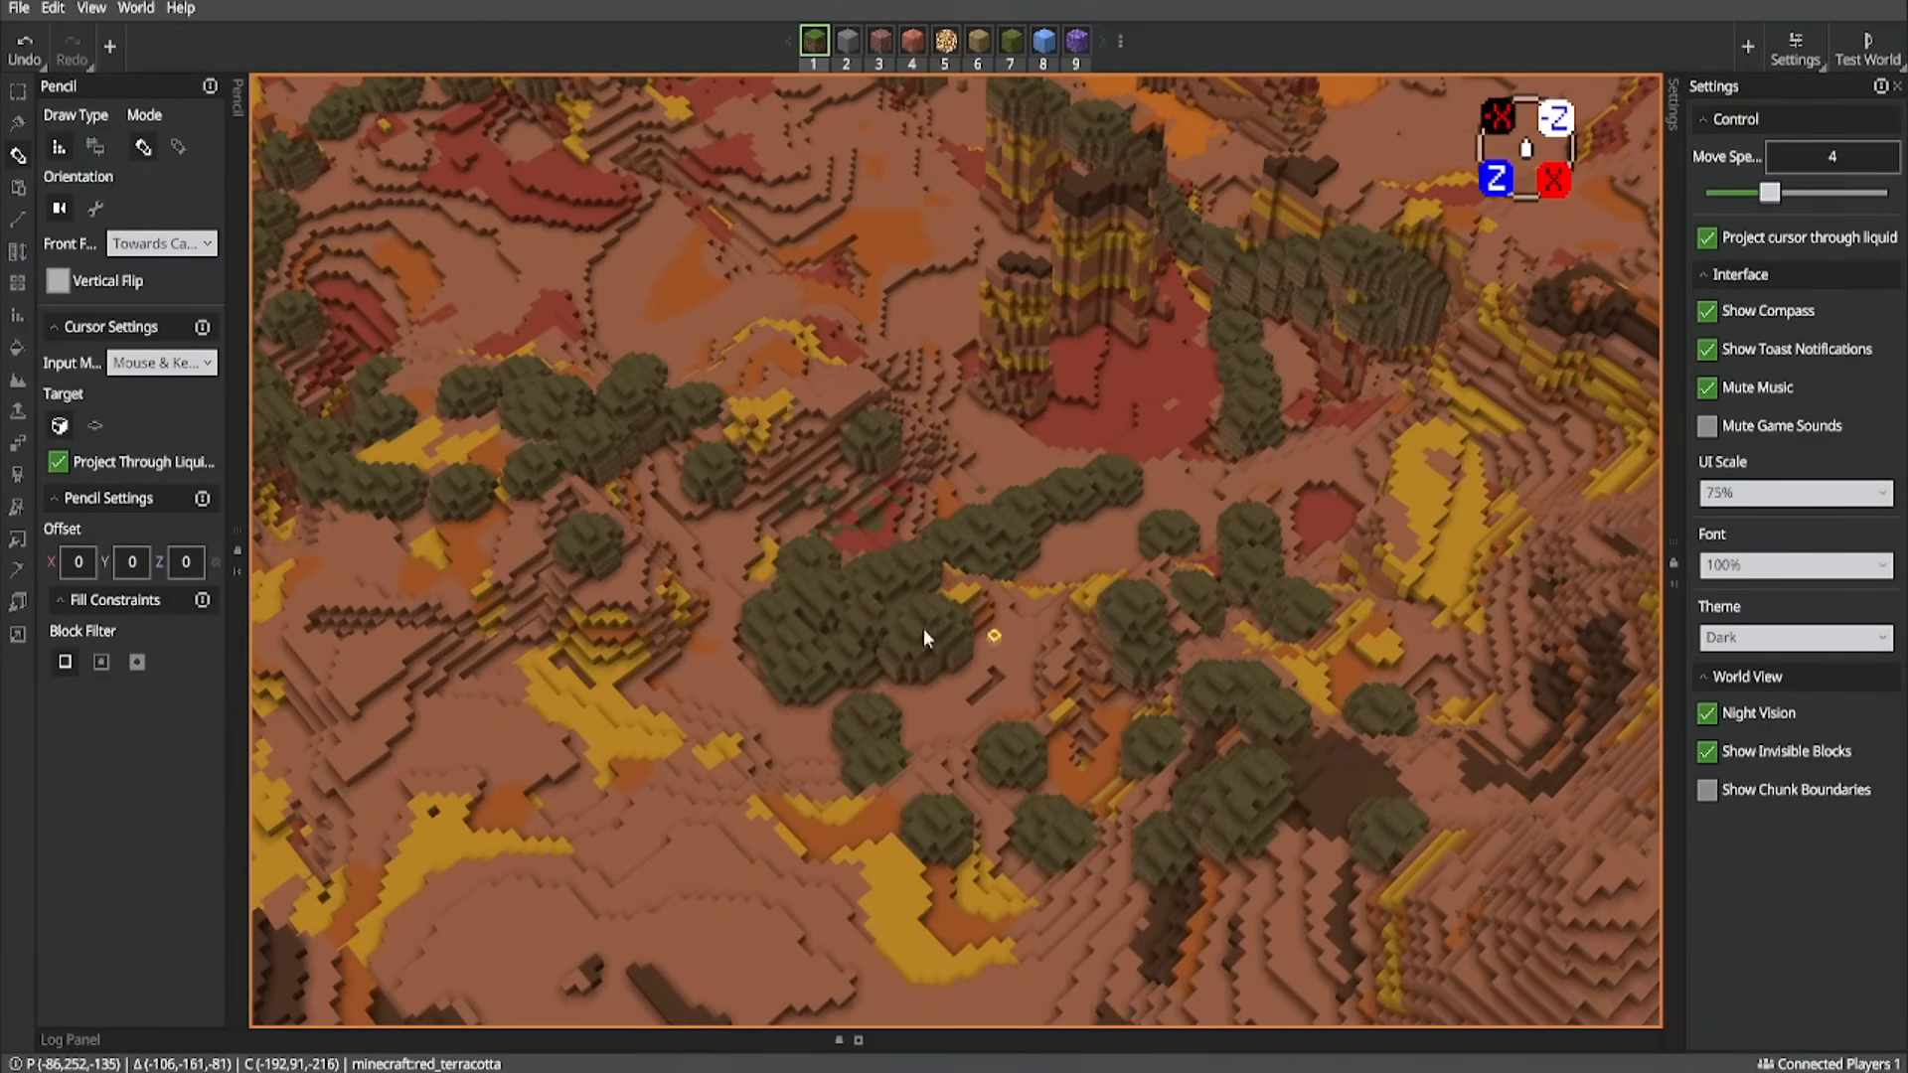
{"action": "mouse_move", "coordinate": [1092, 533]}
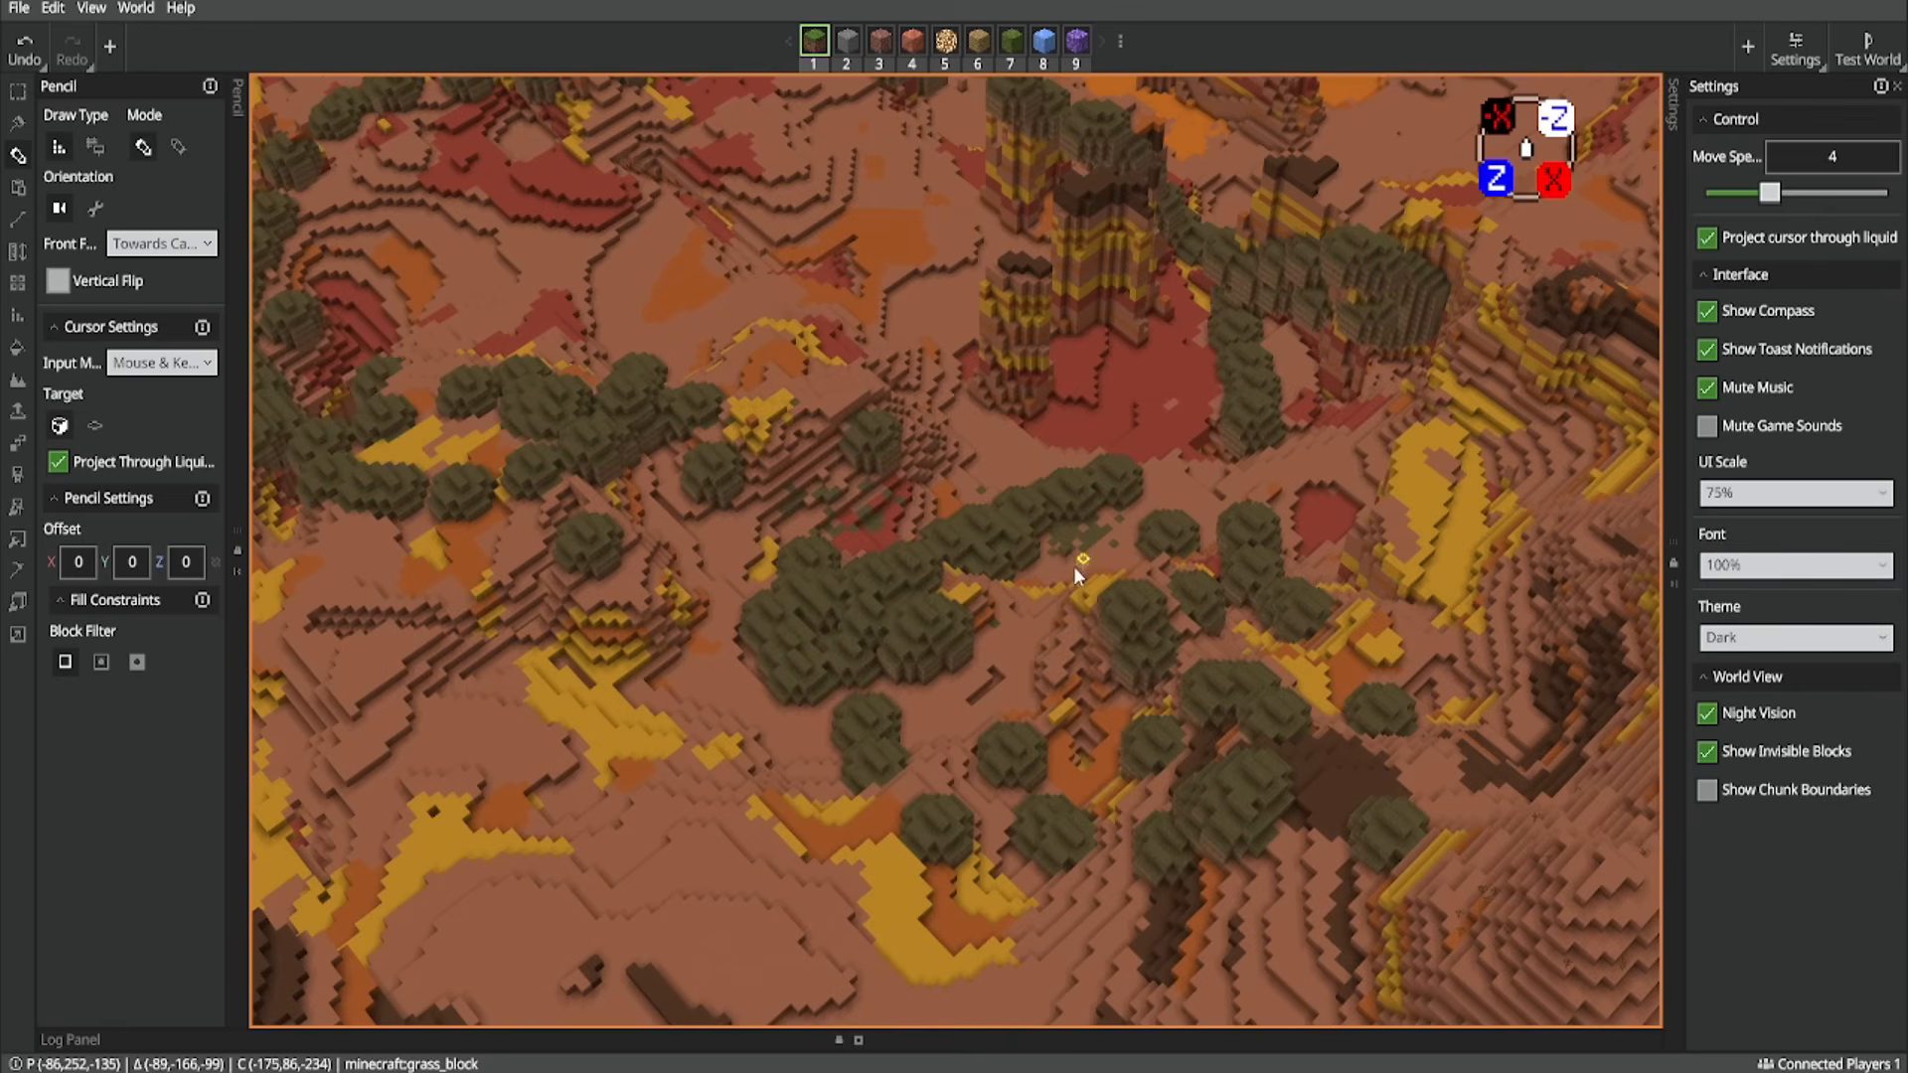
{"action": "mouse_move", "coordinate": [1039, 652]}
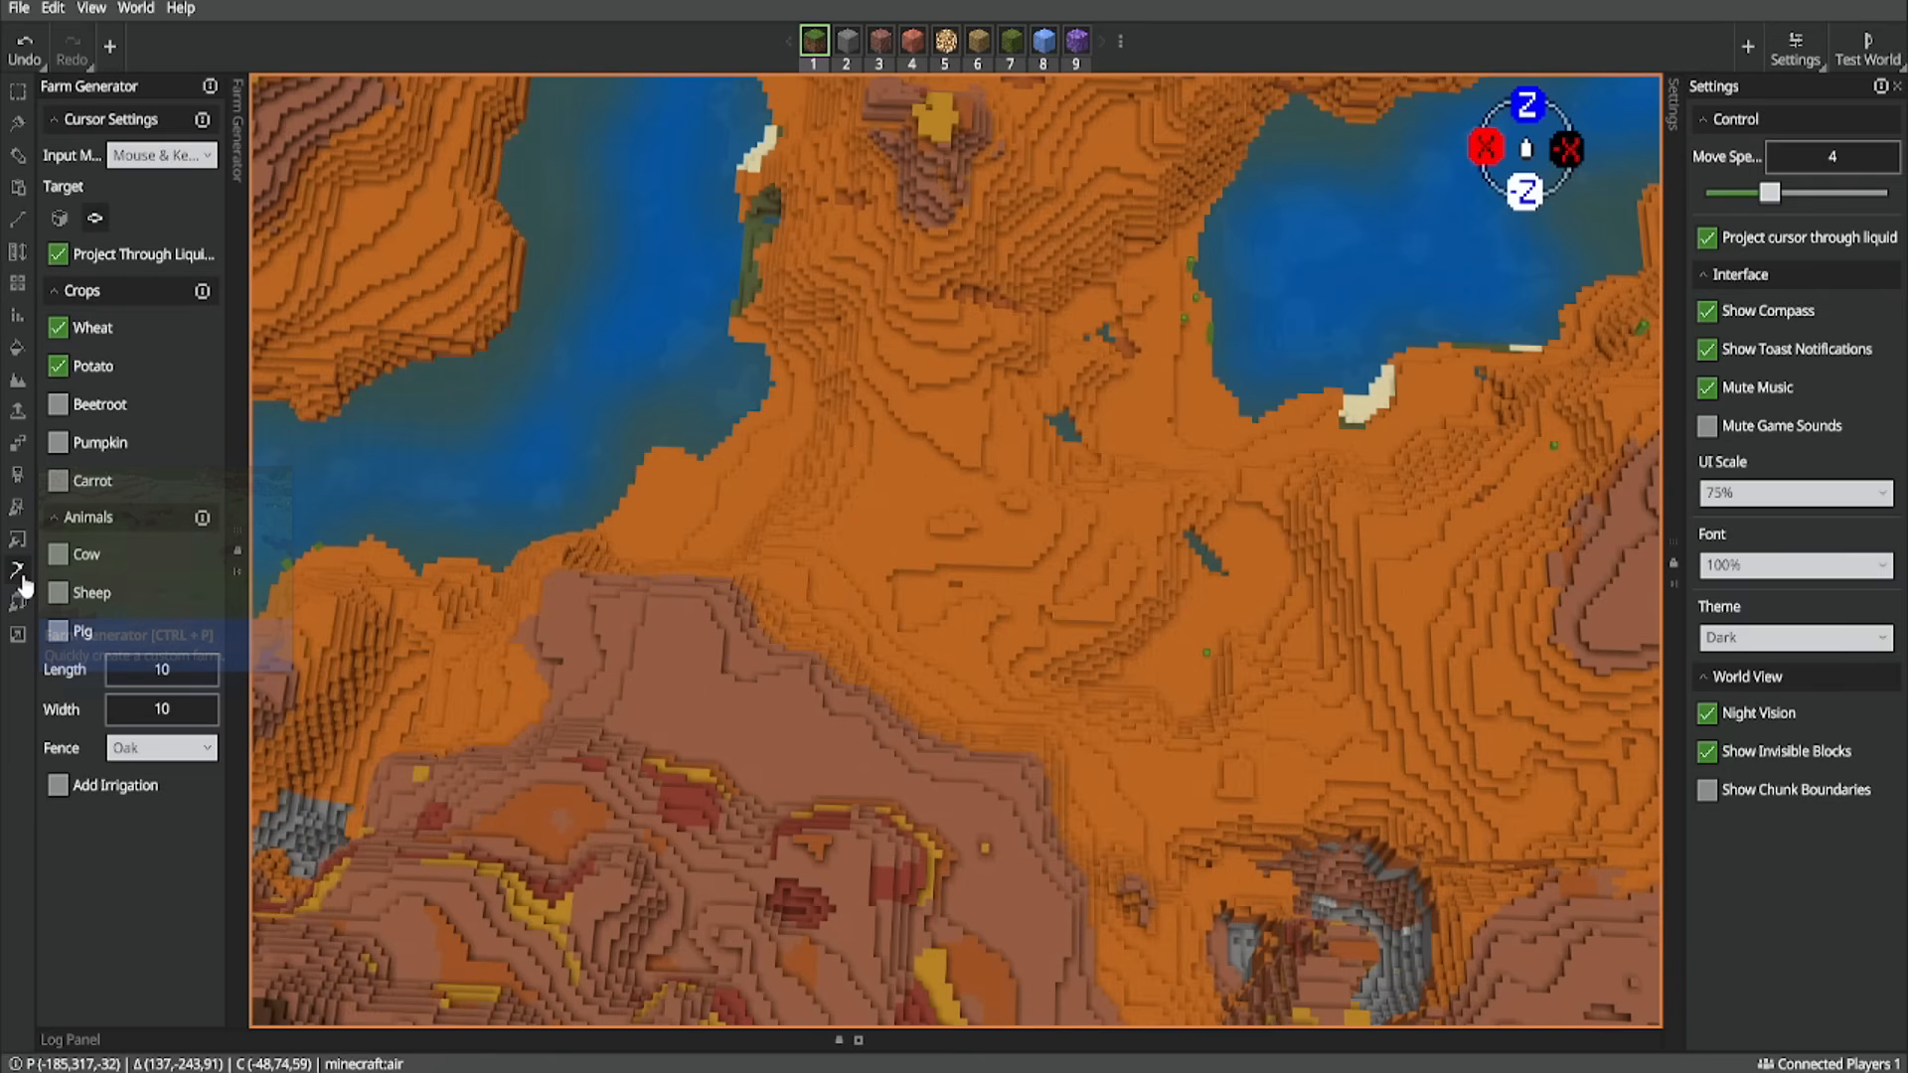
{"action": "mouse_move", "coordinate": [18, 573]}
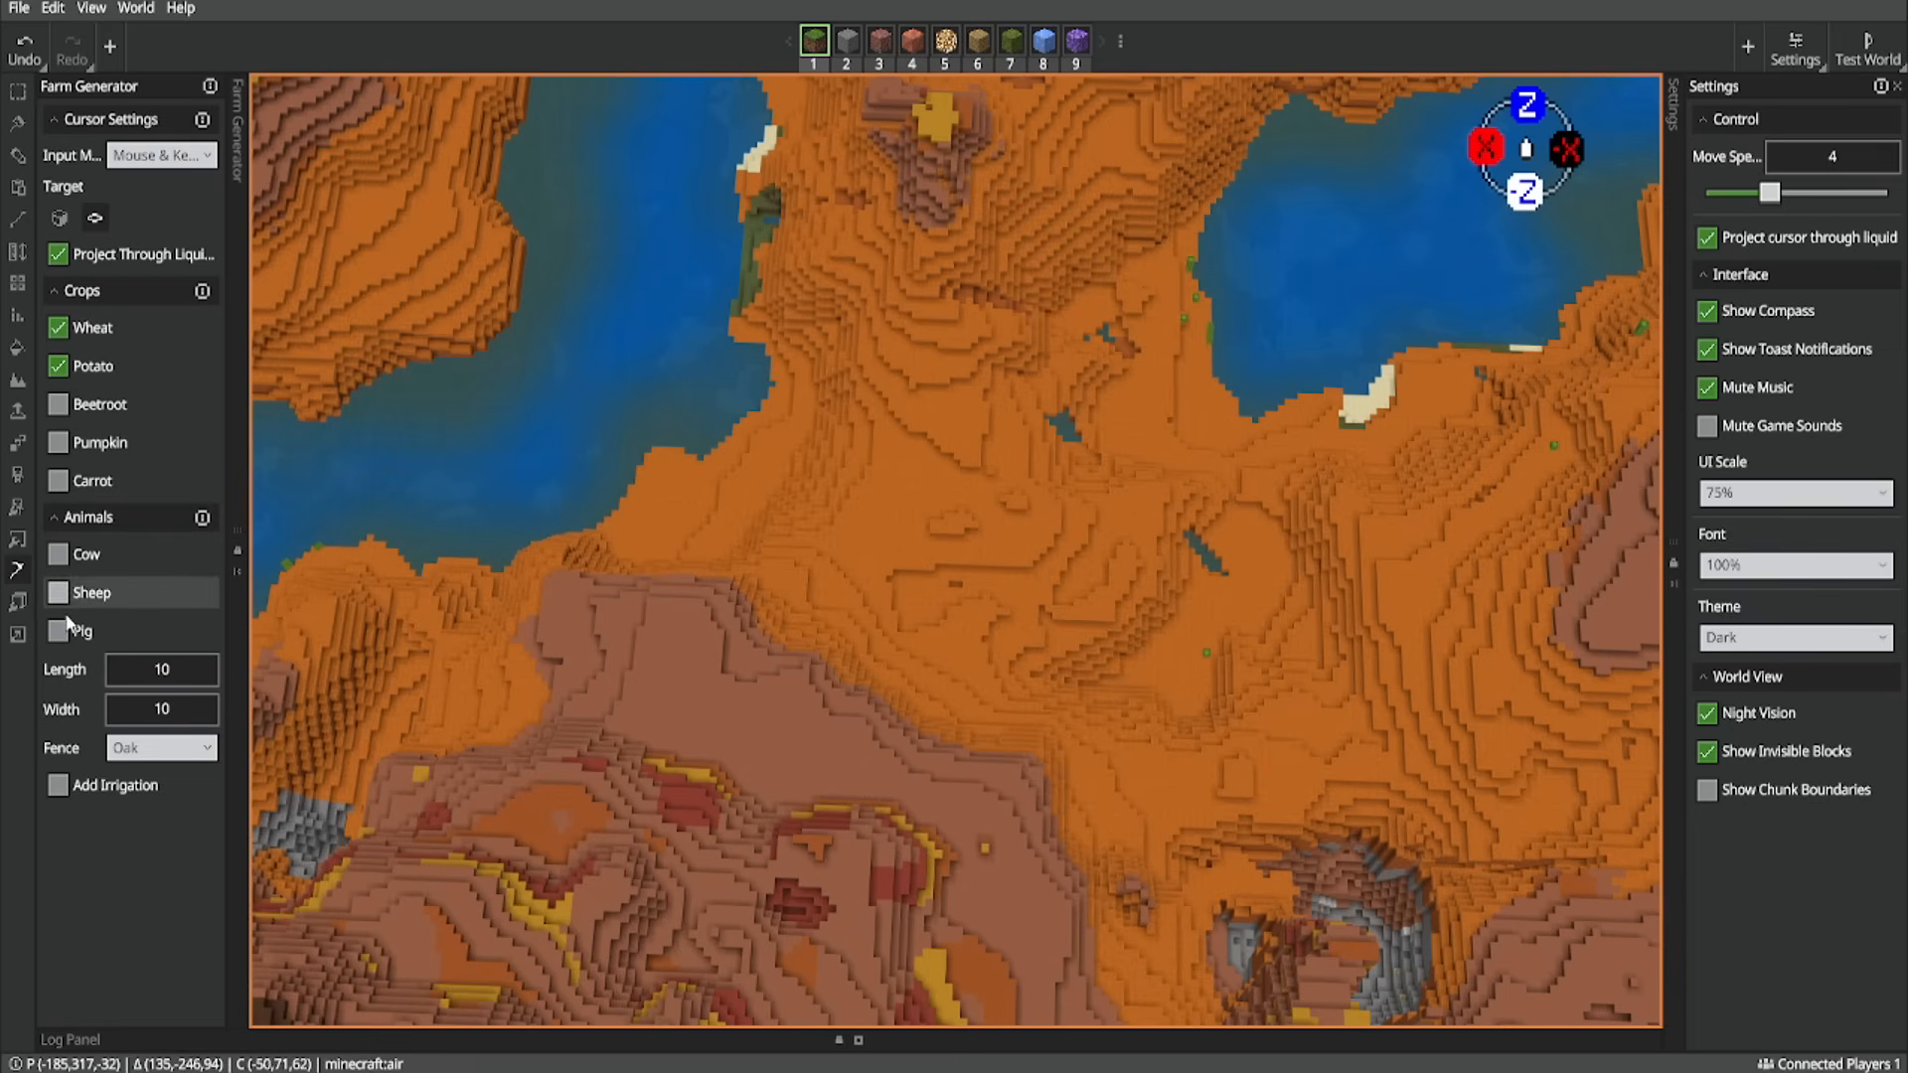
Add pigs to the Farm Generator, place another fenced farm beside the first, and collapse the Crops options.
{"action": "left_click", "coordinate": [58, 630]}
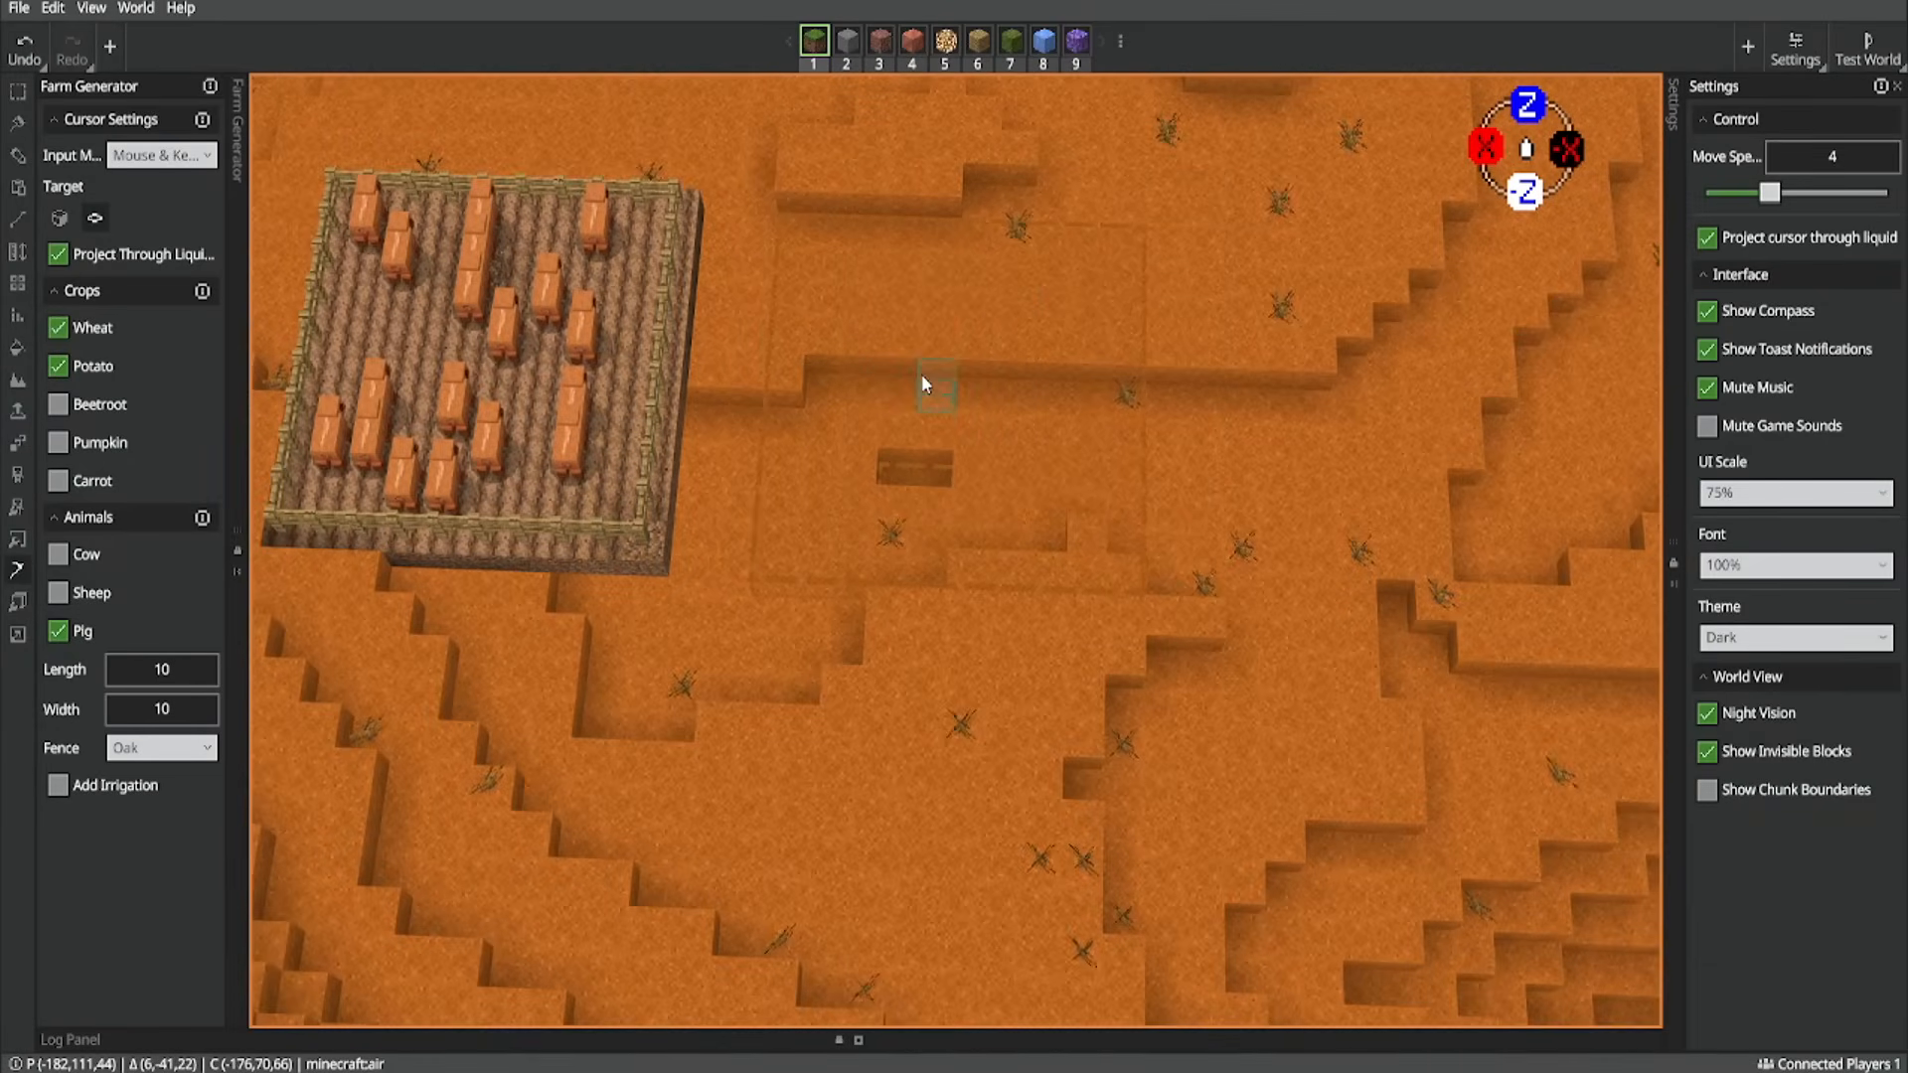
{"action": "left_click", "coordinate": [937, 389]}
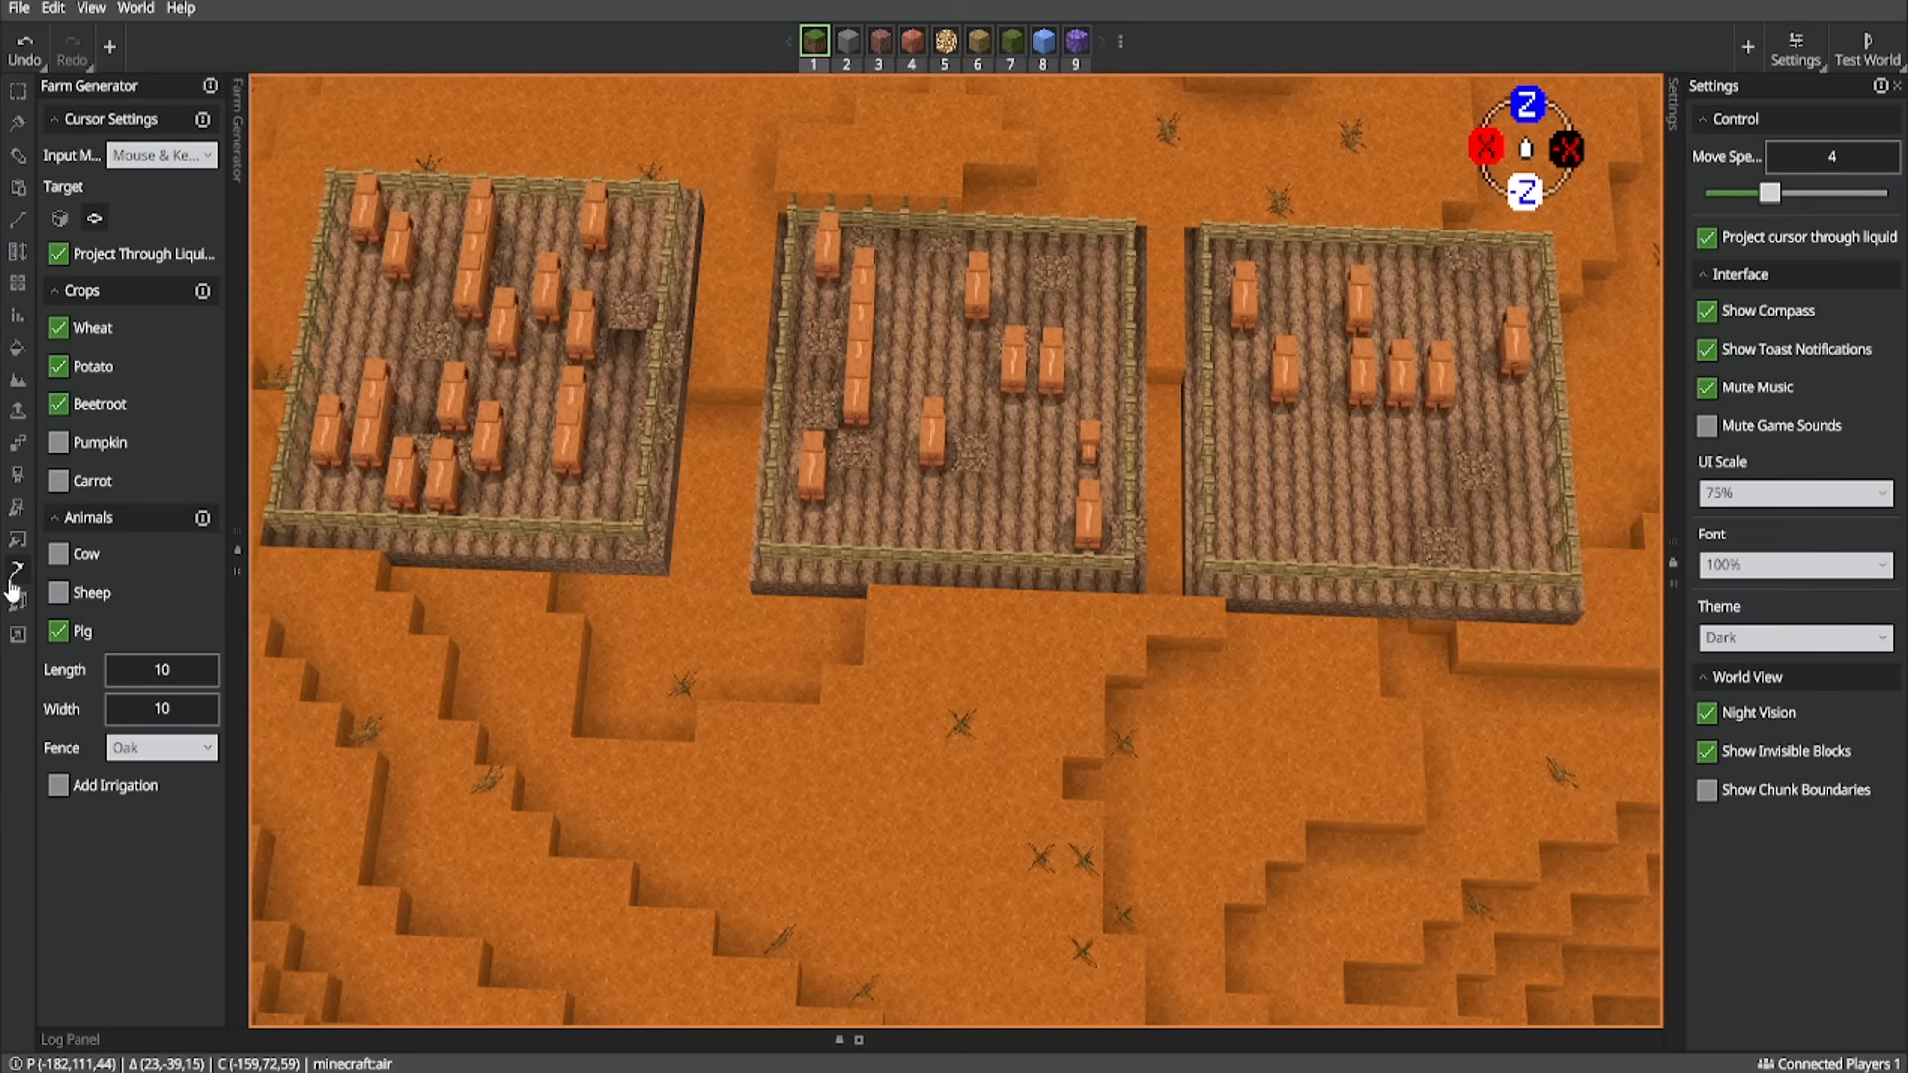
{"action": "left_click", "coordinate": [82, 291]}
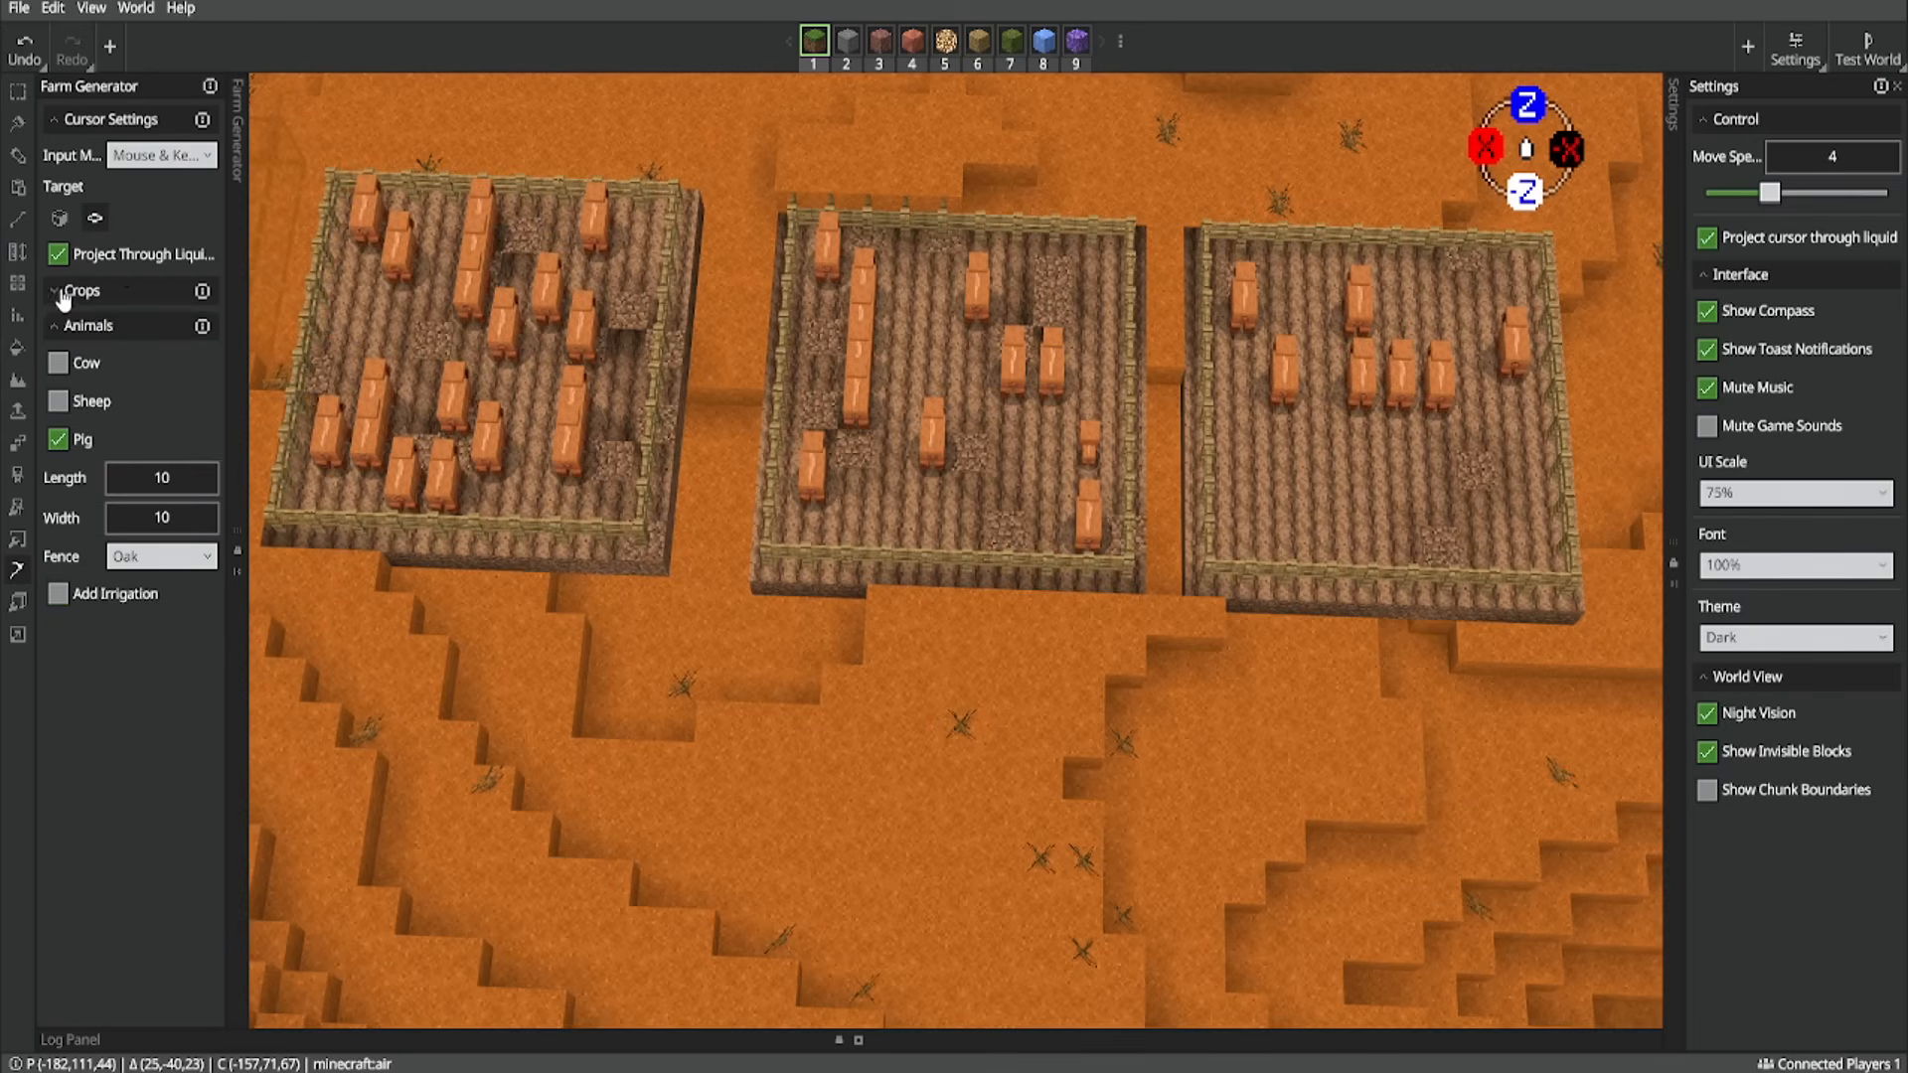
{"action": "left_click", "coordinate": [82, 291]}
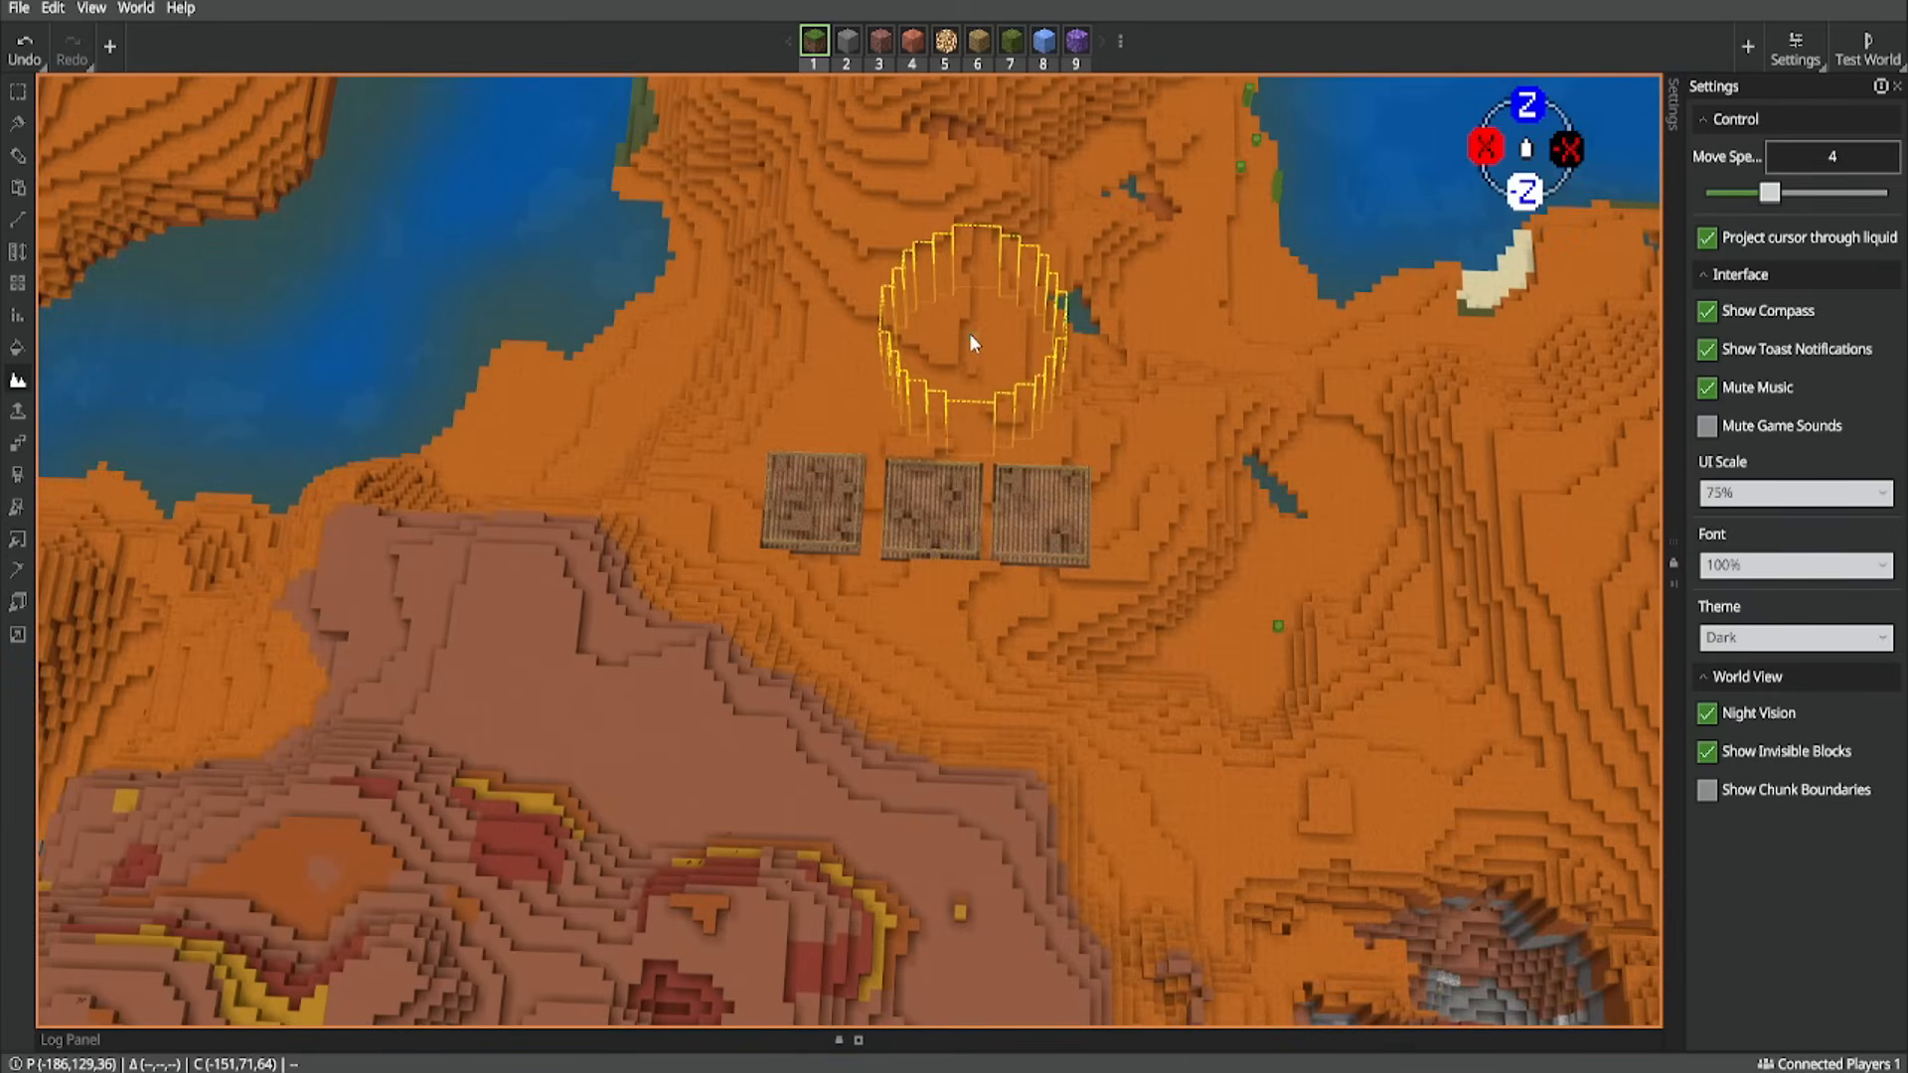
{"action": "left_click", "coordinate": [18, 380]}
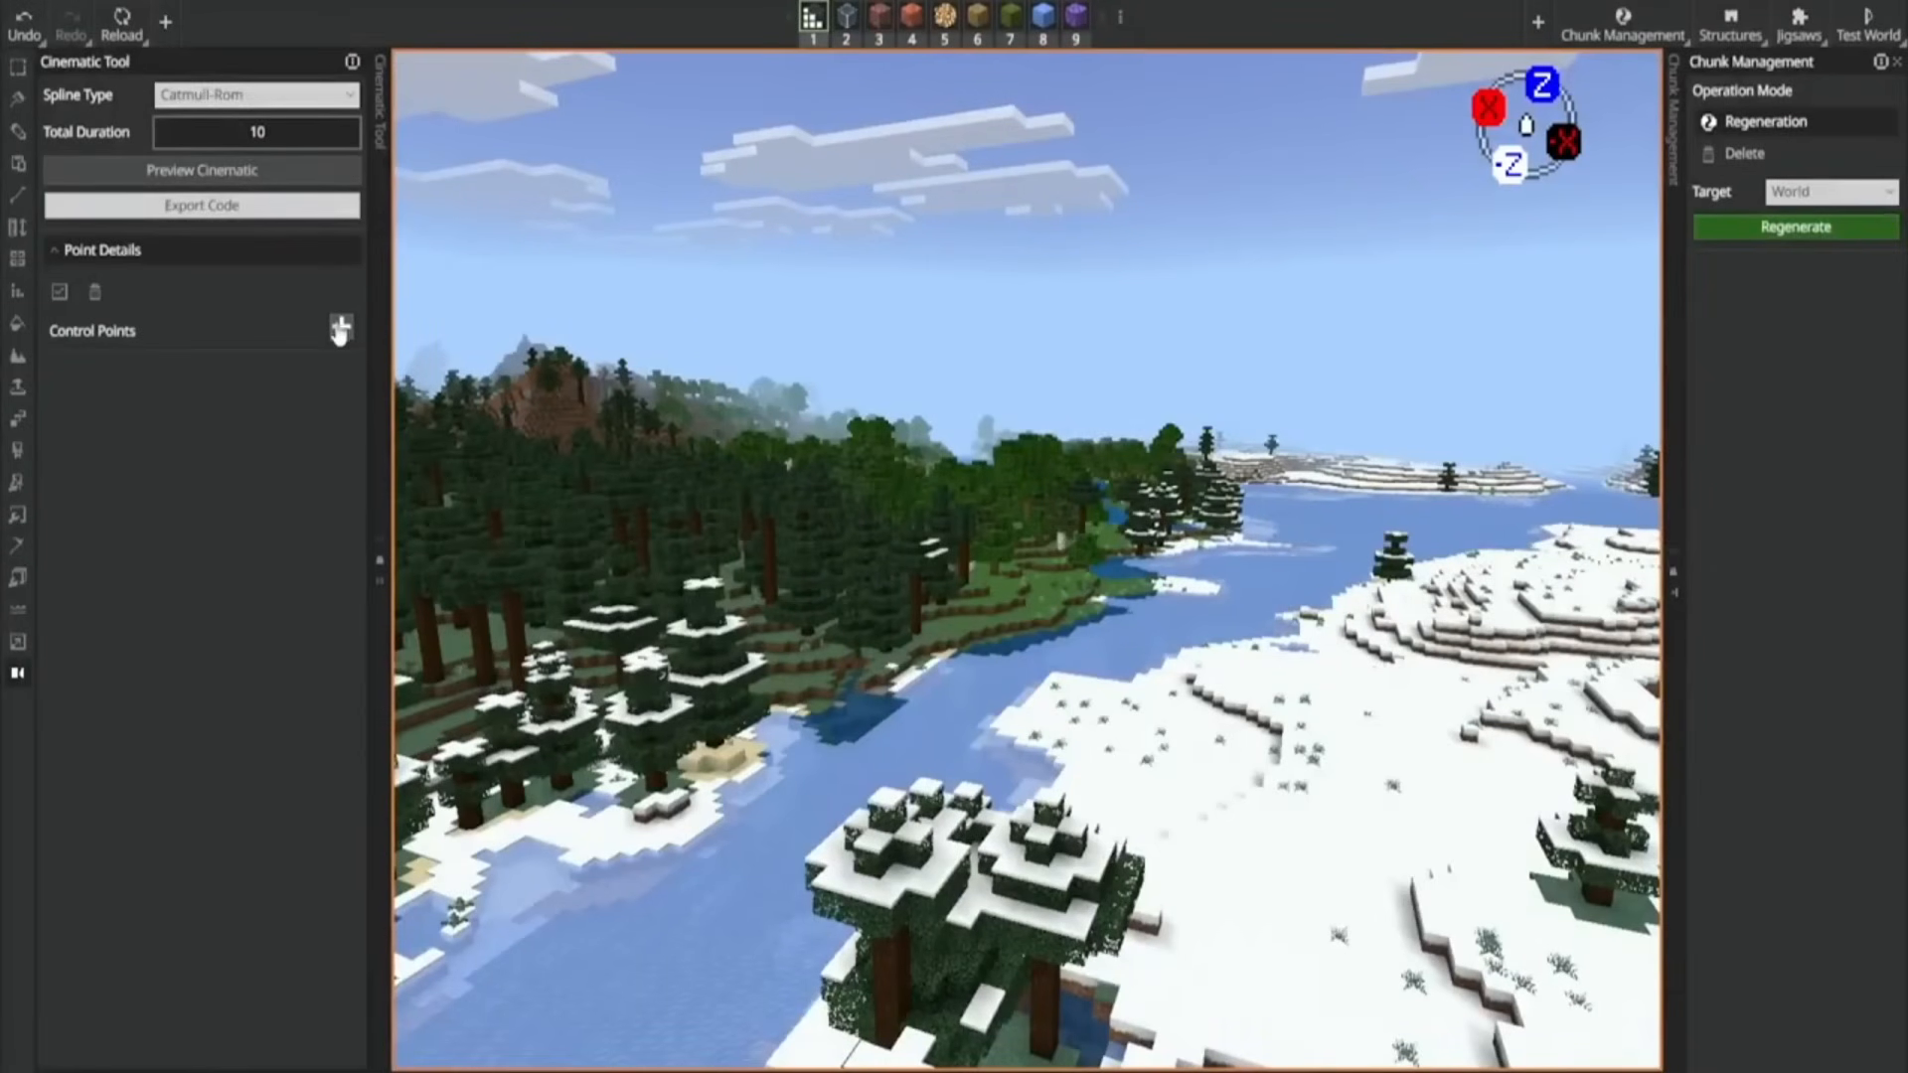
Add four camera control points along the snowy river valley, adjust the first timestamp, and preview the cinematic.
{"action": "left_click", "coordinate": [340, 328]}
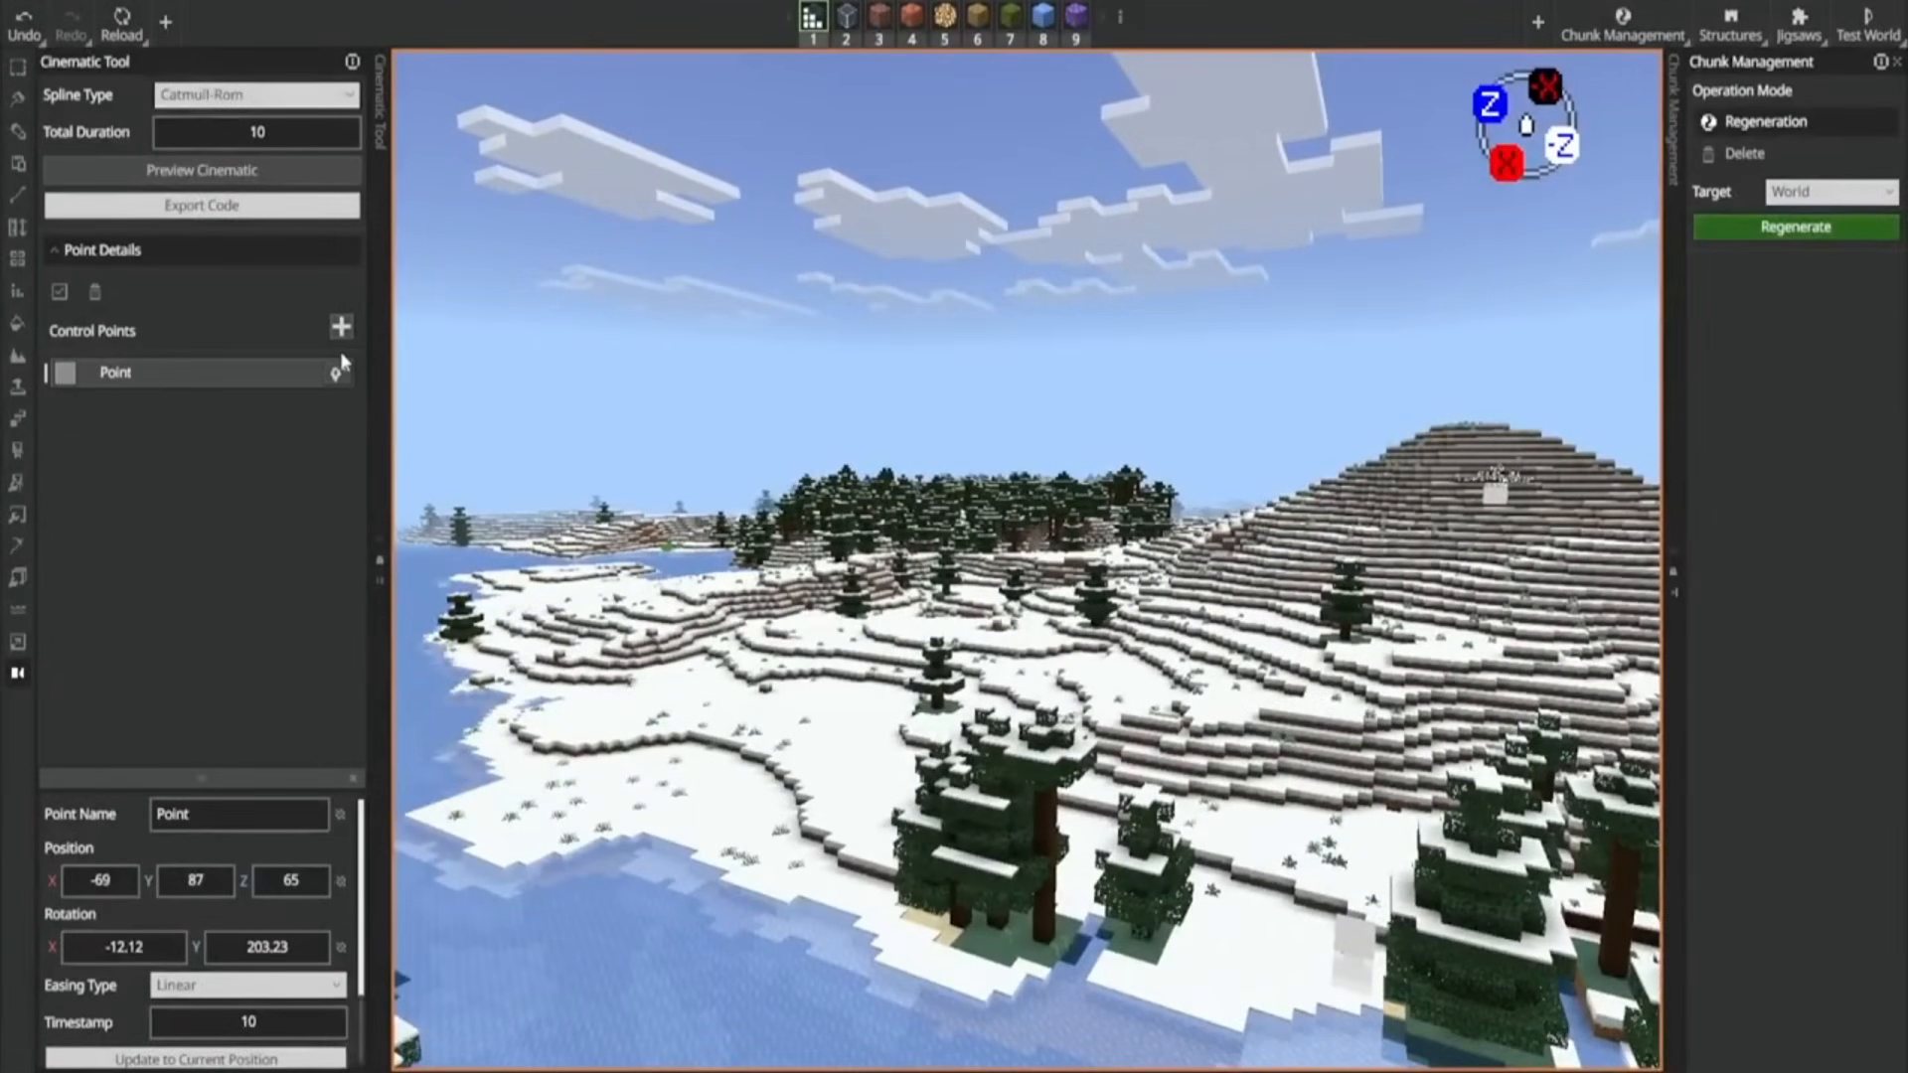
{"action": "left_click", "coordinate": [248, 1022]}
{"action": "type", "text": "1"}
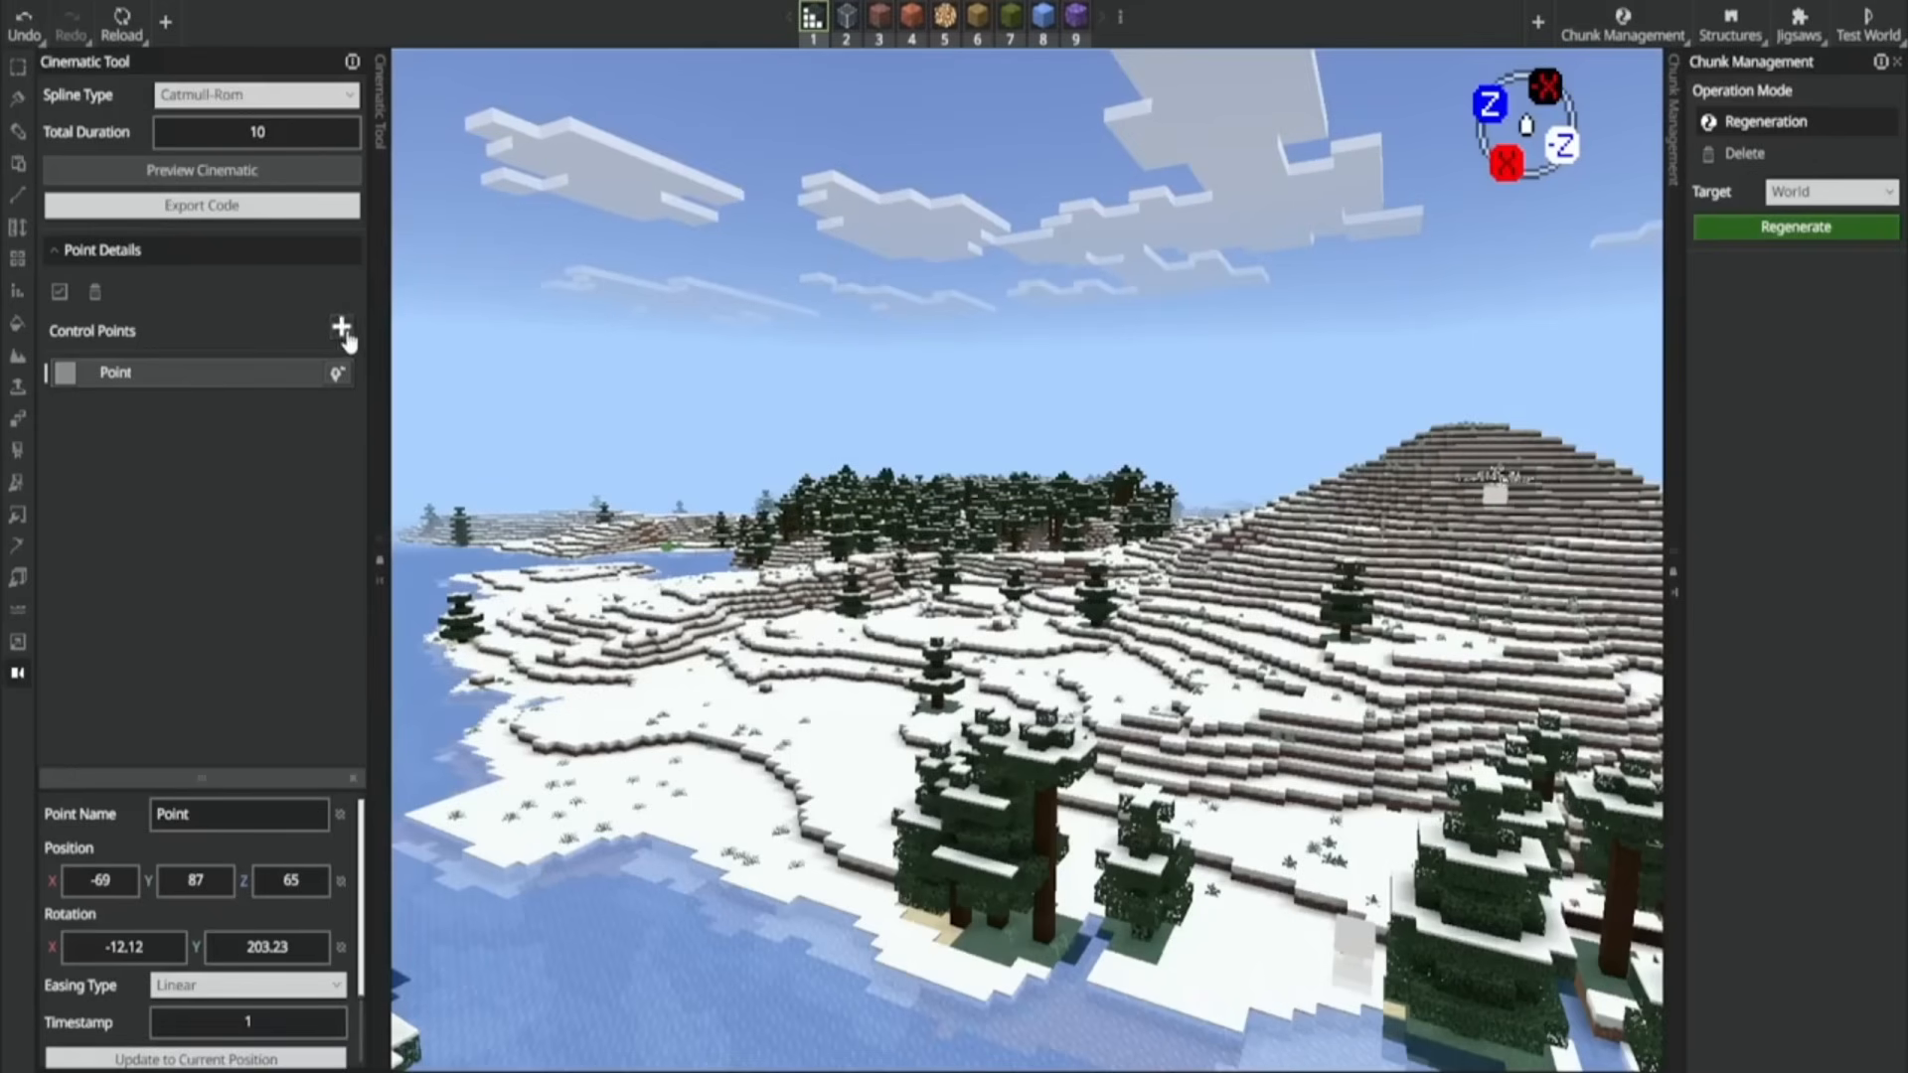
{"action": "left_click", "coordinate": [342, 326]}
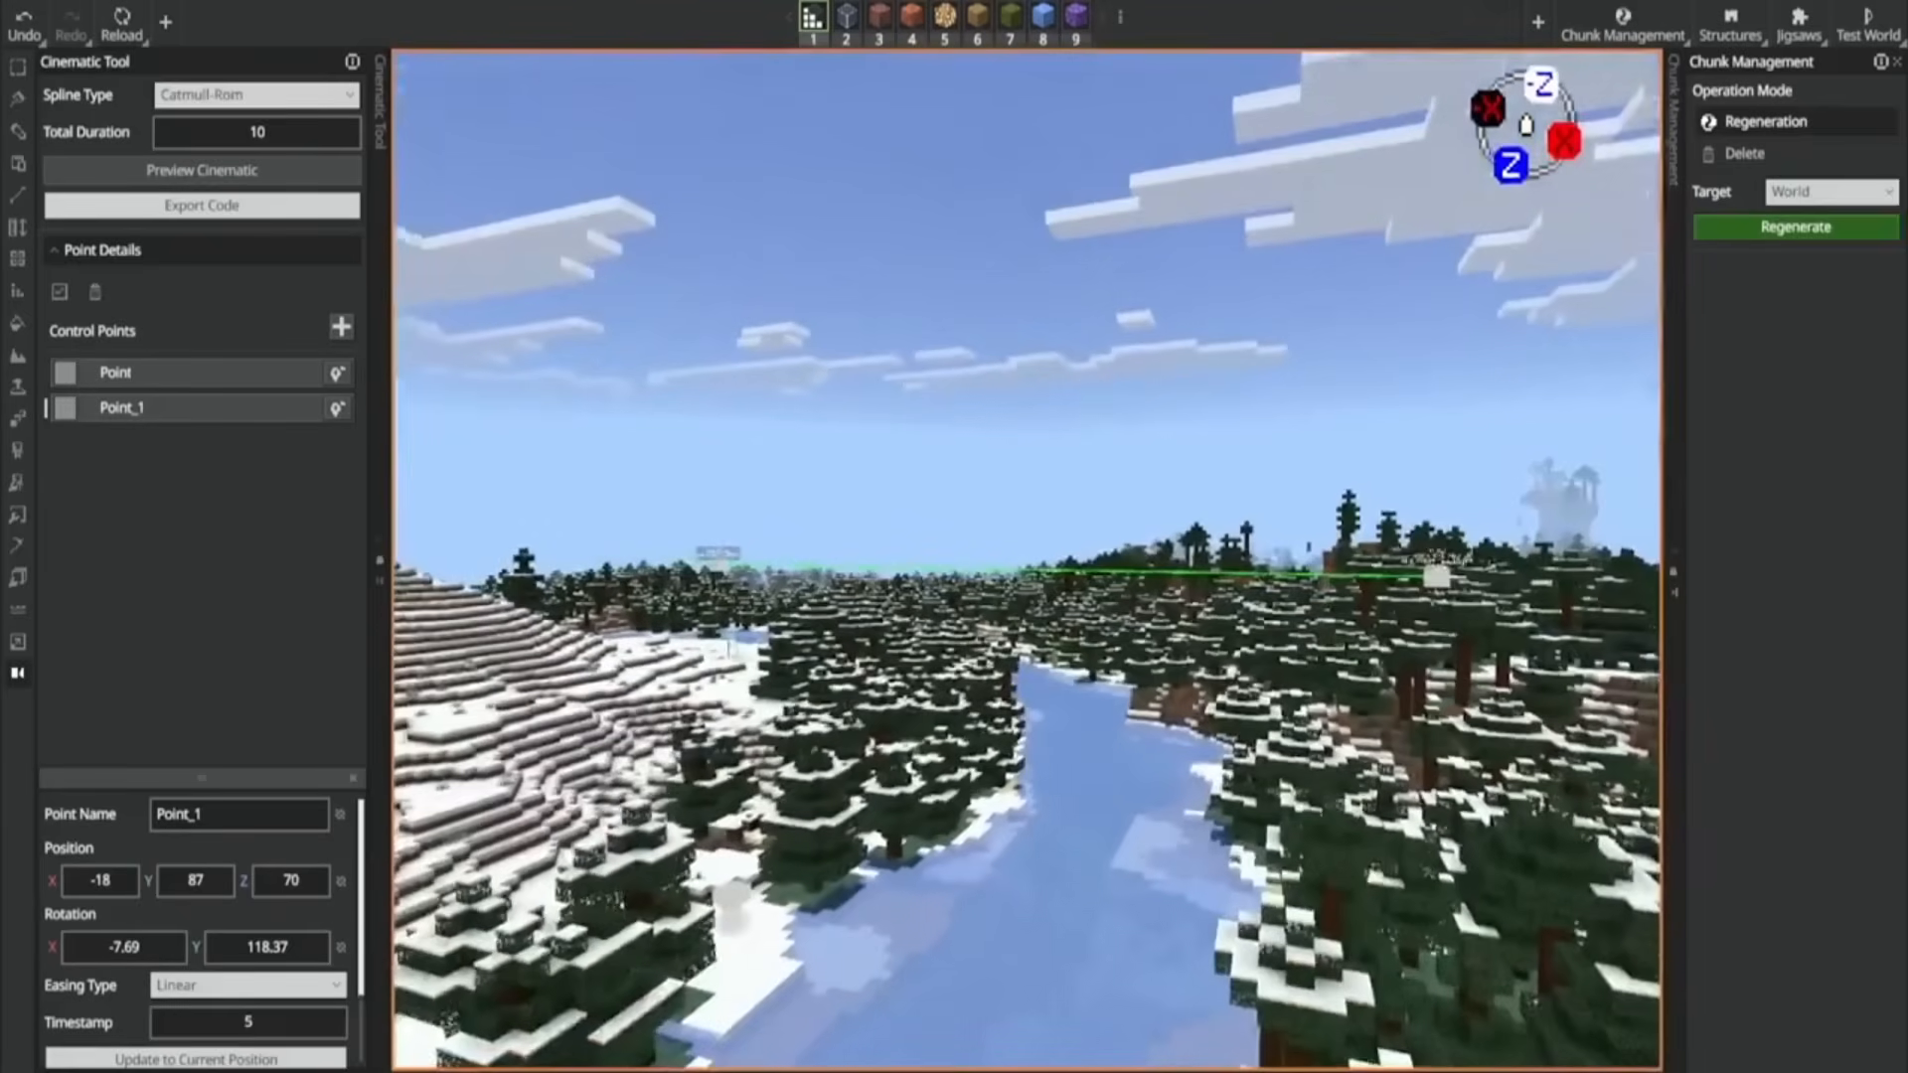
{"action": "left_click", "coordinate": [340, 326]}
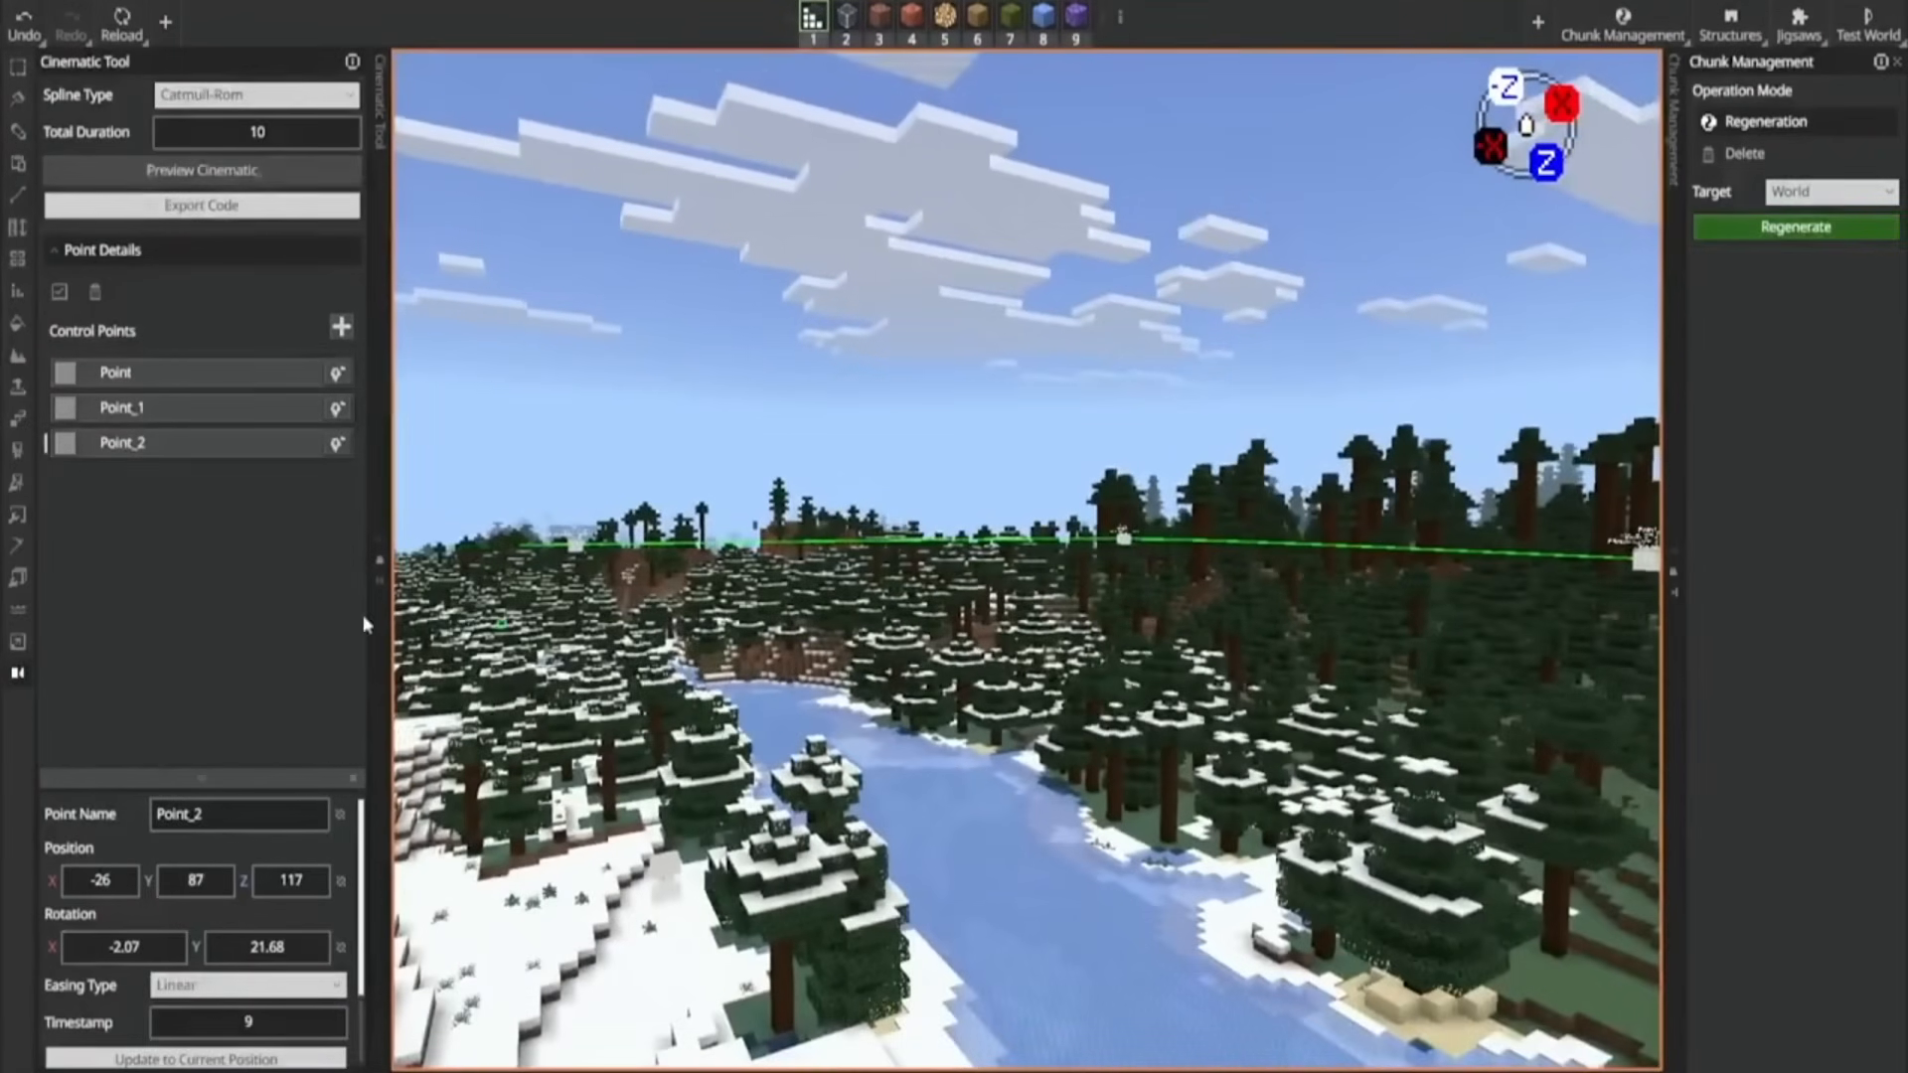
{"action": "left_click", "coordinate": [340, 326]}
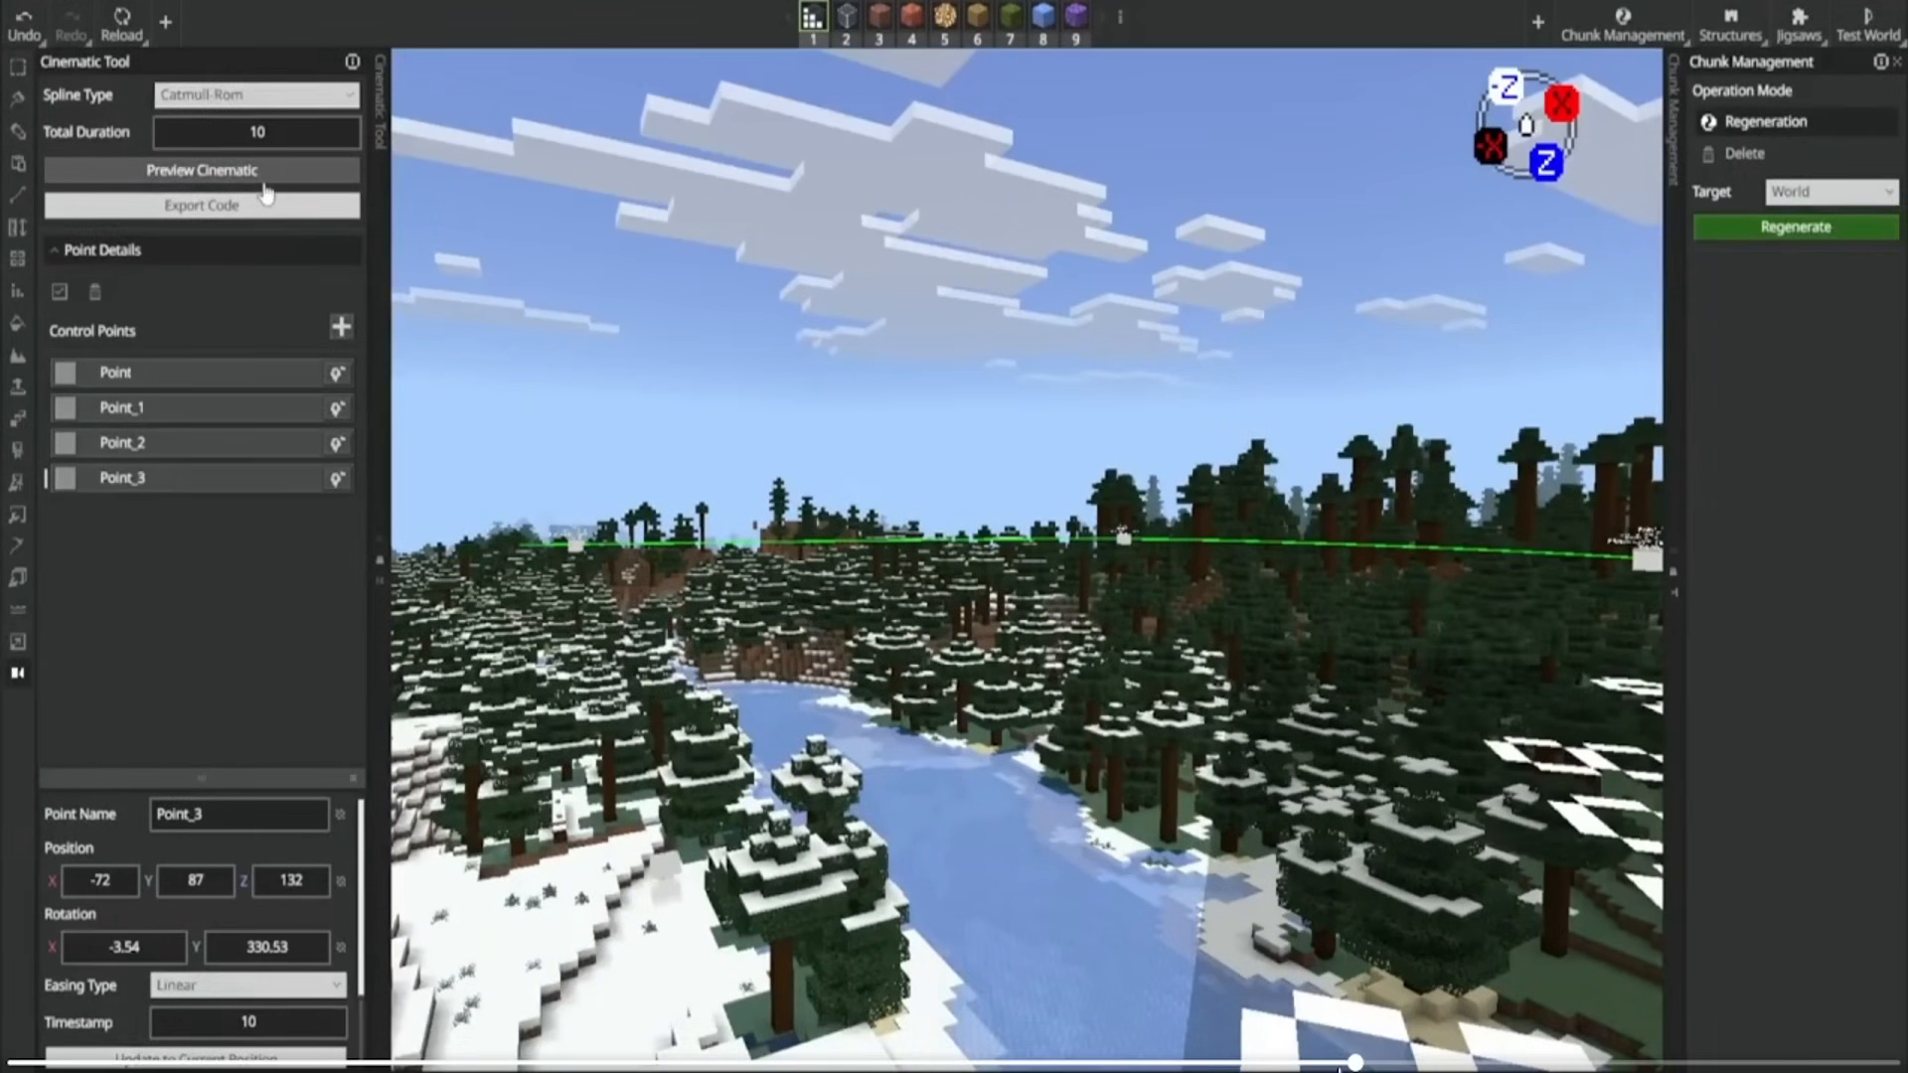
{"action": "left_click", "coordinate": [201, 169]}
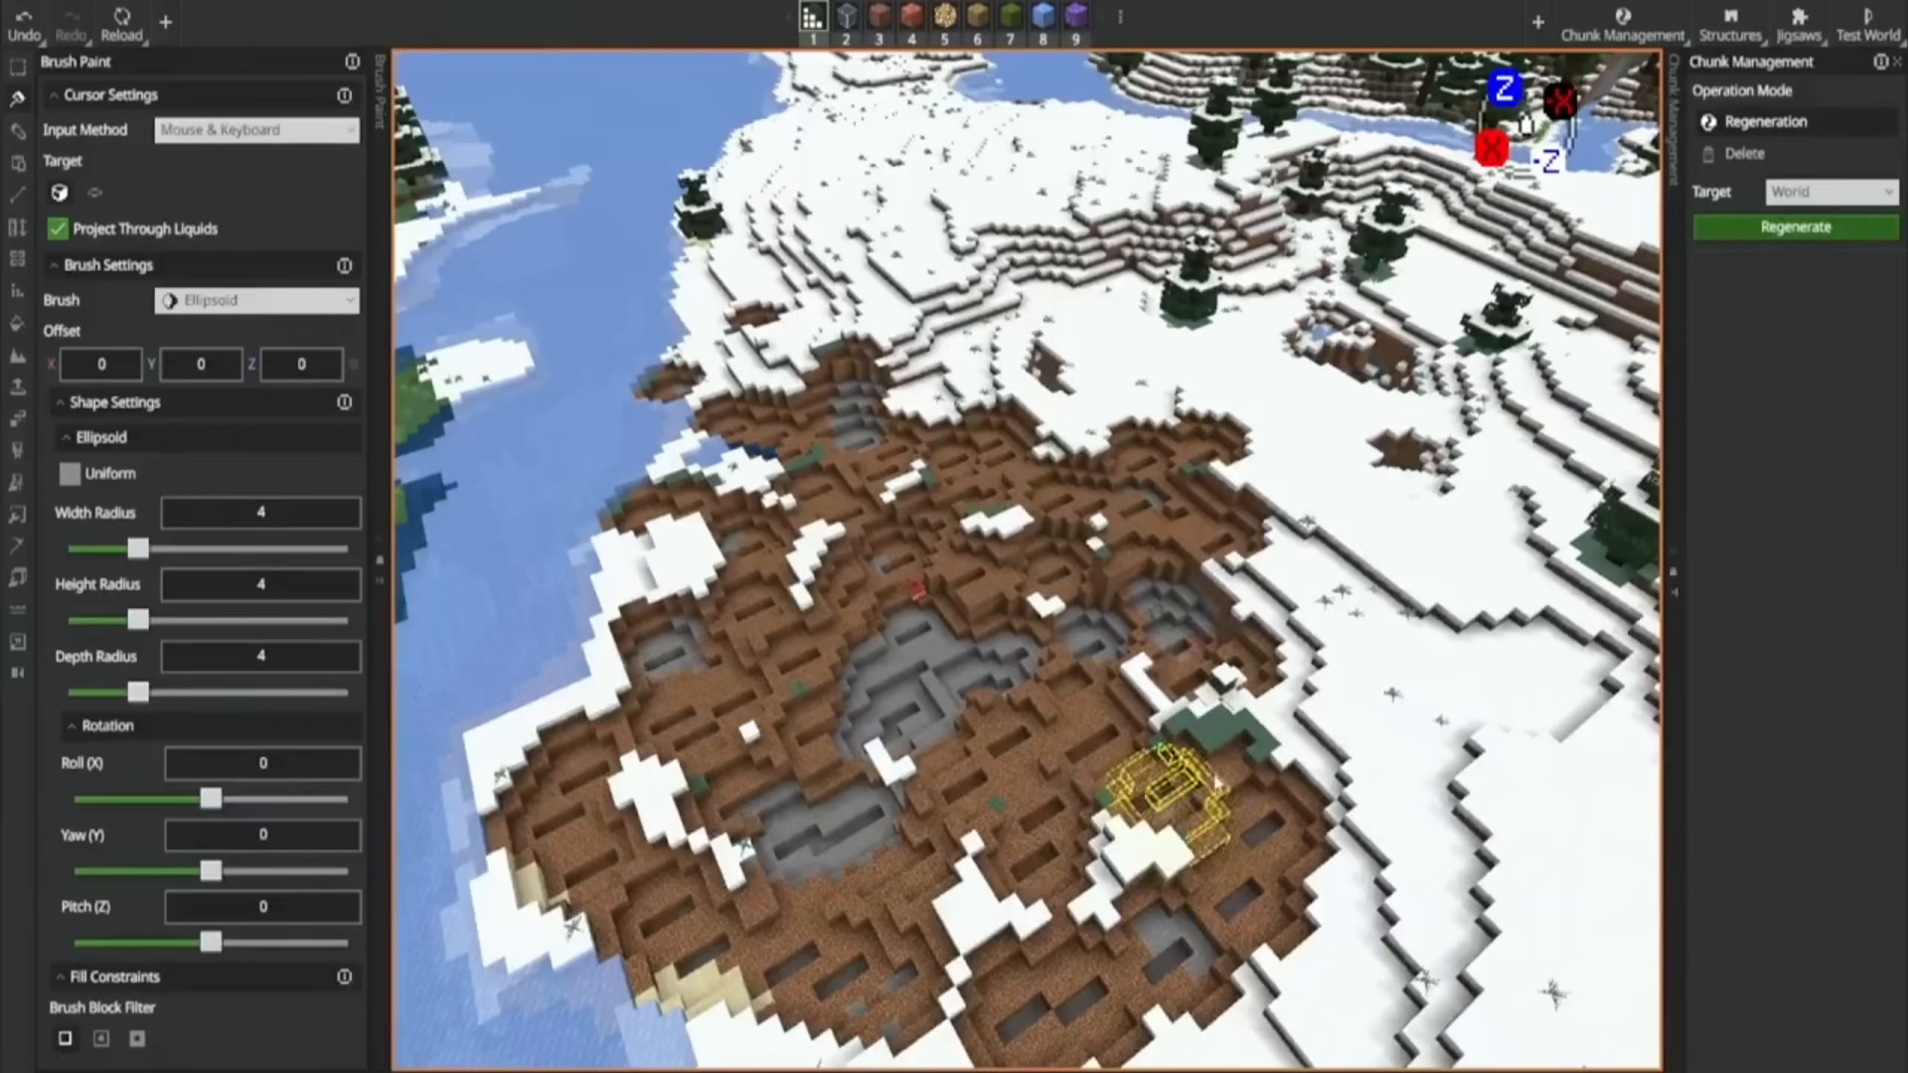
Dig one more dirt patch into the snow, then regenerate the world's chunks and confirm the permanent change.
{"action": "left_click", "coordinate": [1793, 227]}
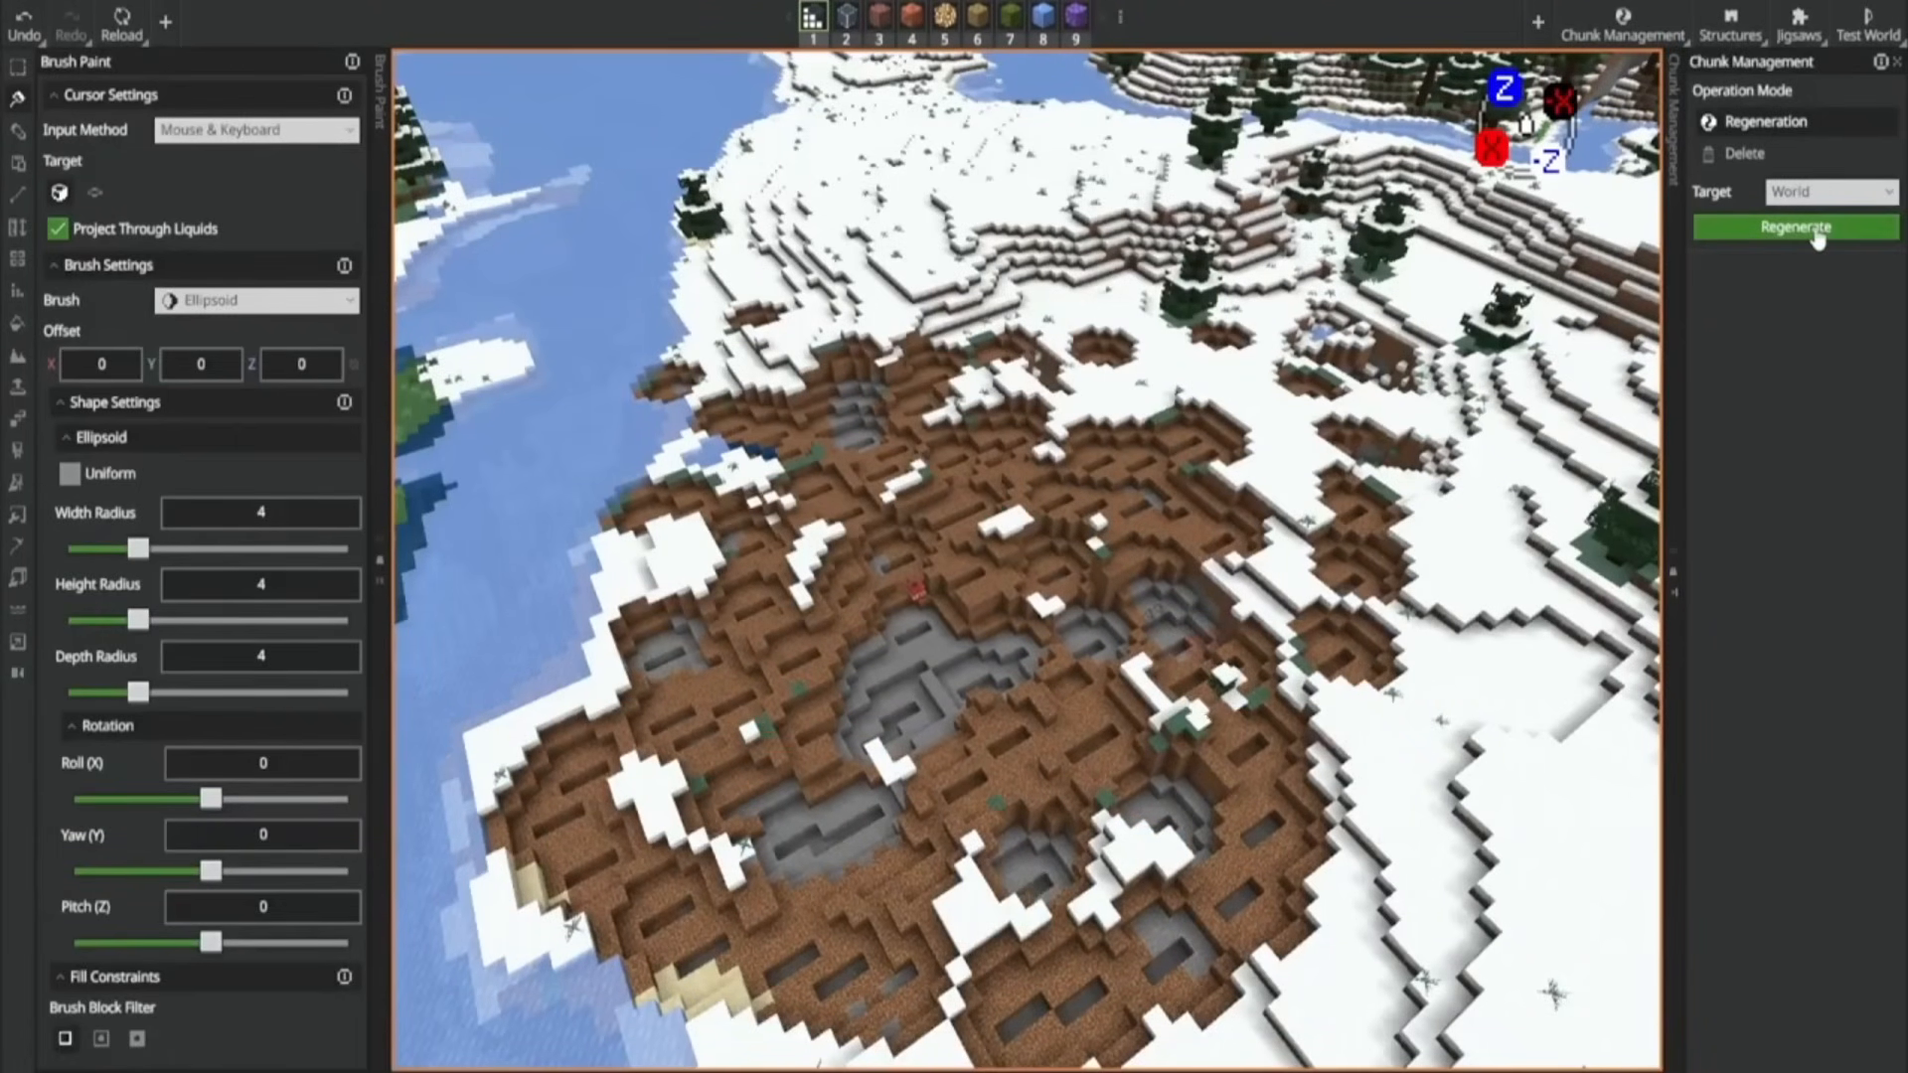
{"action": "left_click", "coordinate": [1793, 227]}
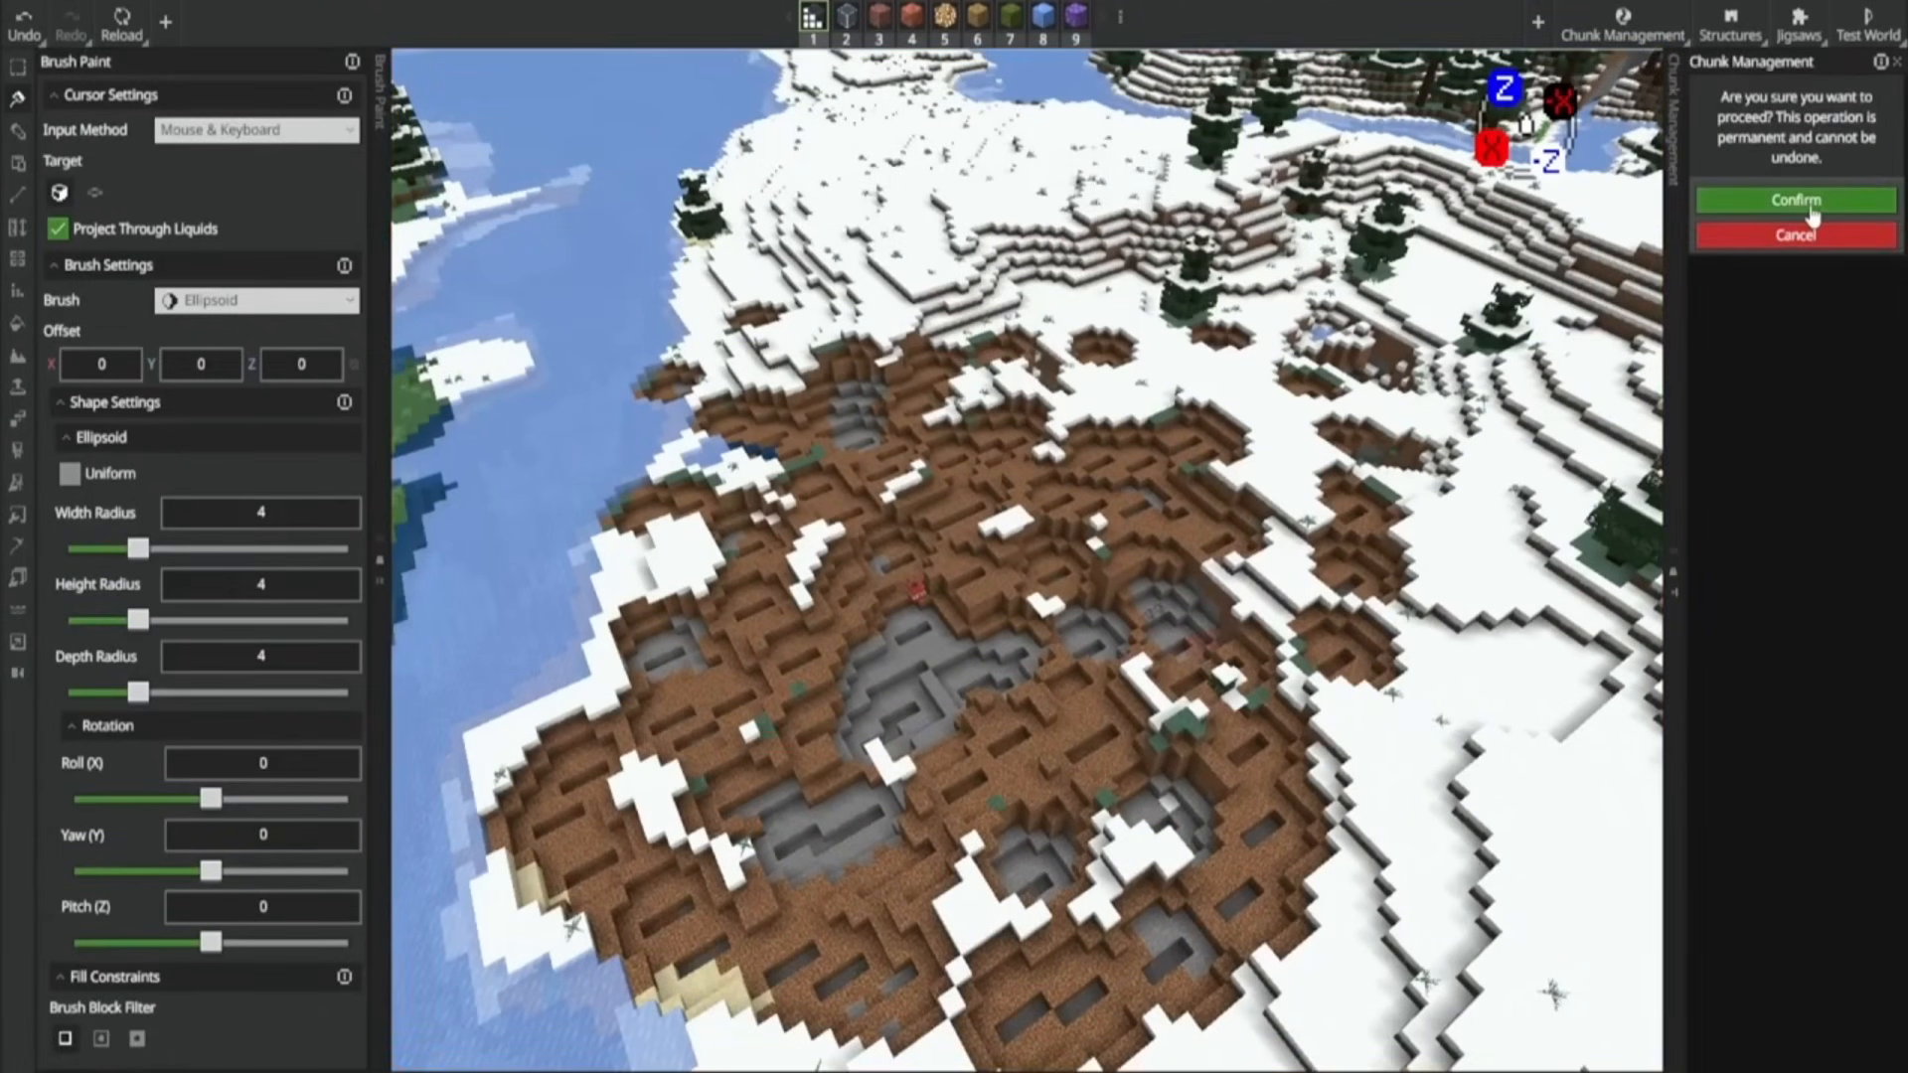
{"action": "left_click", "coordinate": [1793, 199]}
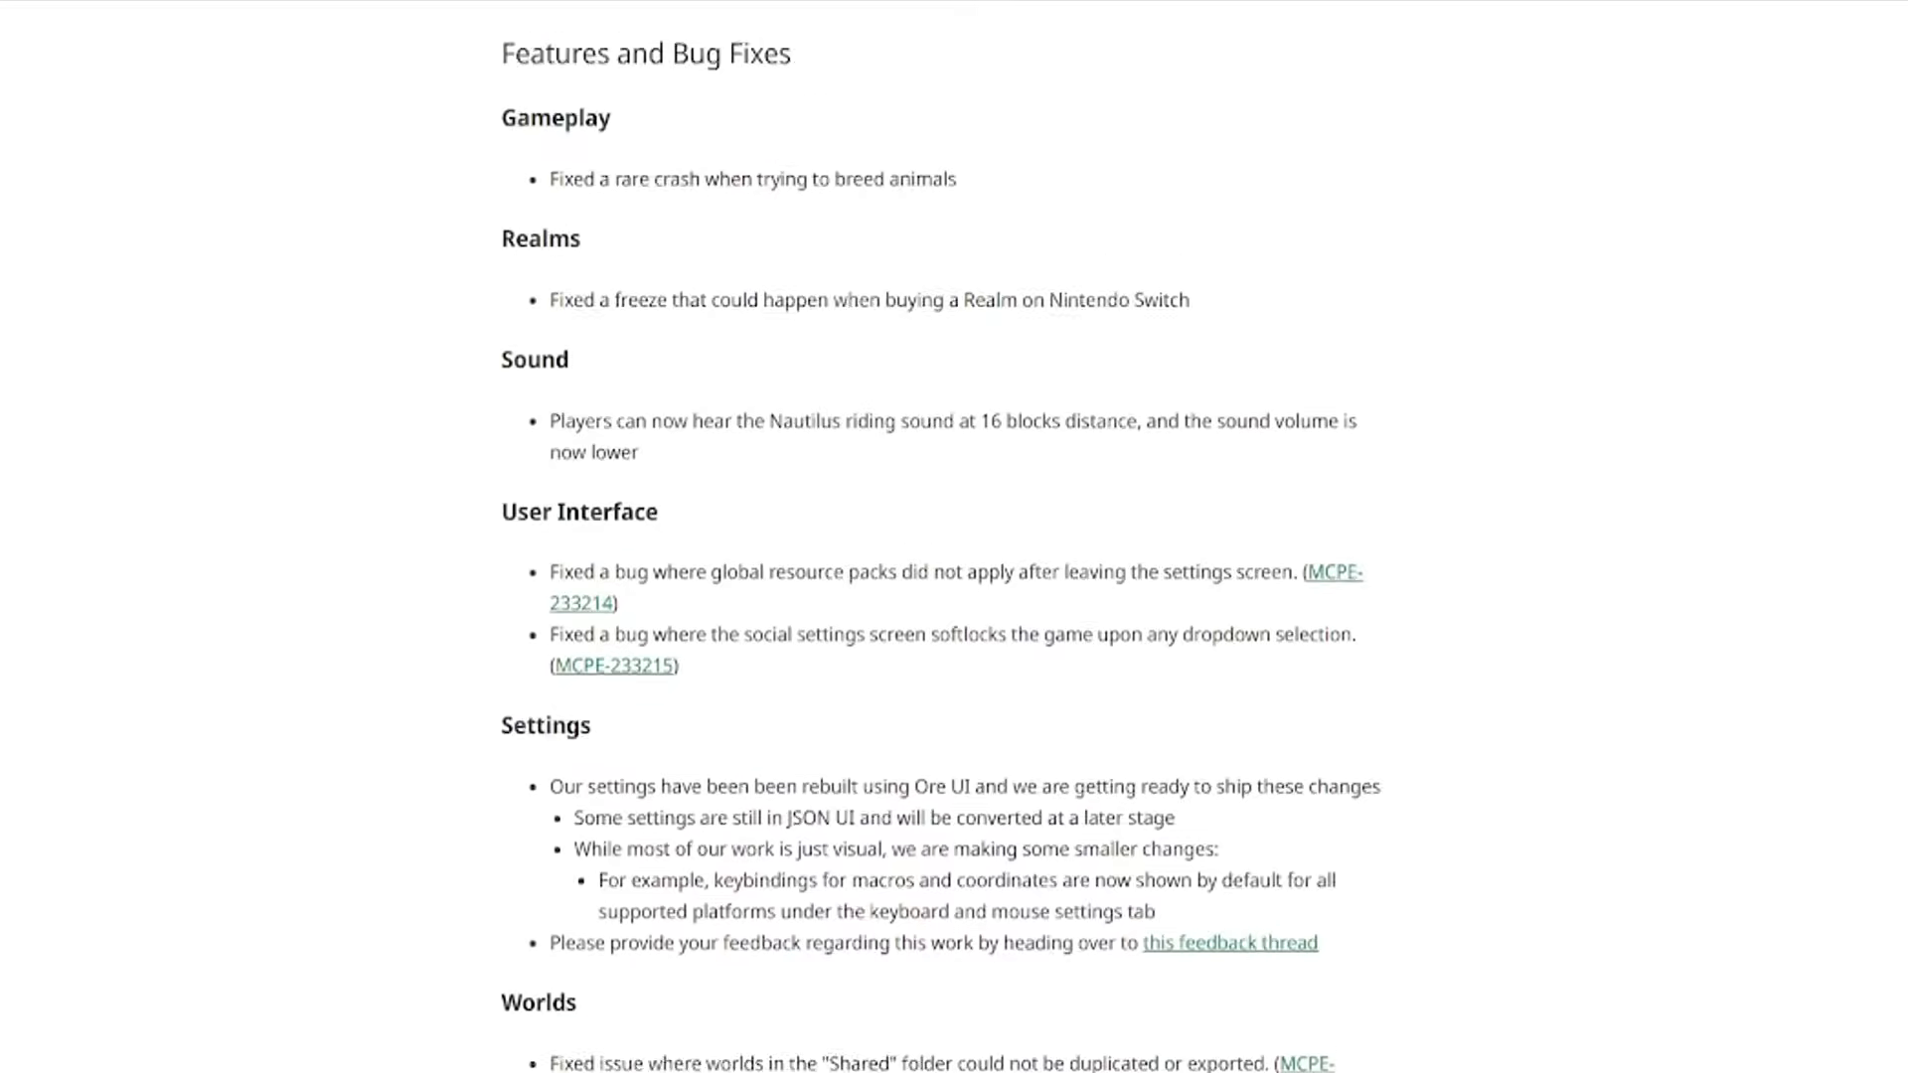
Scroll the 26.0.28 changelog page from the top down to the Editor technical updates section.
{"action": "scroll", "scroll_direction": "up", "scroll_amount": 3}
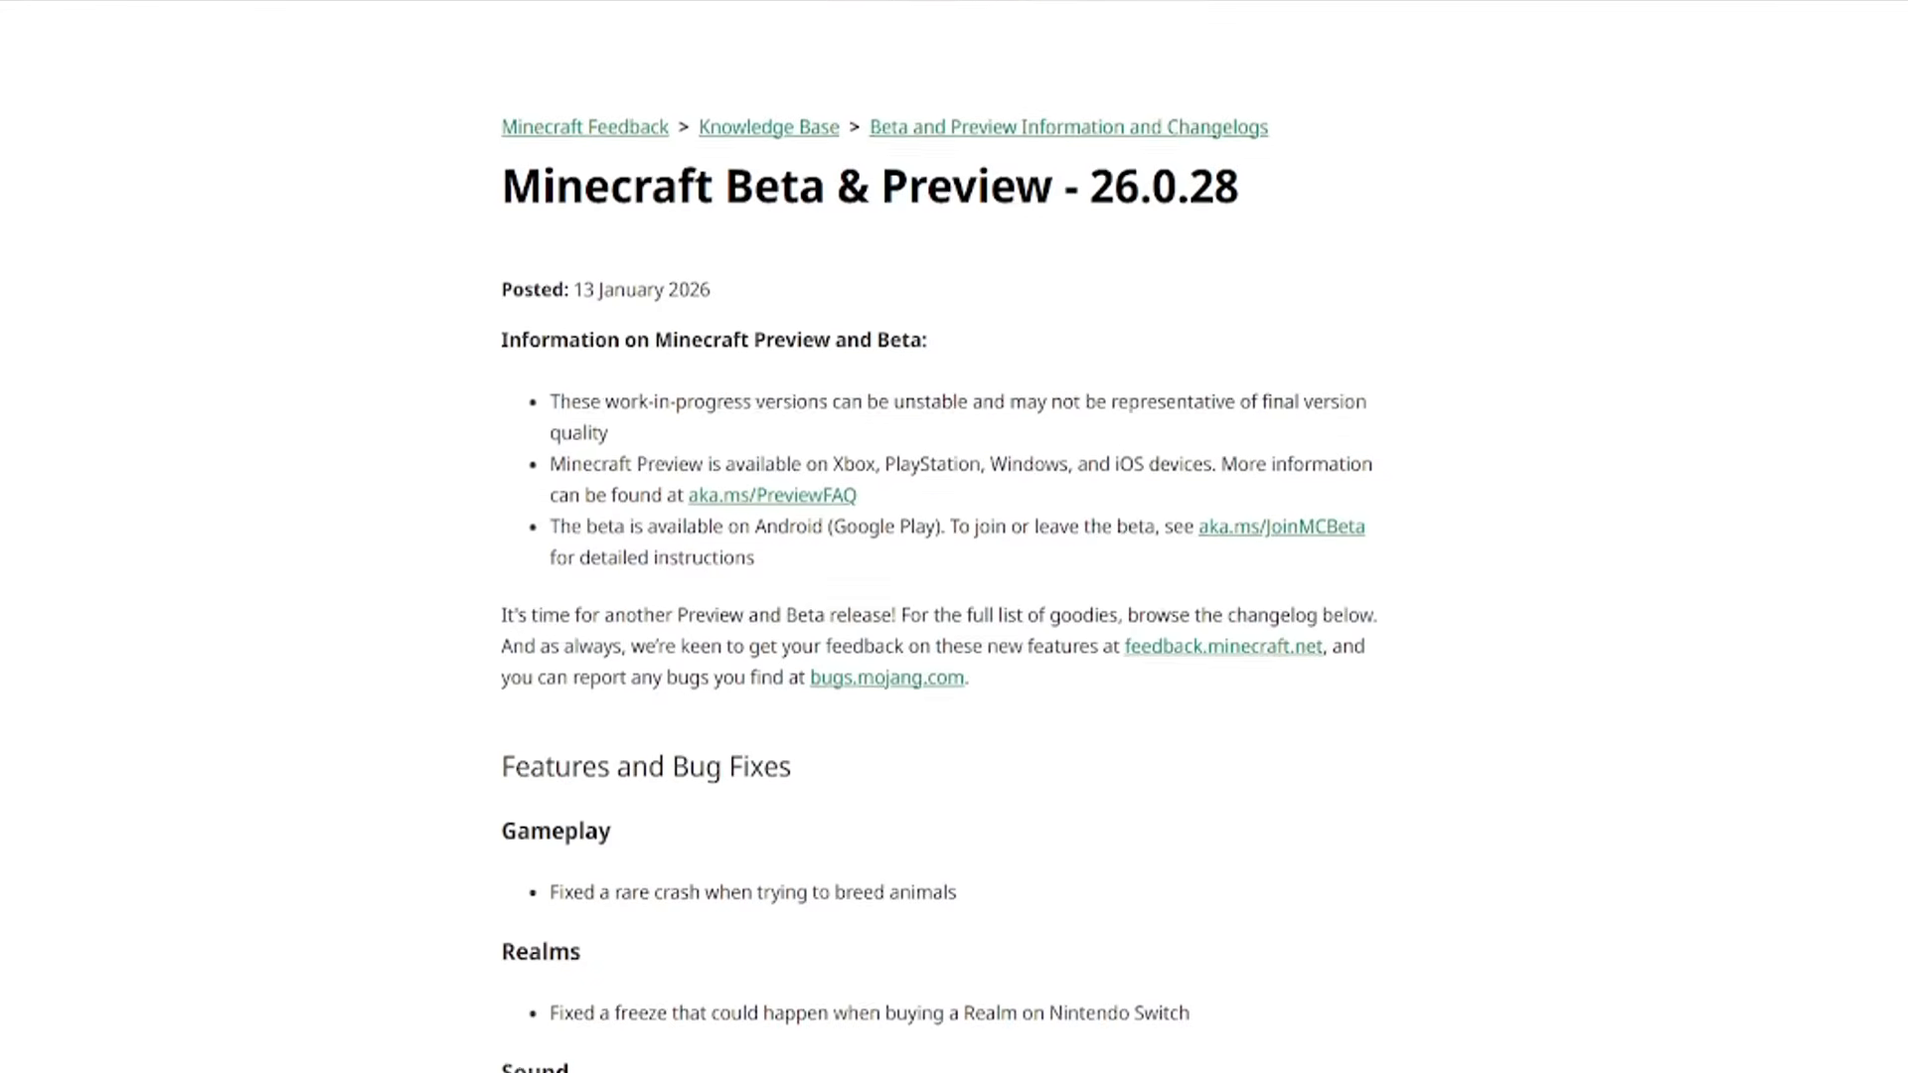
{"action": "scroll", "scroll_direction": "down", "scroll_amount": 3}
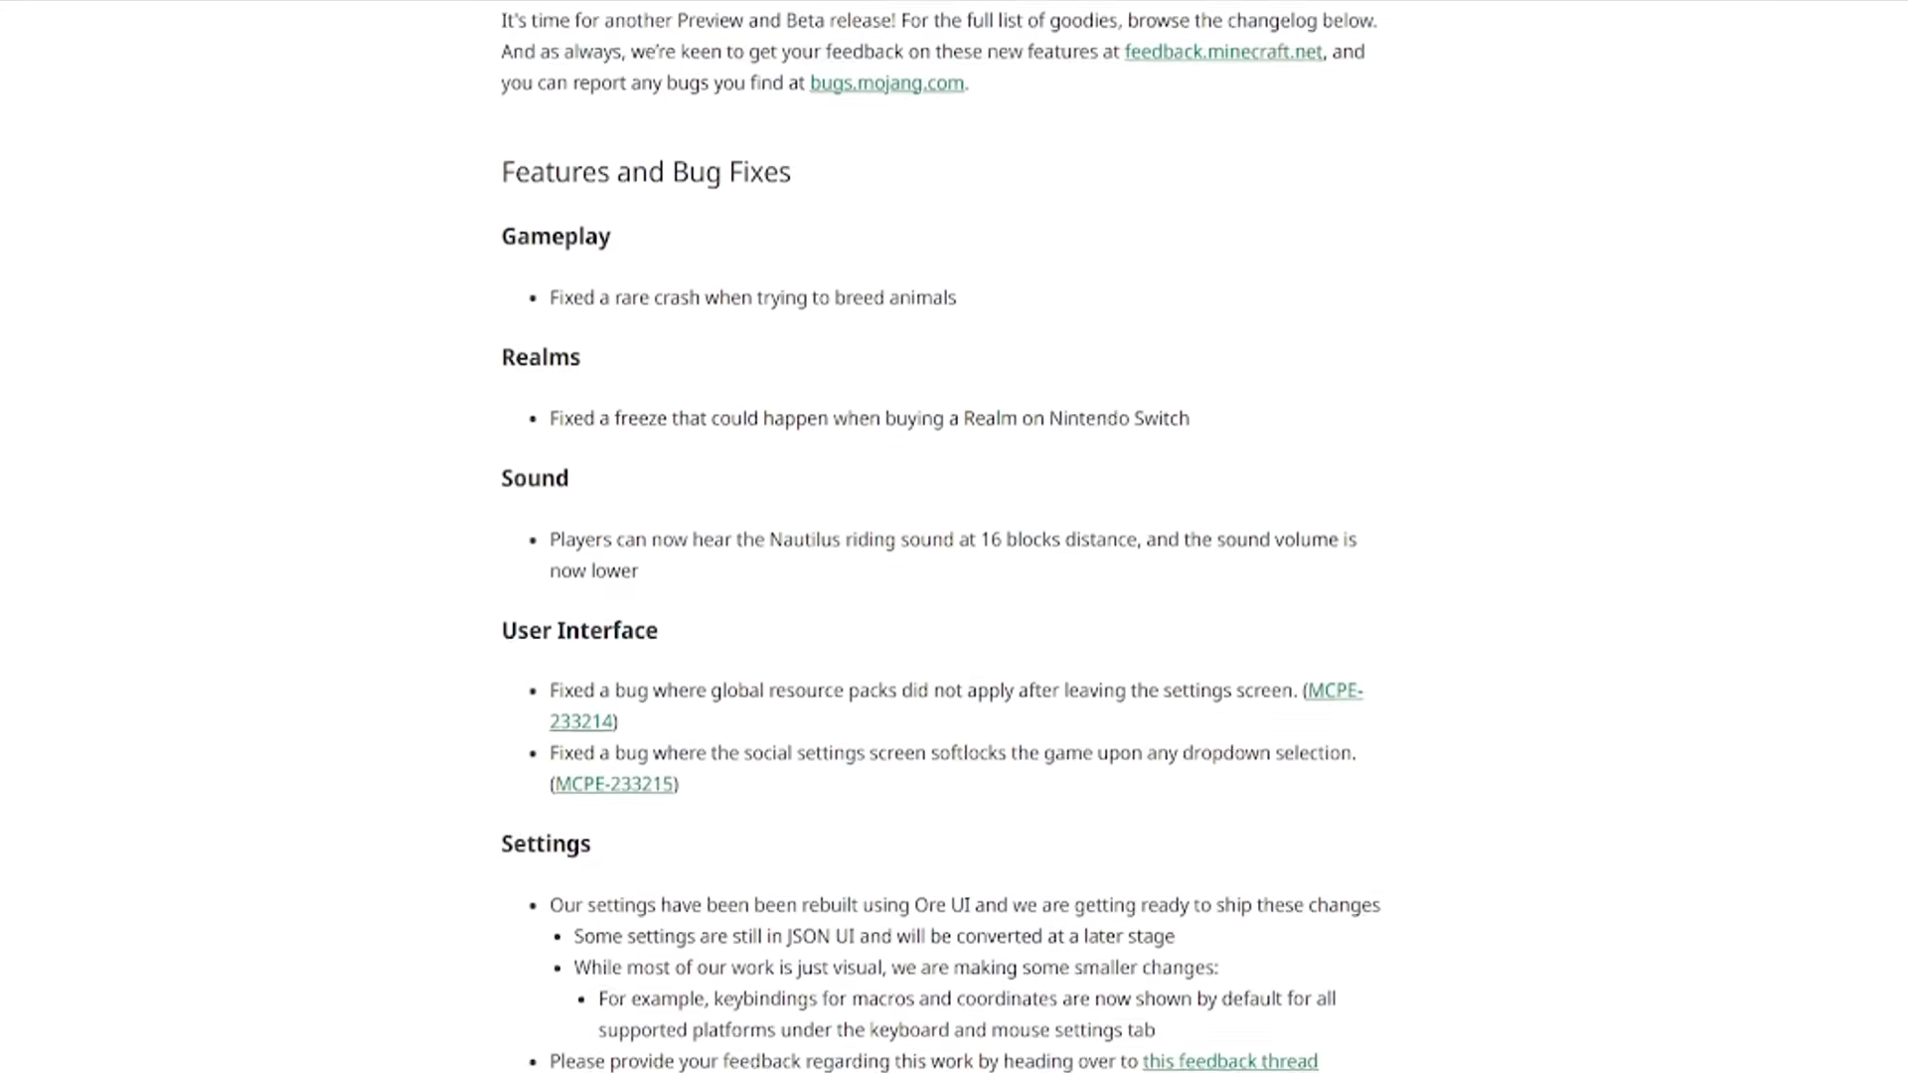
{"action": "scroll", "scroll_direction": "down", "scroll_amount": 3}
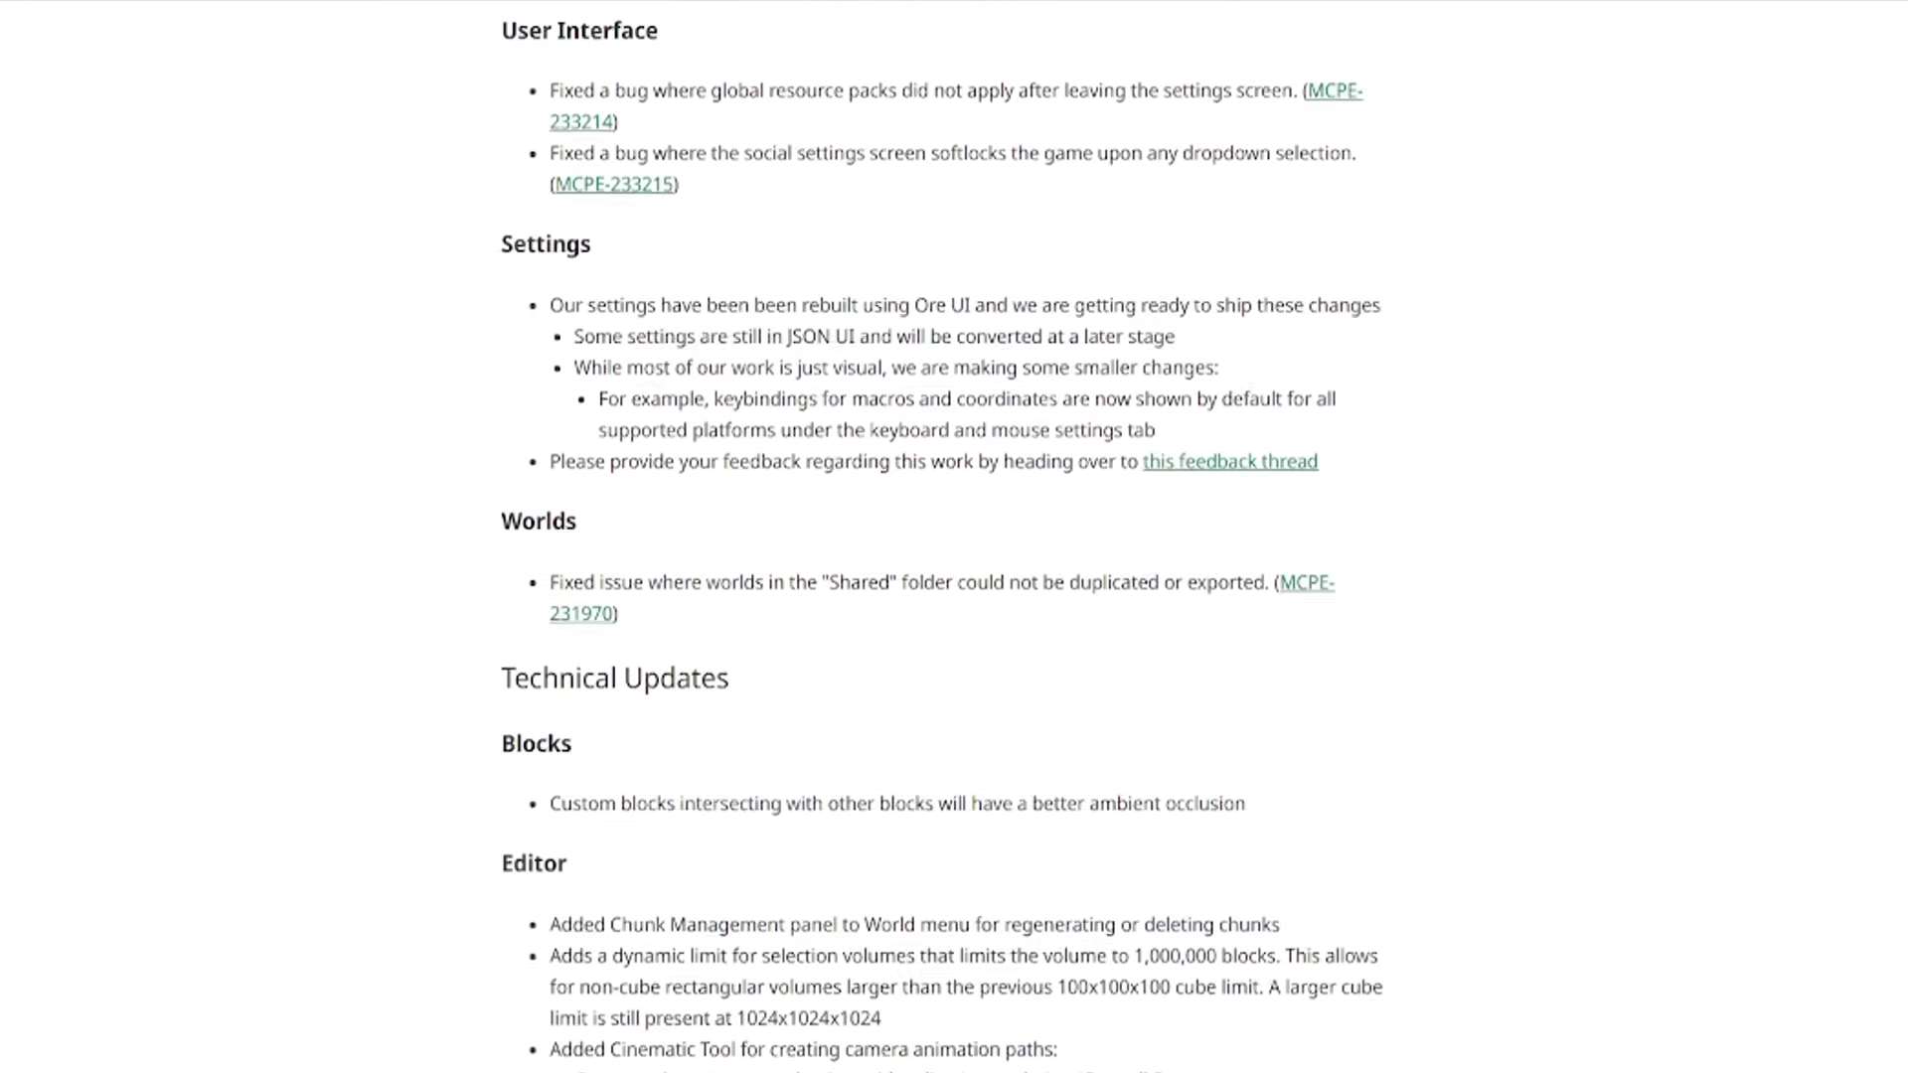
{"action": "scroll", "scroll_direction": "down", "scroll_amount": 3}
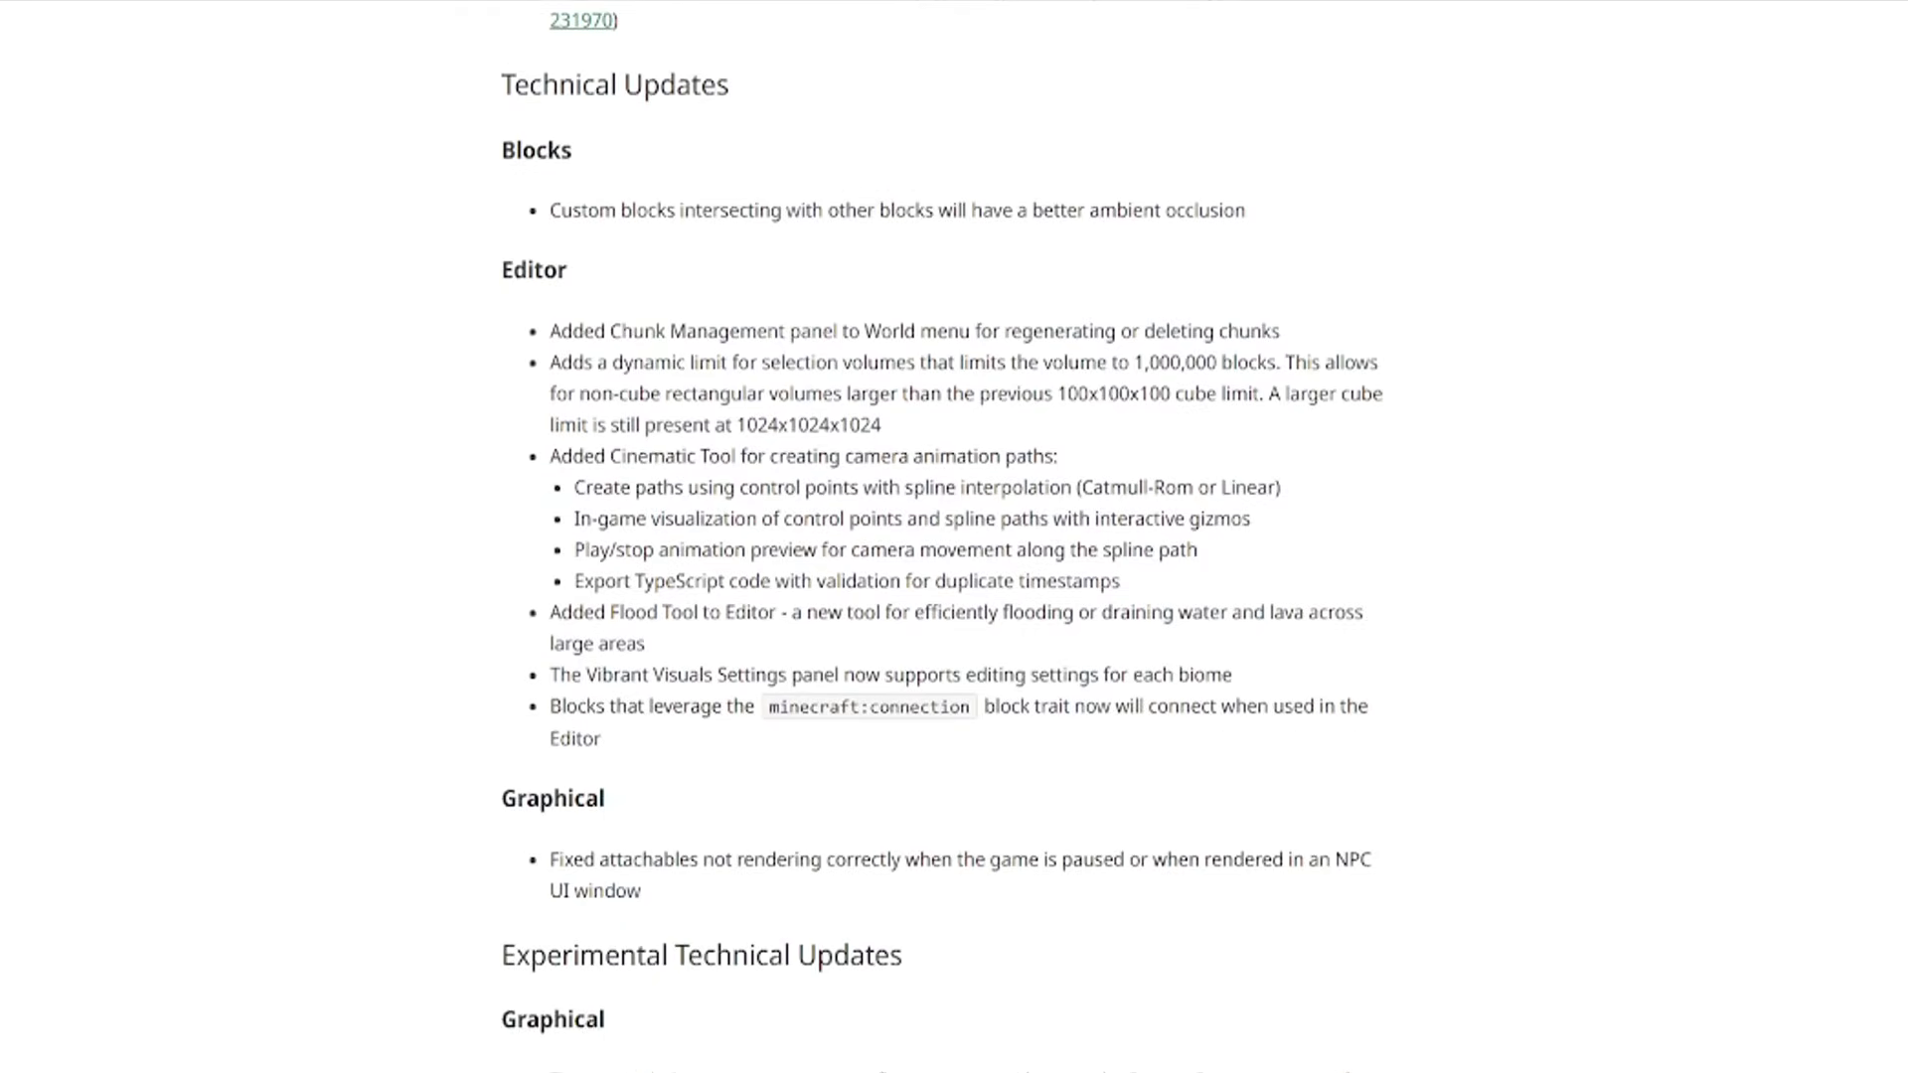
{"action": "scroll", "scroll_direction": "down", "scroll_amount": 3}
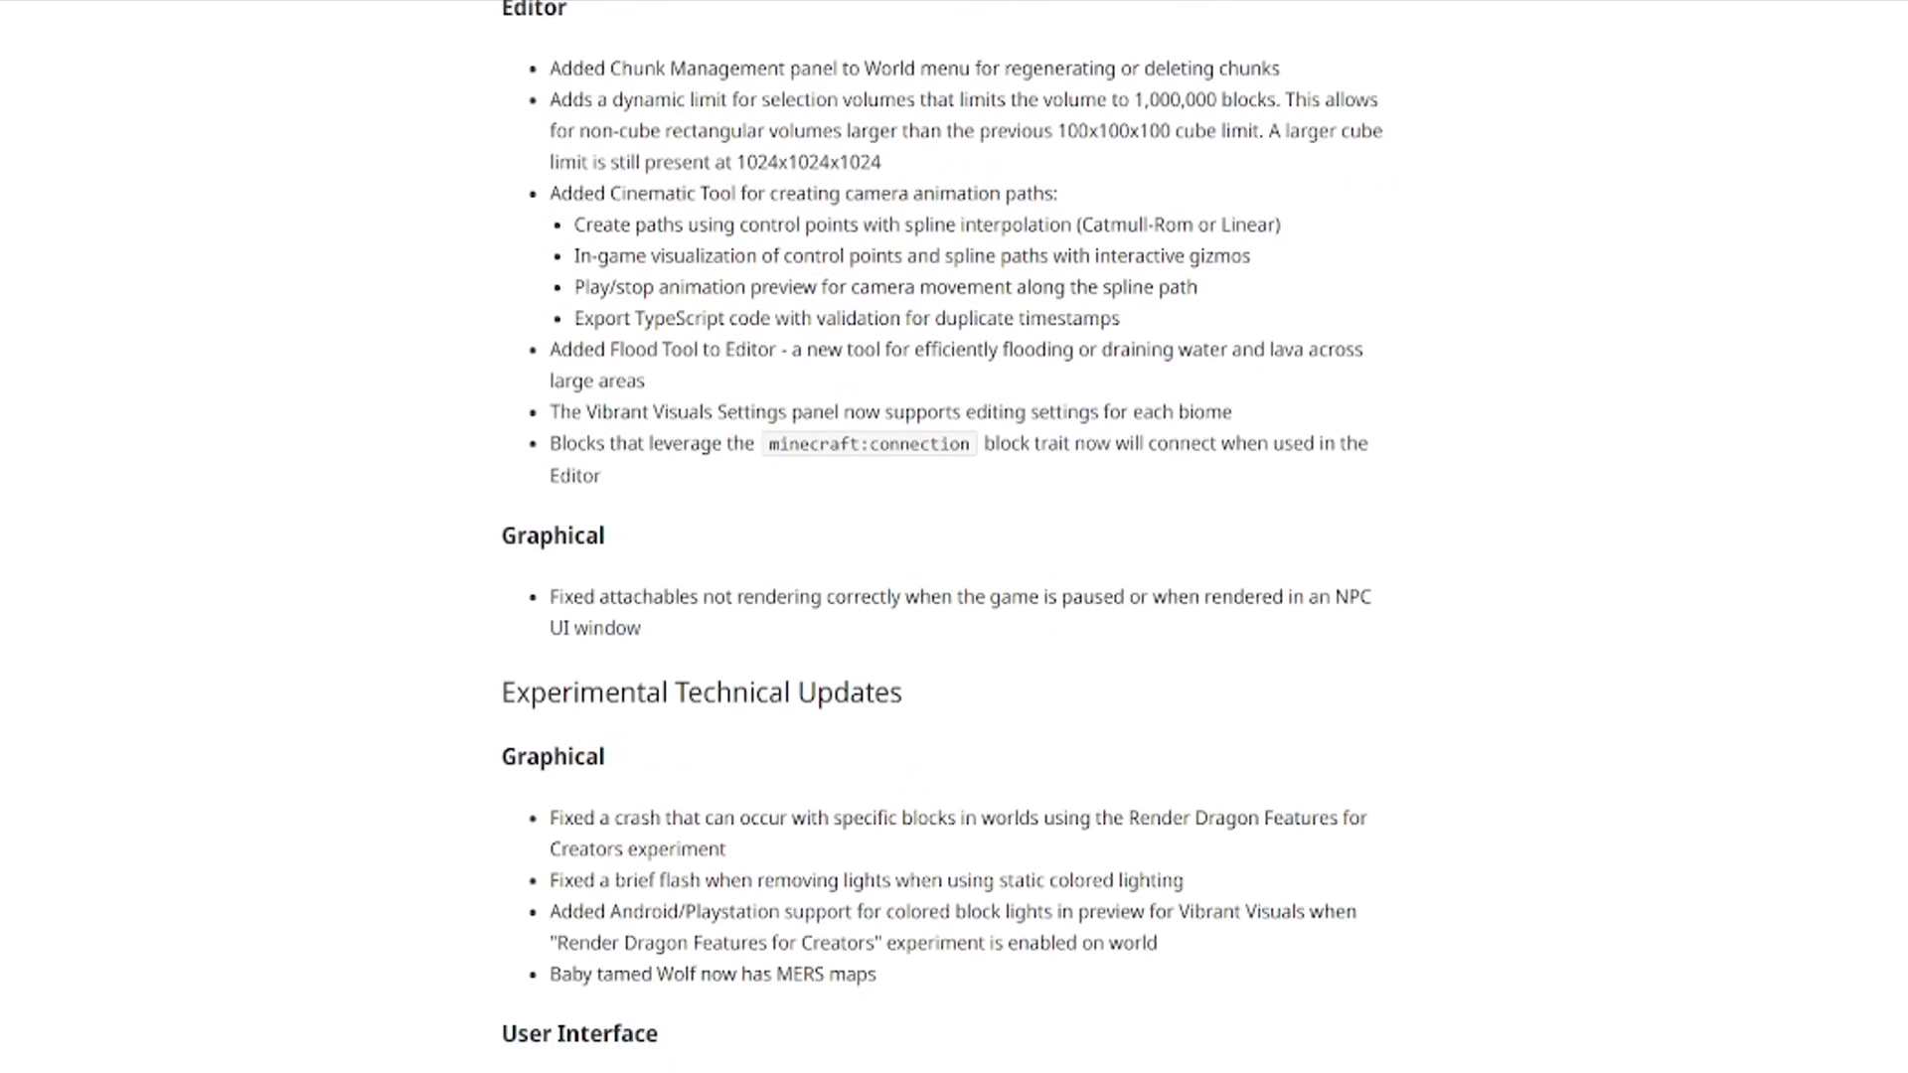